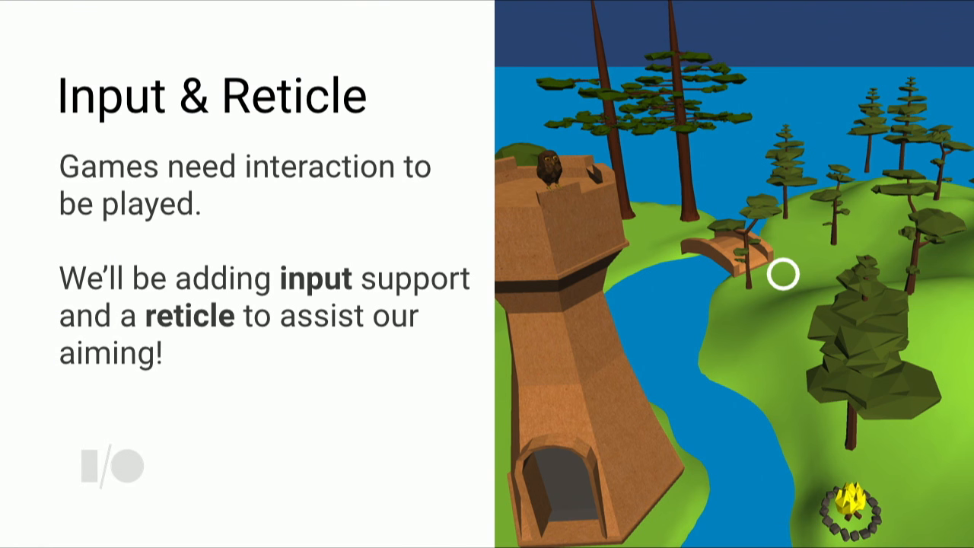
Advance the Keynote deck past the input and reticle slides toward the Unity launcher
key(Right)
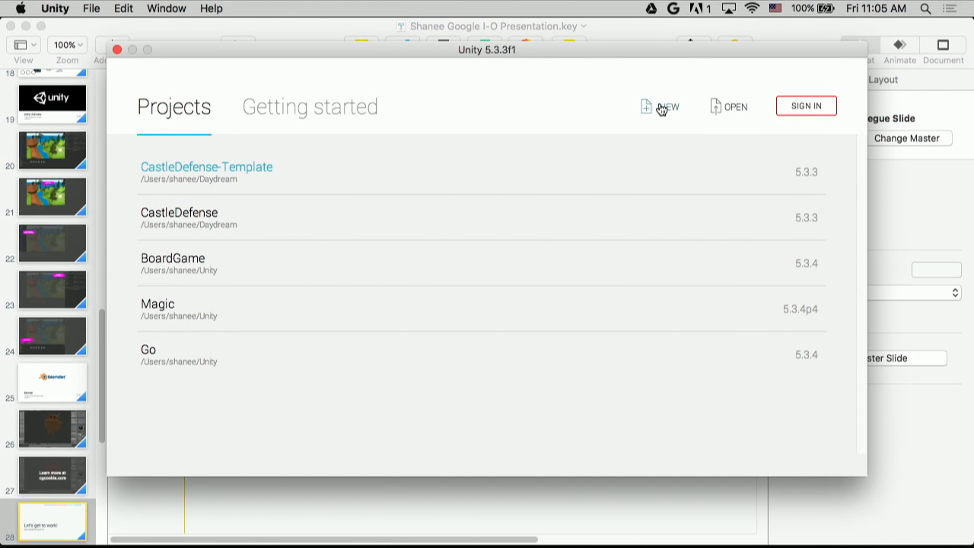
Create a new empty Unity project from the launcher
click(660, 106)
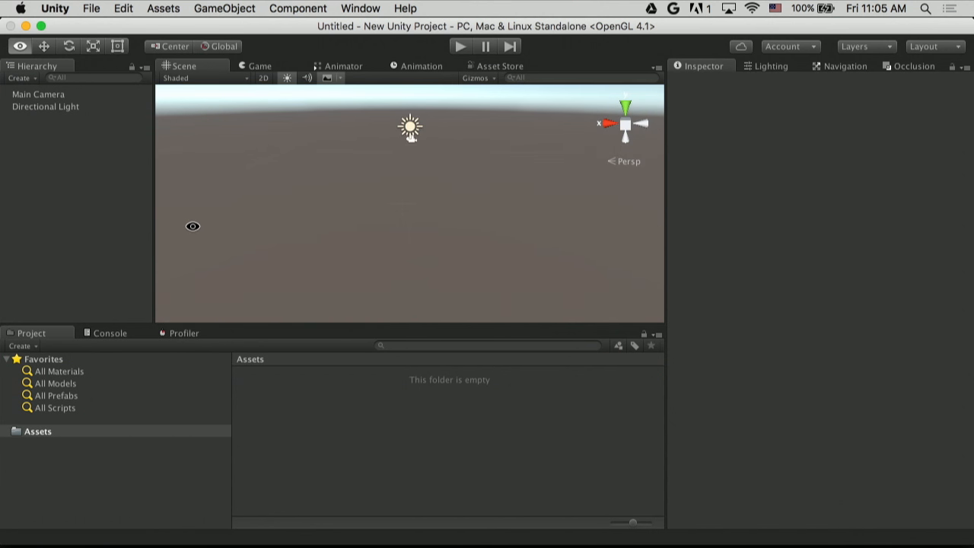
click(43, 46)
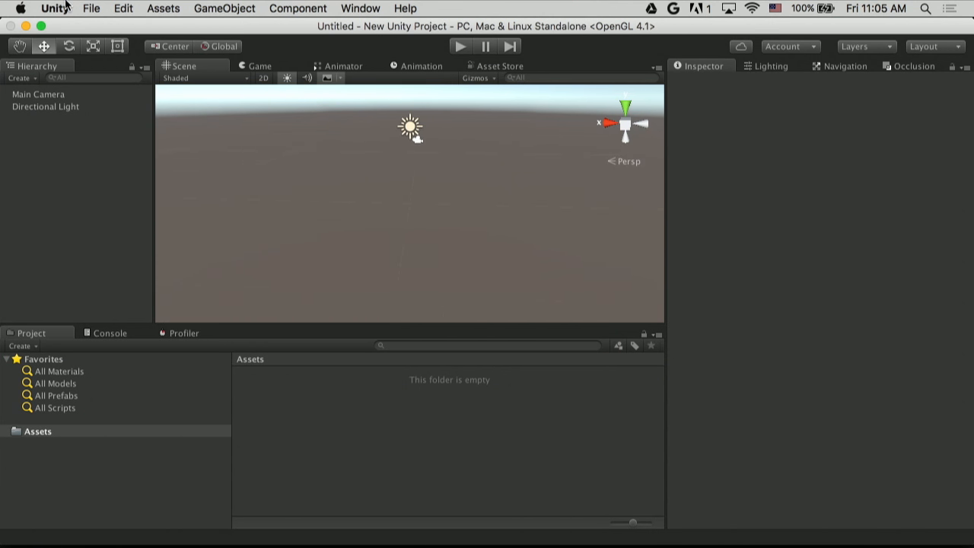
click(92, 9)
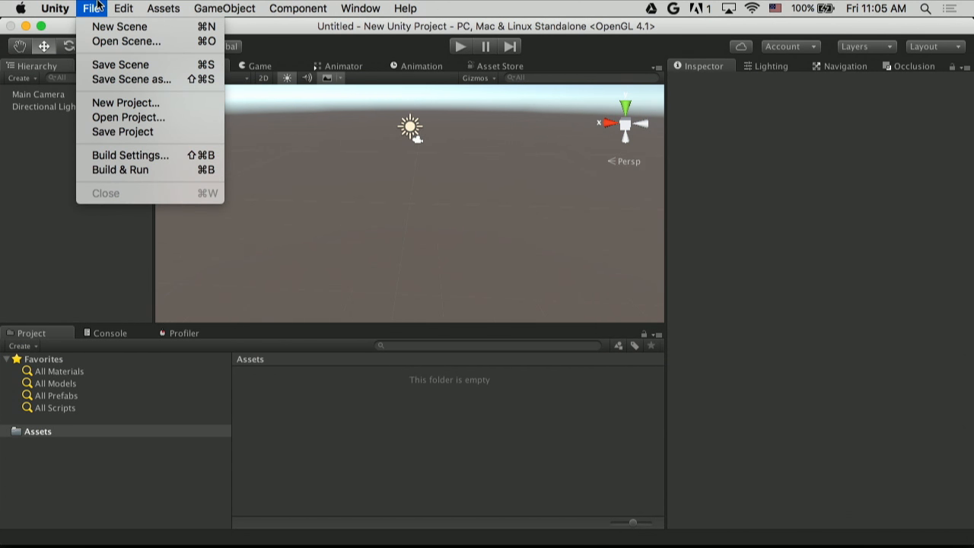
Add a Plane 3D object to the scene and select the Main Camera
click(225, 9)
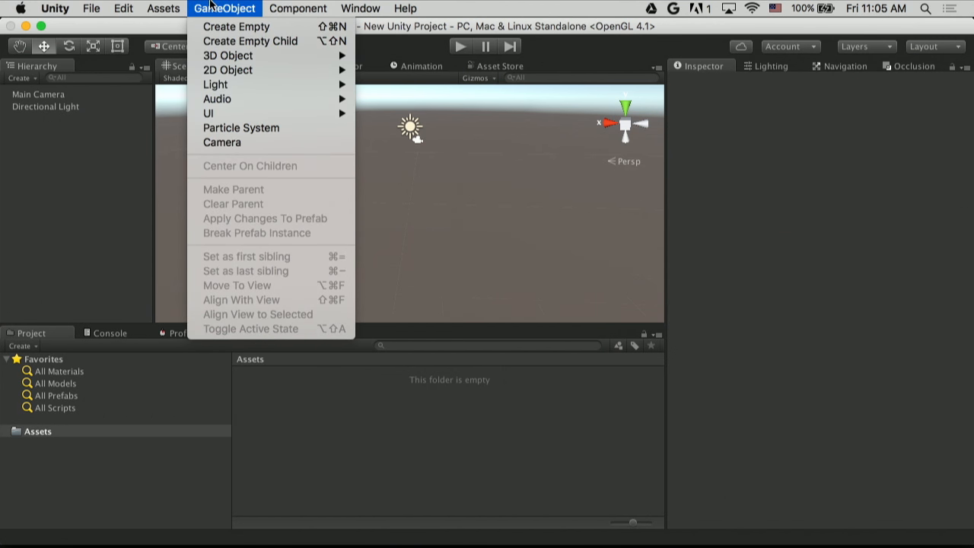
mouse_move(216, 85)
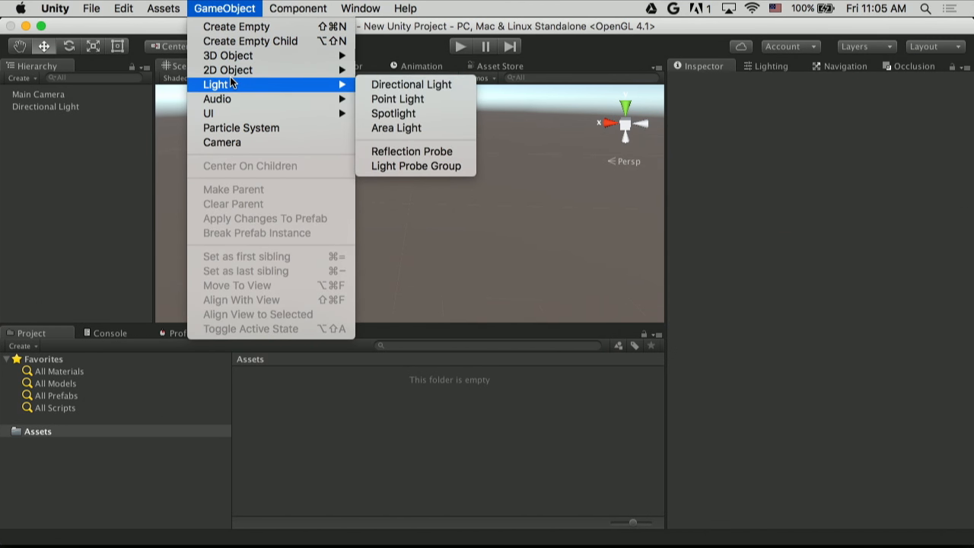
mouse_move(228, 55)
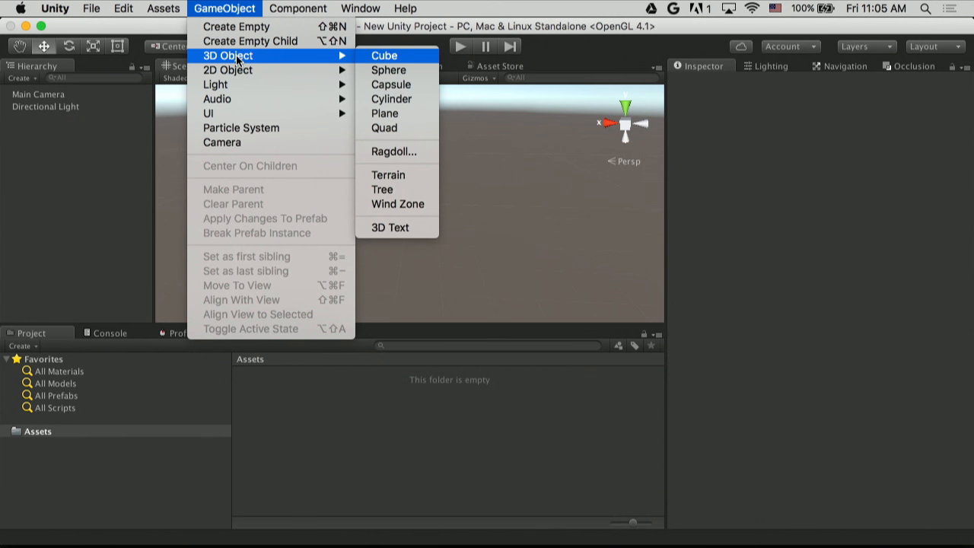
click(384, 113)
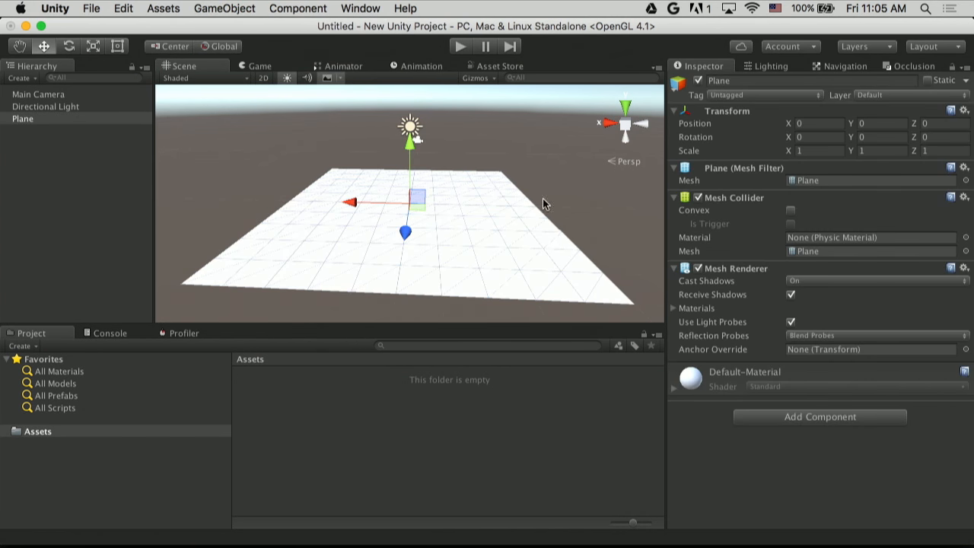
mouse_move(90, 119)
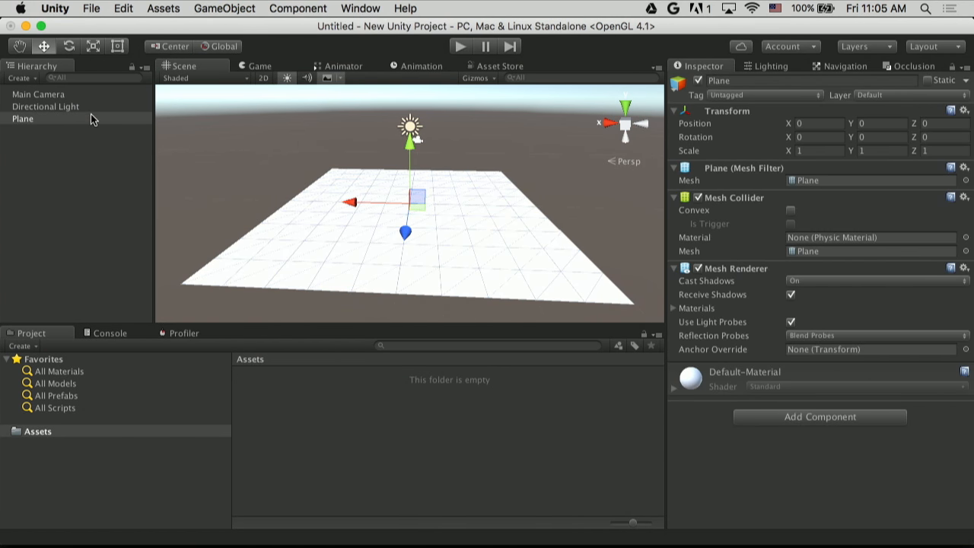
click(40, 94)
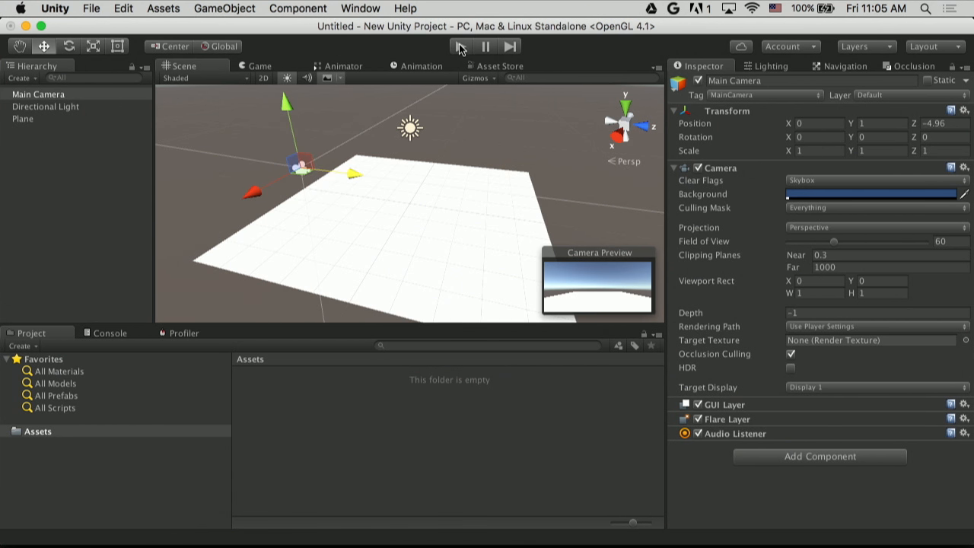
Add a Cube onto the plane and play the scene once to preview it
click(224, 10)
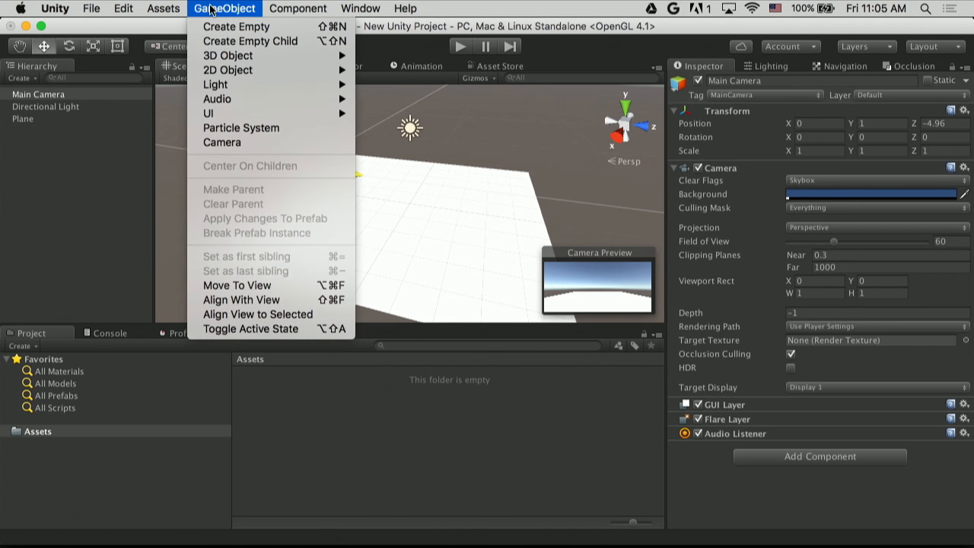
mouse_move(221, 85)
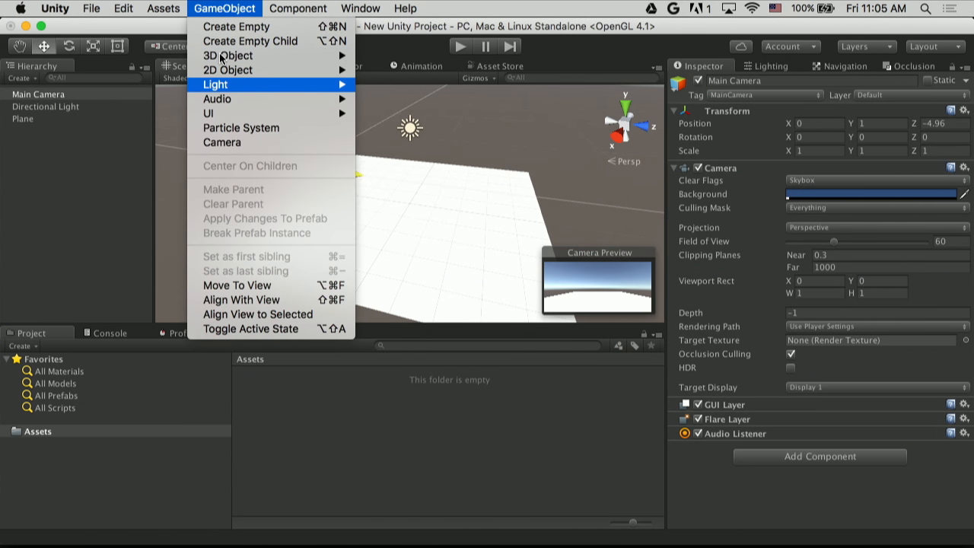
mouse_move(228, 55)
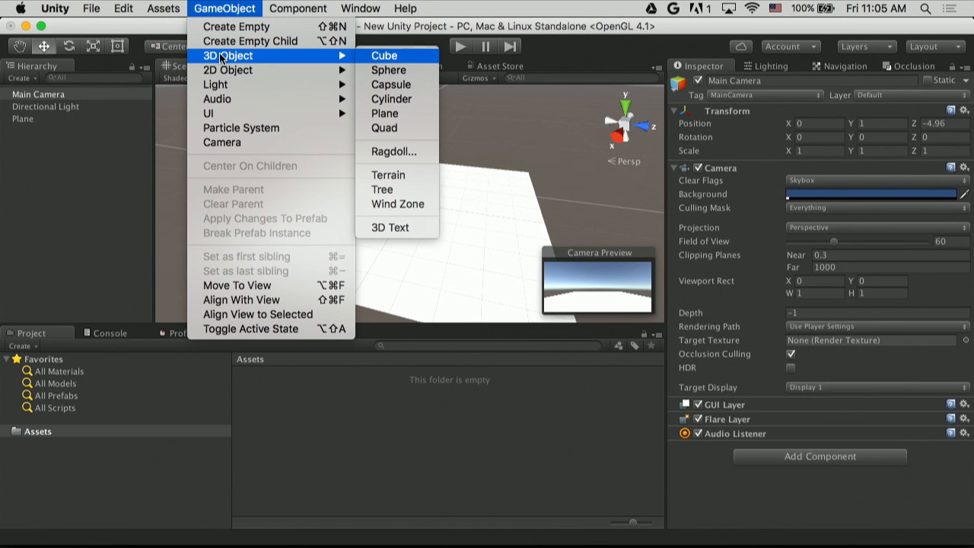
click(383, 55)
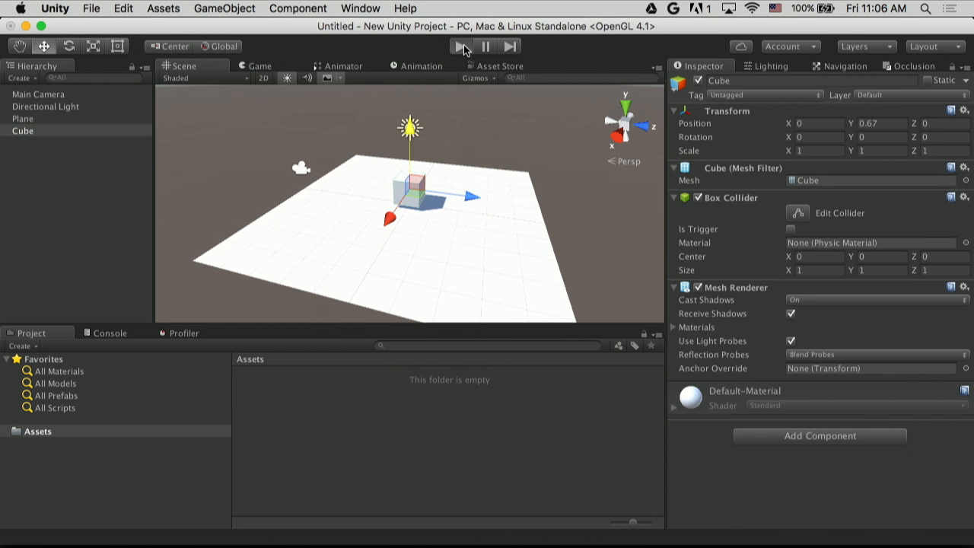
click(460, 45)
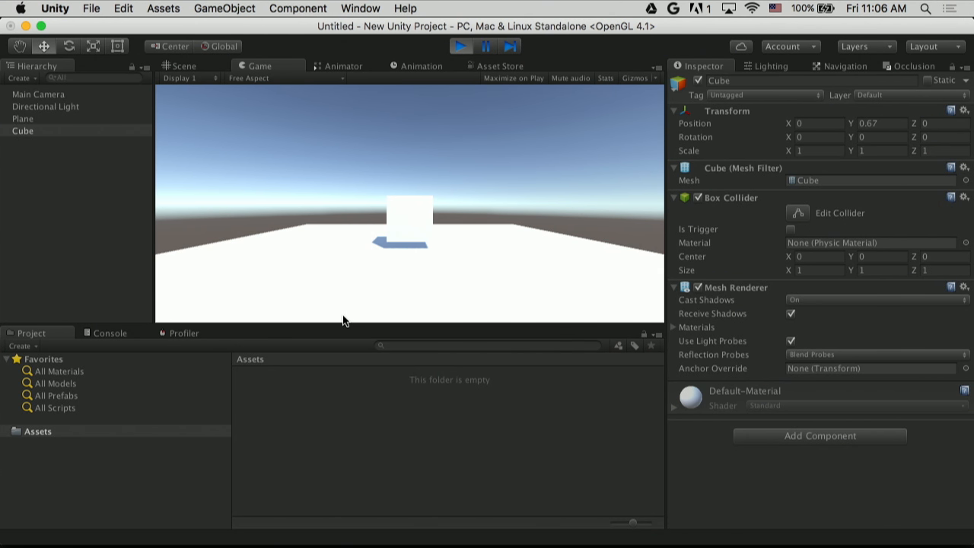
click(182, 67)
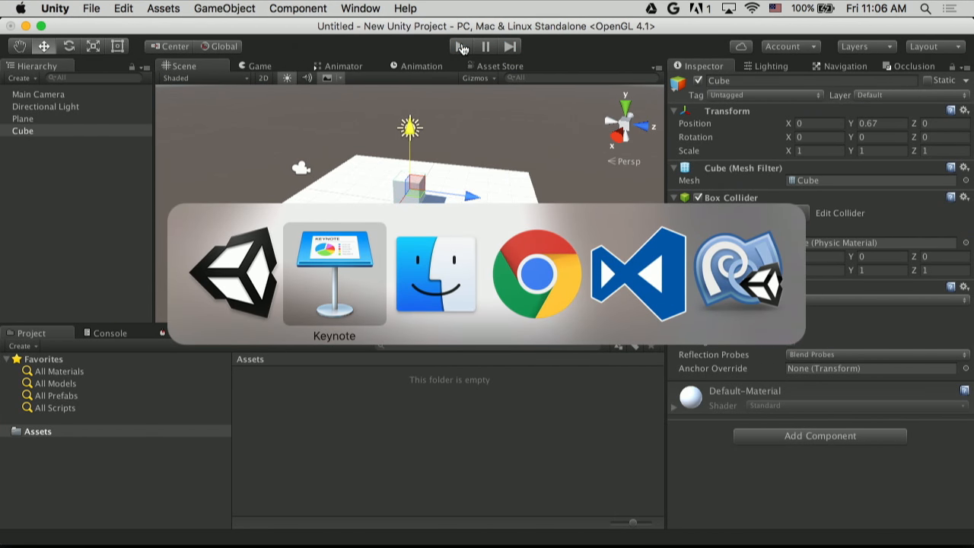
In Finder's Downloads folder, launch GoogleVRForUnity.unitypackage for import into Unity
click(435, 274)
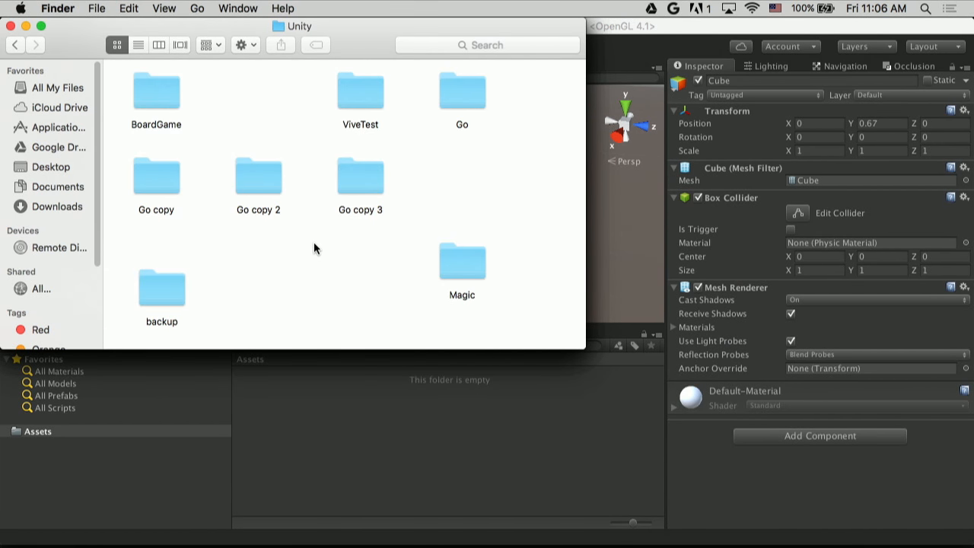
click(52, 166)
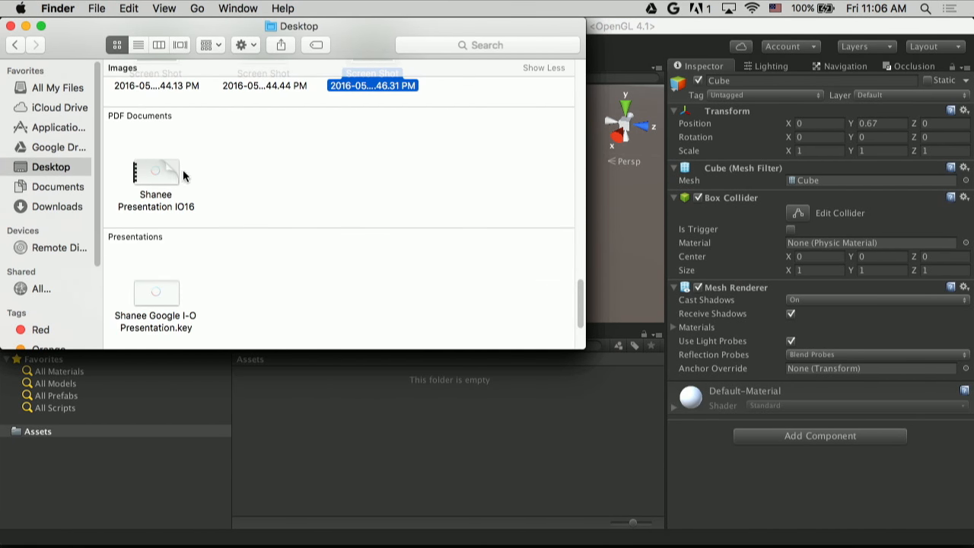
click(58, 207)
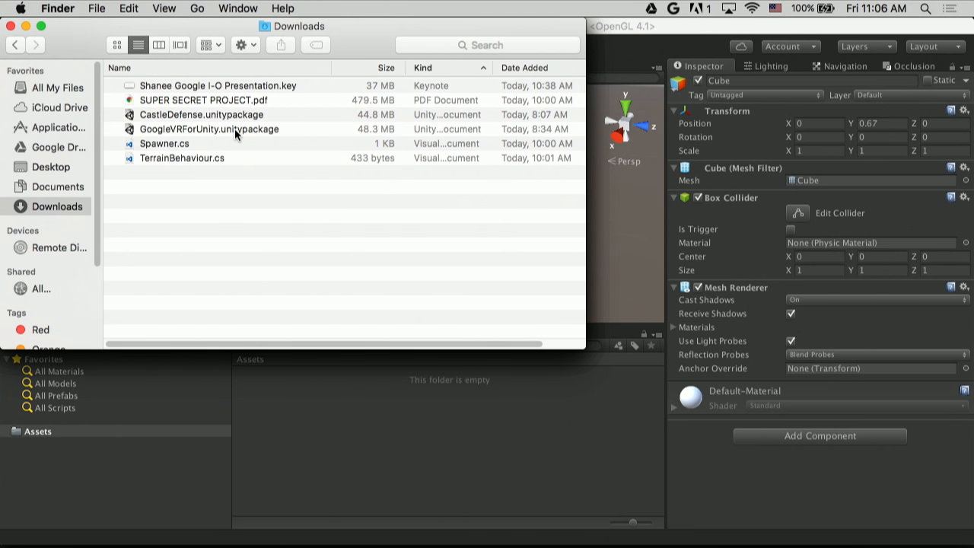
double_click(208, 128)
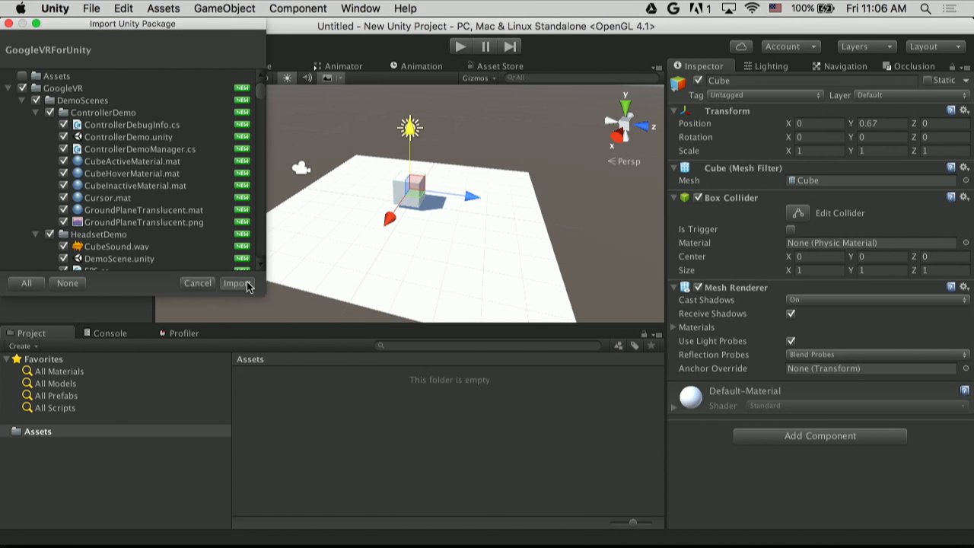
Import all GoogleVR package assets and select the original Main Camera for removal
click(238, 281)
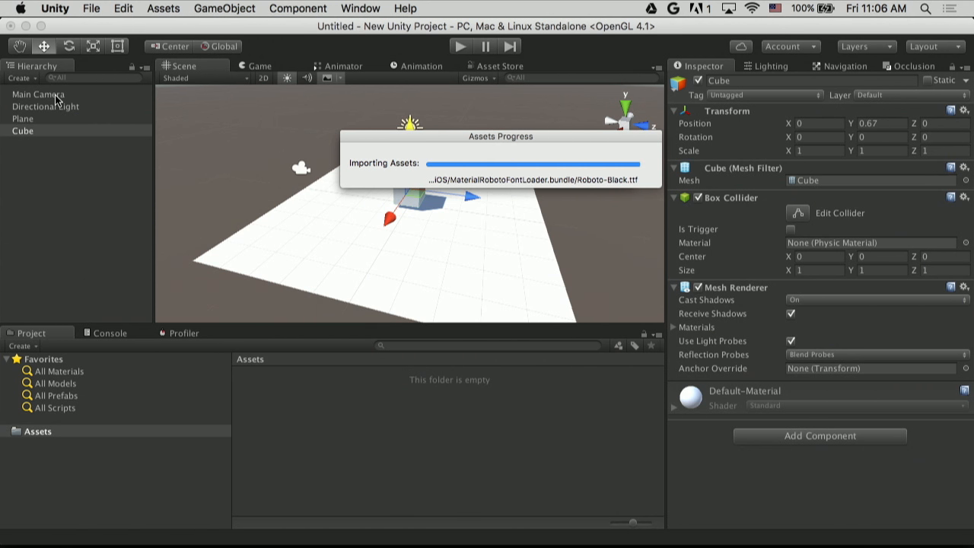
click(38, 94)
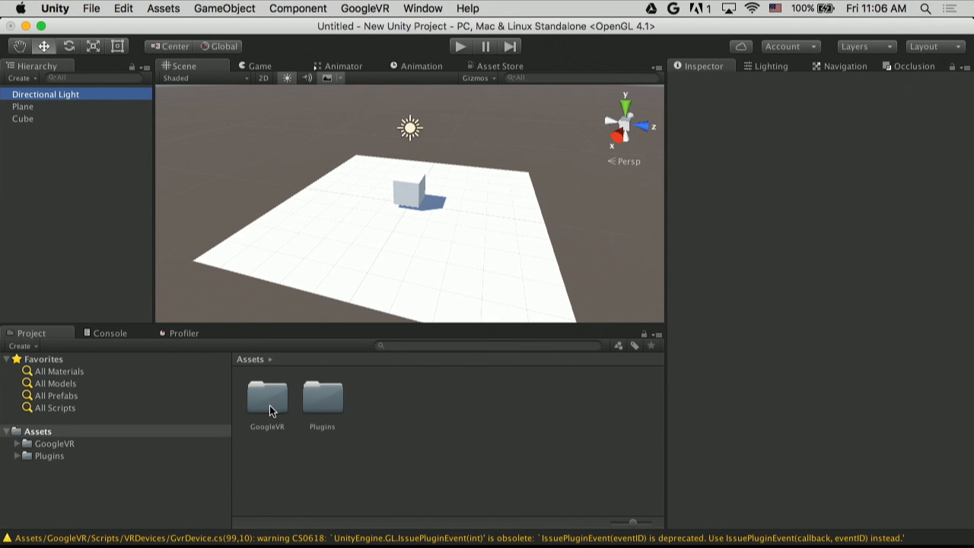
Drag the GvrMain prefab from GoogleVR > Prefabs into the scene behind the cube
double_click(266, 398)
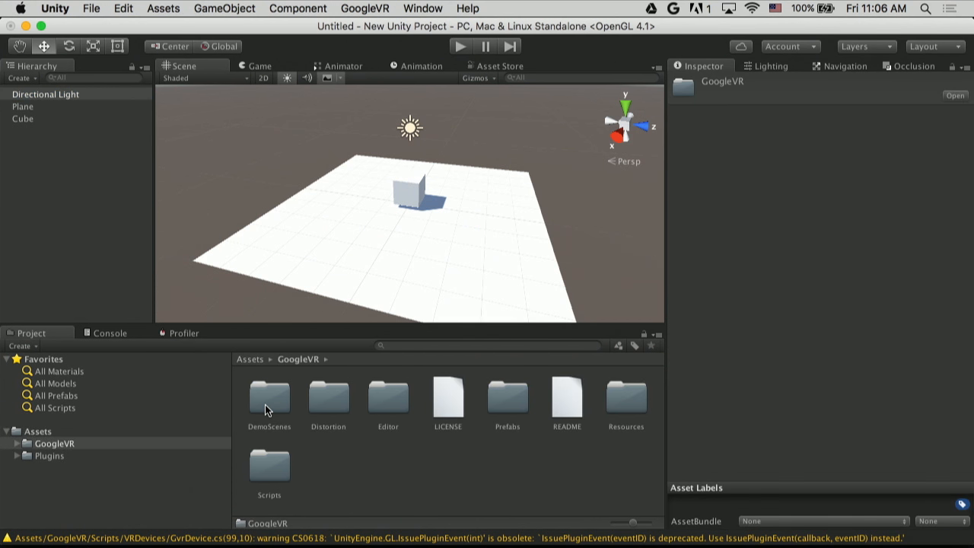
mouse_move(586, 438)
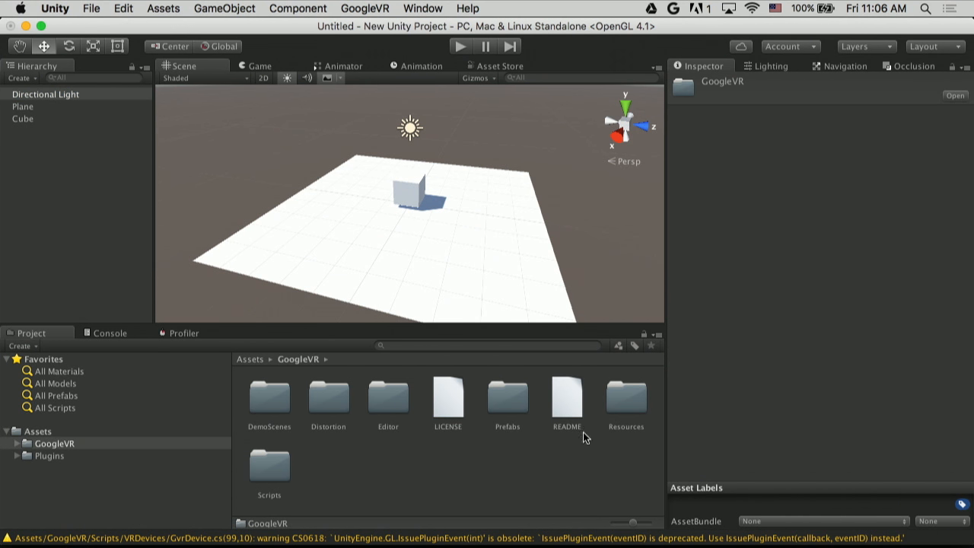
double_click(507, 395)
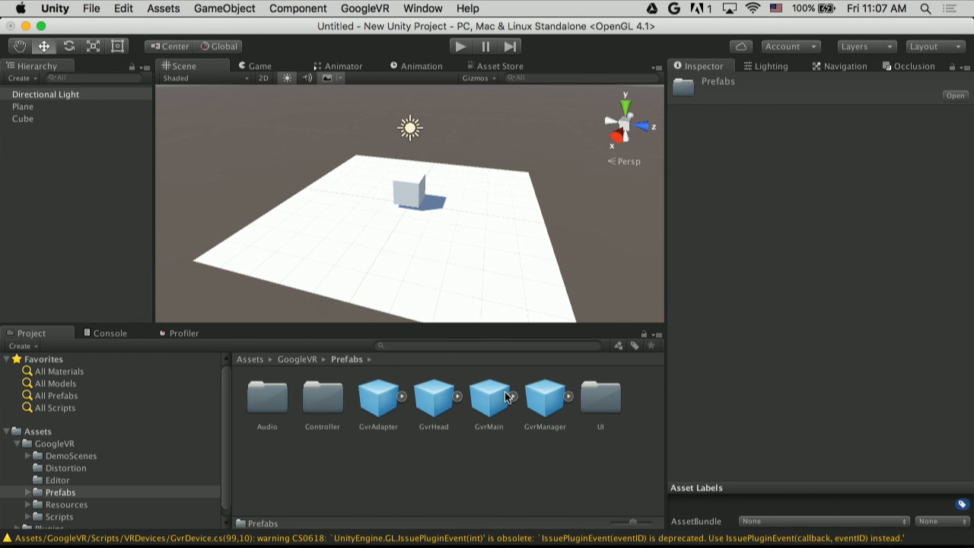
click(488, 398)
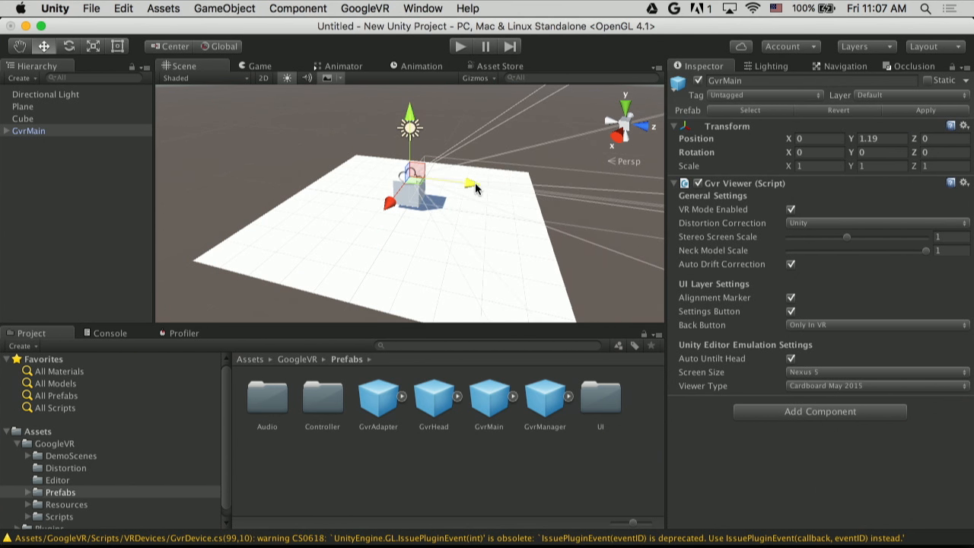
drag(456, 180, 383, 167)
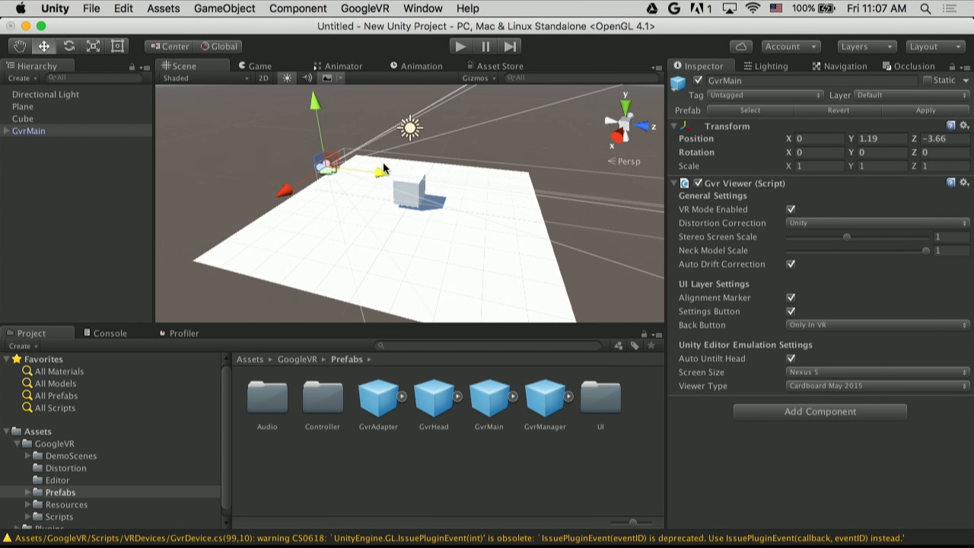
Play the scene to preview the split-screen stereo VR view
click(29, 131)
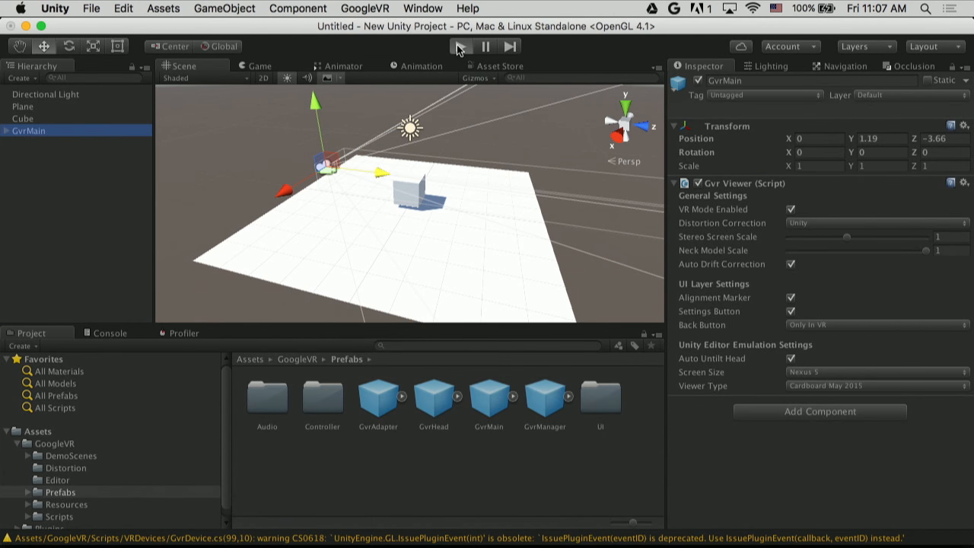
click(461, 46)
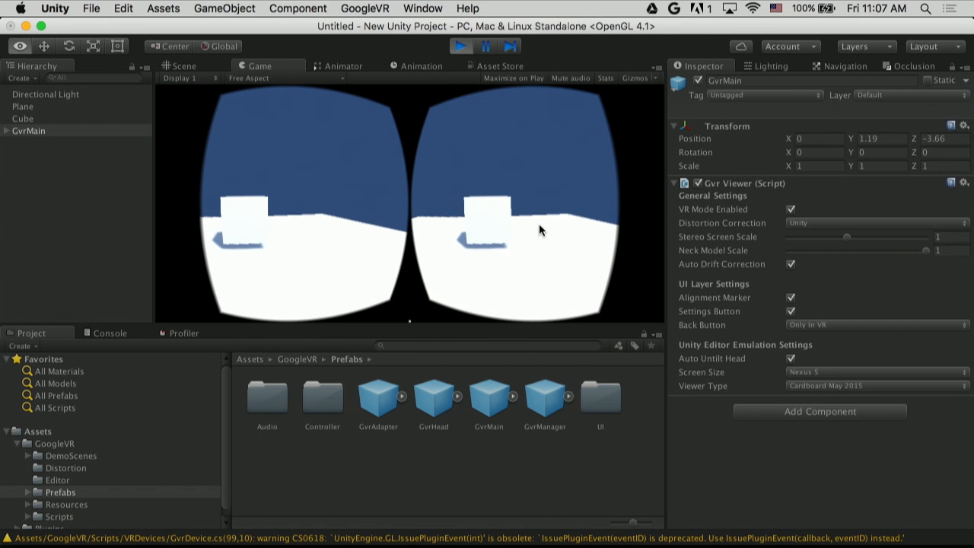
Stop playback, expand GvrMain's Head and inspect the Main Camera Right eye settings
click(183, 65)
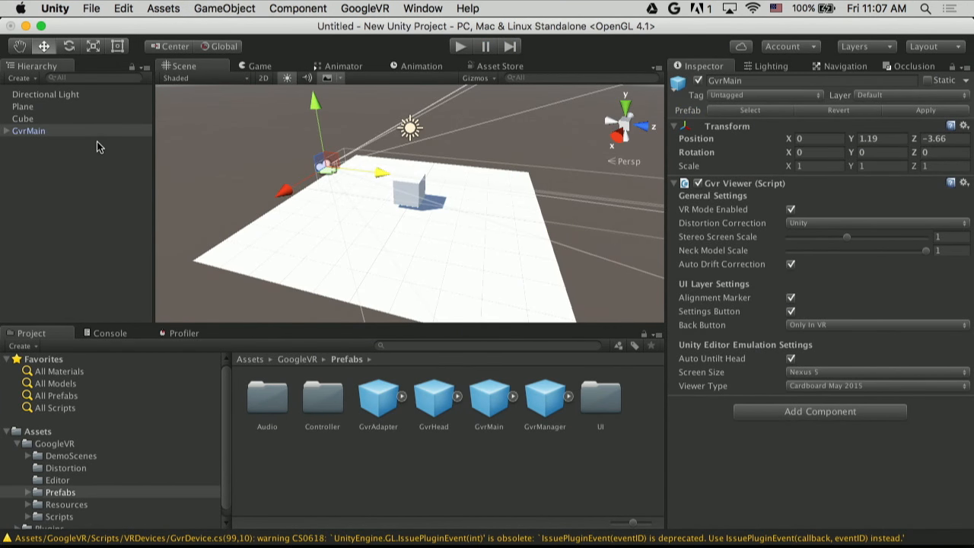
click(6, 131)
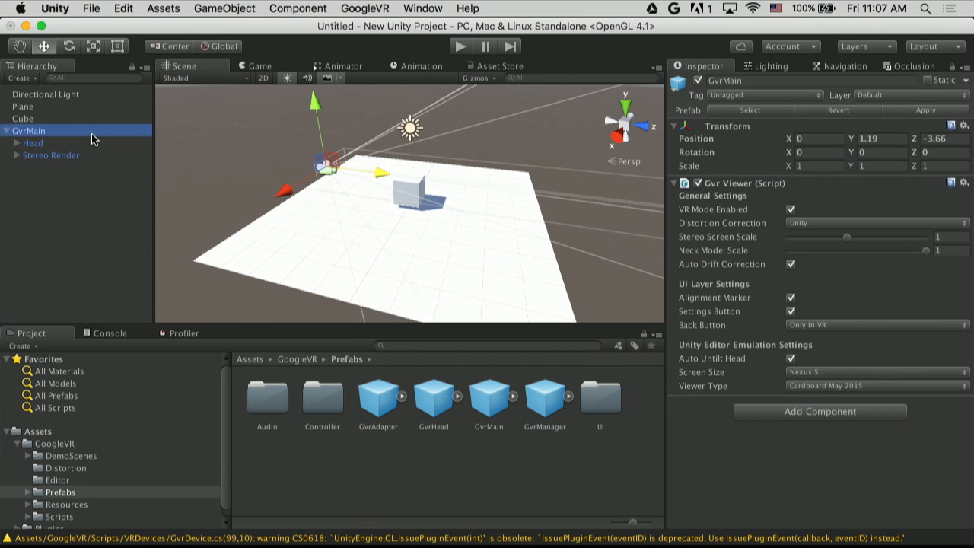
click(32, 143)
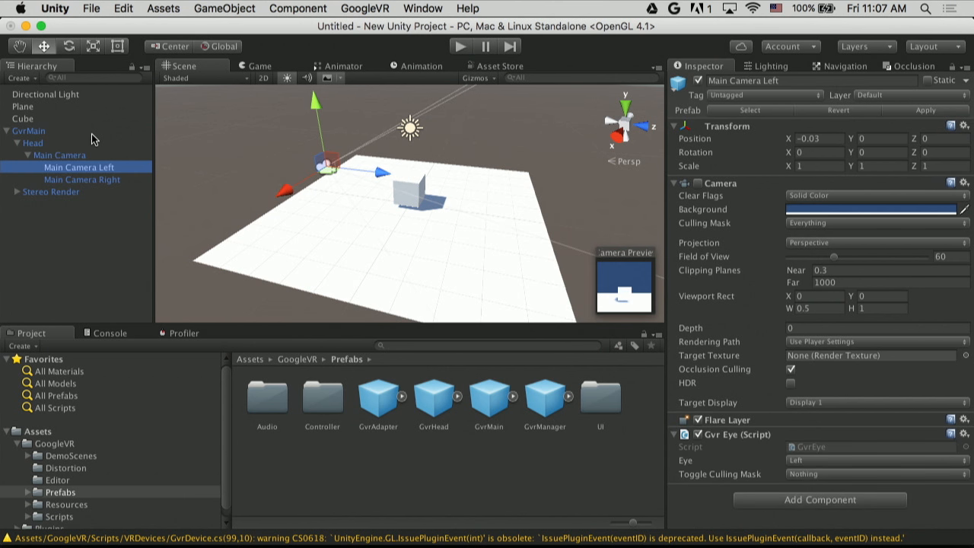
click(82, 179)
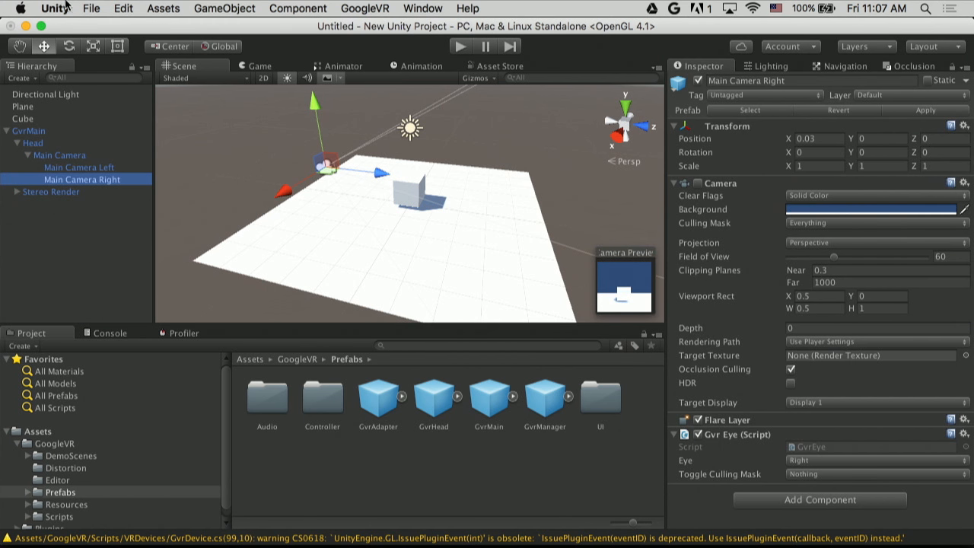
Use File > Open Project to switch to the CastleDefense-Template project
click(92, 9)
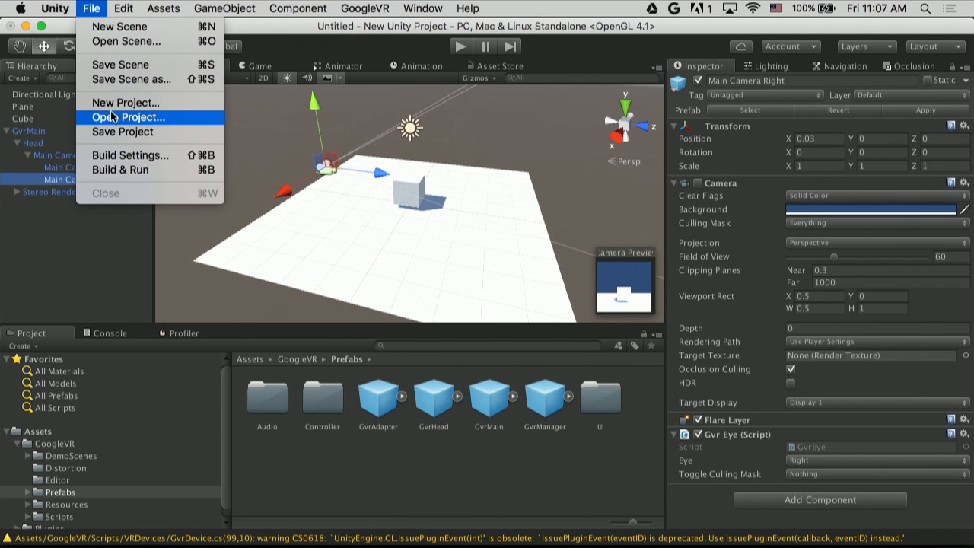
click(126, 116)
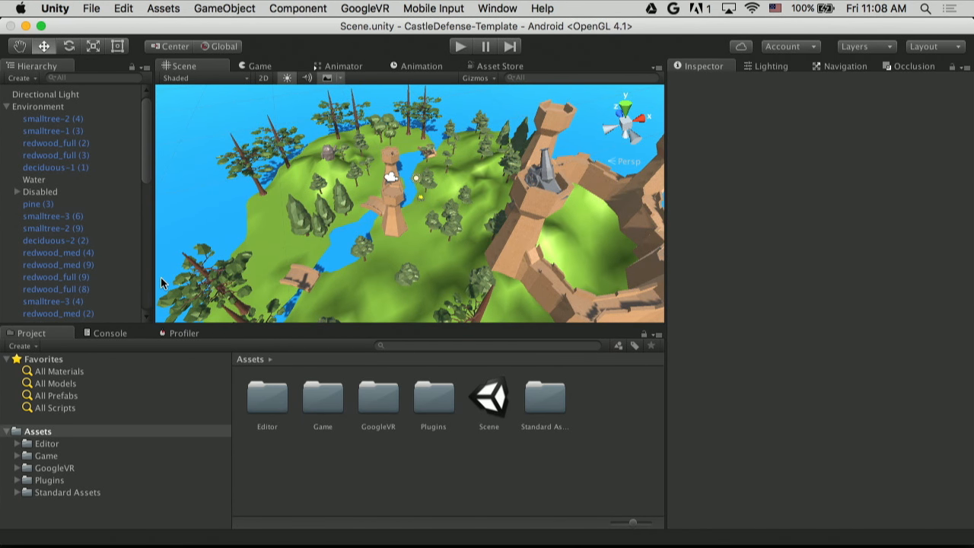
mouse_move(455, 52)
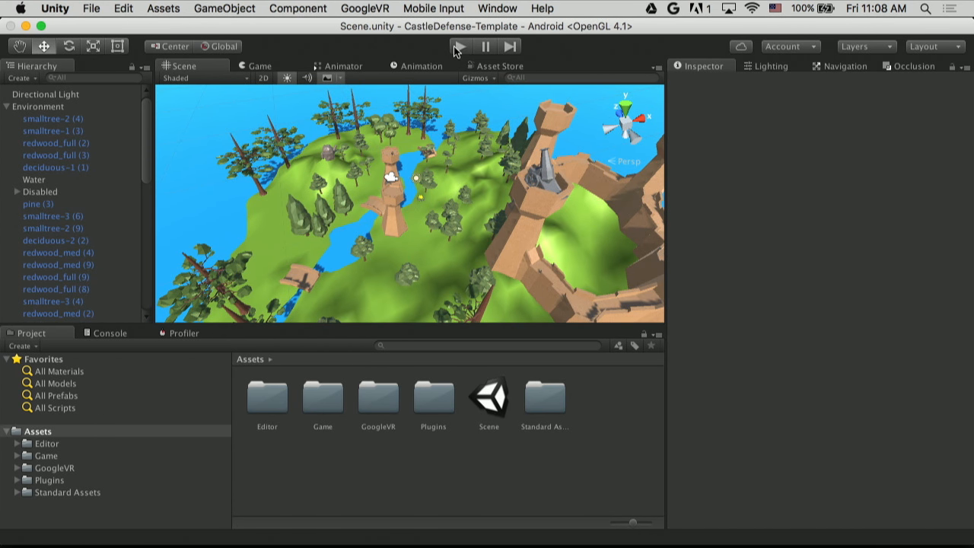
click(459, 46)
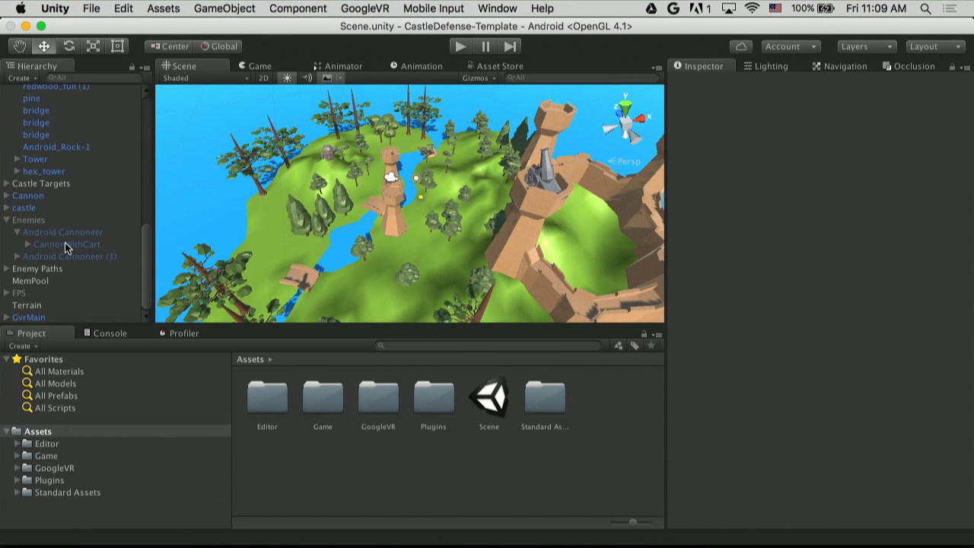
mouse_move(6, 225)
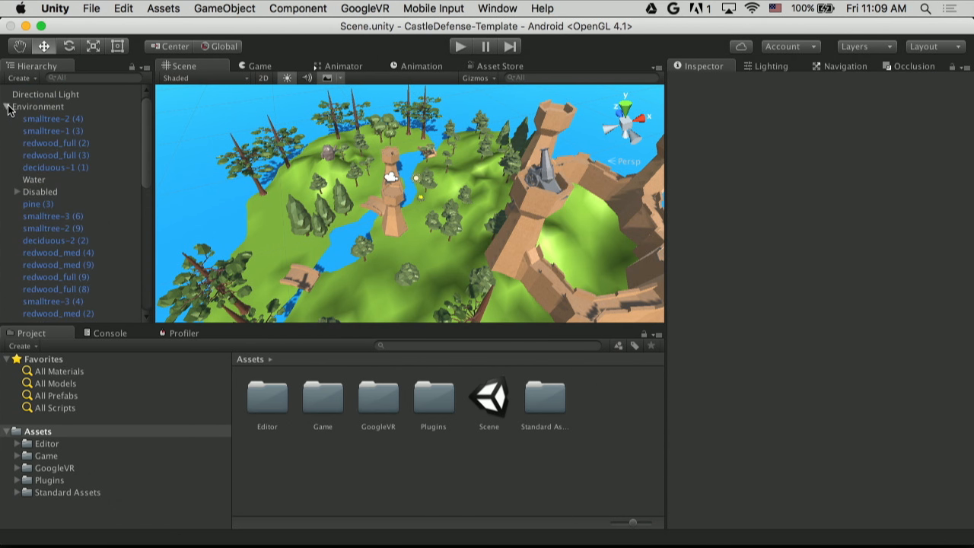
Create an empty GameObject named Spawner and search for an Audio Source component
click(6, 107)
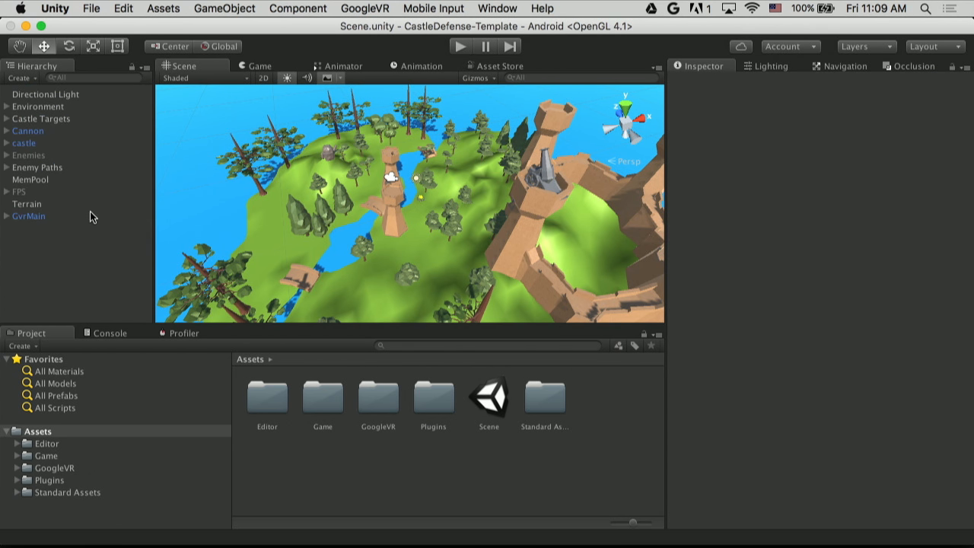
click(224, 10)
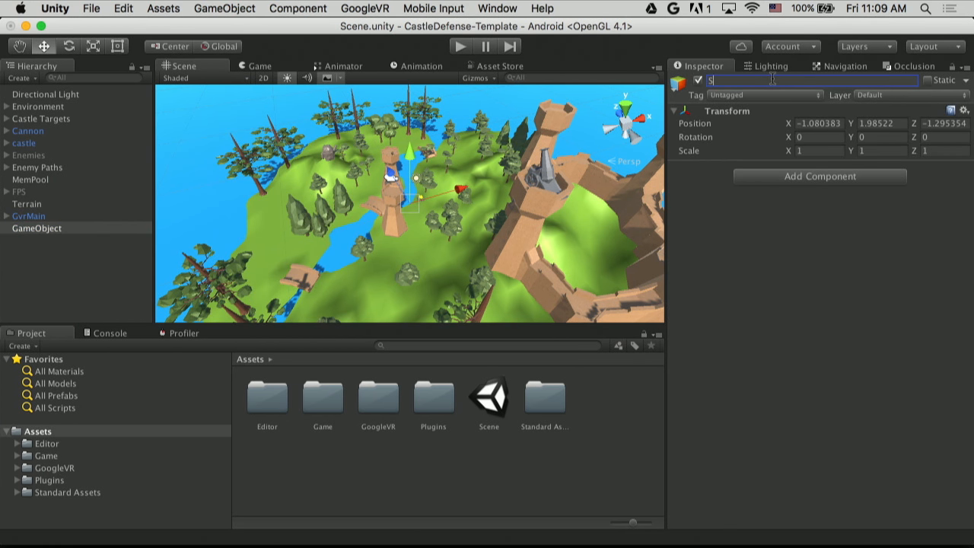
text(Spawner)
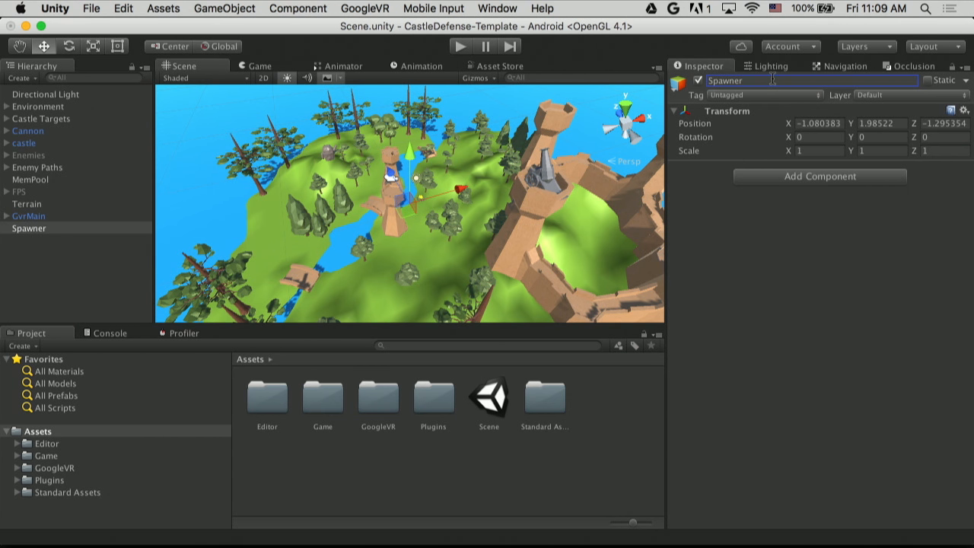
text(audio sour)
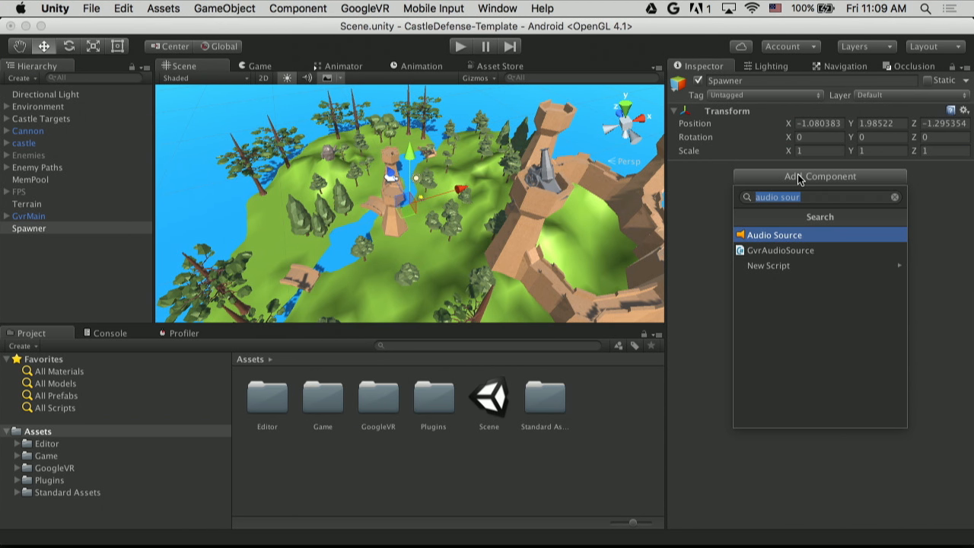
Create and attach a new Spawner C# script, then open it in MonoDevelop
text(Spawner)
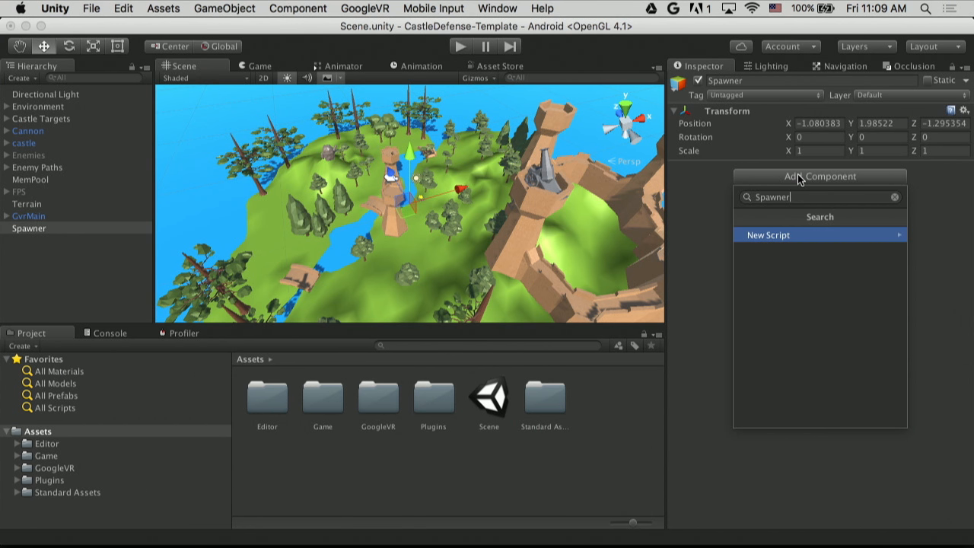
click(767, 235)
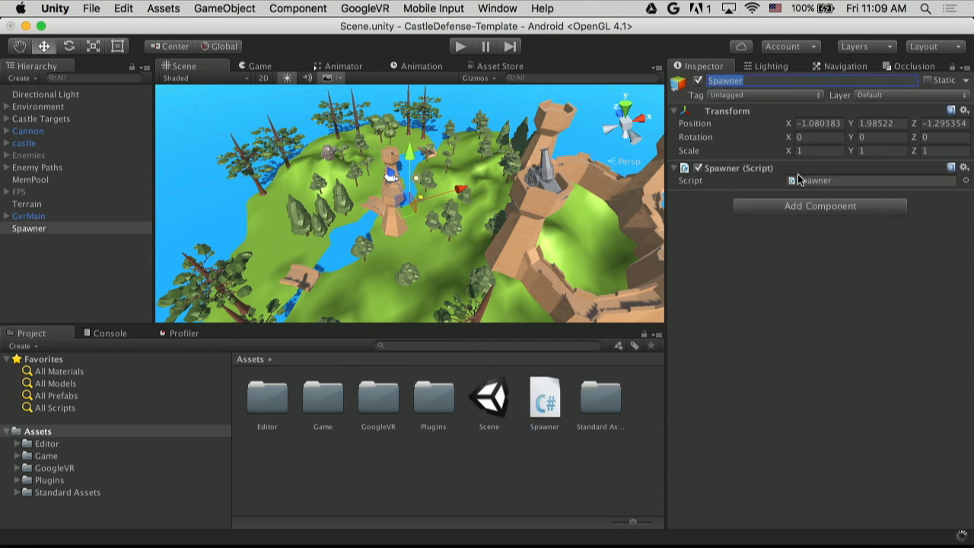
click(545, 395)
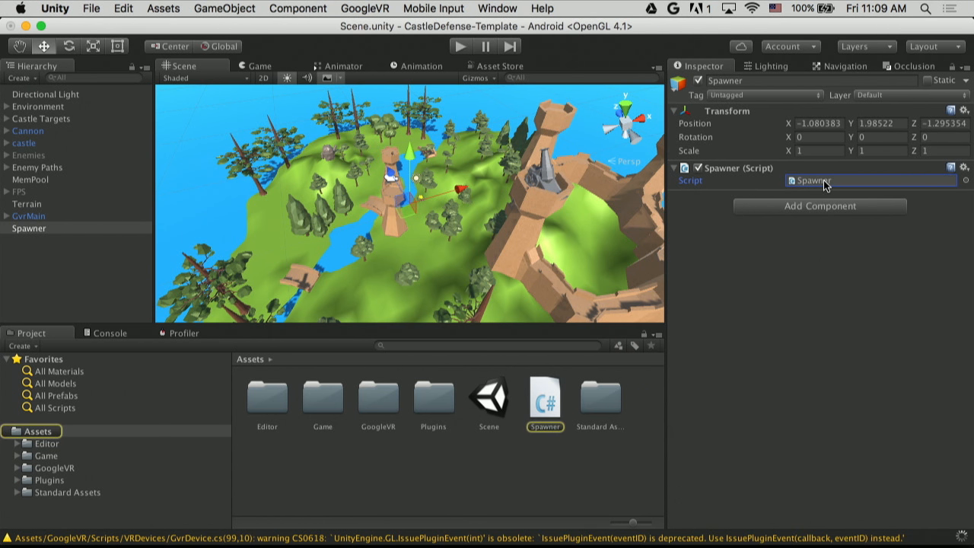
double_click(544, 396)
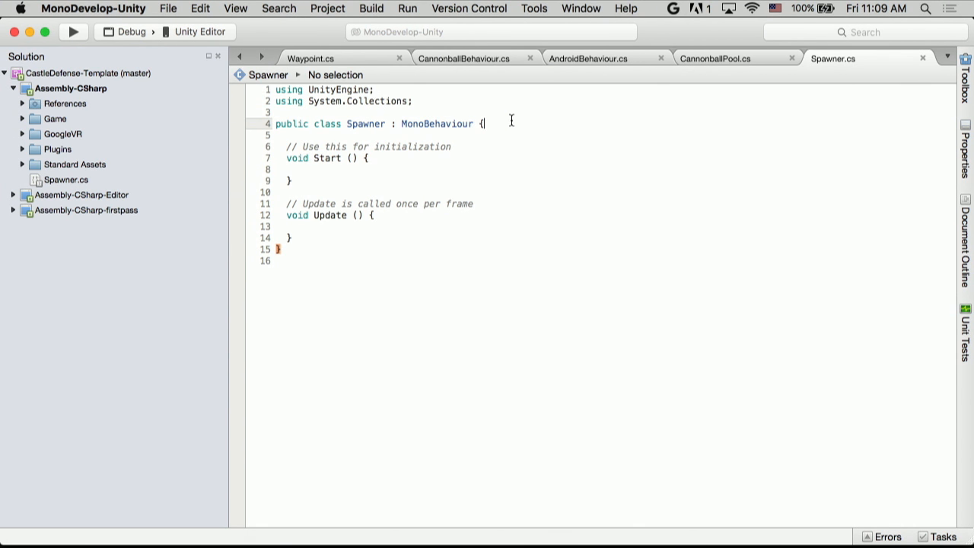
Declare public float timer_ = 1.0f at the top of the Spawner class
text(pu)
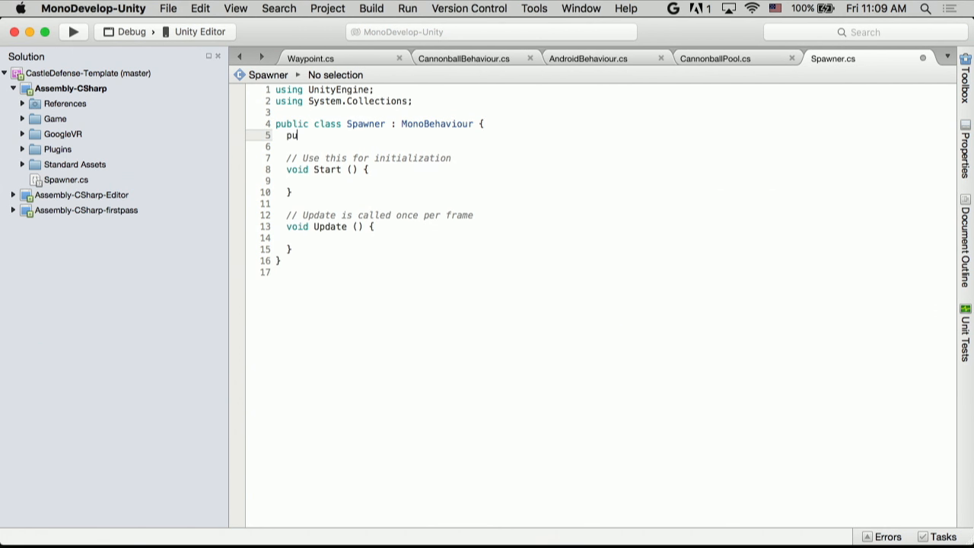
text(blic float)
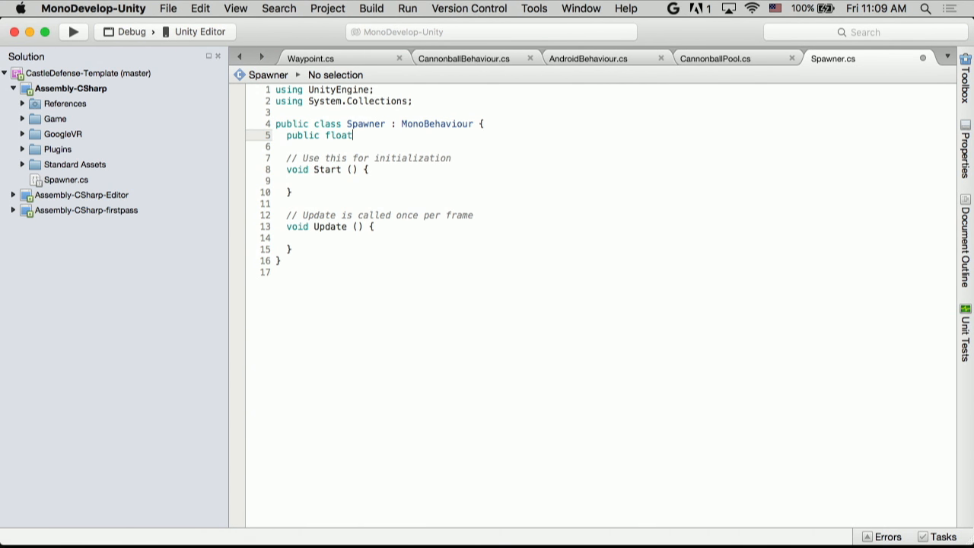
text(timer_)
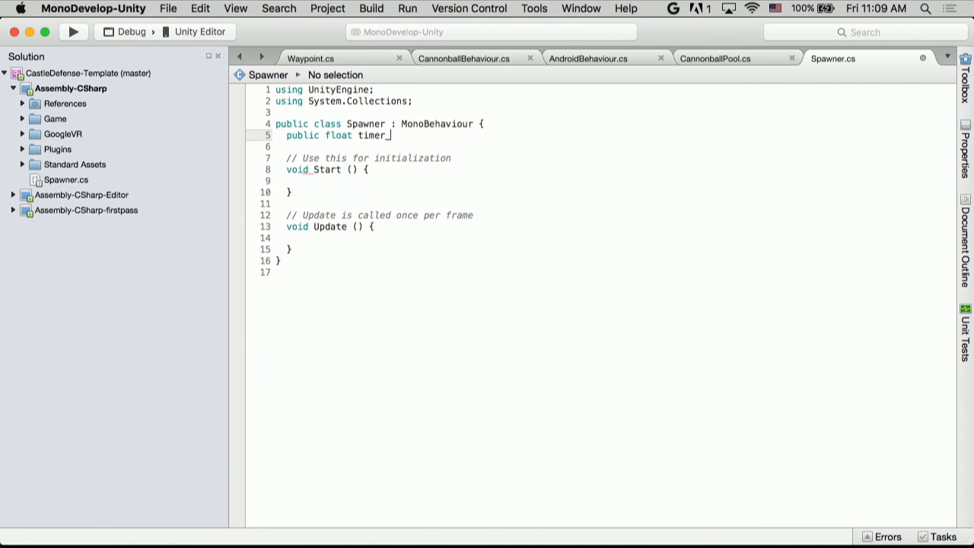
text(1)
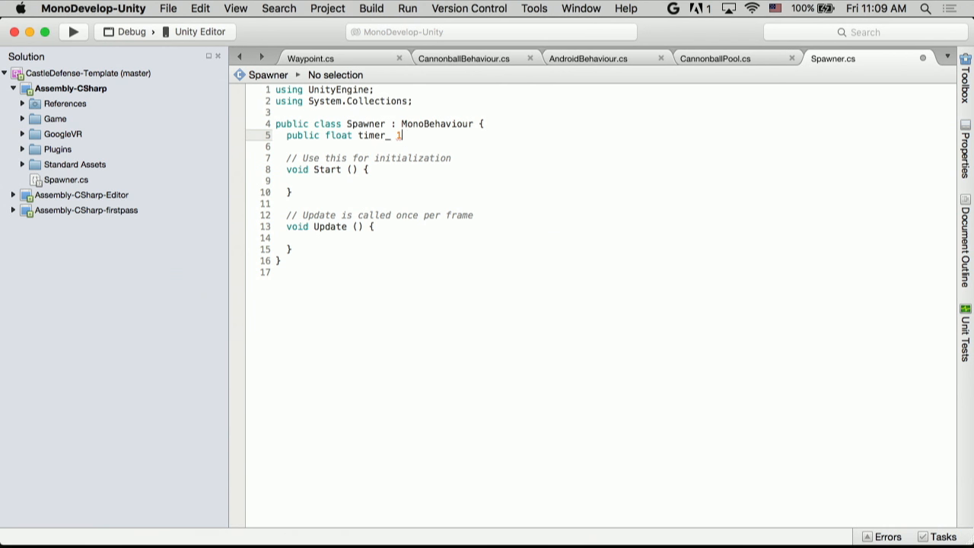
text(= 1.0f;)
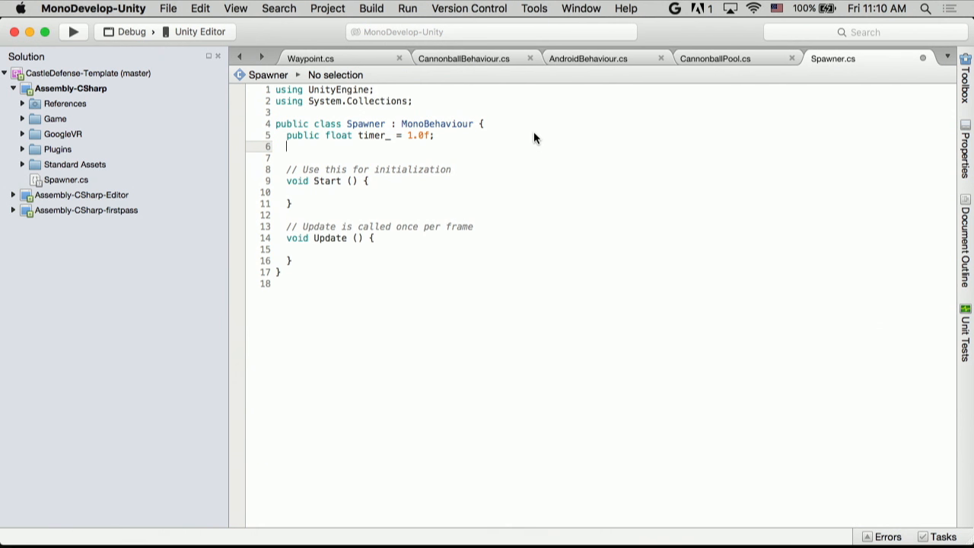
Declare public float respawn_timer_ = 5.0f below it
text(public float respaw)
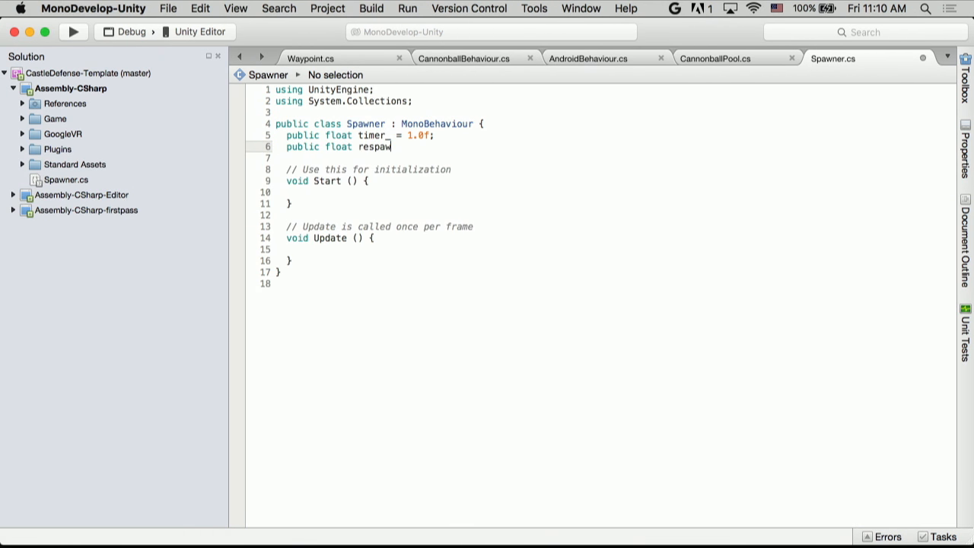
text(n_timer_)
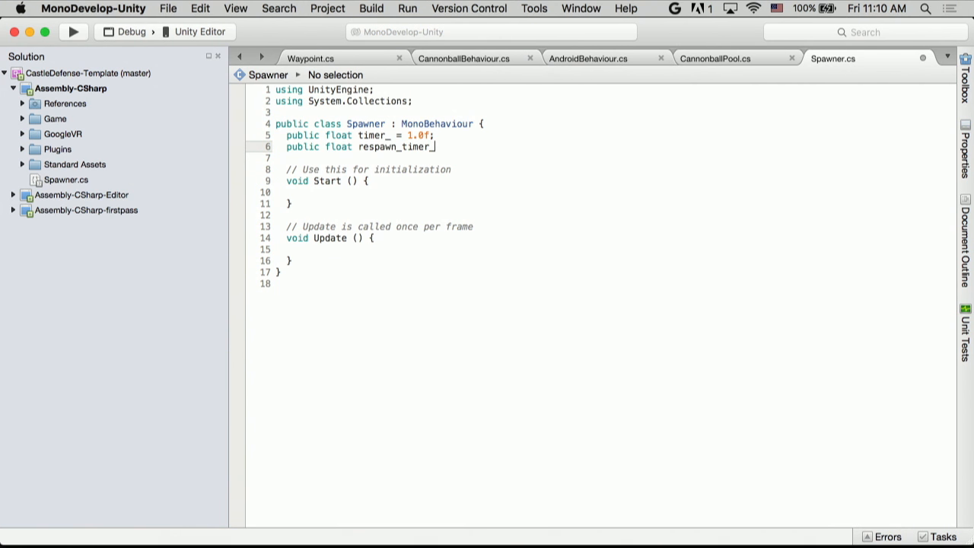
text(= 5.0f;)
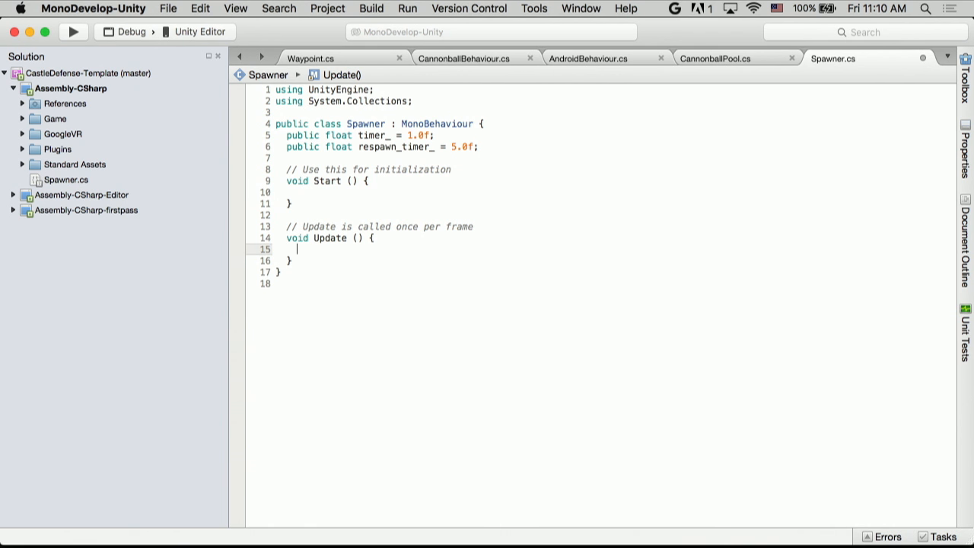
In Update, subtract Time.deltaTime from timer_ each frame
text(timer)
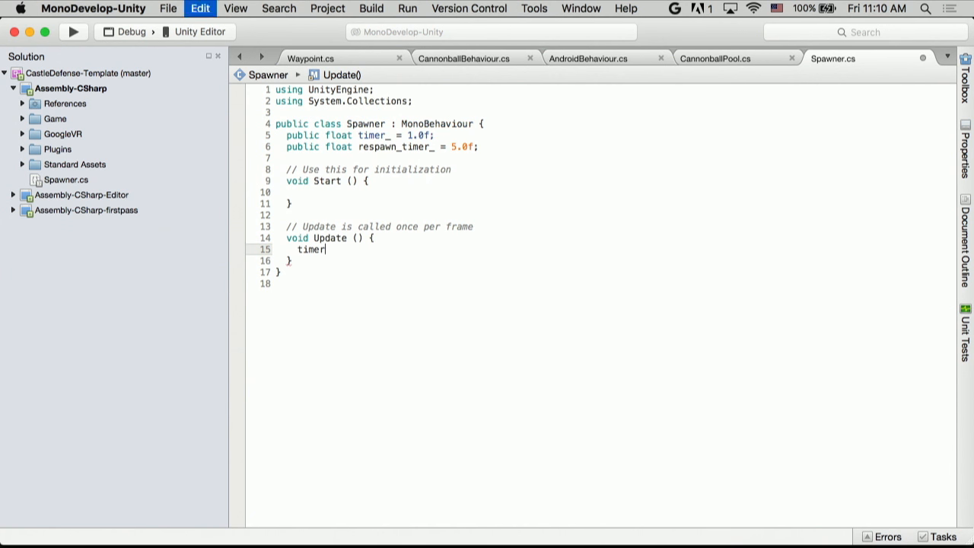
text(_)
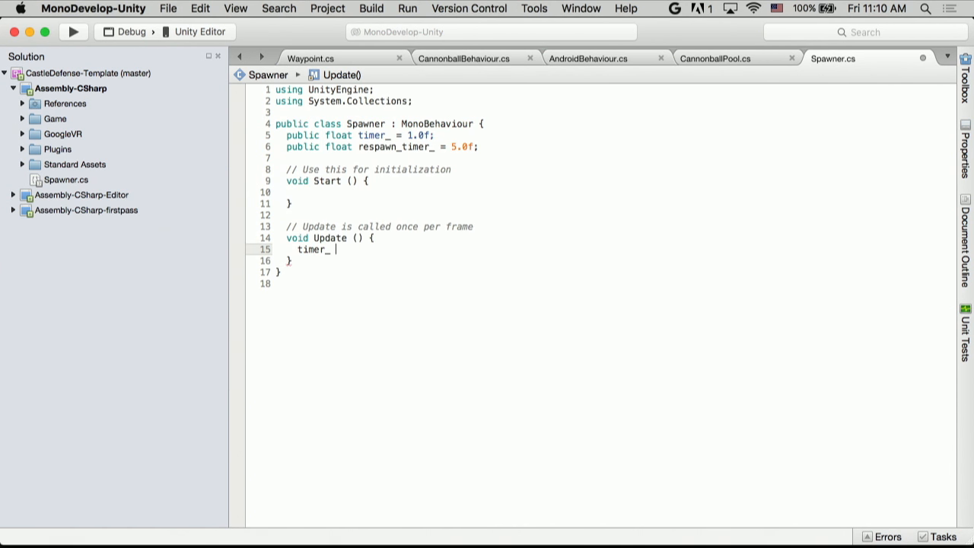
text(-=)
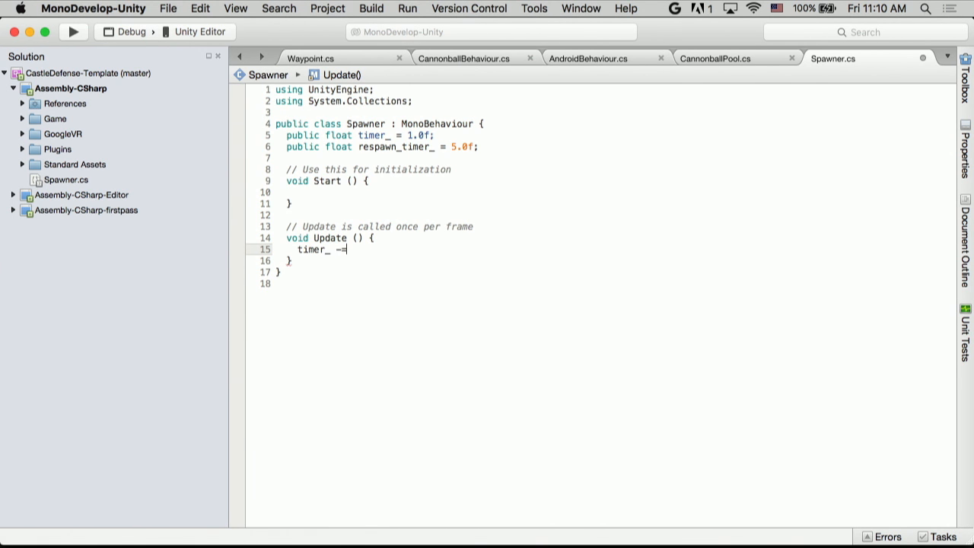
text(Time.D)
text(if)
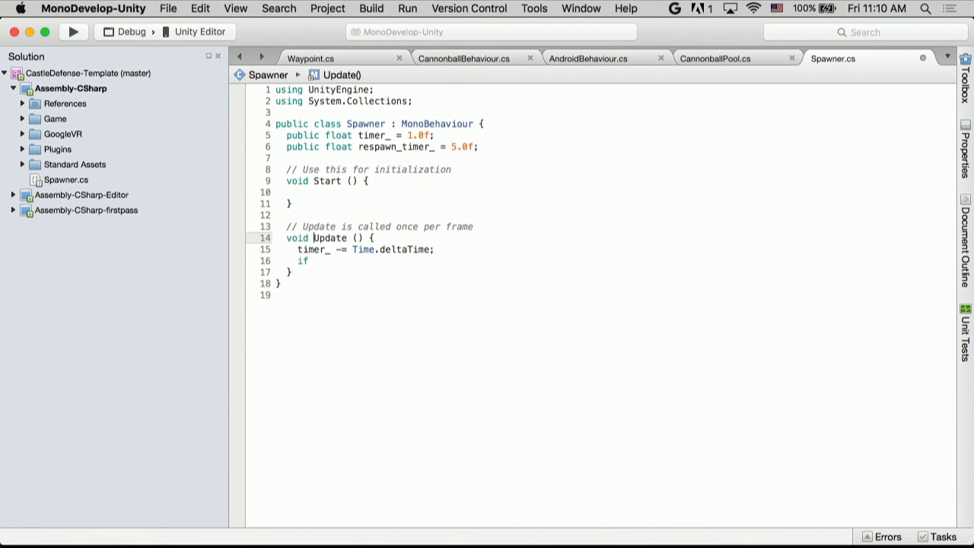
Begin an if (timer_ <= 0.0f) block after the countdown
text((timer_)
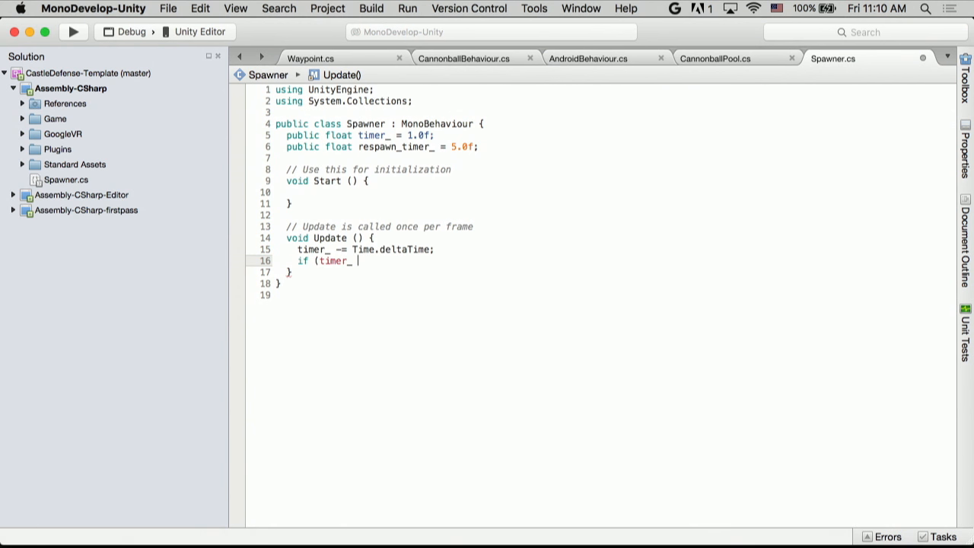
text(<=)
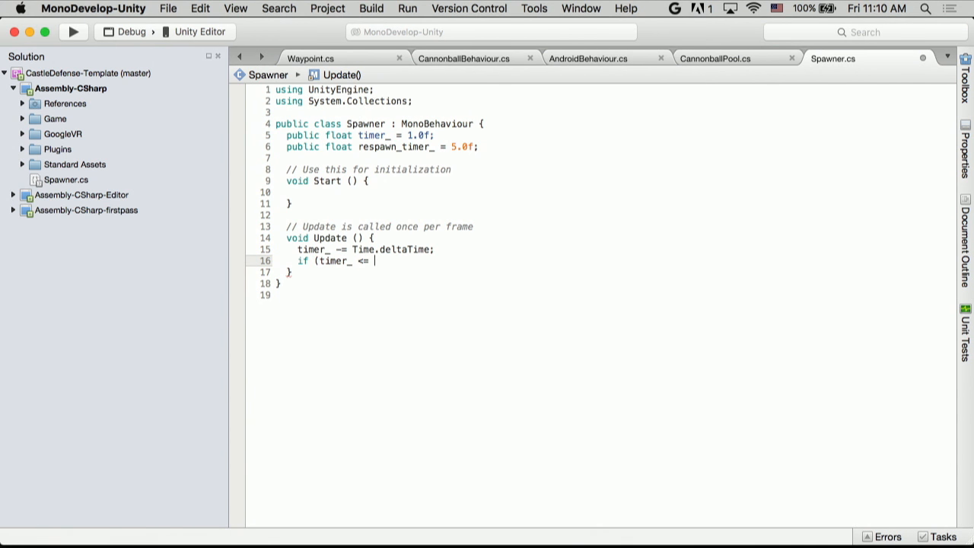
text(0.0f) {)
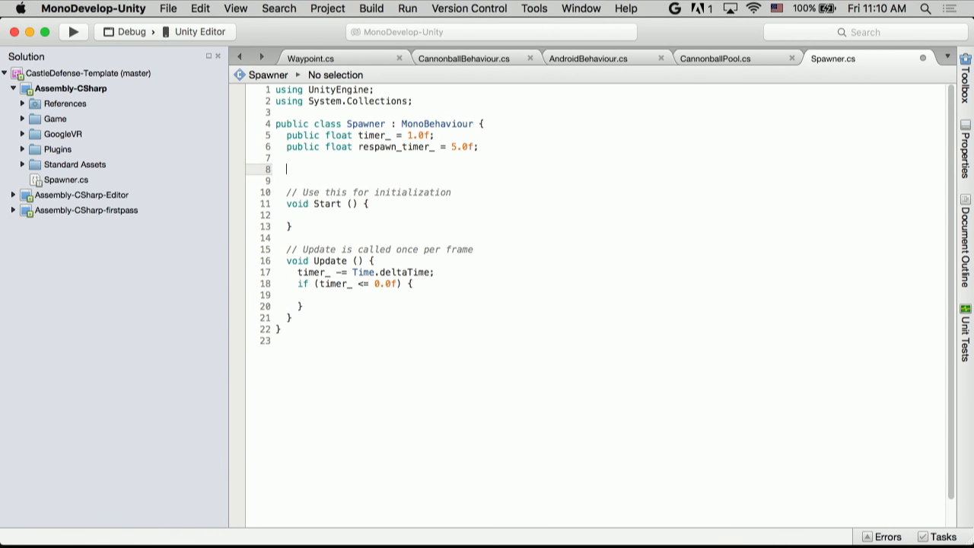
Declare public List<Transform> spawn_points_ = new List<Transform>(); as a Spawner field
text(public)
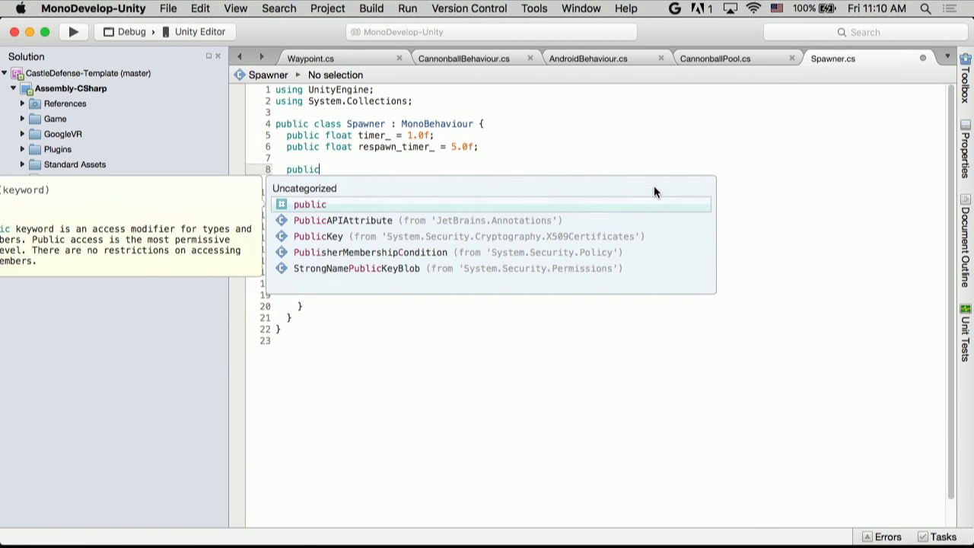
text(List<T)
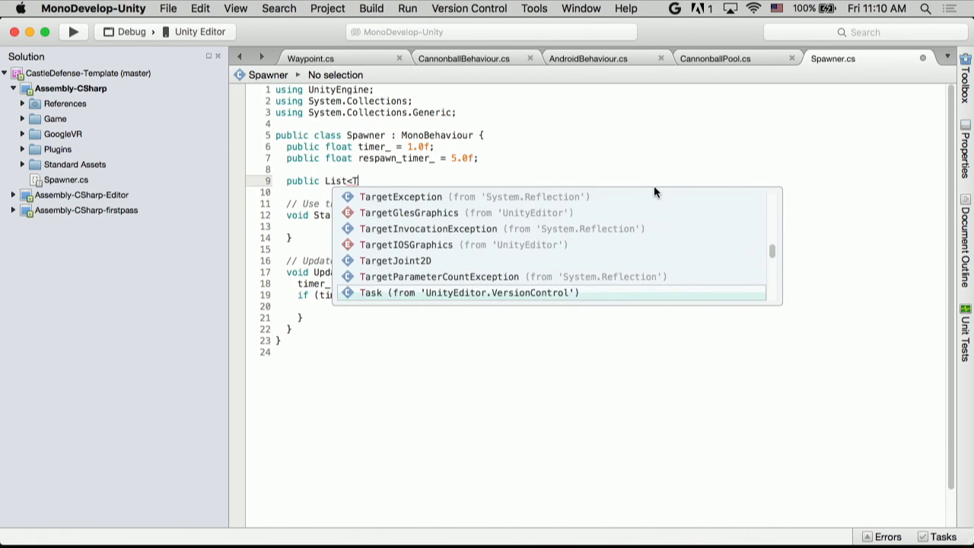
text(ransform)
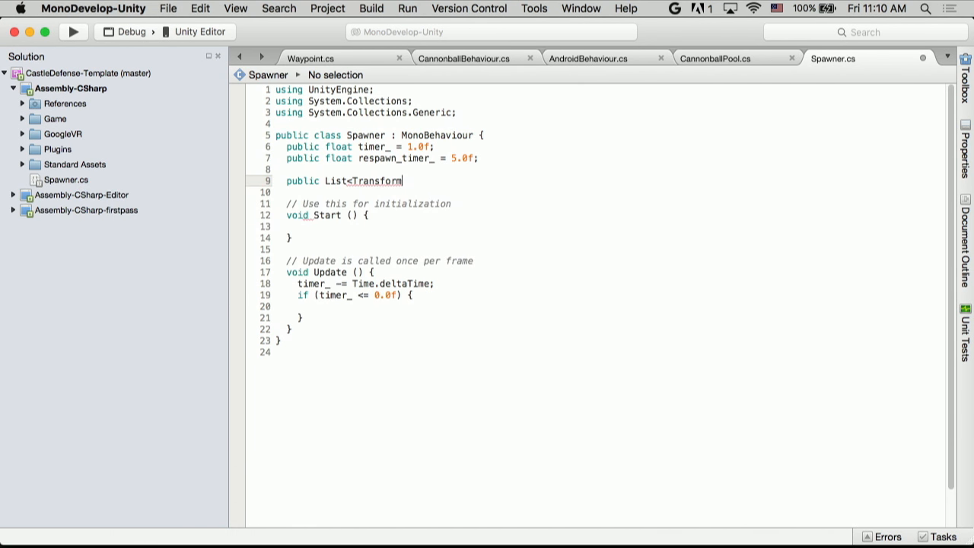
text(>)
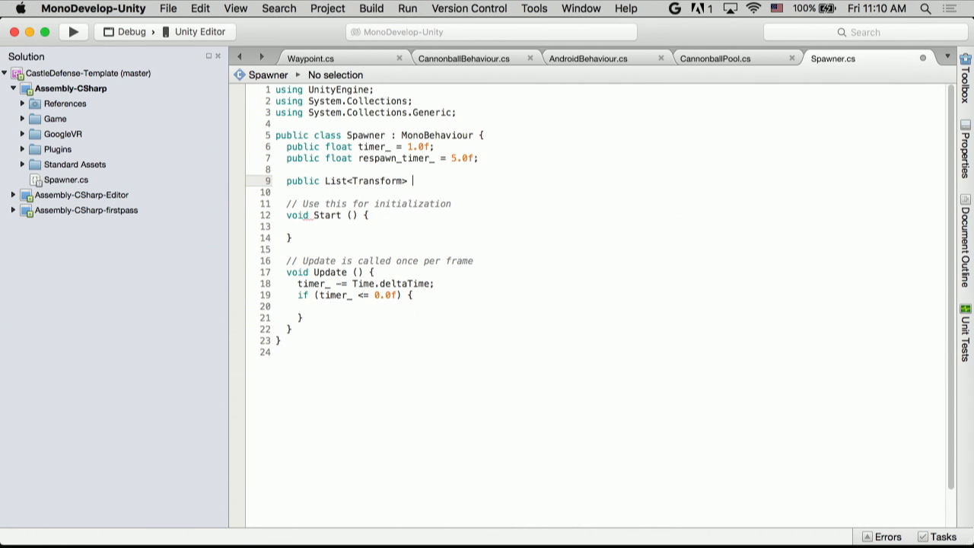
text(spawn)
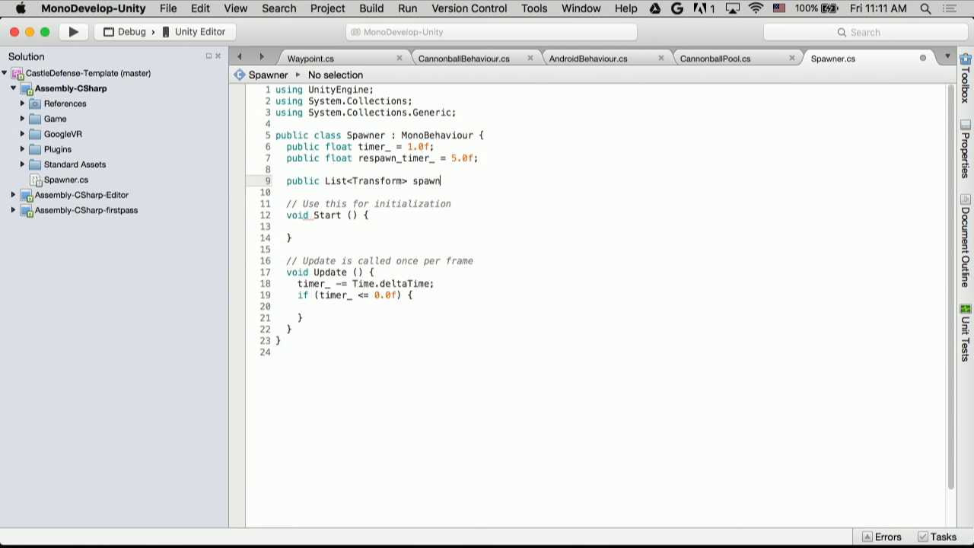
text(_points)
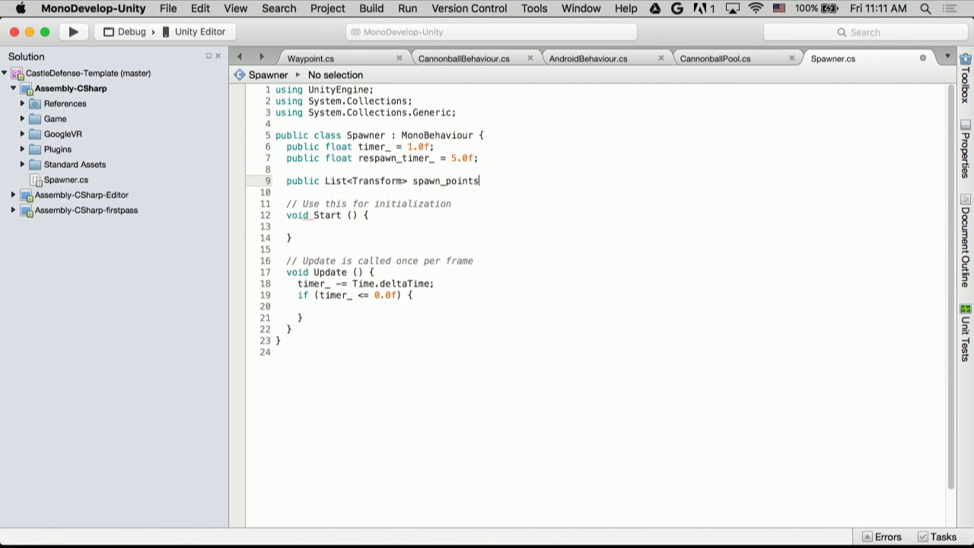
text(= new List<)
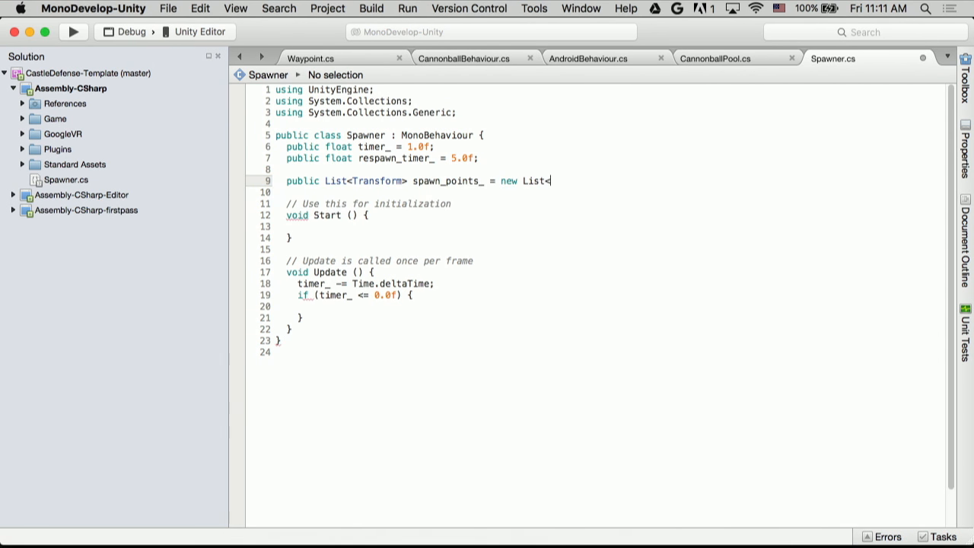
text(Transform>)
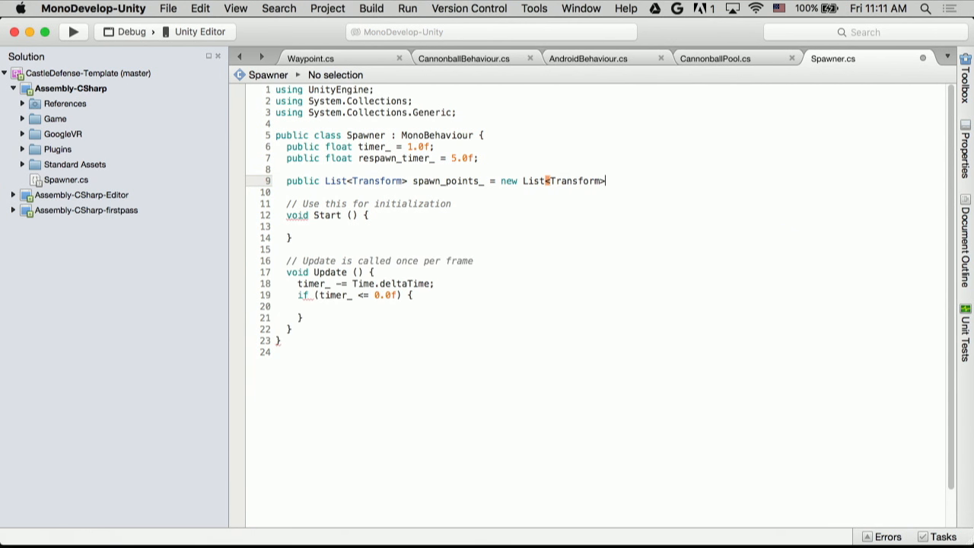
text(();)
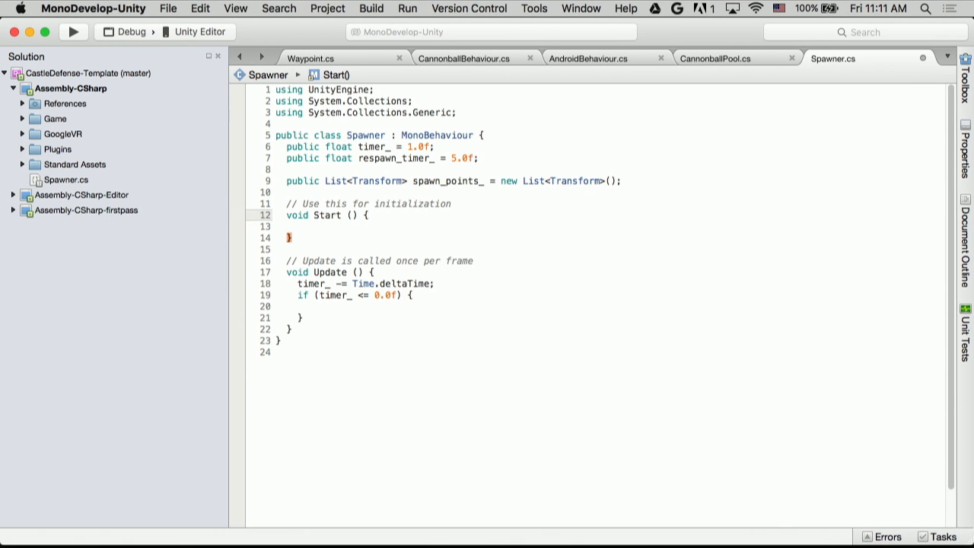
key(cmd+tab)
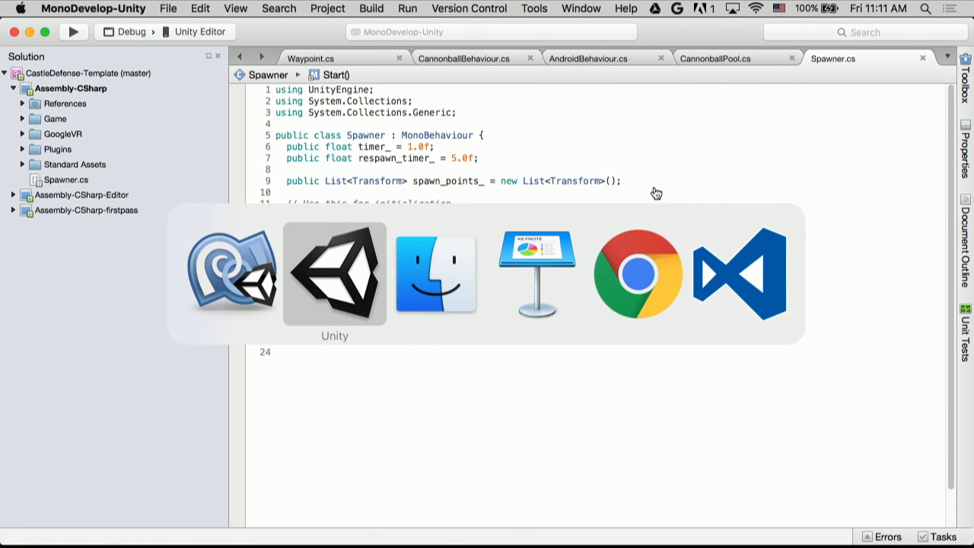
Back in Unity, expand the Spawner's Spawn_points_ list showing Size 0
click(333, 274)
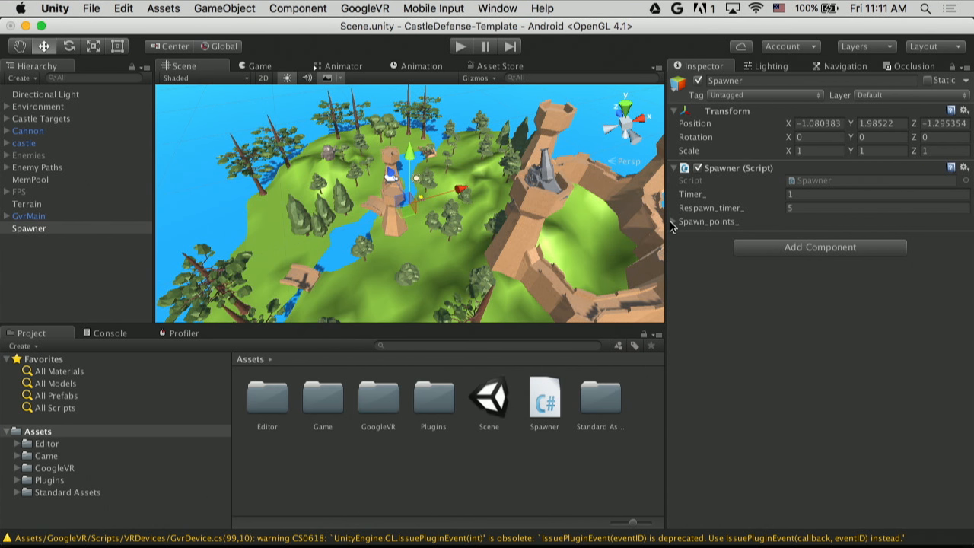
click(672, 222)
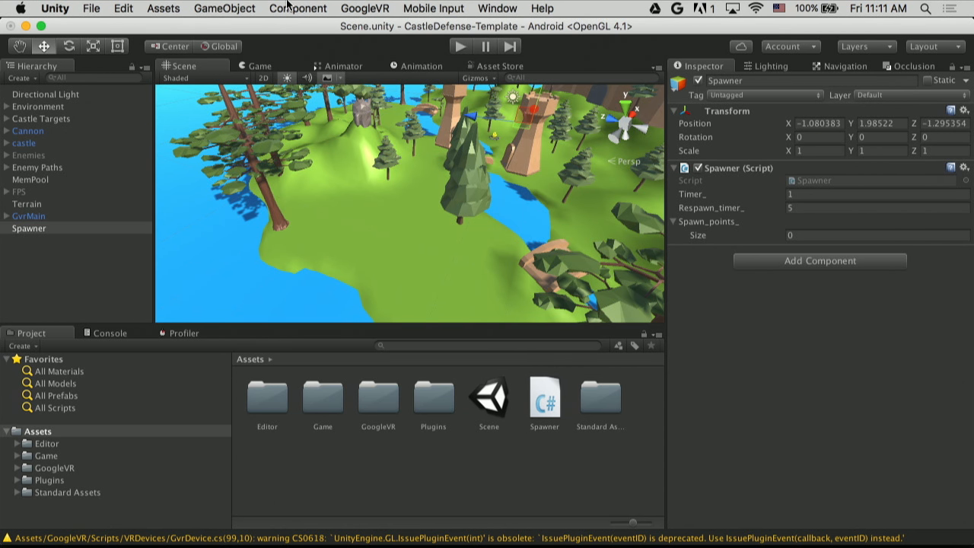
Create a 3D Sphere and move it onto the grassy ground by the river
click(163, 9)
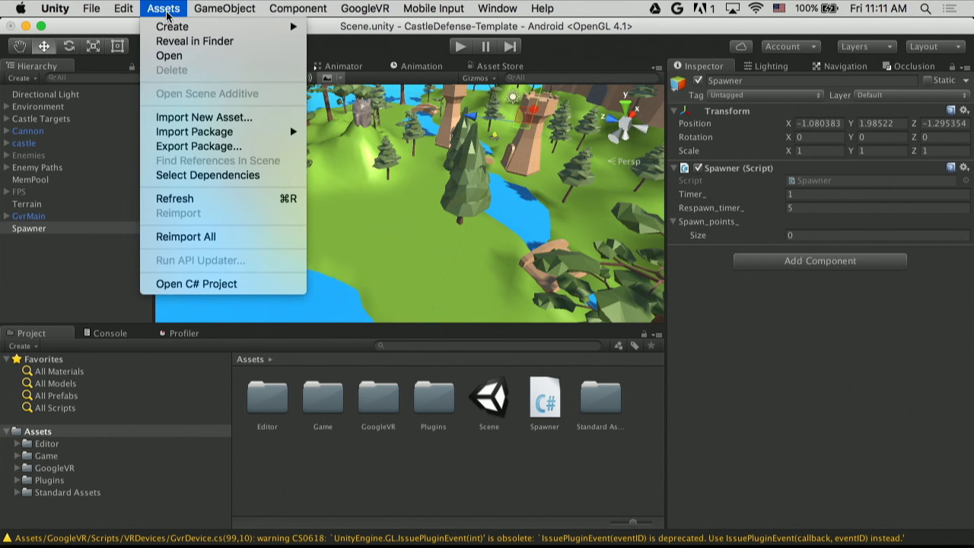
mouse_move(172, 26)
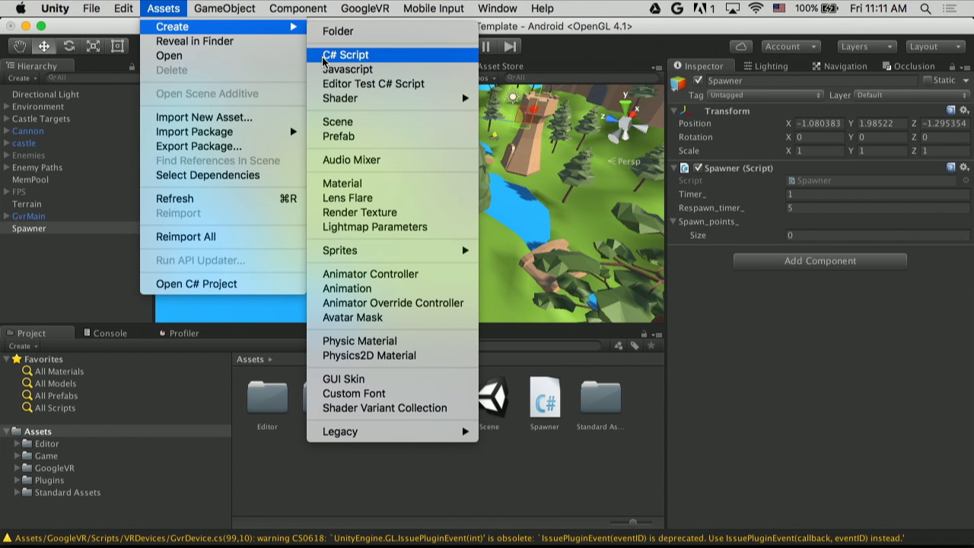
click(225, 9)
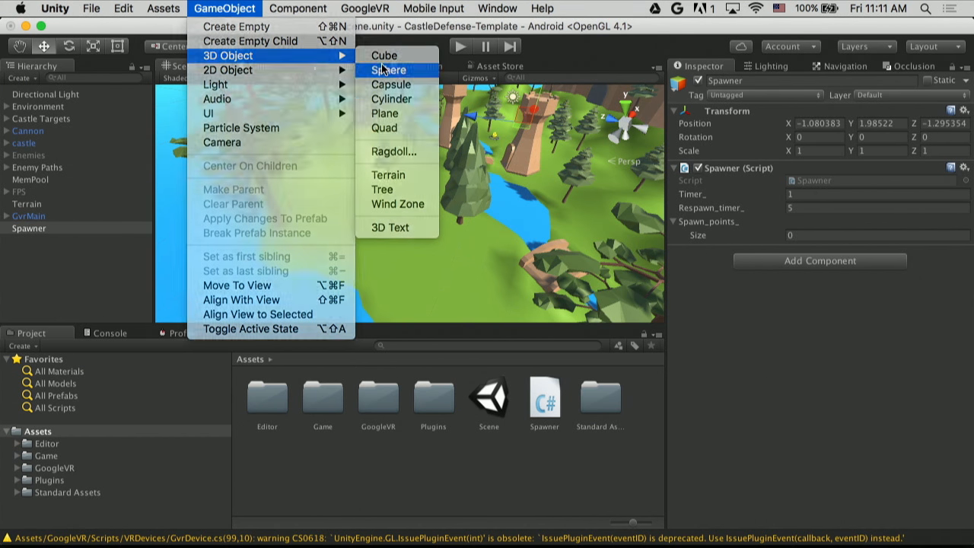
click(388, 70)
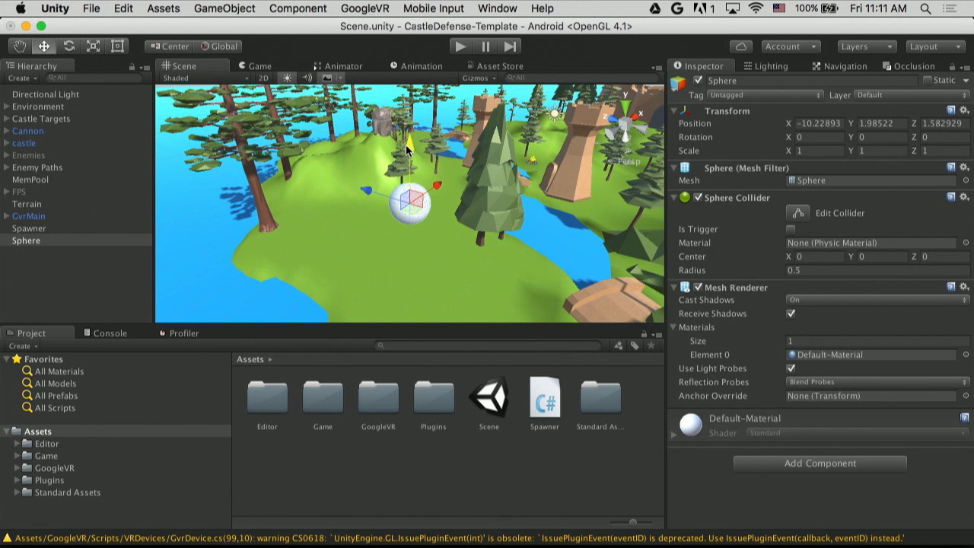
drag(408, 201, 308, 205)
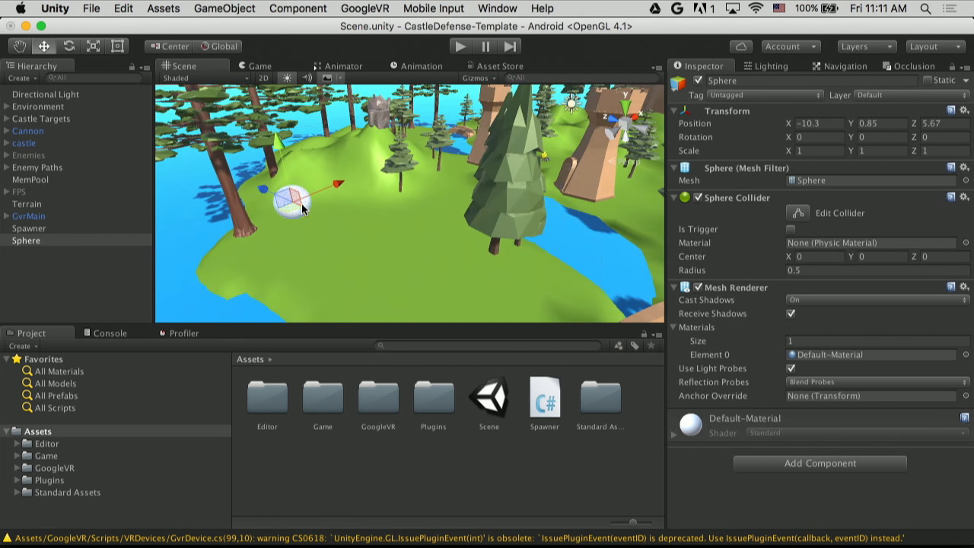
mouse_move(764, 209)
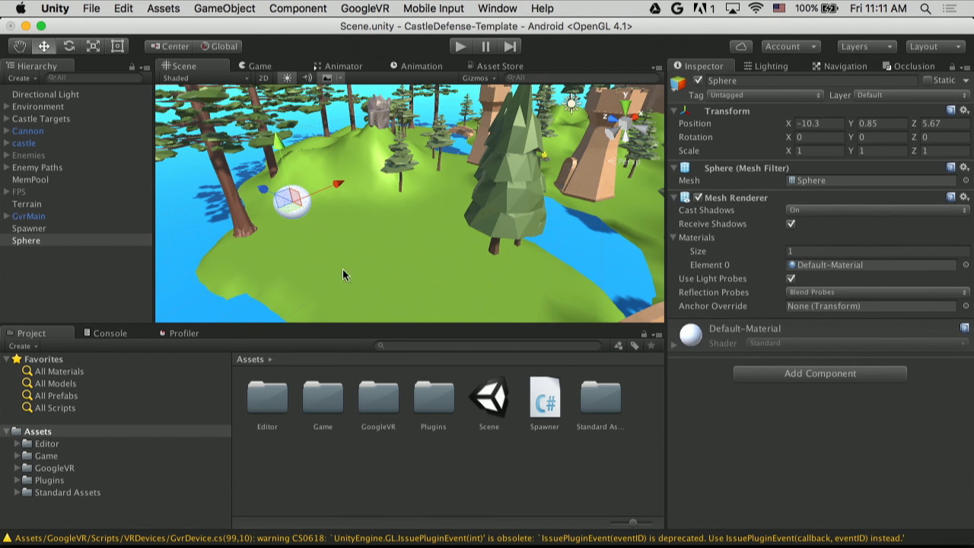
Attach the Waypoint script component to the sphere
click(819, 373)
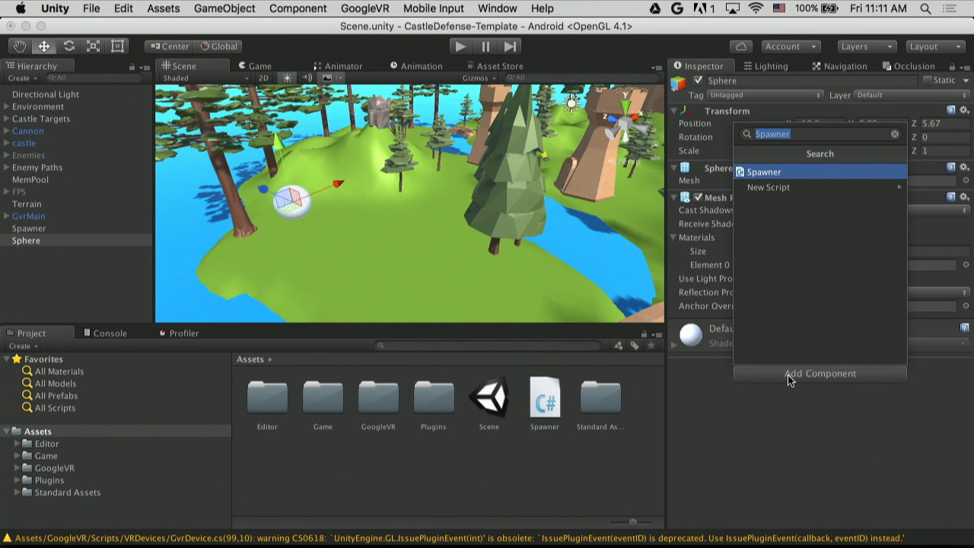
text(waypo)
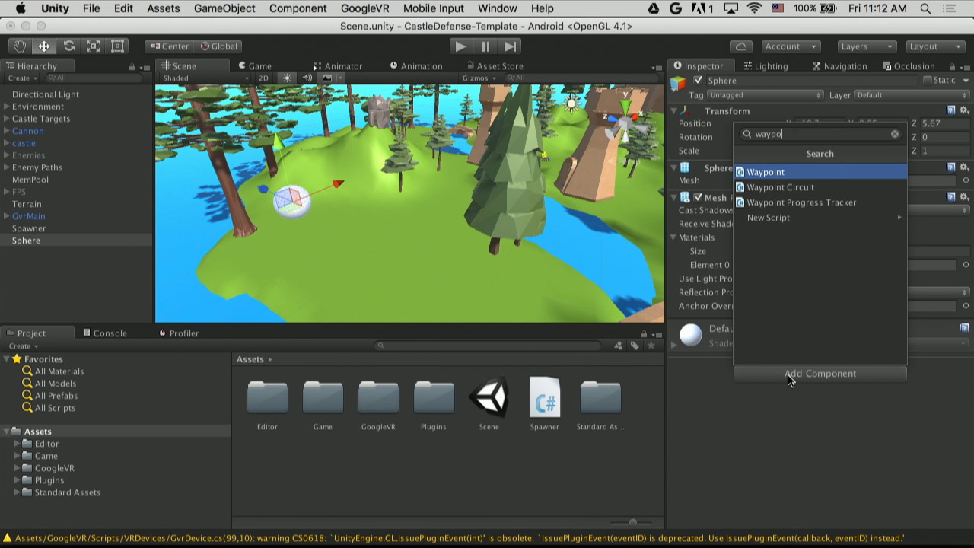
click(766, 170)
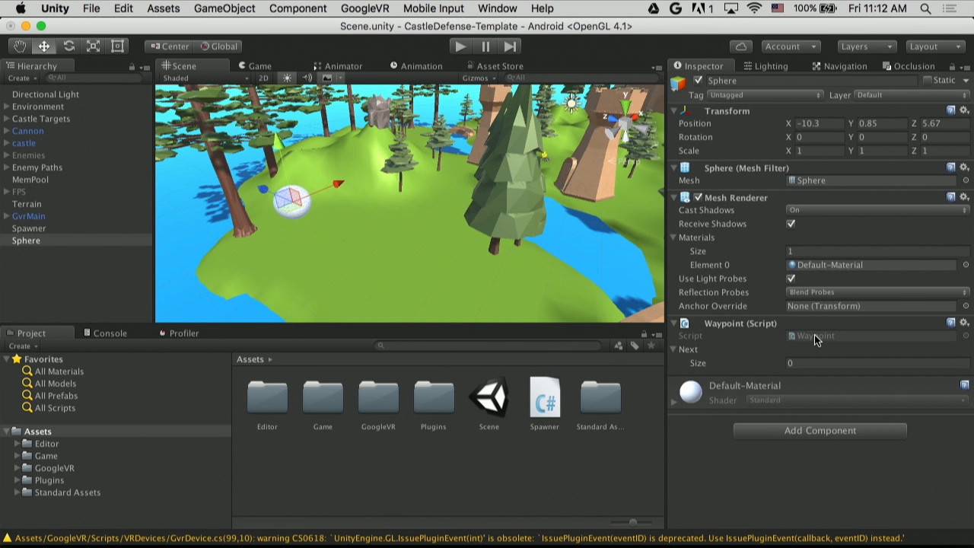
mouse_move(273, 157)
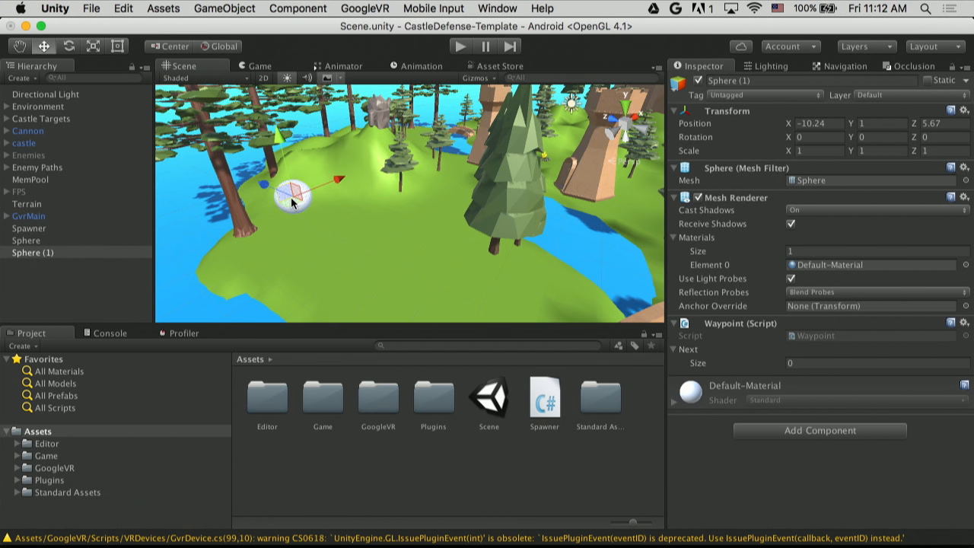
Place duplicate Sphere (1) beside the tall tree as Sphere's Next waypoint, then reopen Spawner.cs
drag(292, 201, 495, 281)
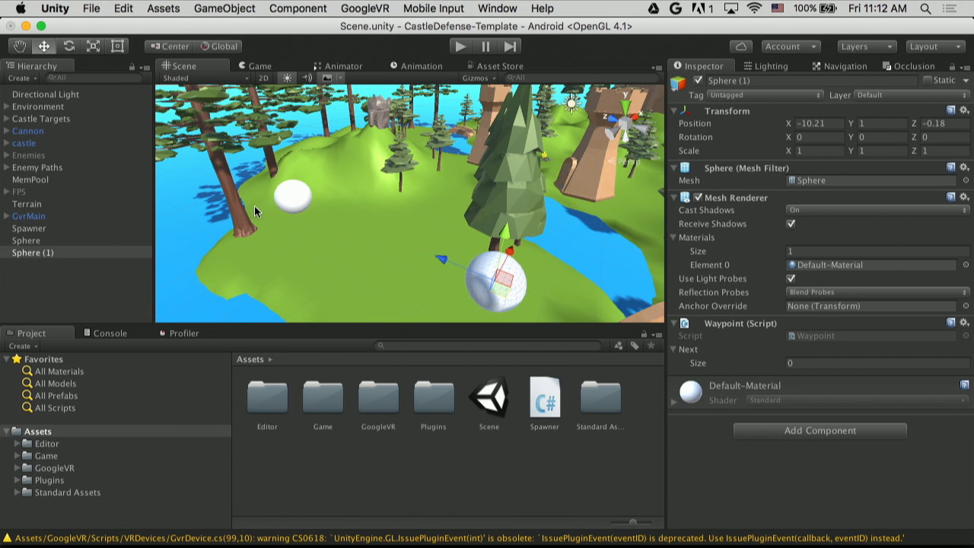
click(26, 241)
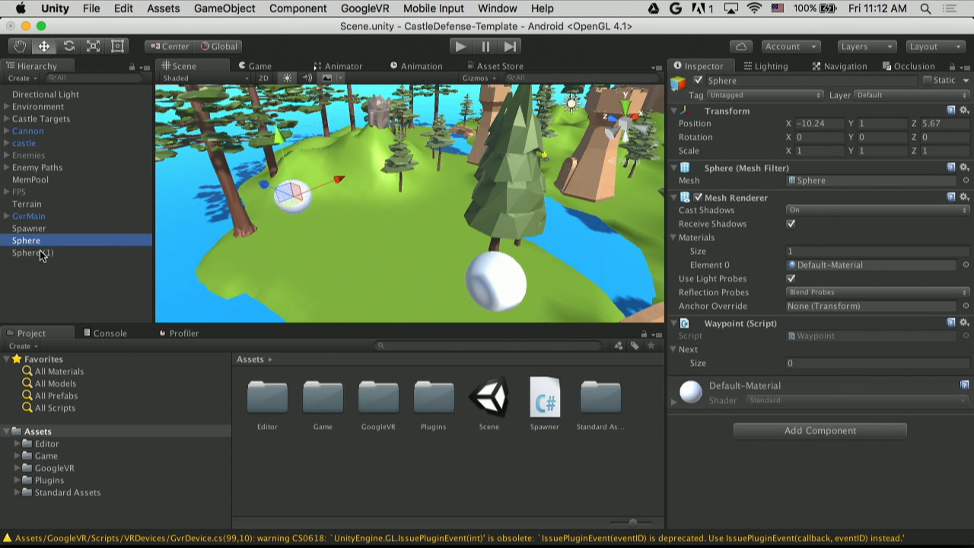
mouse_move(922, 284)
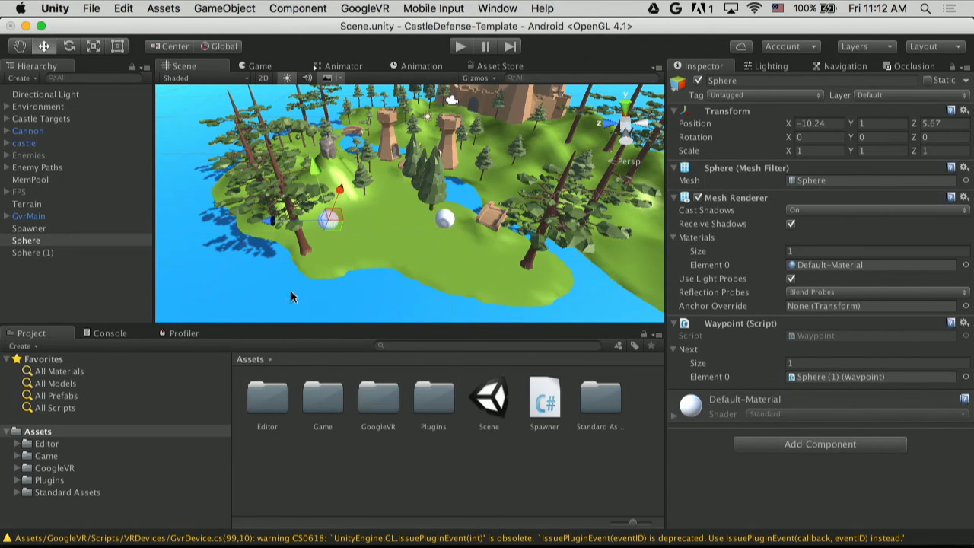
click(29, 228)
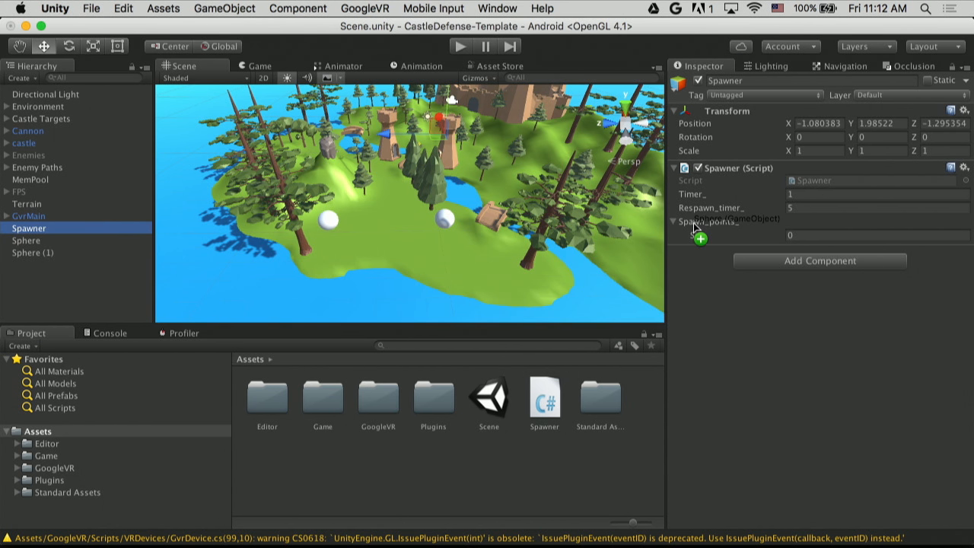
double_click(545, 396)
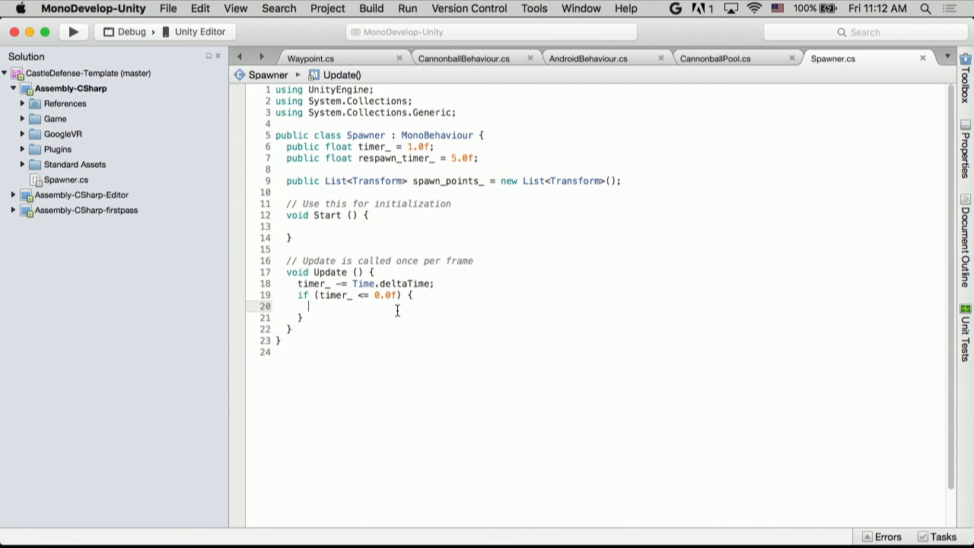
mouse_move(396, 311)
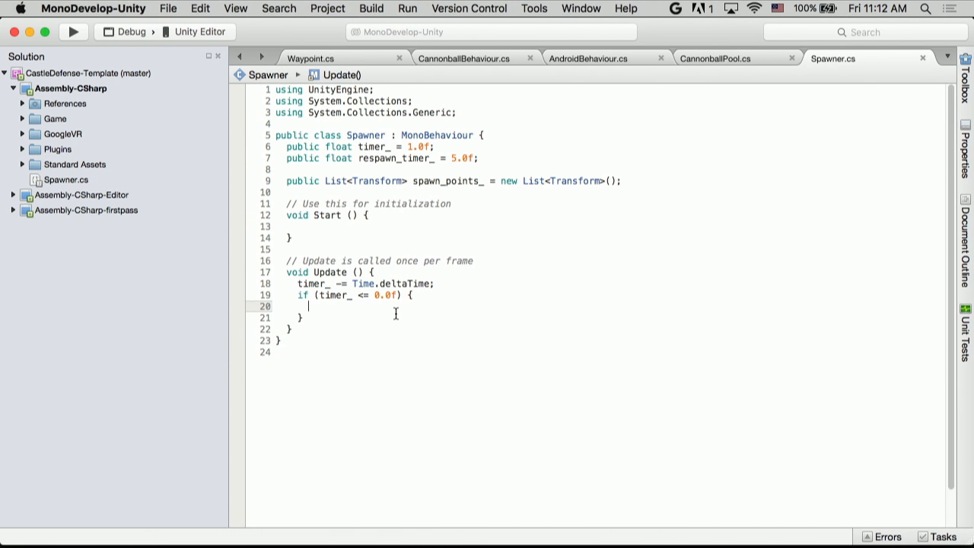
When the timer expires, reset timer_ to respawn_timer_ and call AndroidPool.Create
text(timer_)
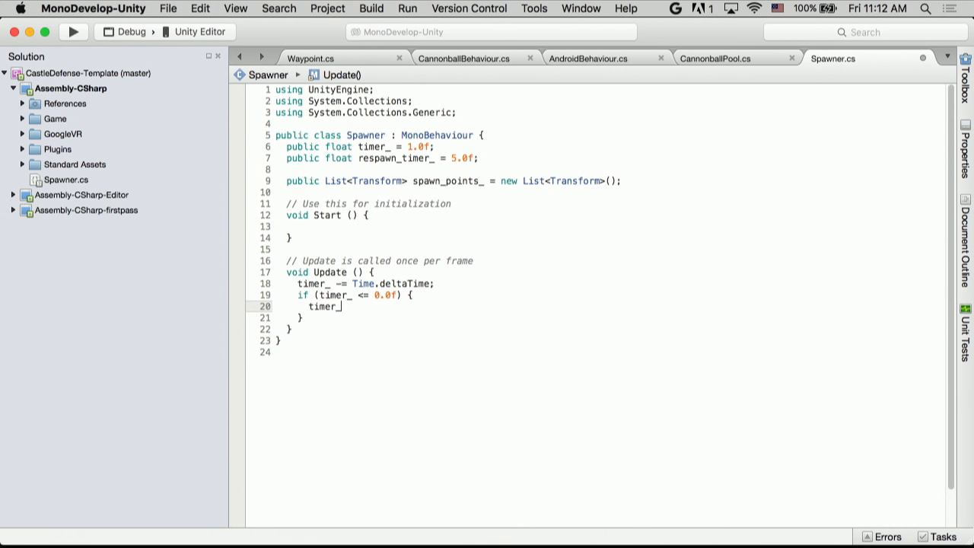
text(= respawn_timer_;)
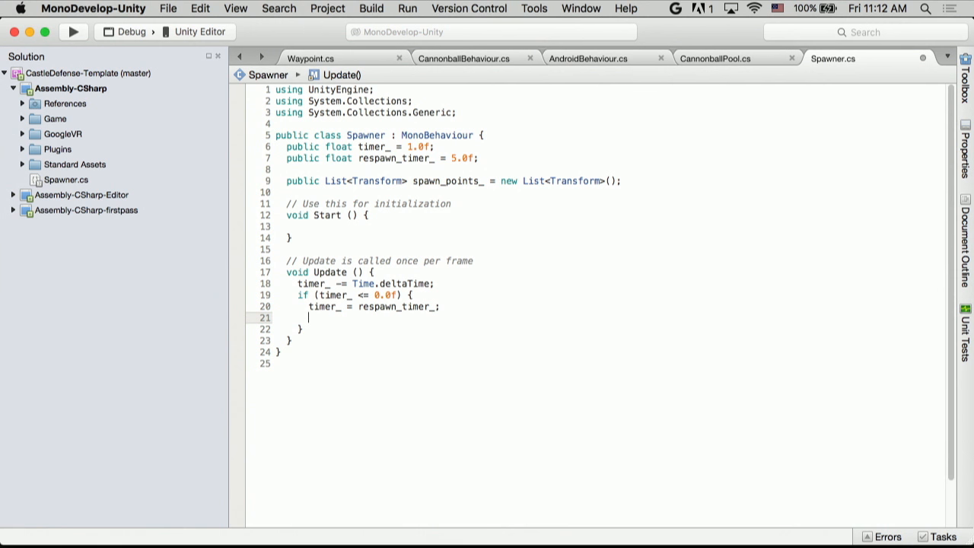
text(AndroidPool)
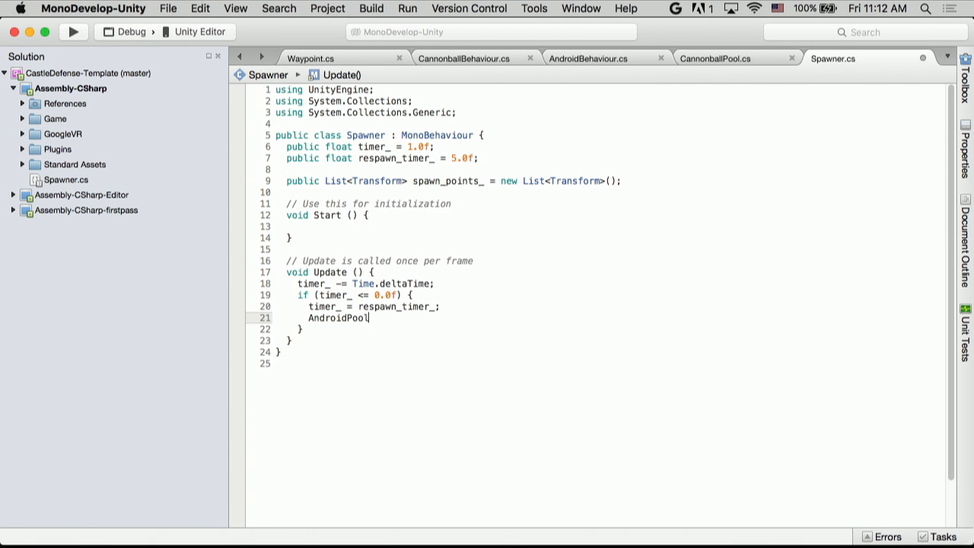
text(.)
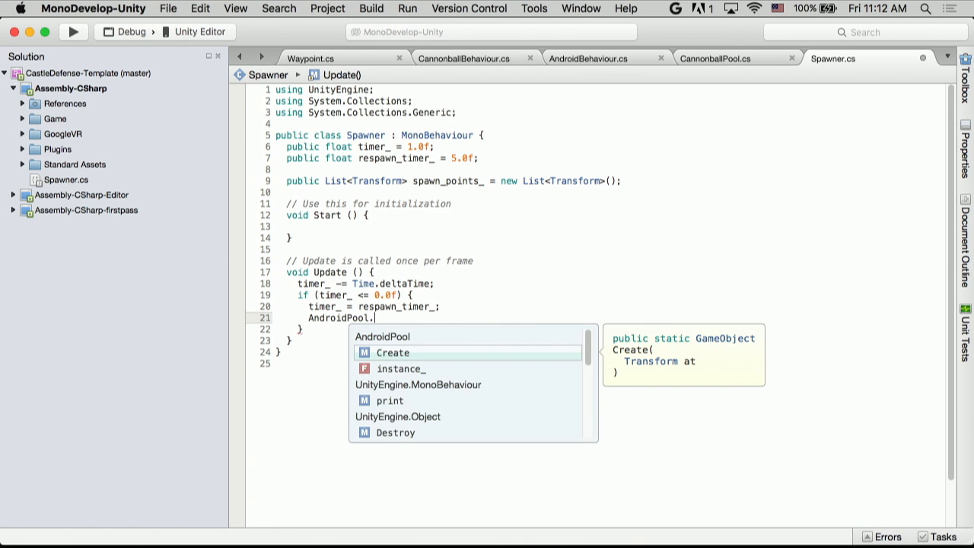
text(Create(t)
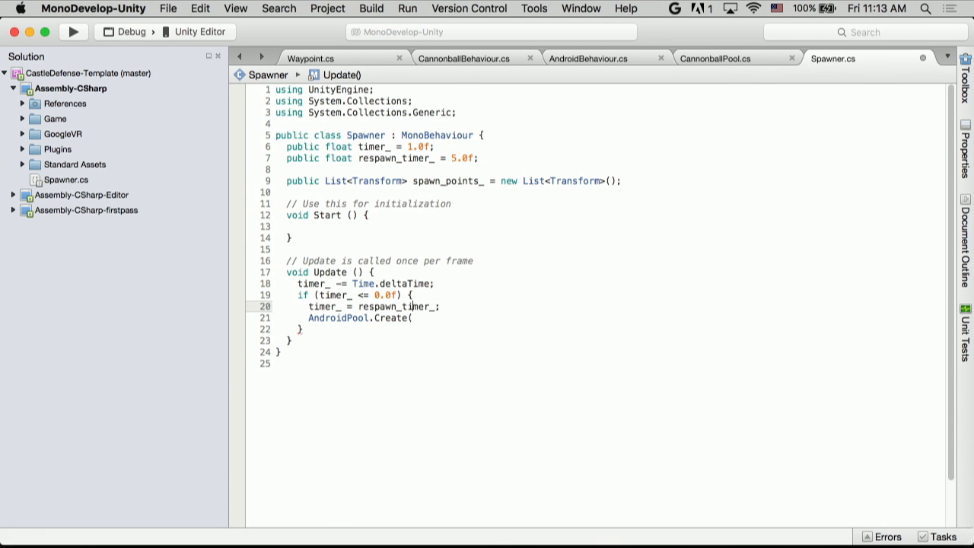
Pick create_transform as spawn_points_[Random.Range(0, spawn_points_.Count)] and pass it to Create
text(Transform)
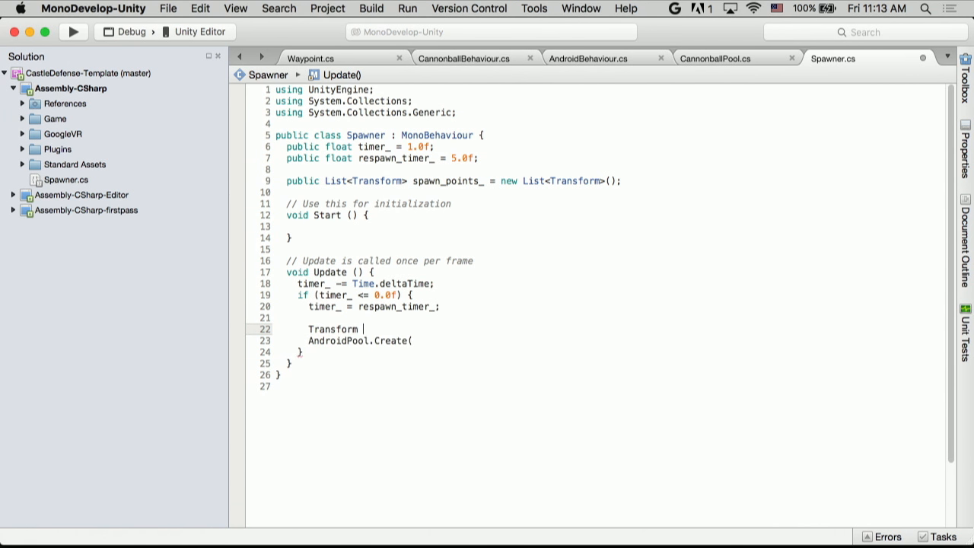
text(create_Tra)
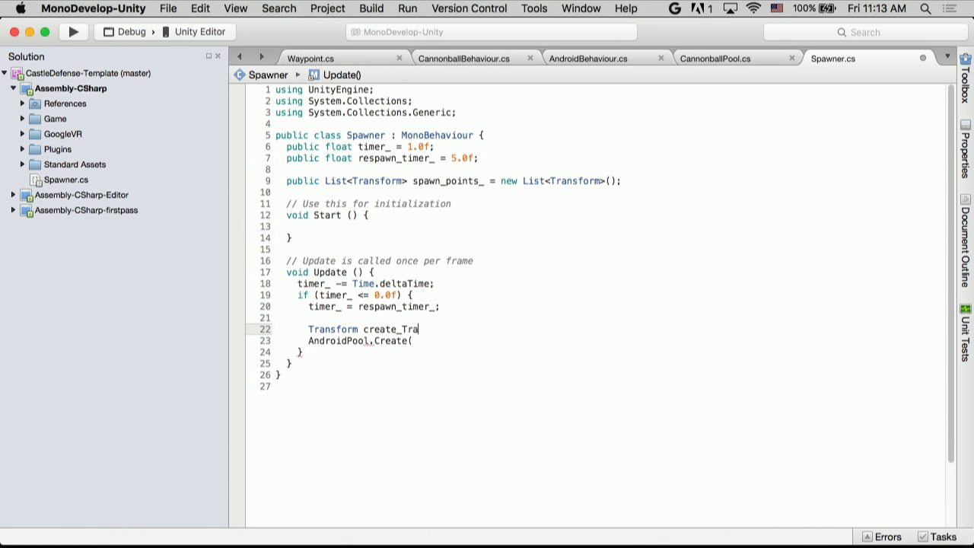
text(nsform)
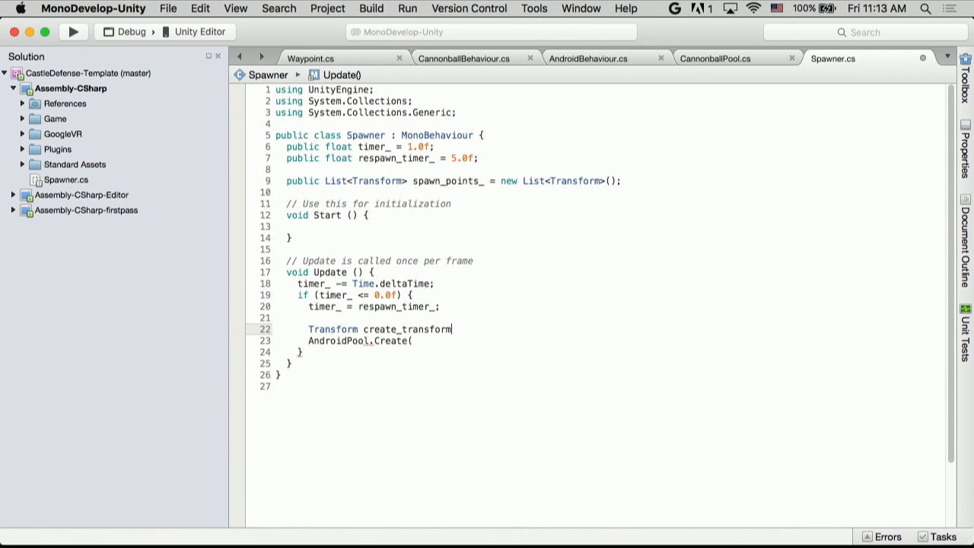
text(=)
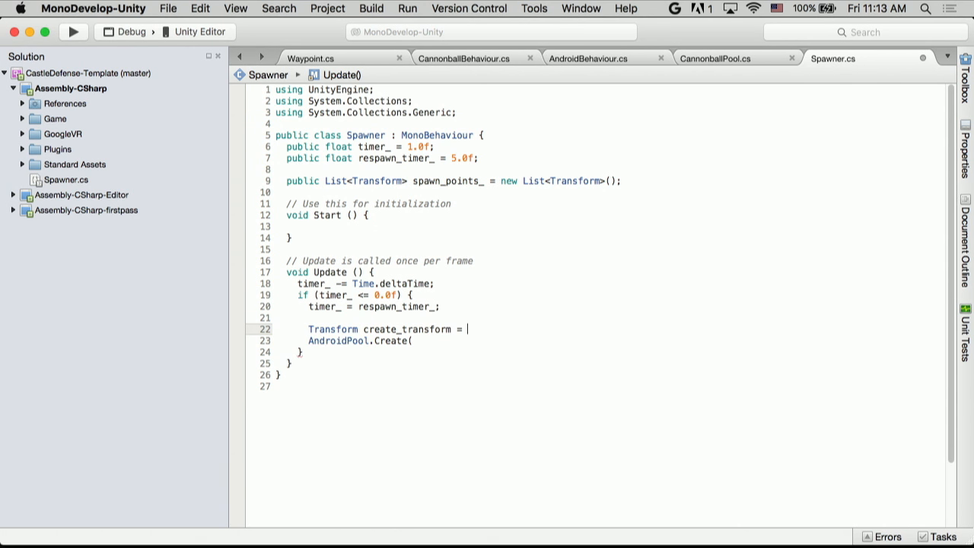
text(Random)
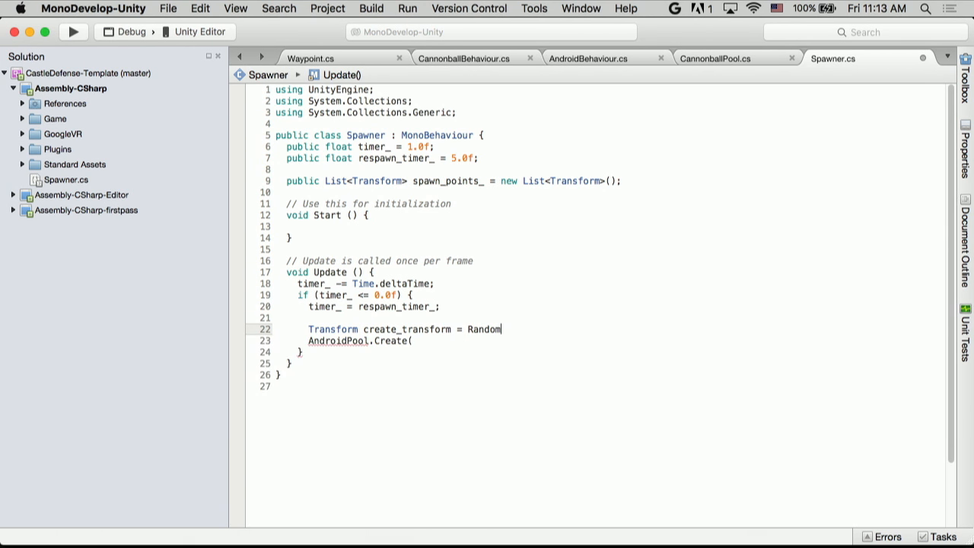
text(spawn_points_[)
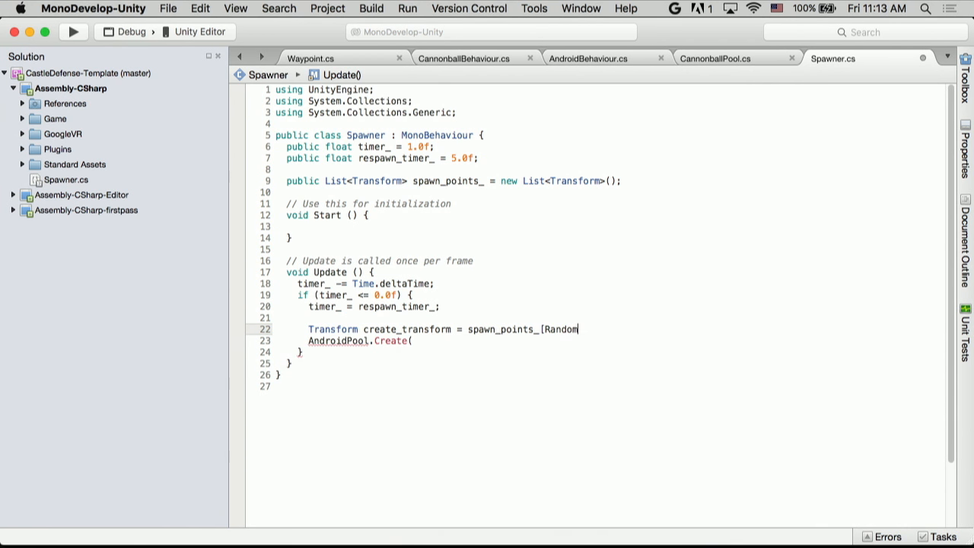
text(.Range(0,)
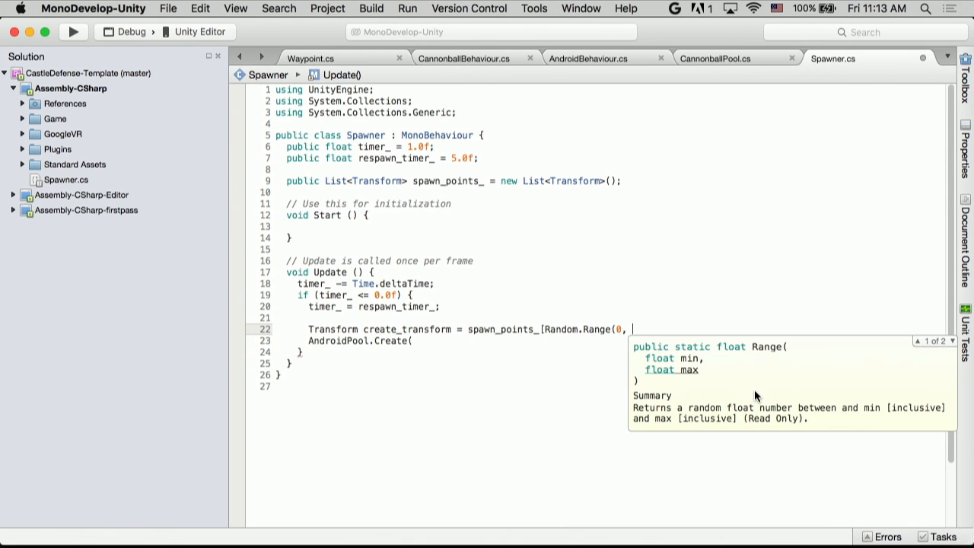
text(Spawn)
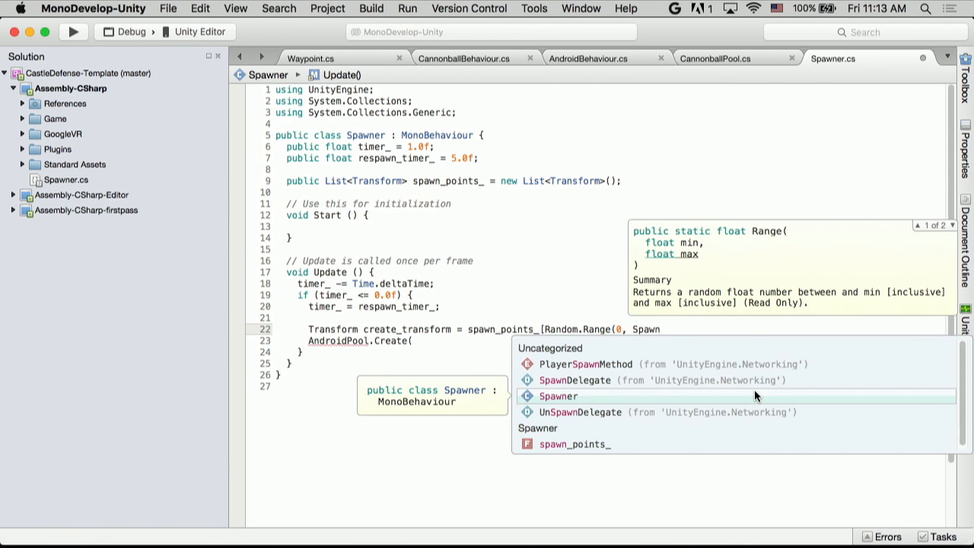
text(spawn)
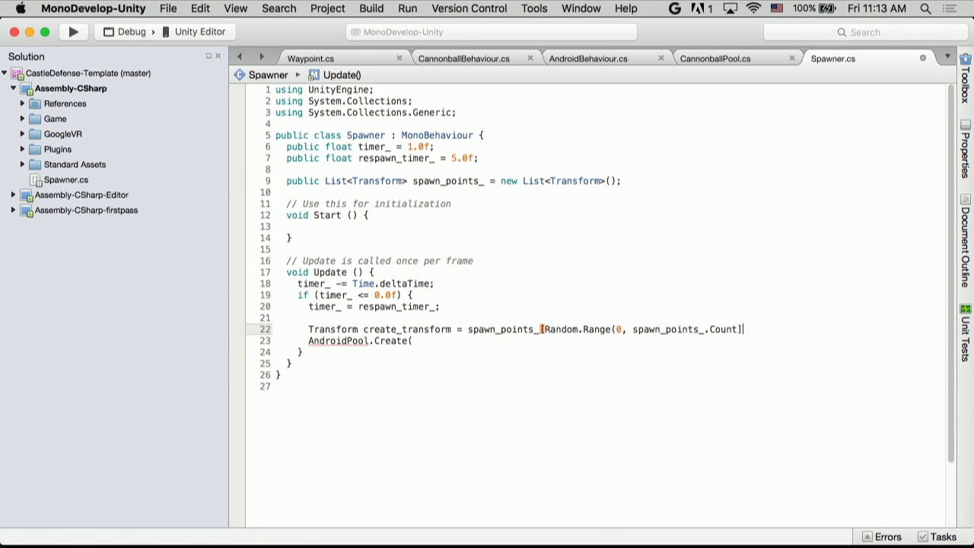
text(create)
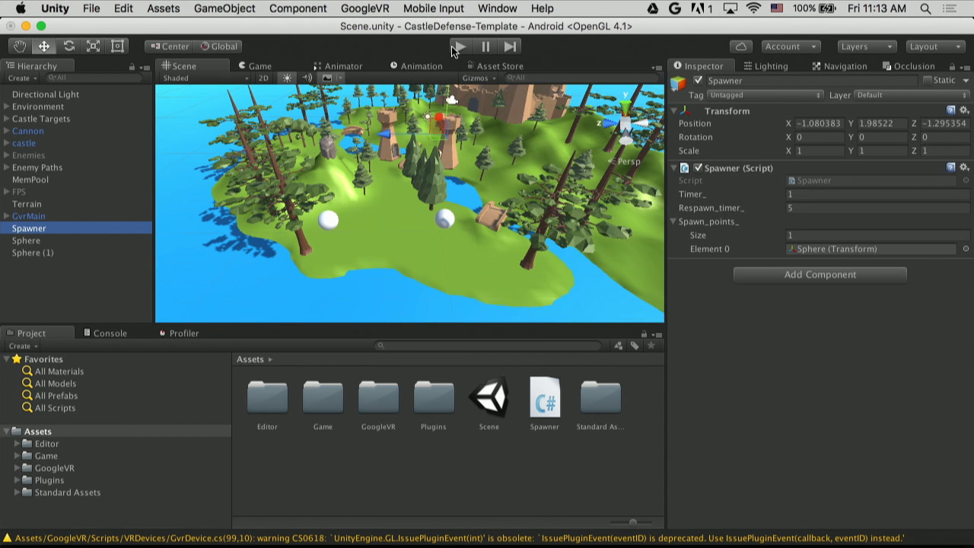
Delete the leftover Sphere and Sphere (1) objects from the Hierarchy
click(460, 45)
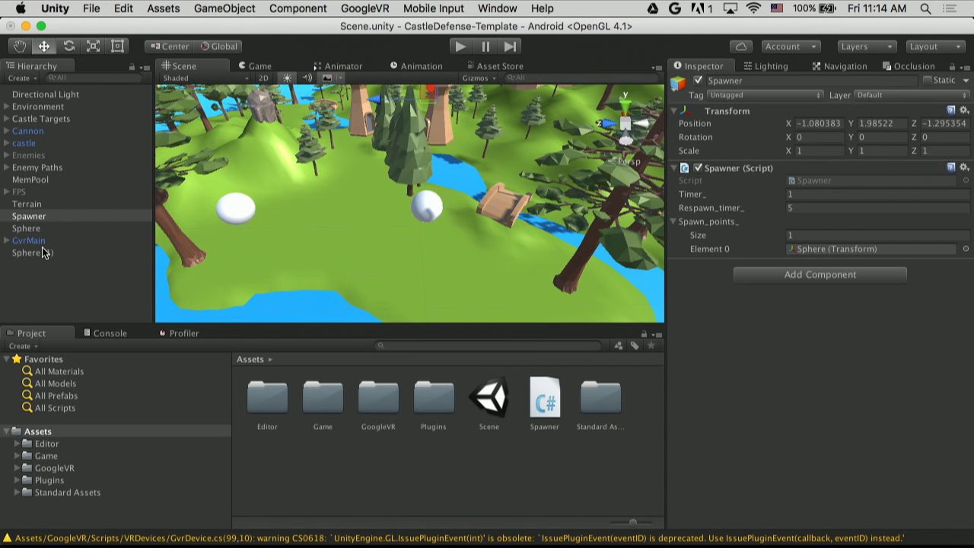
click(34, 253)
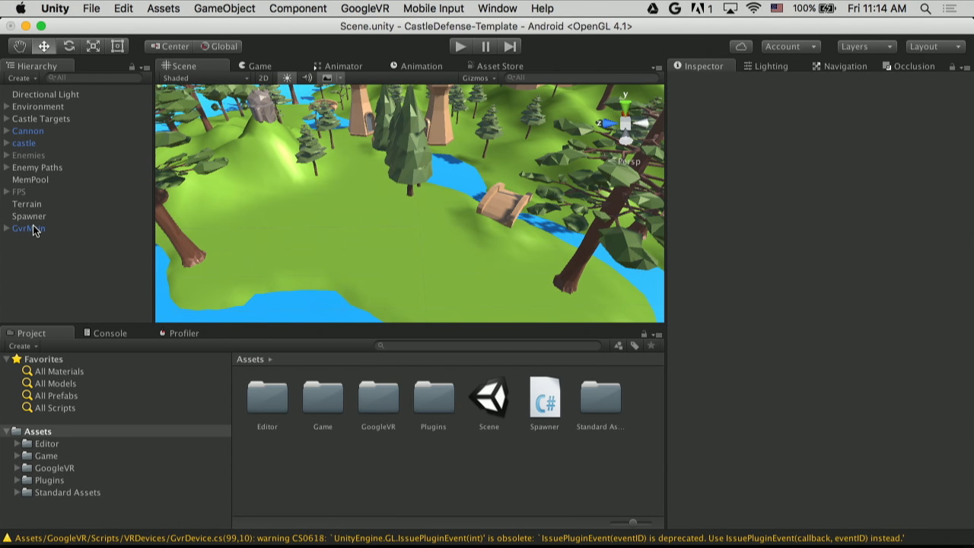
click(30, 229)
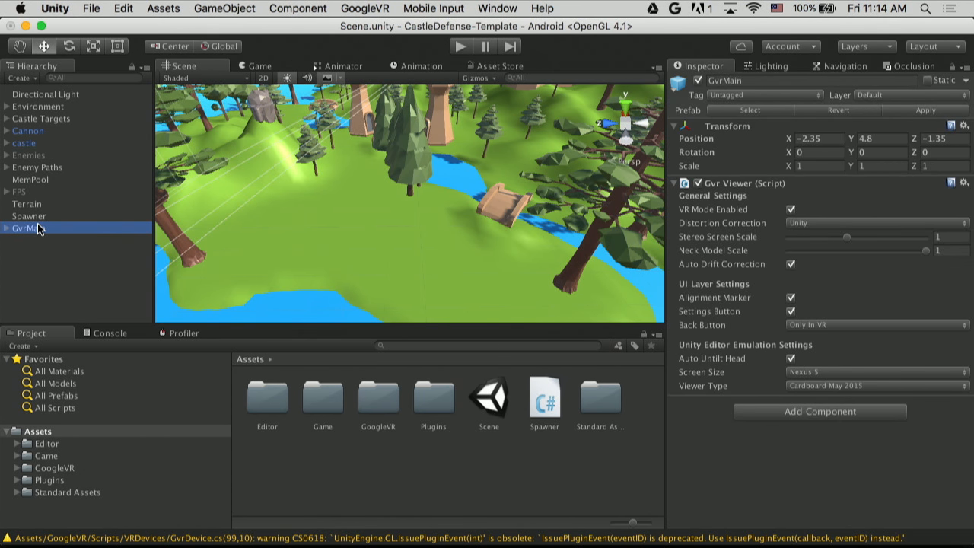
Expand Enemy Paths to reveal its three waypoints
click(37, 166)
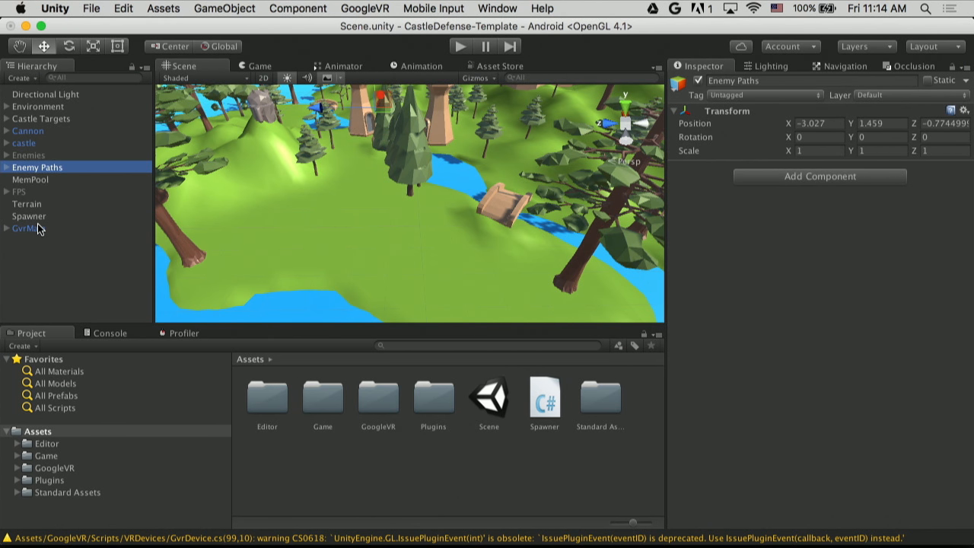
click(861, 46)
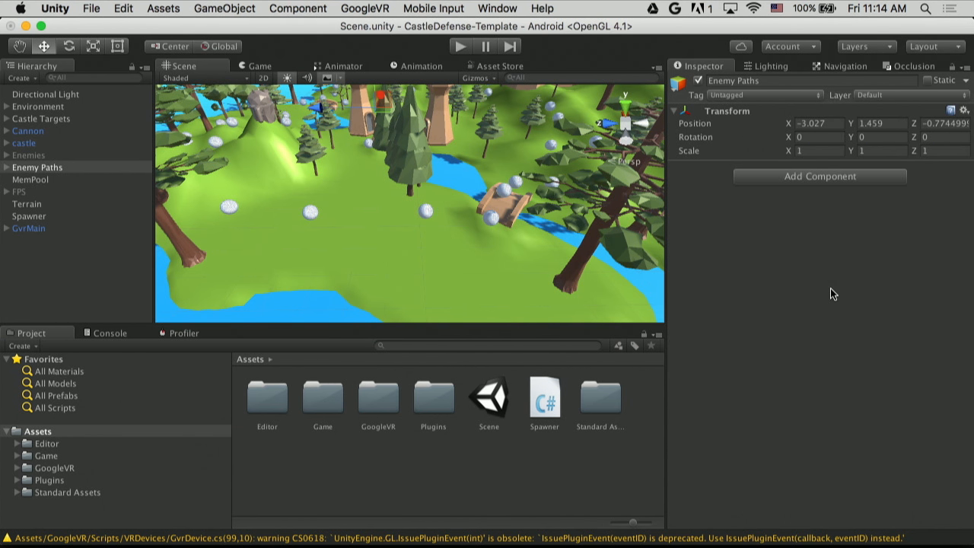
click(36, 166)
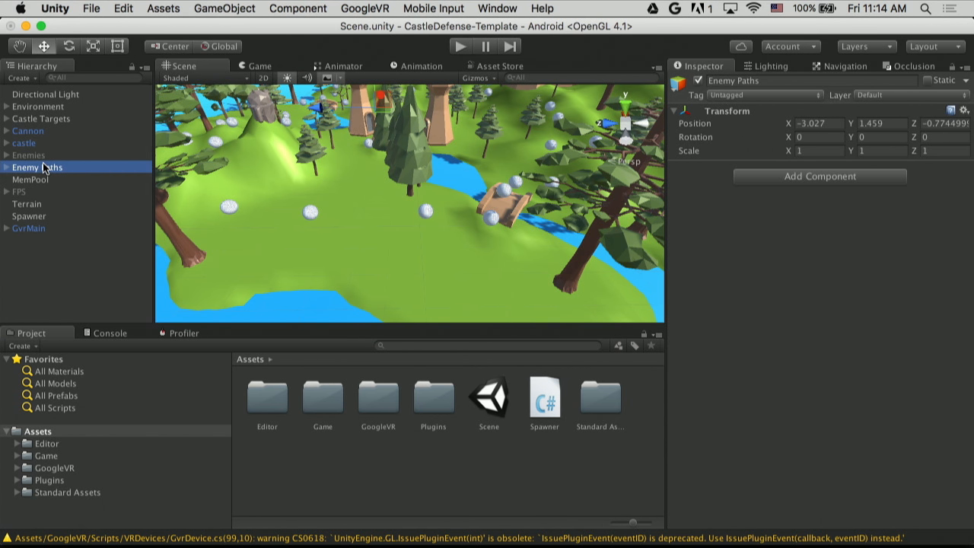
click(6, 166)
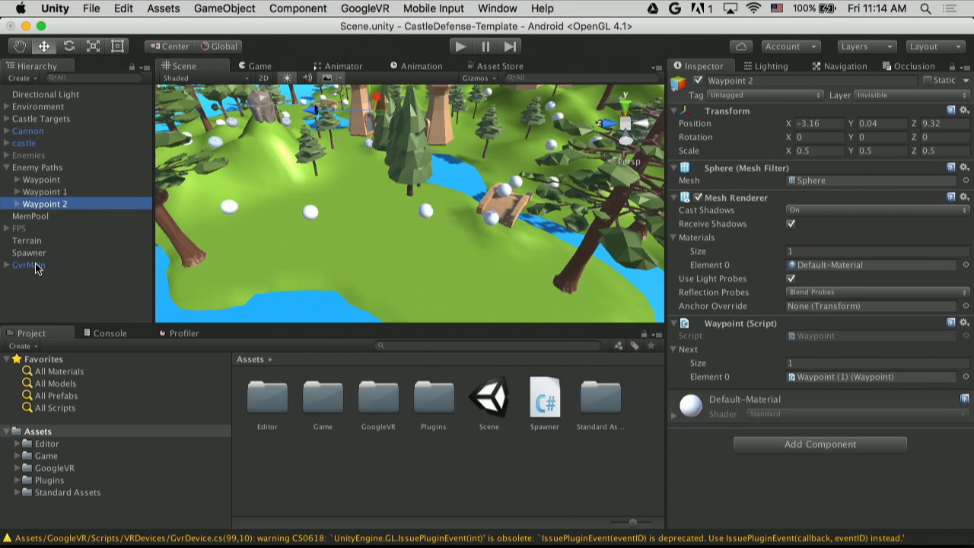
Assign Waypoint, Waypoint 1 and Waypoint 2 as spawn points, play the scene, then stop
click(31, 253)
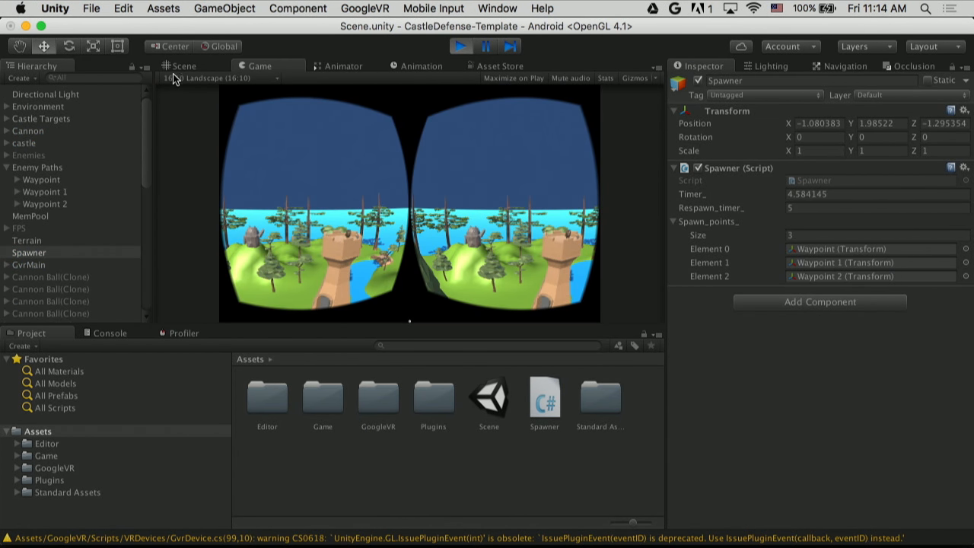
click(183, 67)
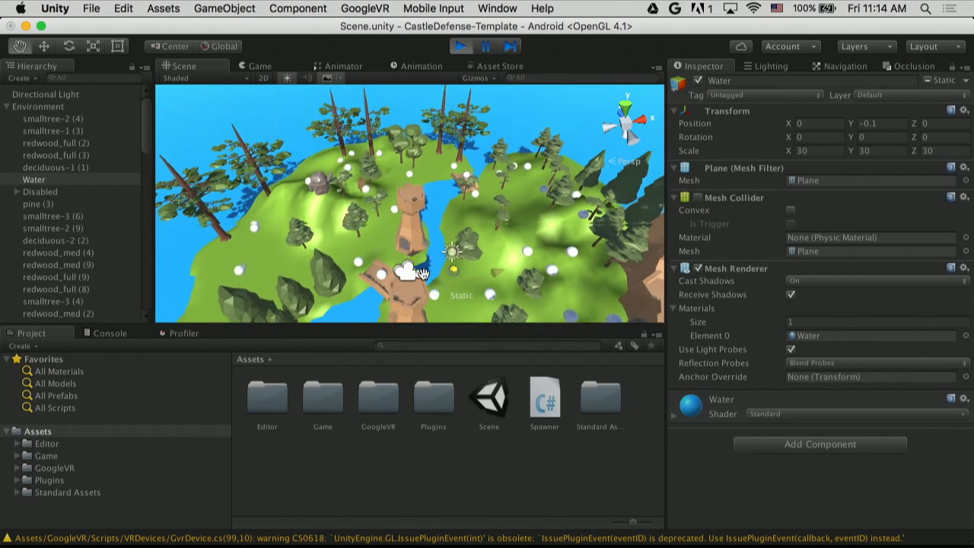
click(462, 46)
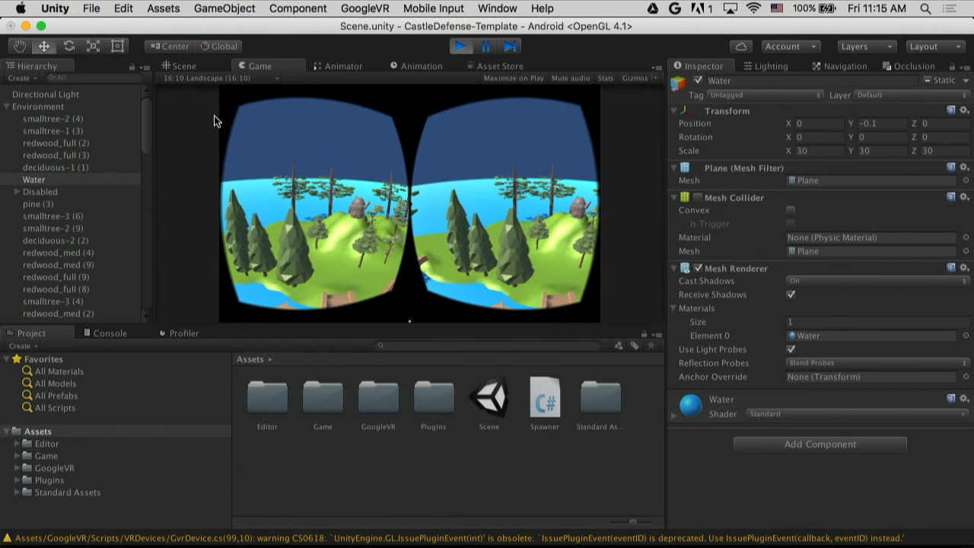
click(655, 67)
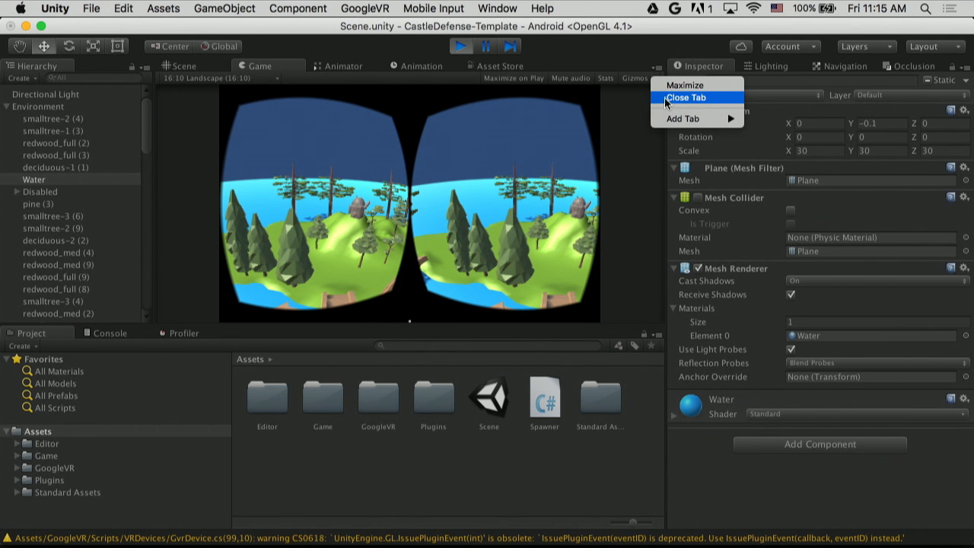
click(685, 85)
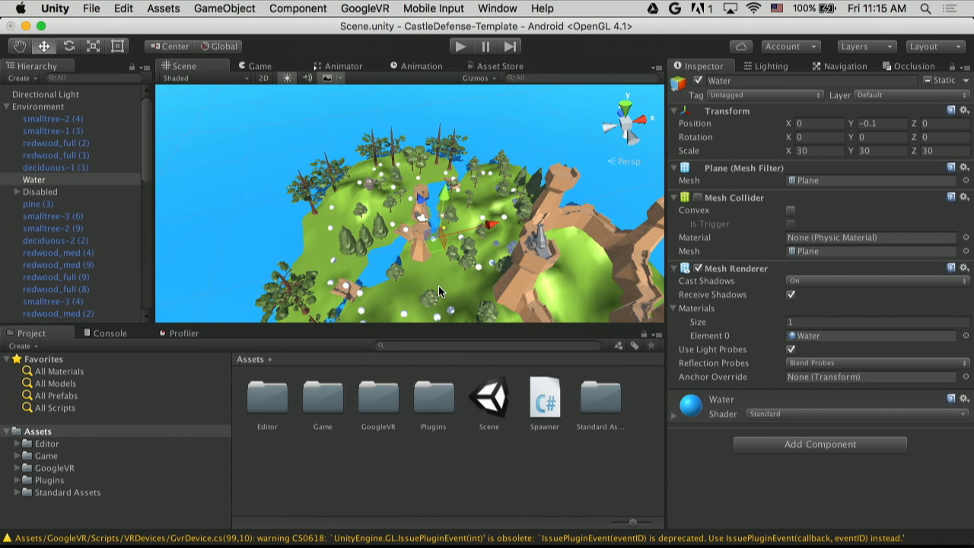
Create and add a new C# script TargetBehaviour on the Terrain object
click(27, 316)
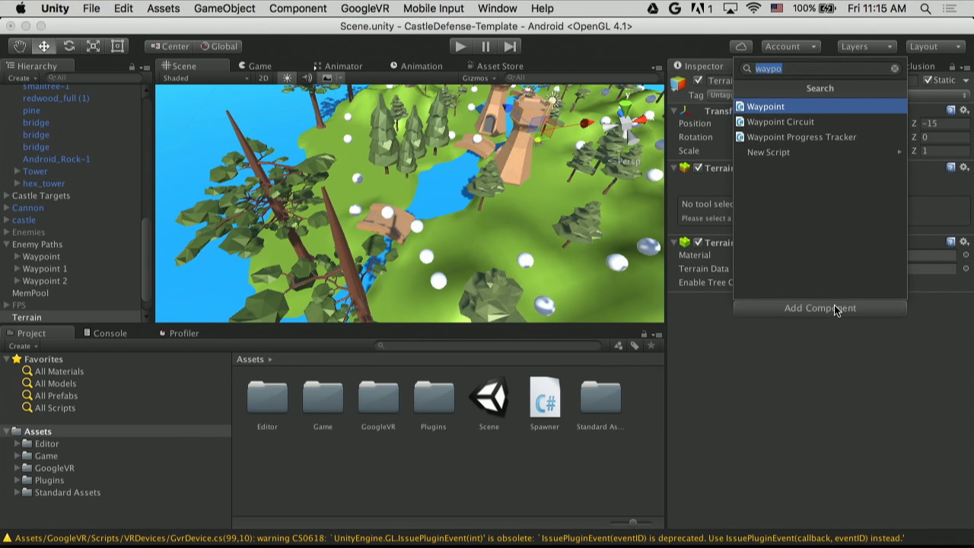
text(TargetBehaviour)
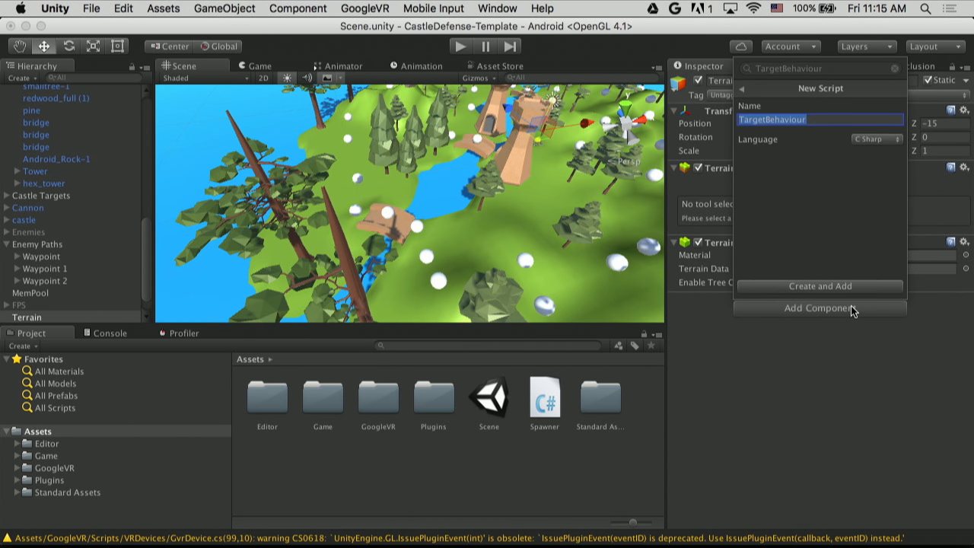
click(819, 286)
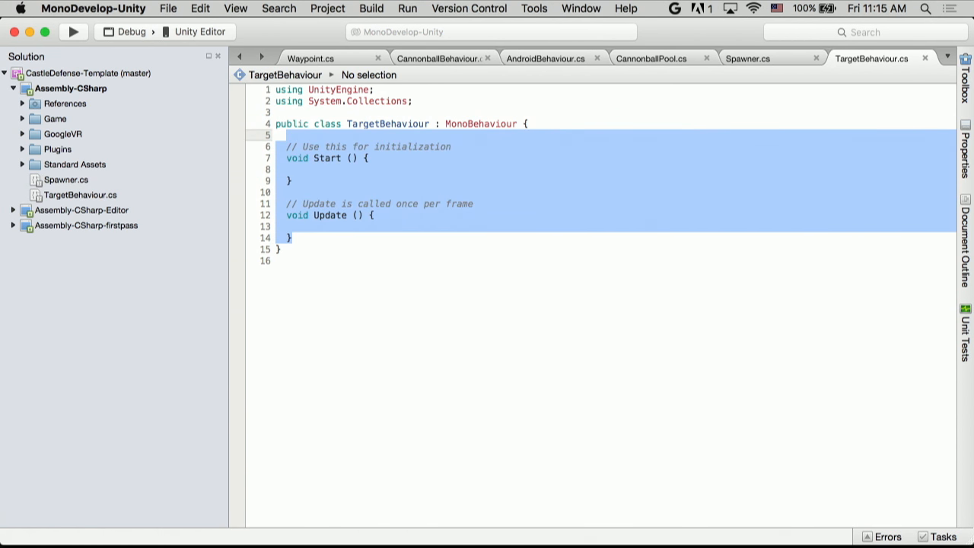
Replace Start/Update with public void OnClick(BaseEventData) casting data to a PointerEventData ped
key(Delete)
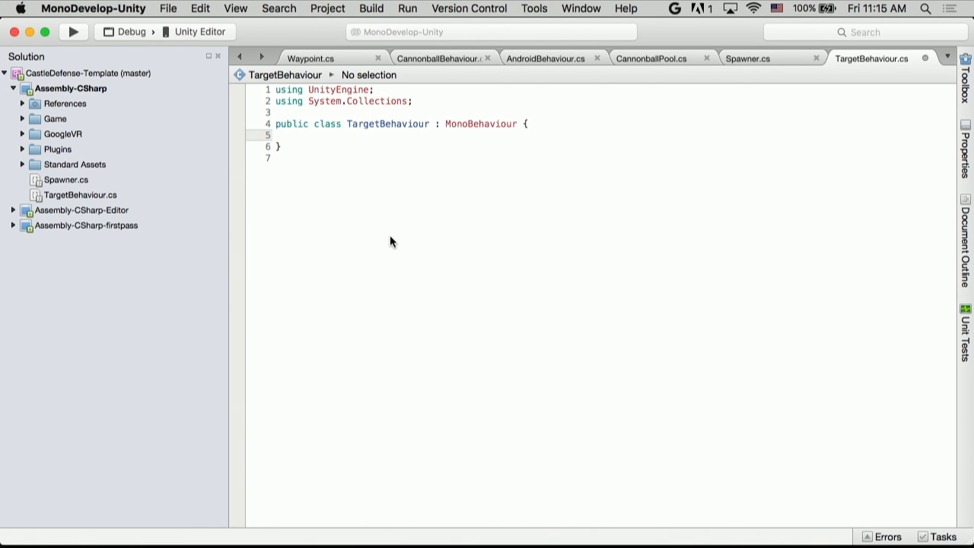
text(public)
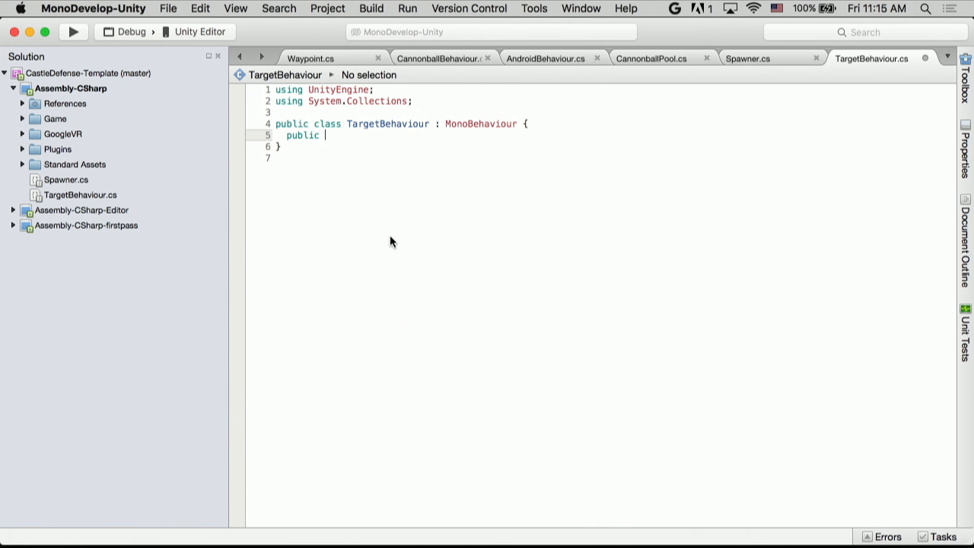
text(void OnClick)
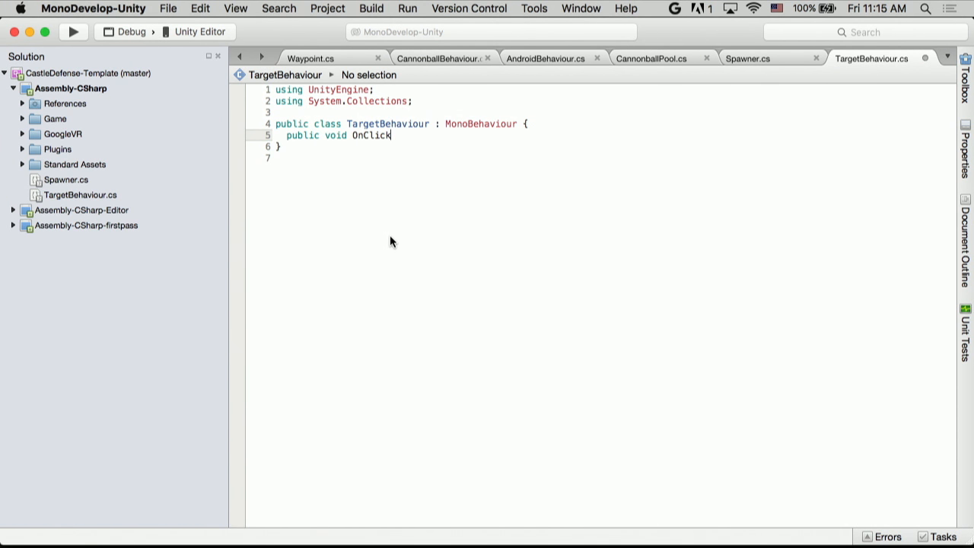
text(()
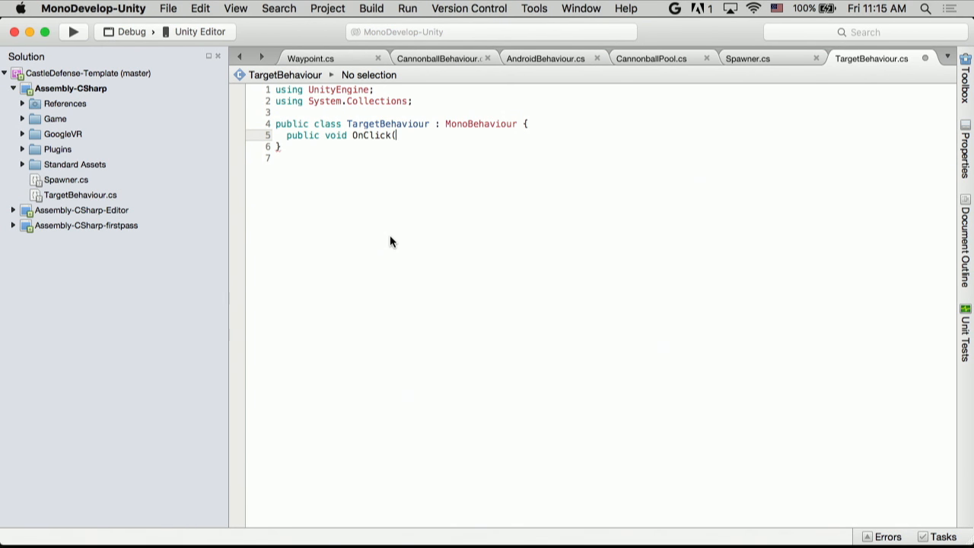
text(BaseEventData)
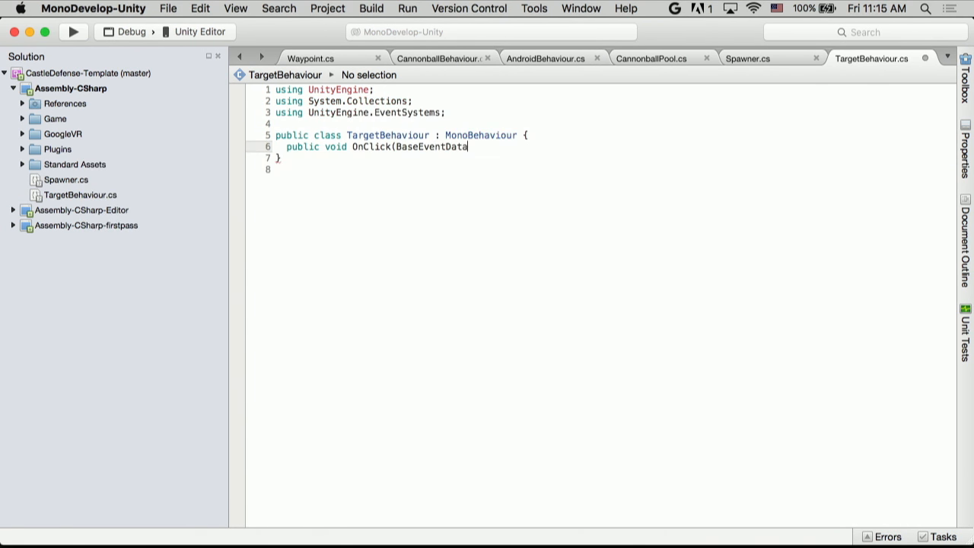
text() {)
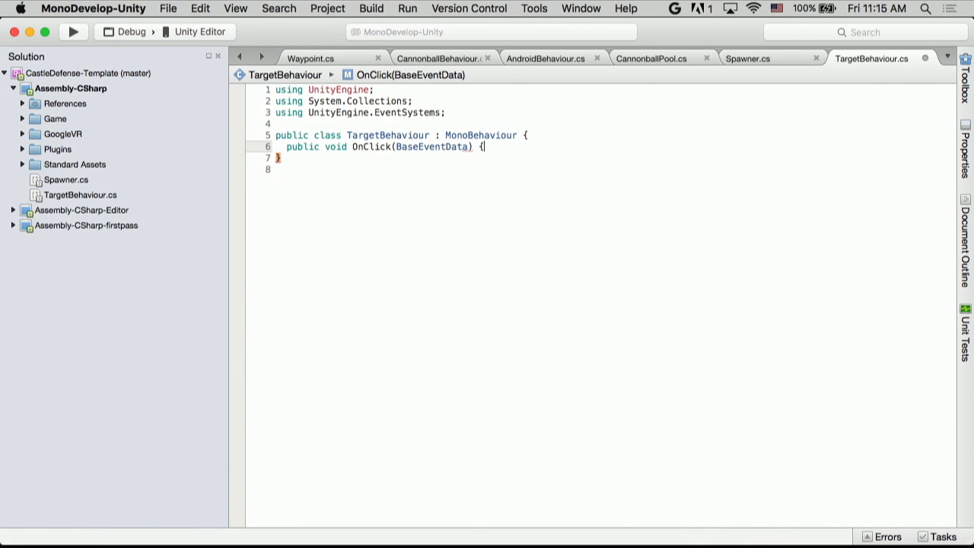
key(Return)
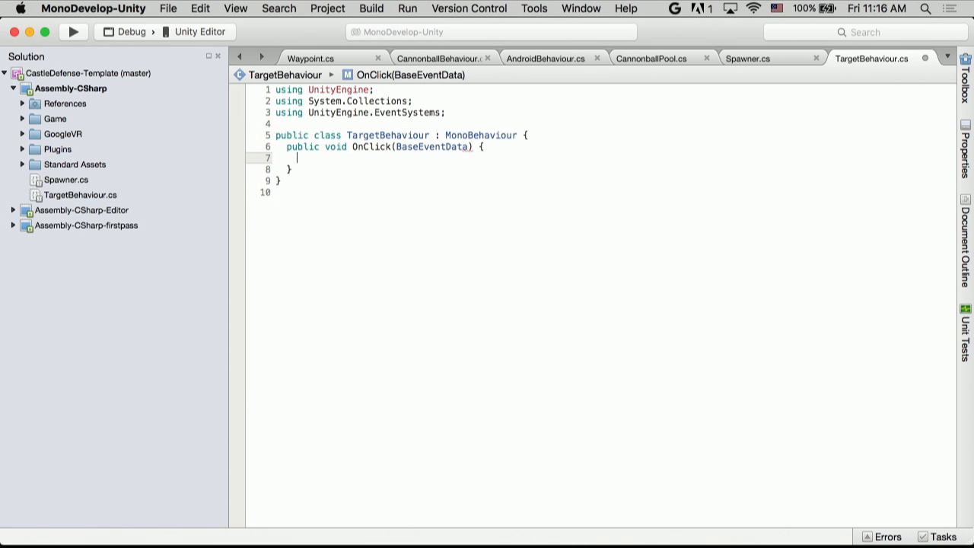
text(PointerEventData ped)
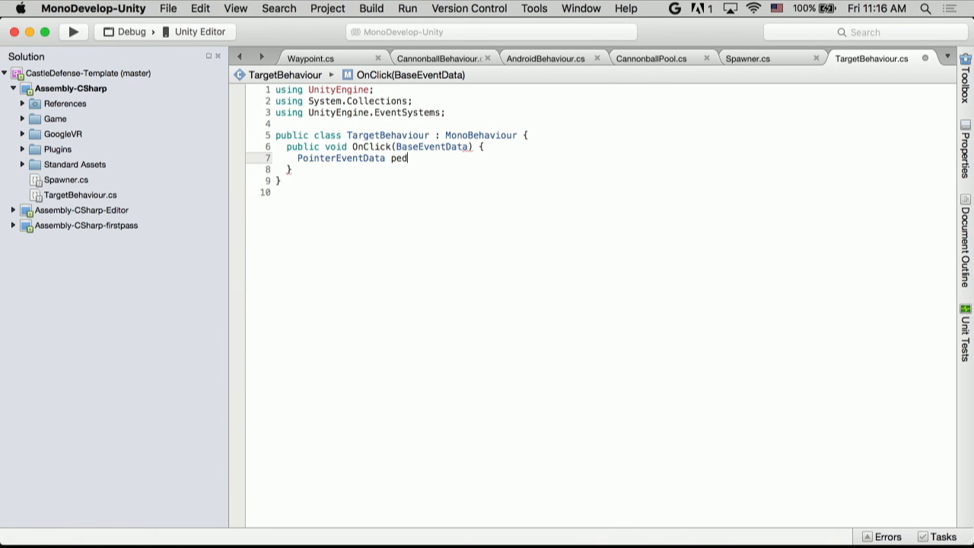
text(=)
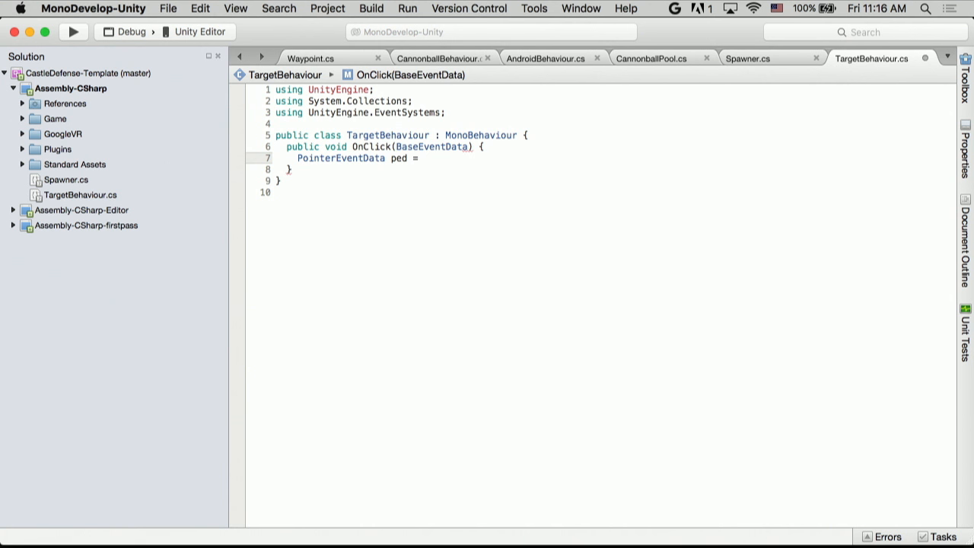
text((PointerEventData)data;)
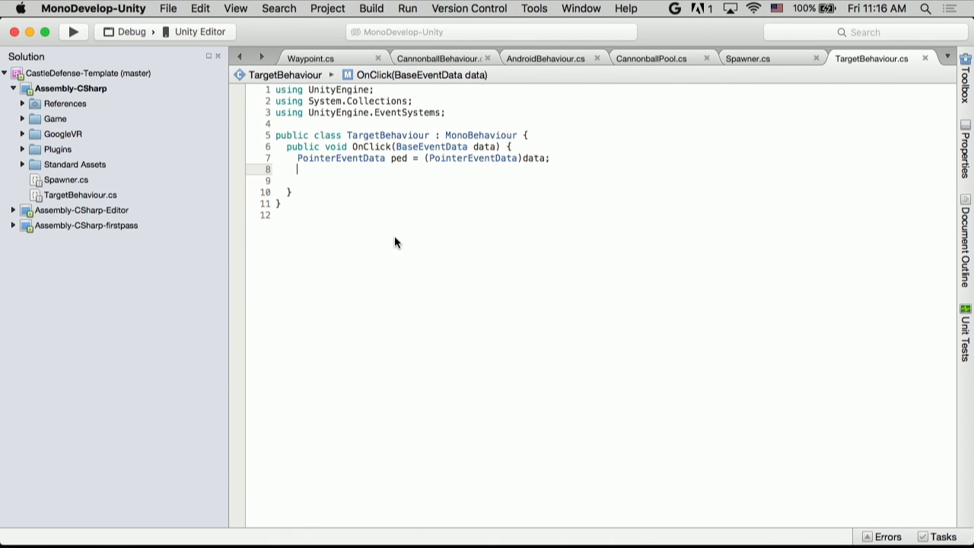
text(if)
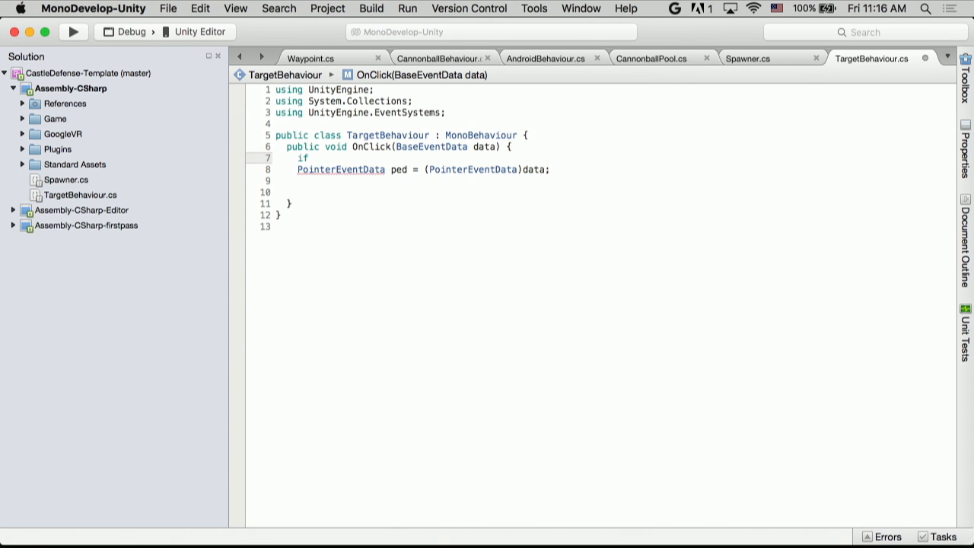
Guard with if (CannonBehaviour.player_ != null) and begin the player_ call inside it
text((cann)
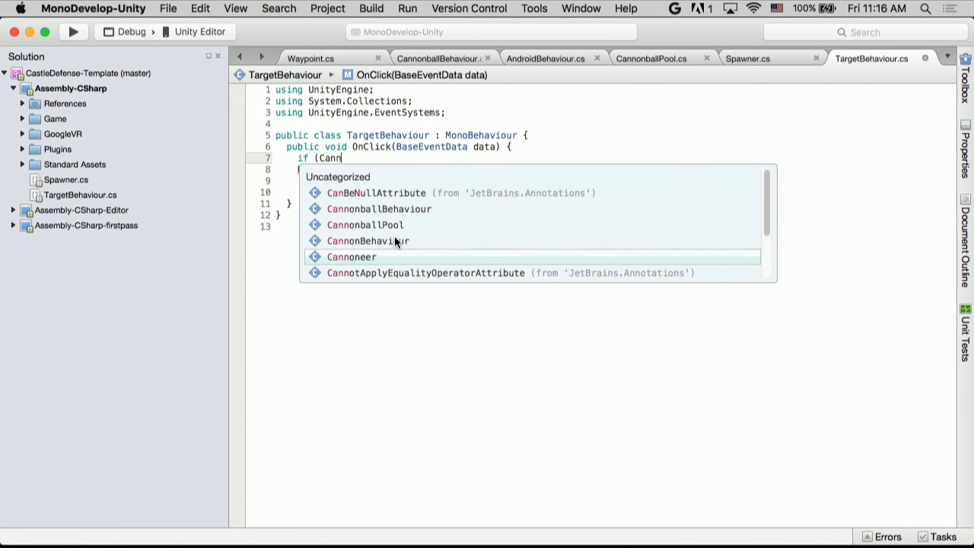
text(on)
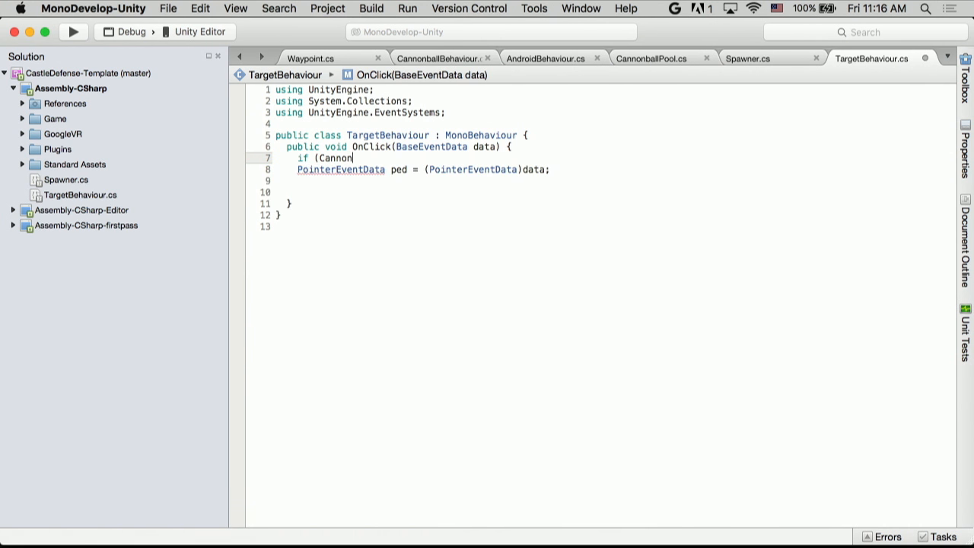
text(Behaviour)
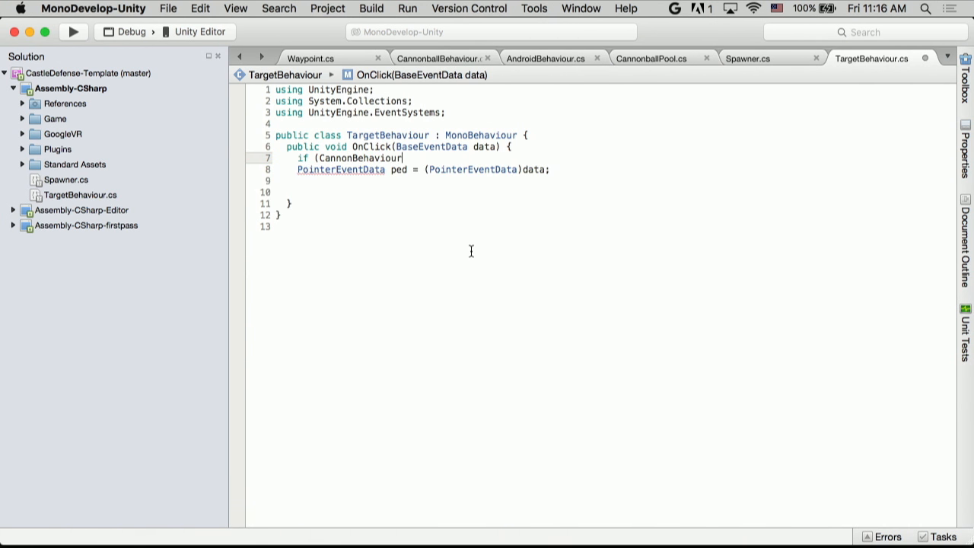
text(.player_)
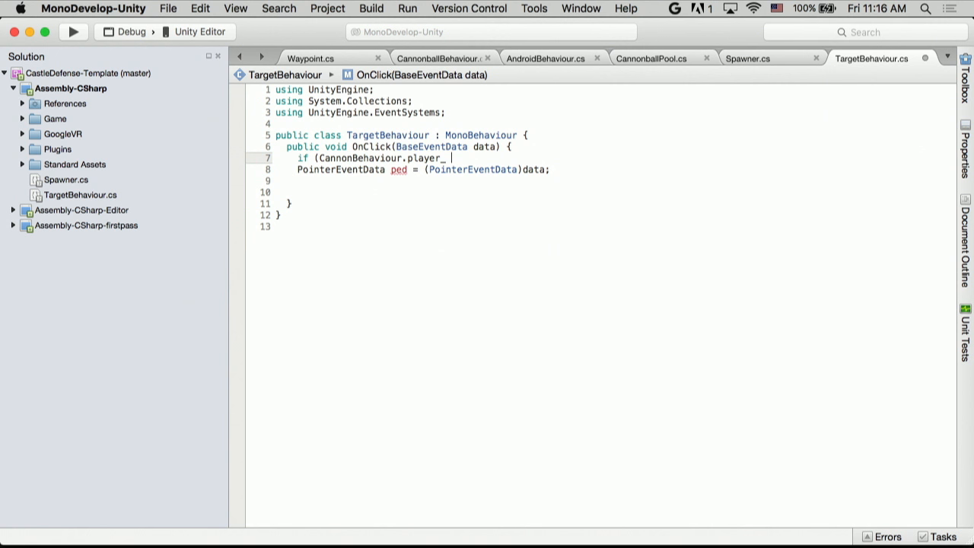
text(!= null))
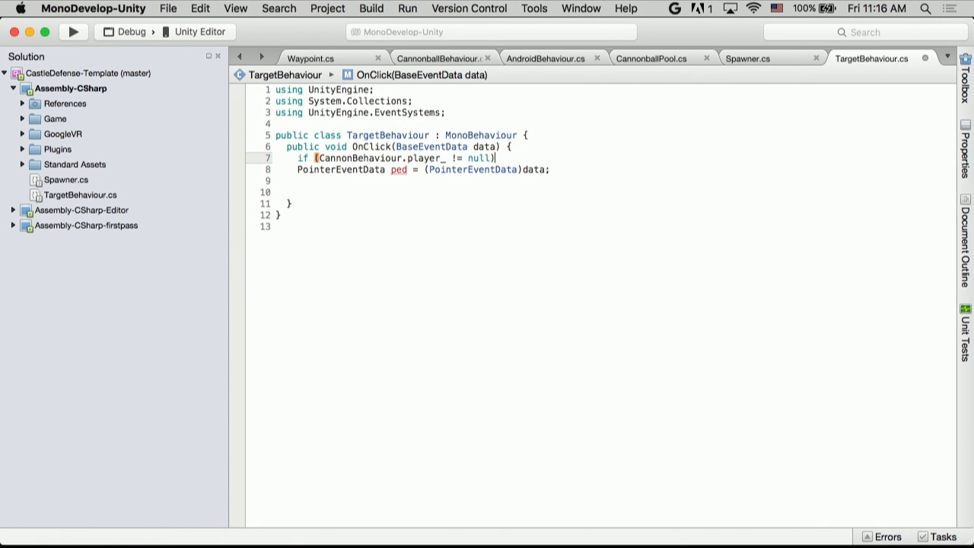
text({)
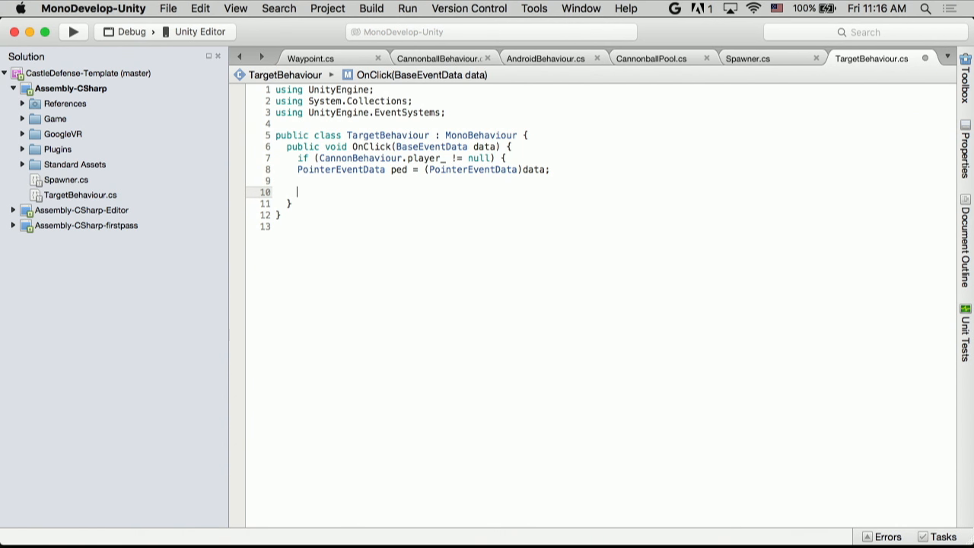
text(CannonballBehaviour)
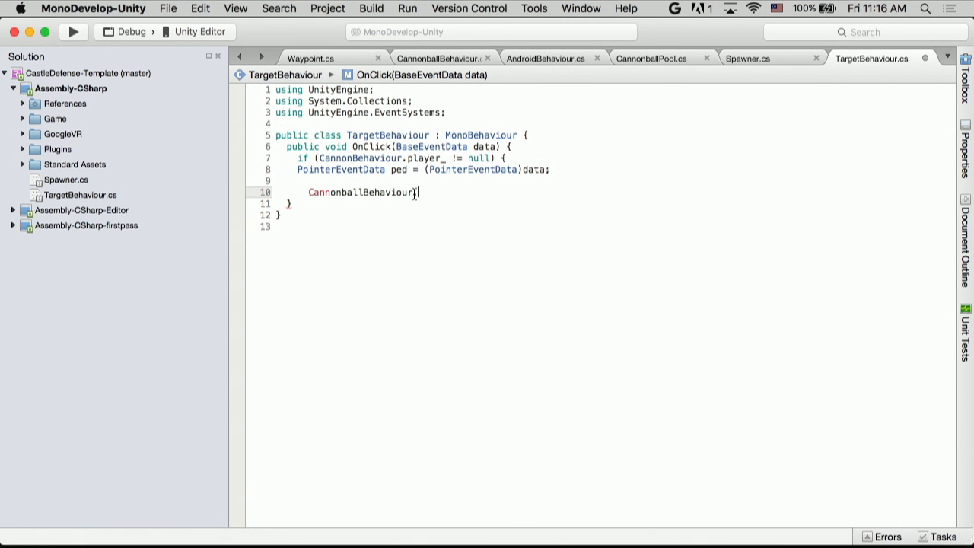
text(.player_)
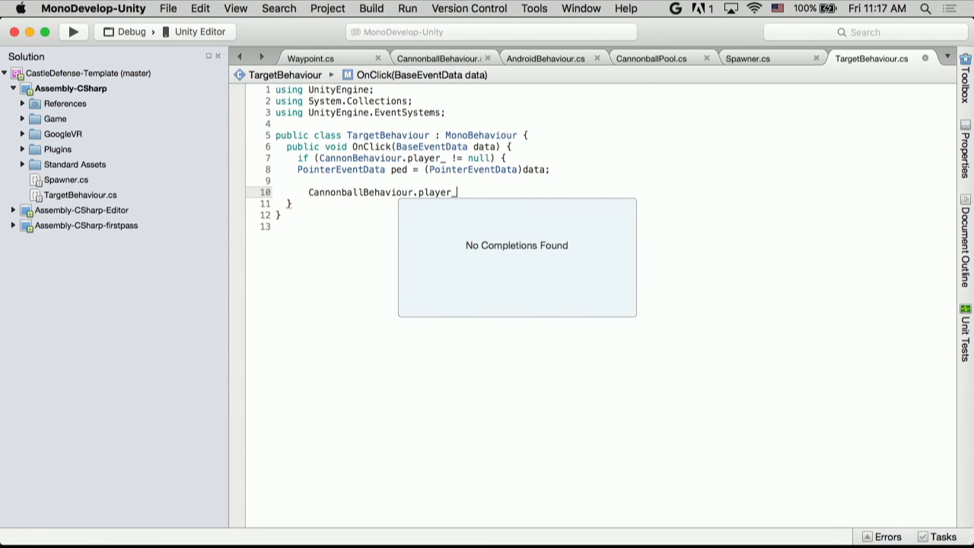
text(.)
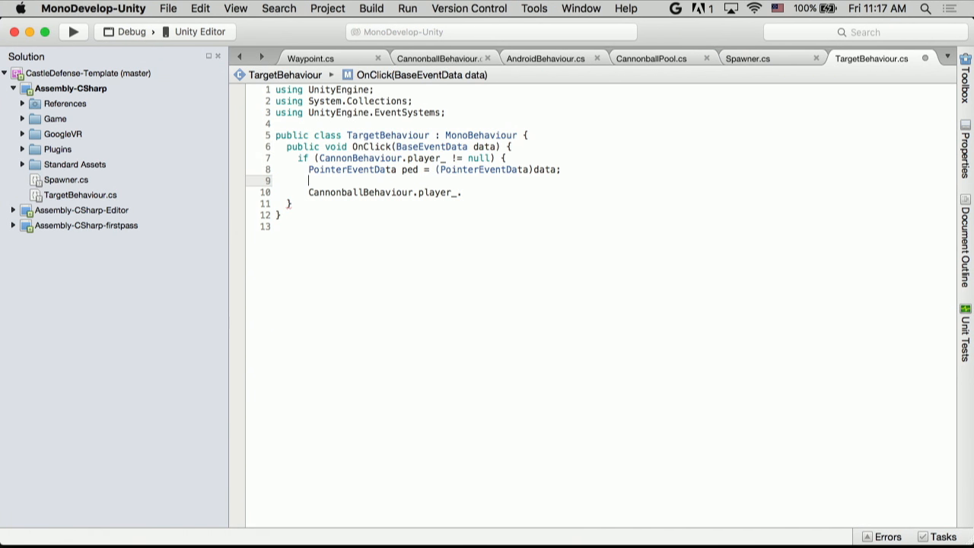
key(enter)
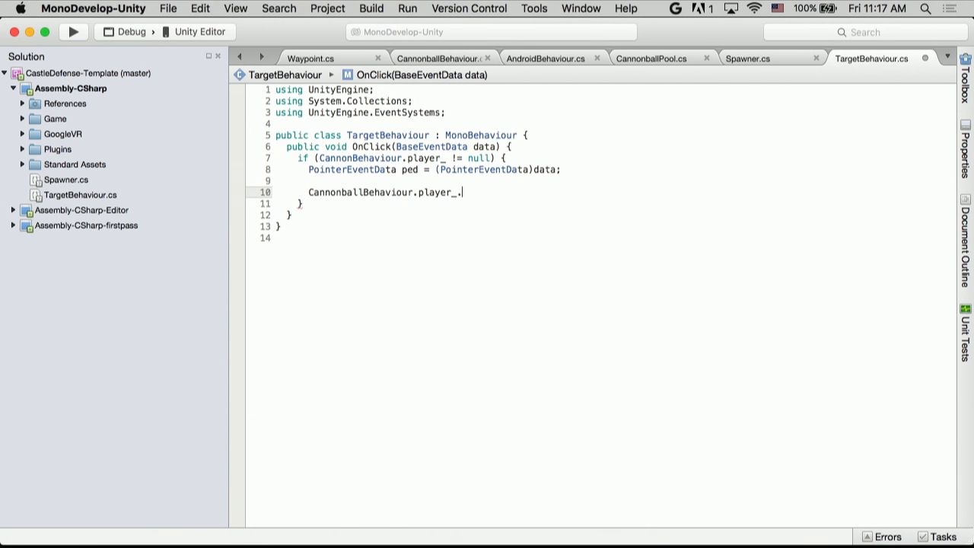
key(Backspace)
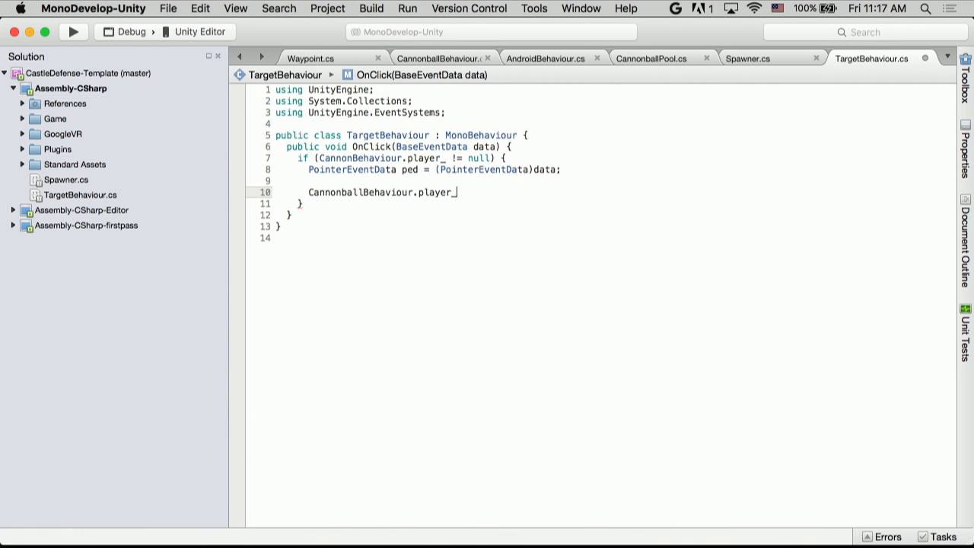
Call FireAtTarget on the player cannon with ped.pointerCurrentRaycast as the target
text(.)
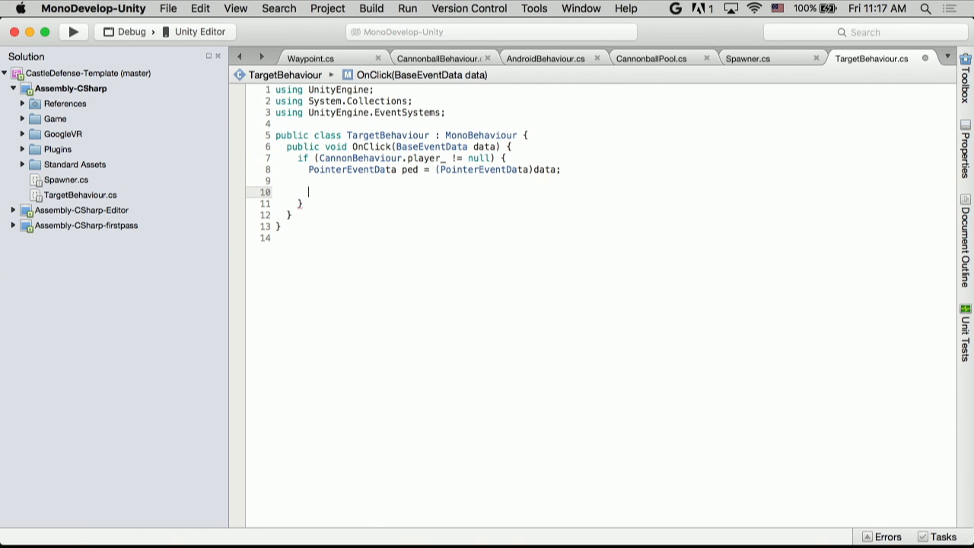
text(Cannonbe)
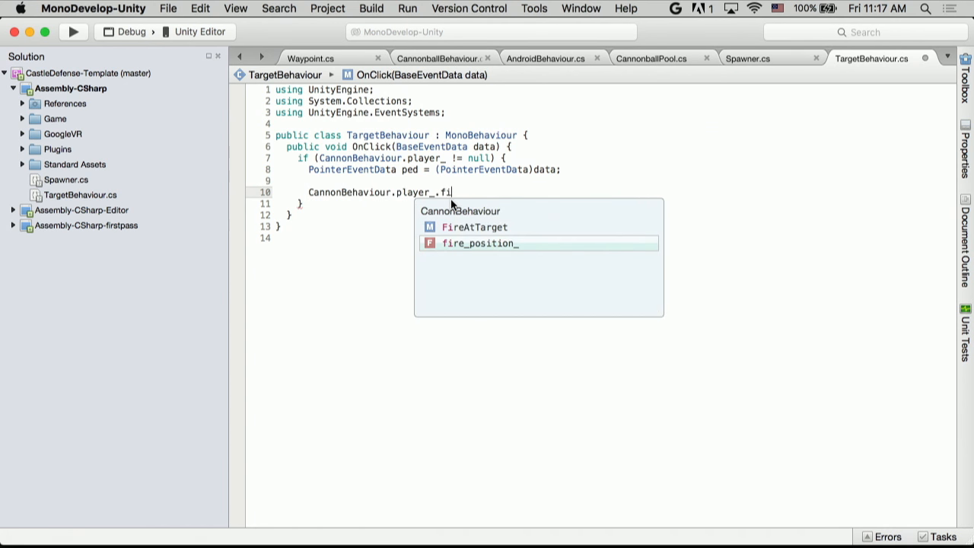
text(reAtTarget()
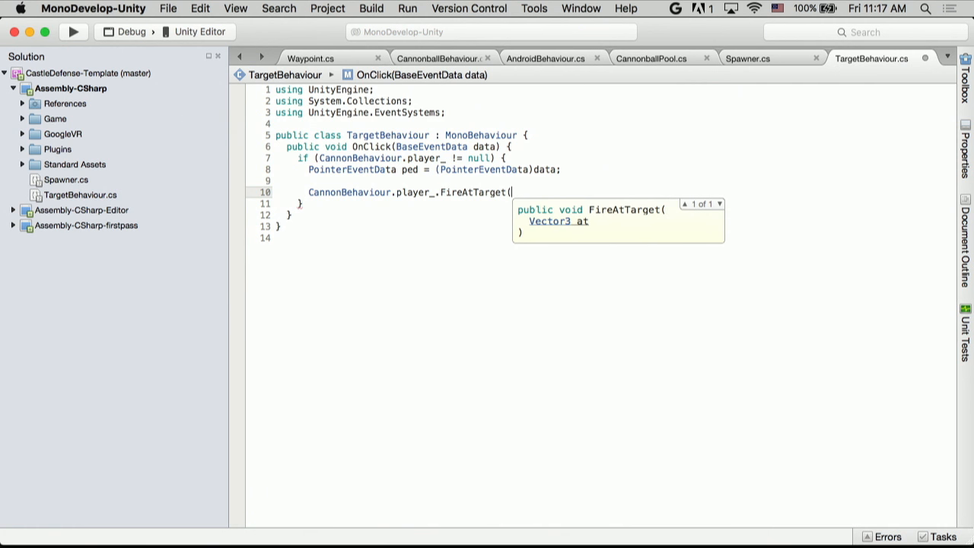
text(data.)
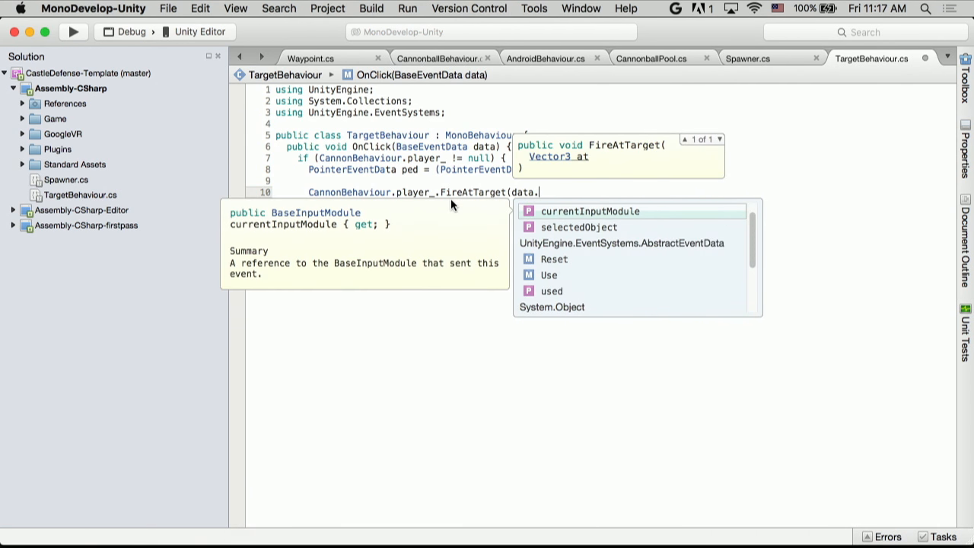
text(ped)
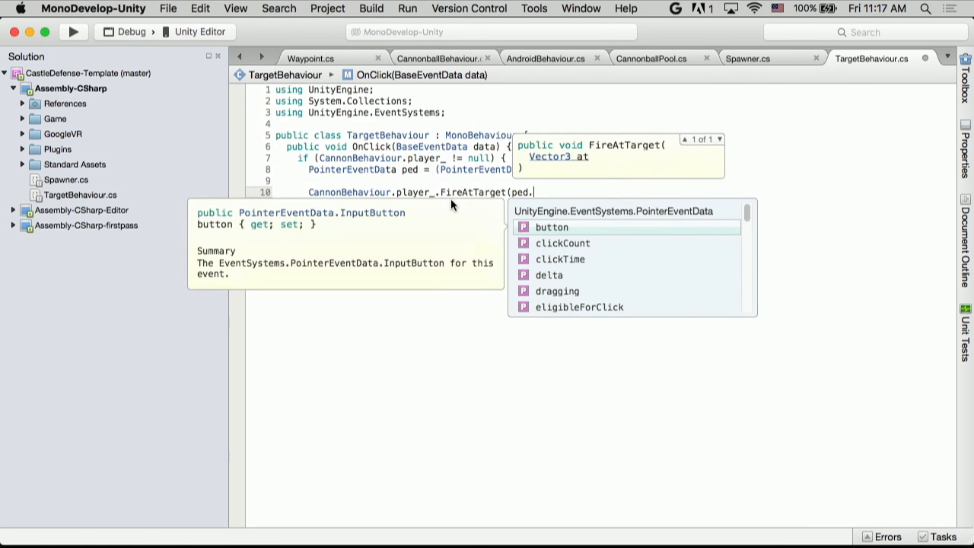
text(curr)
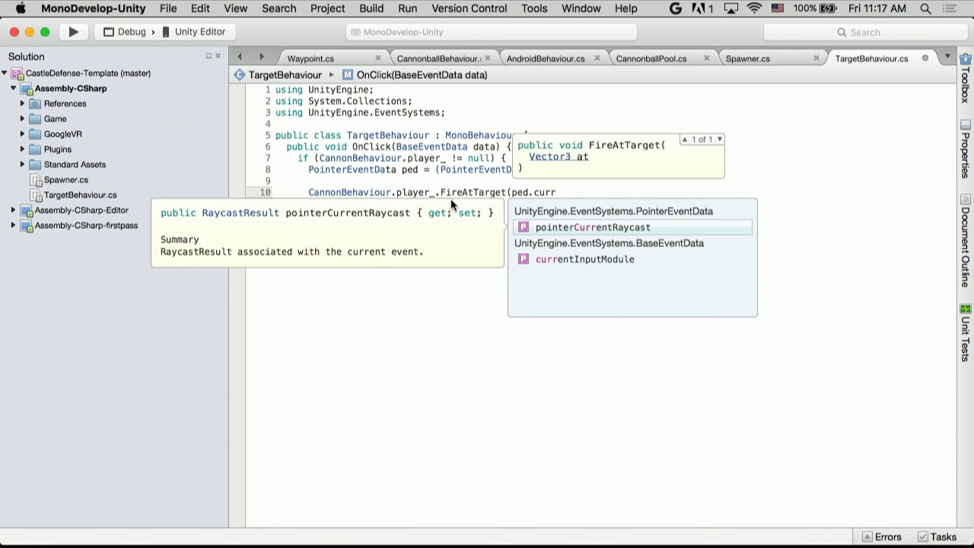
text(pointerCurrentRaycast.)
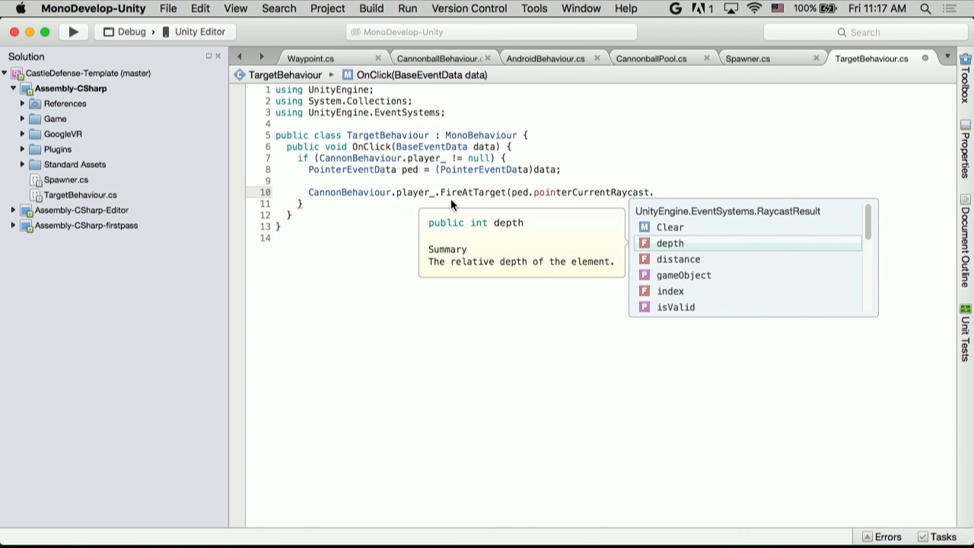
text(.)
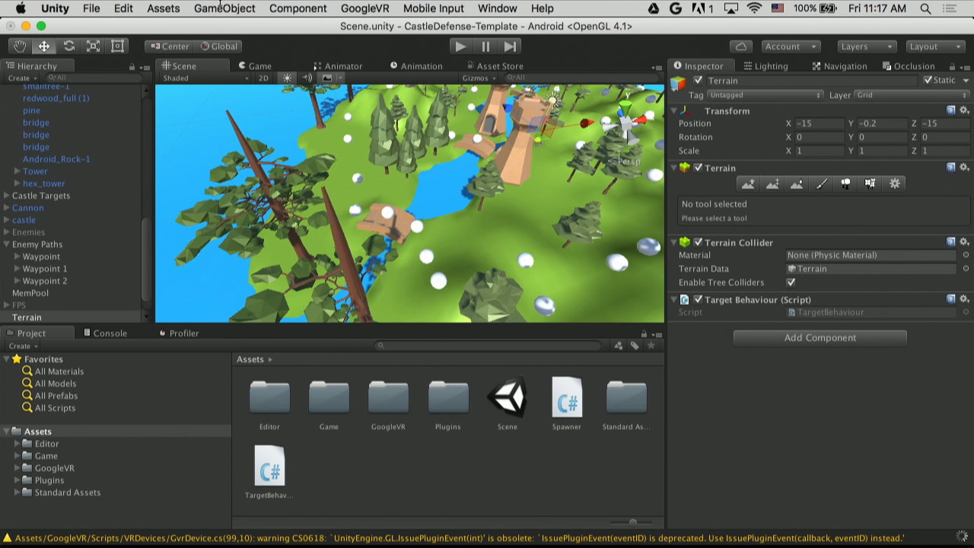
mouse_move(465, 234)
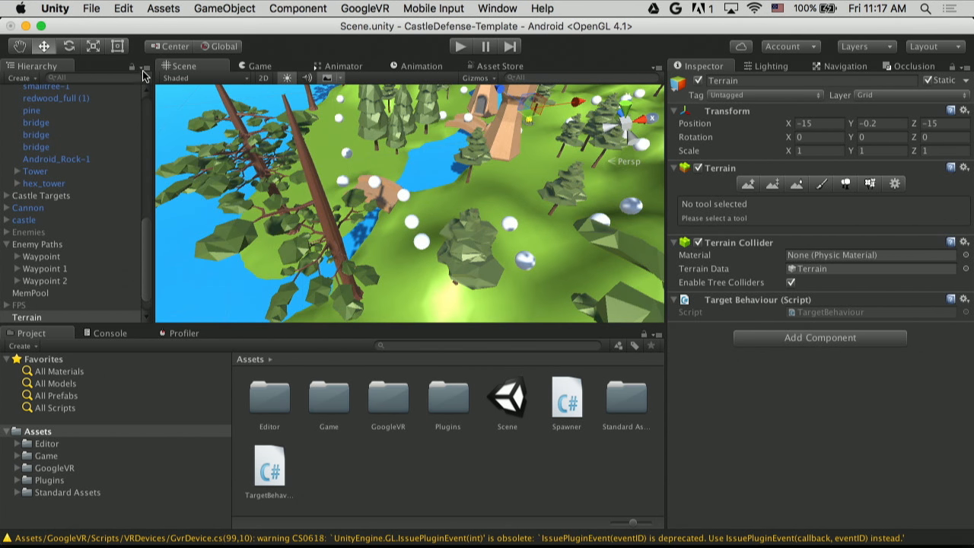
mouse_move(186, 6)
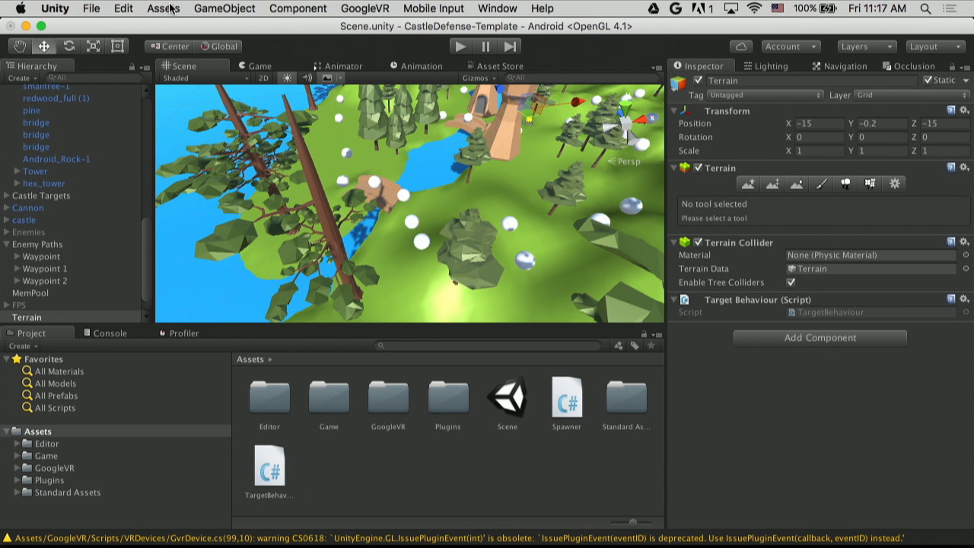
Scroll the Hierarchy to see the Environment group's trees and rocks
scroll(down, 3)
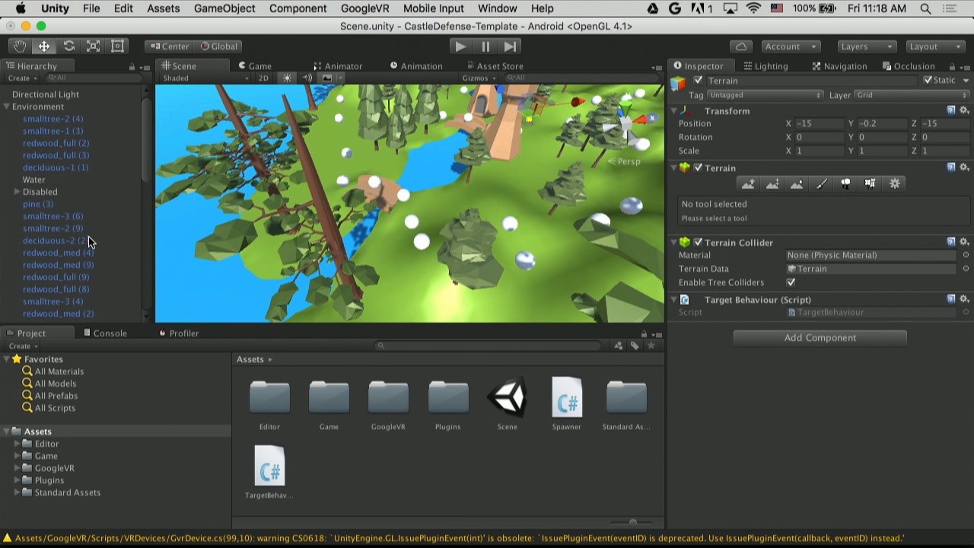
mouse_move(17, 192)
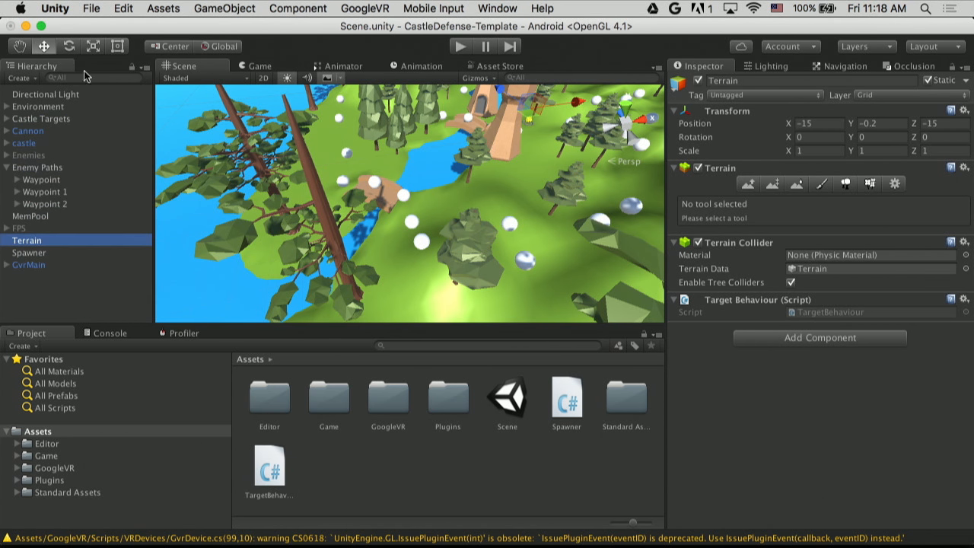
Create an EventSystem via GameObject > UI and swap its Standalone Input Module for GazeInputModule
click(225, 9)
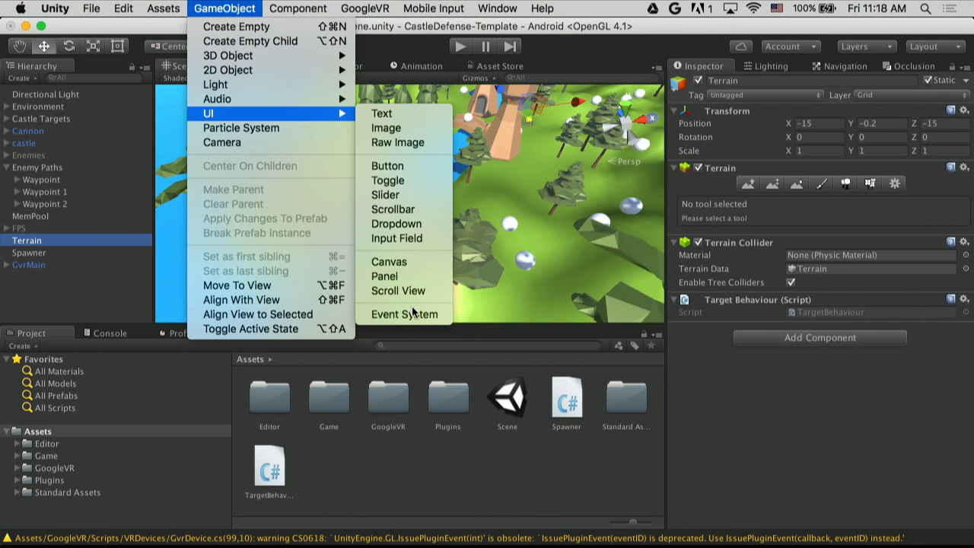
click(405, 314)
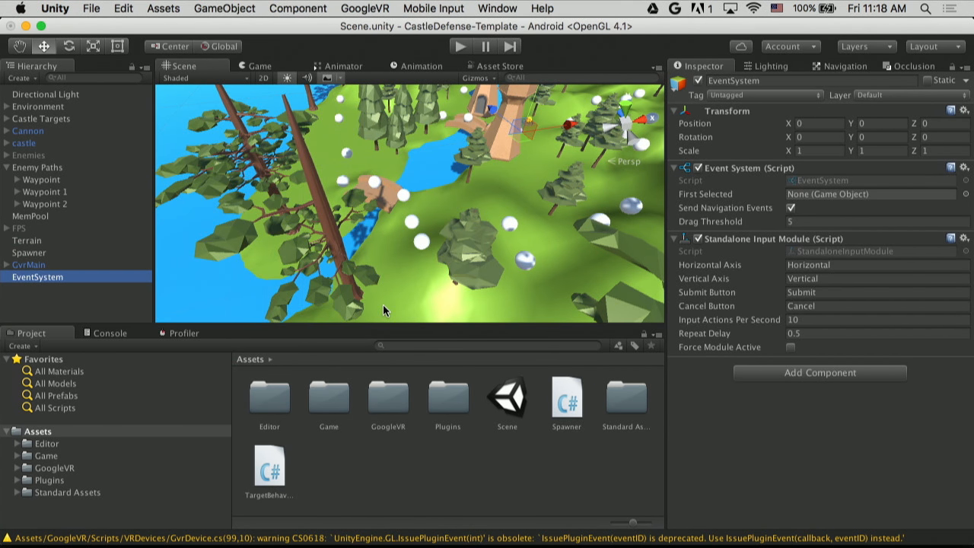
mouse_move(245, 396)
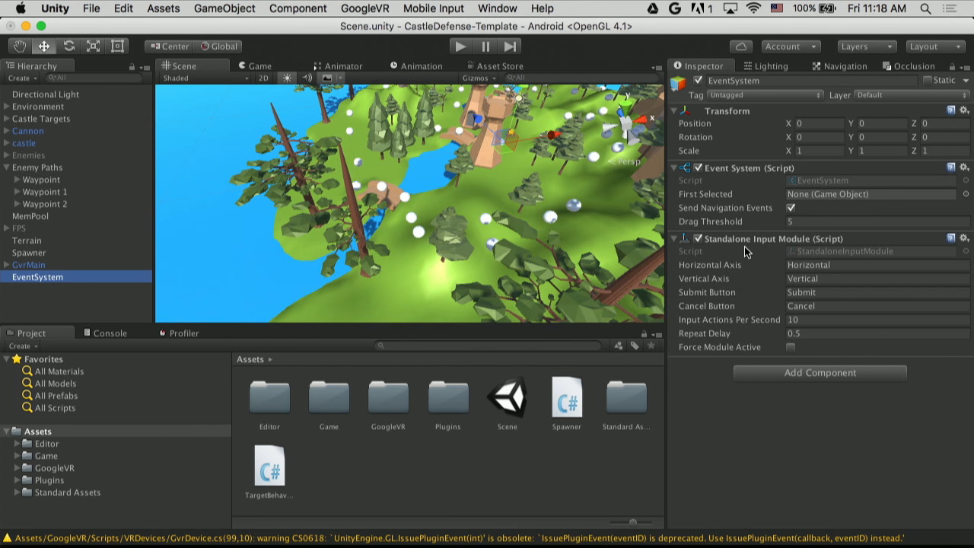
click(964, 238)
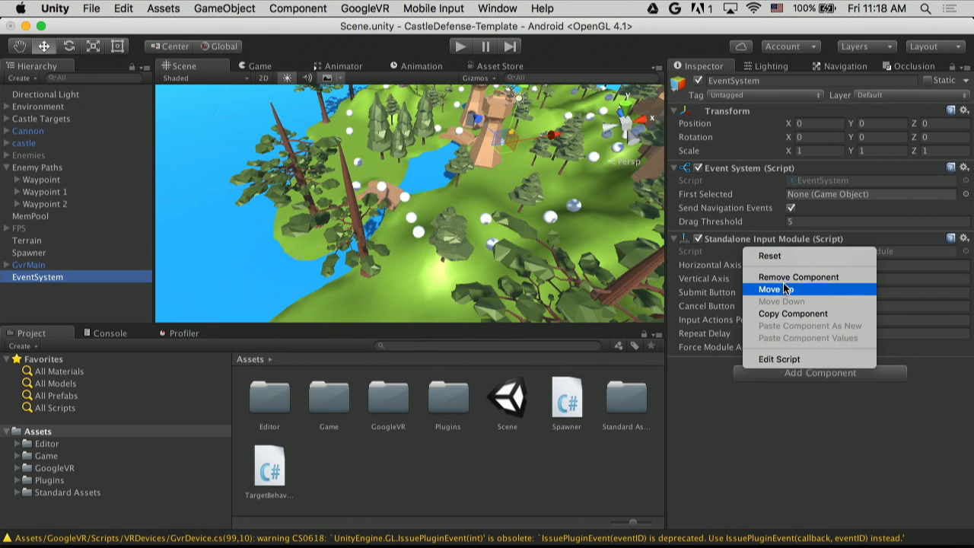
click(797, 276)
text(gaz)
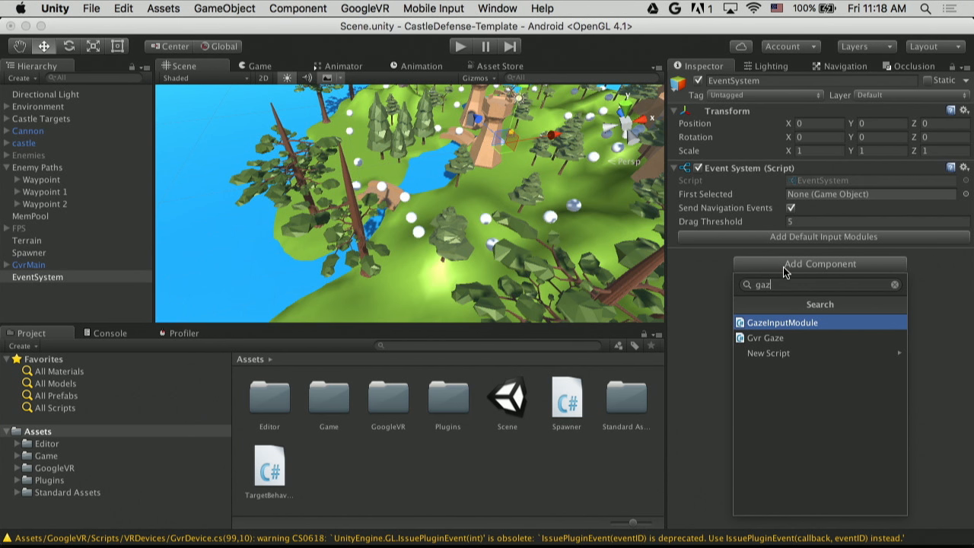
click(783, 322)
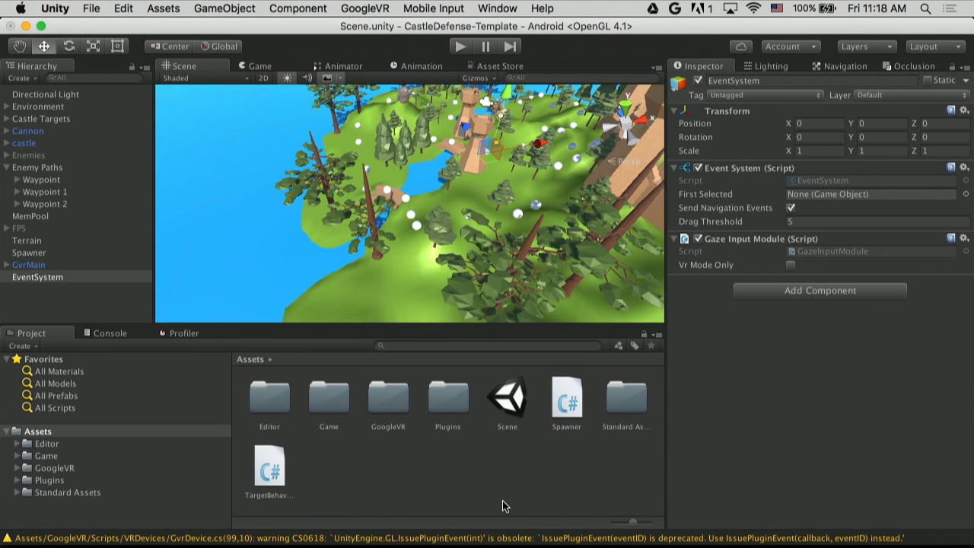
mouse_move(394, 236)
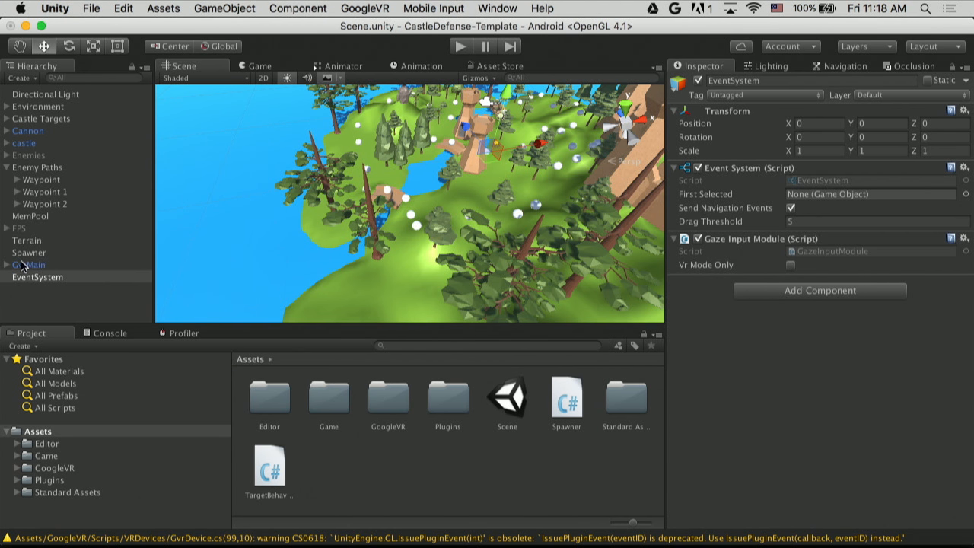
Select Main Camera under GvrMain's Head and check its Physics Raycaster Event Mask
click(6, 264)
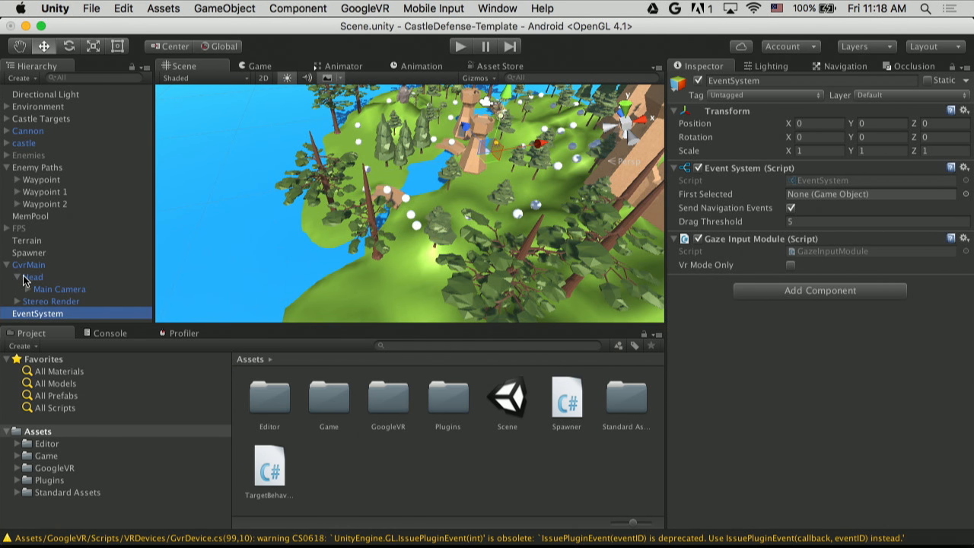
click(60, 289)
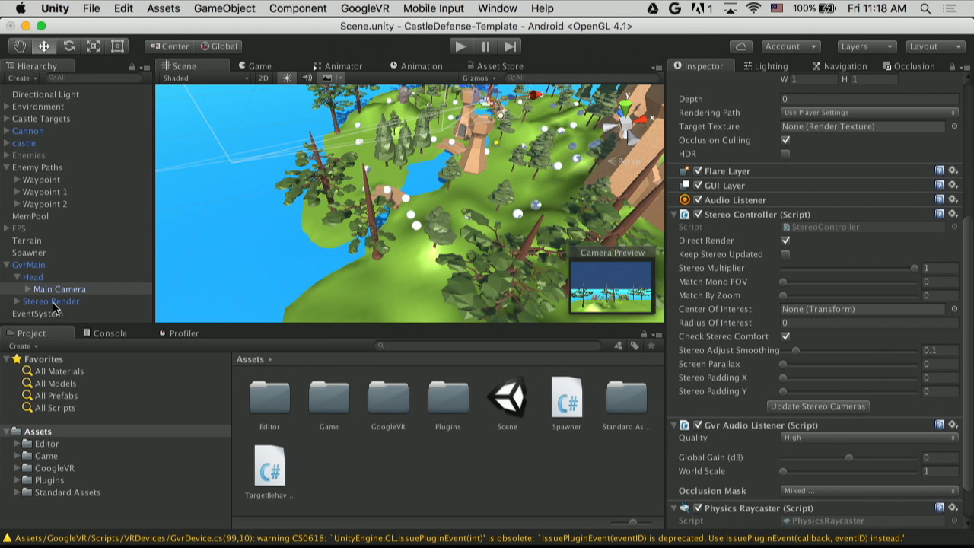
mouse_move(67, 306)
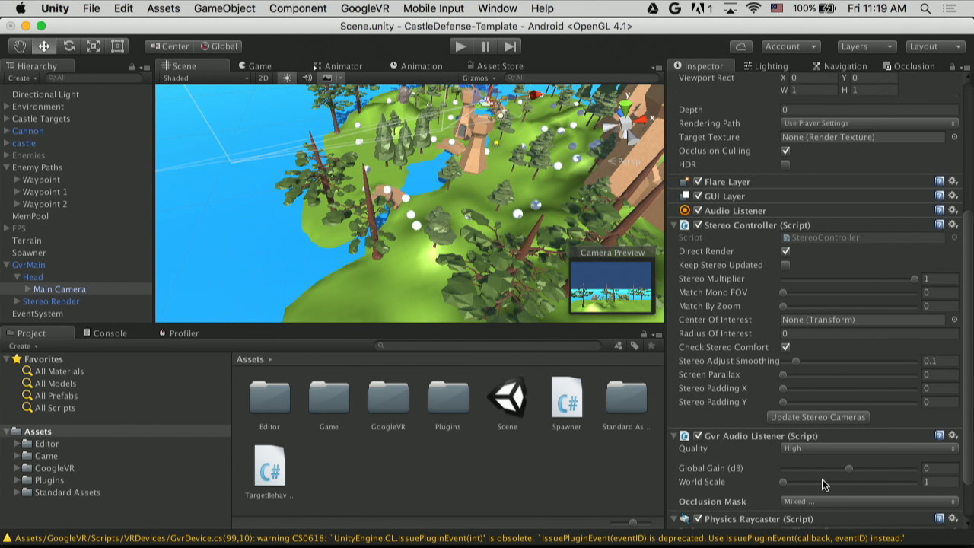
scroll(down, 3)
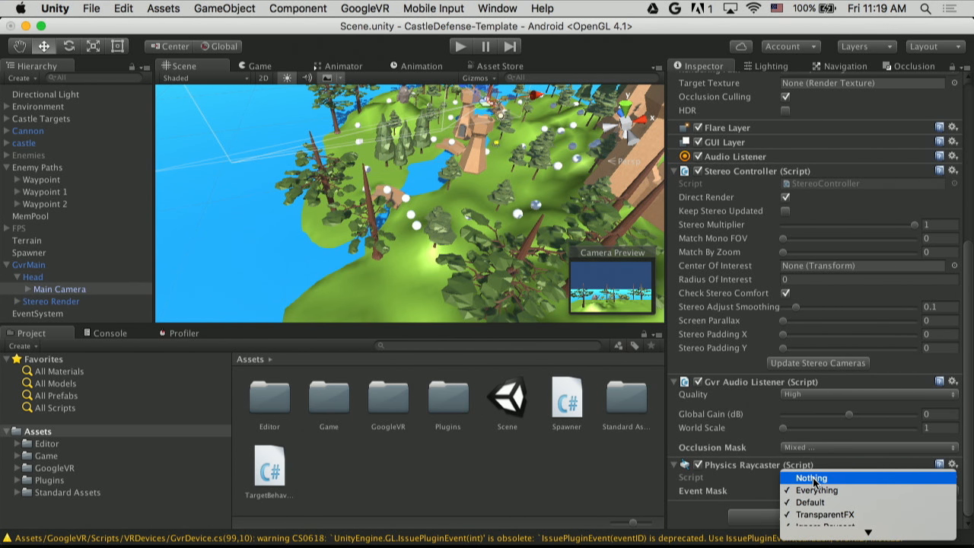
mouse_move(806, 481)
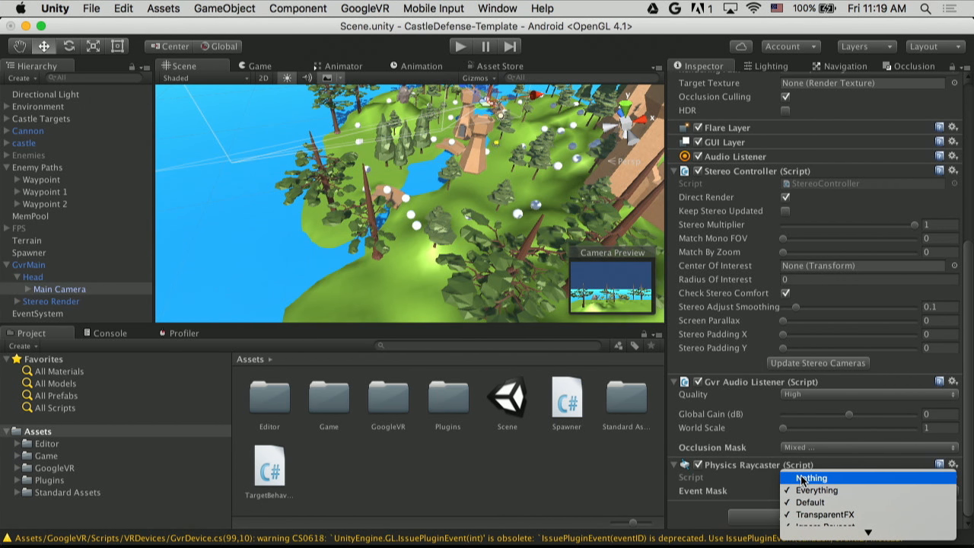
click(810, 478)
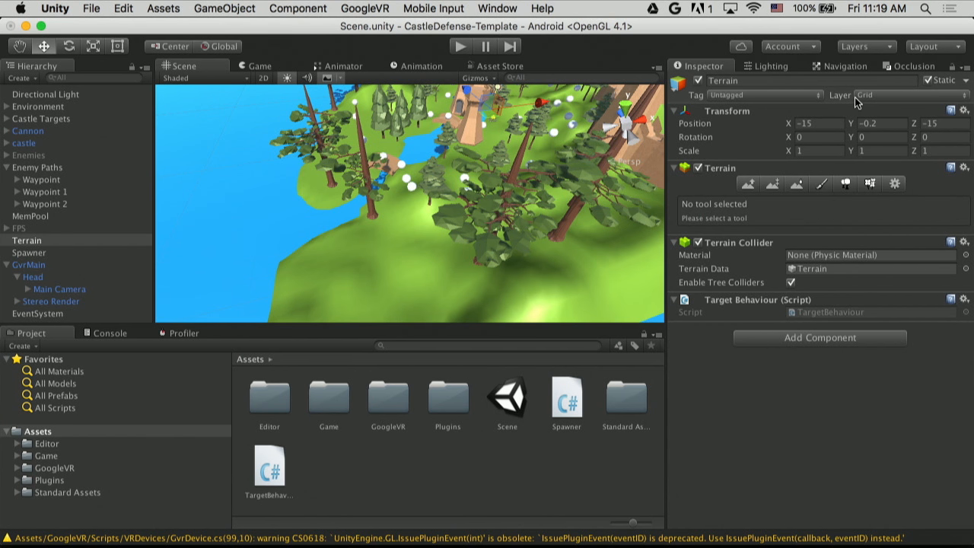
Verify in the Layer dropdown that Terrain stays on the Grid layer
click(883, 94)
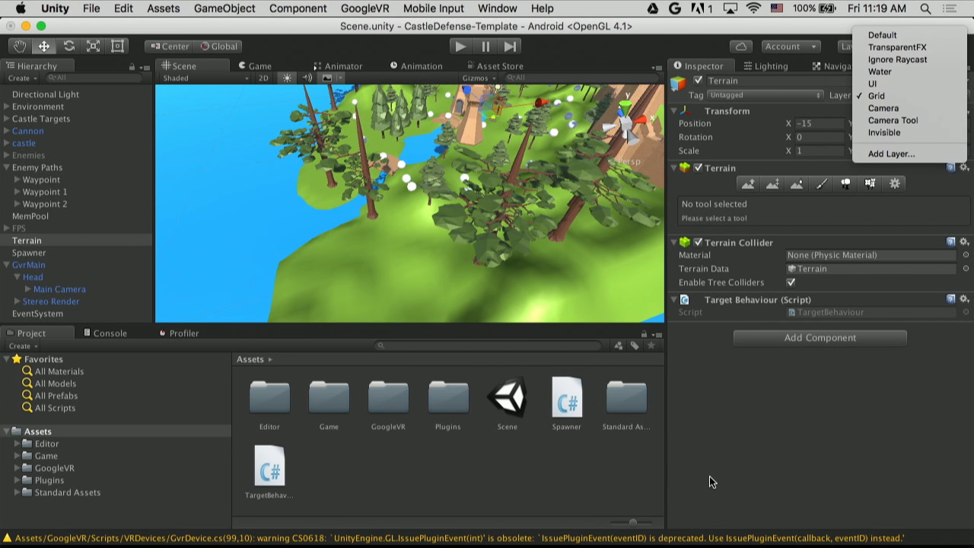
mouse_move(713, 426)
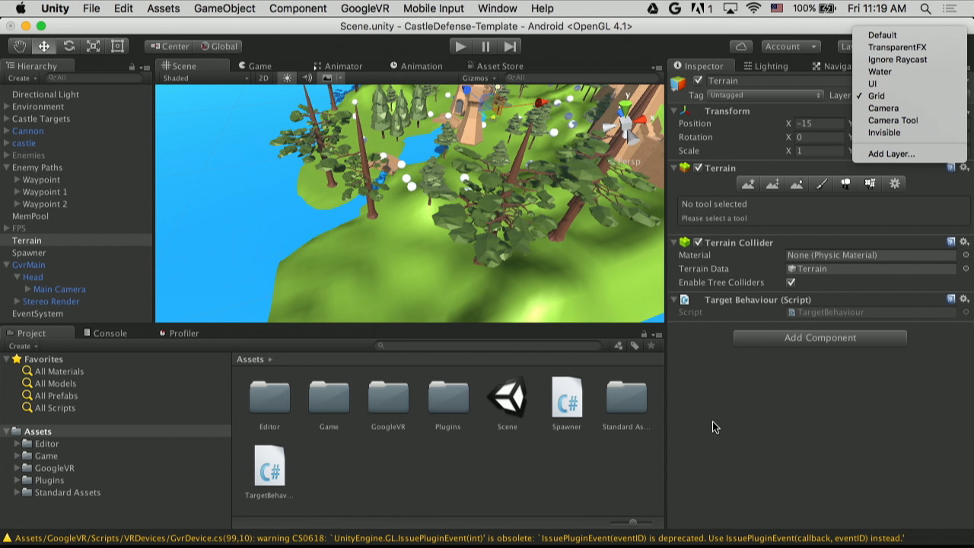
click(876, 94)
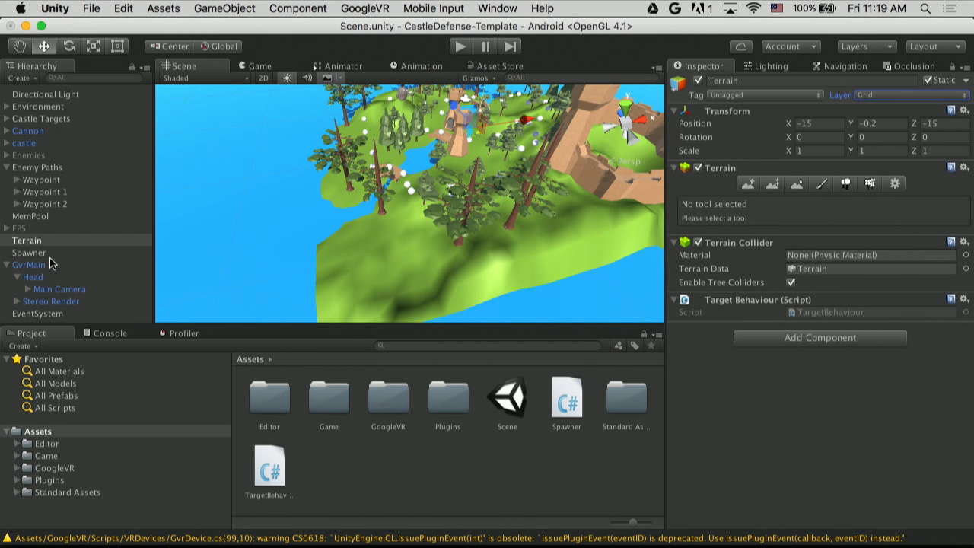
mouse_move(590, 155)
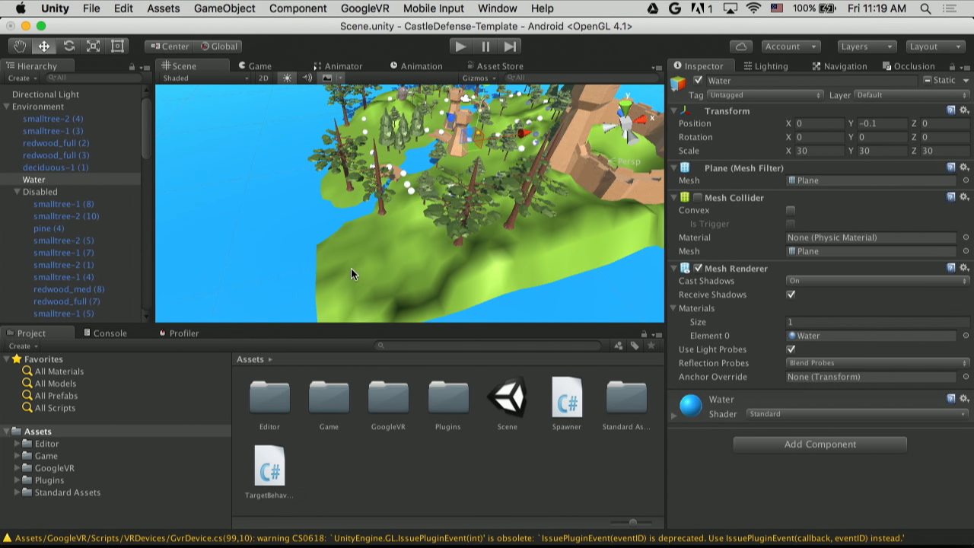
mouse_move(767, 450)
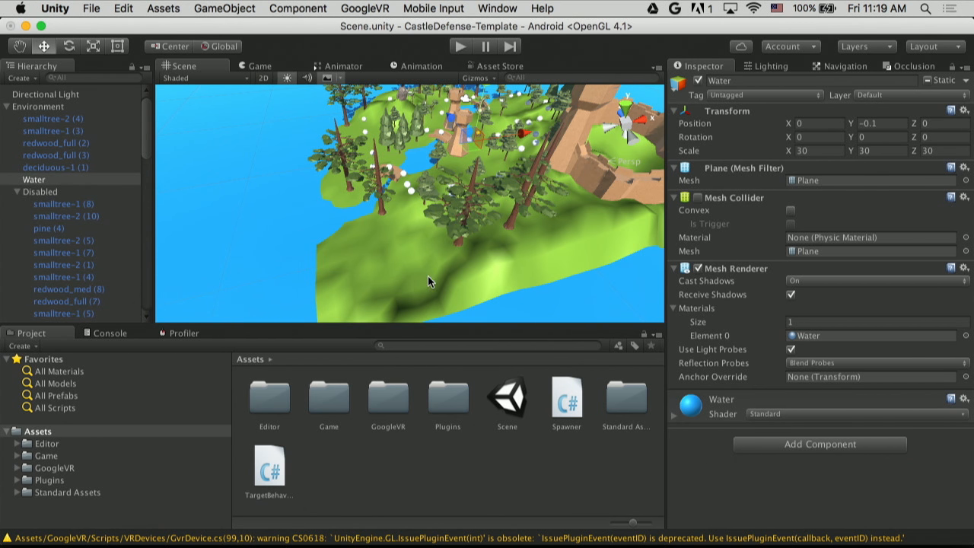
Add an Event Trigger to Terrain with a PointerClick entry calling TargetBehaviour.OnClick
click(27, 316)
text(even)
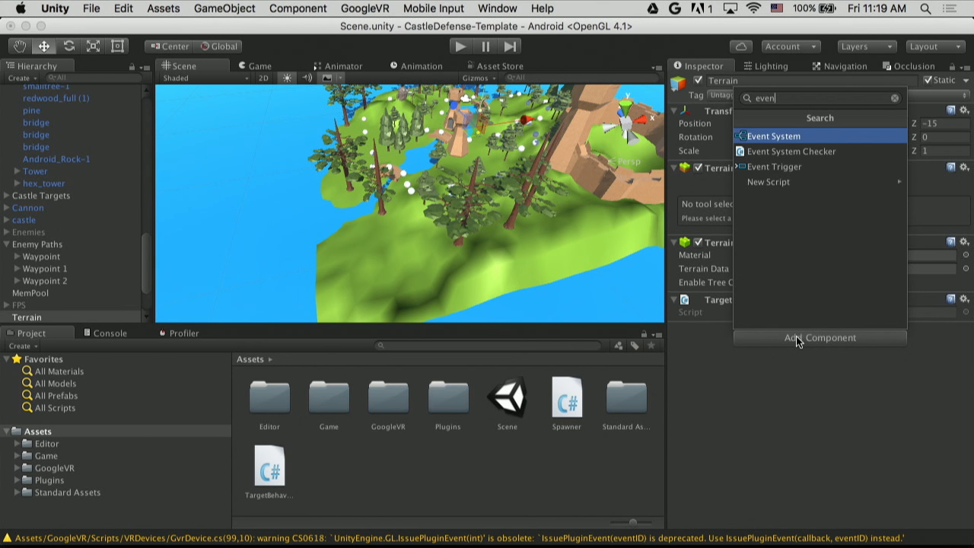
click(774, 166)
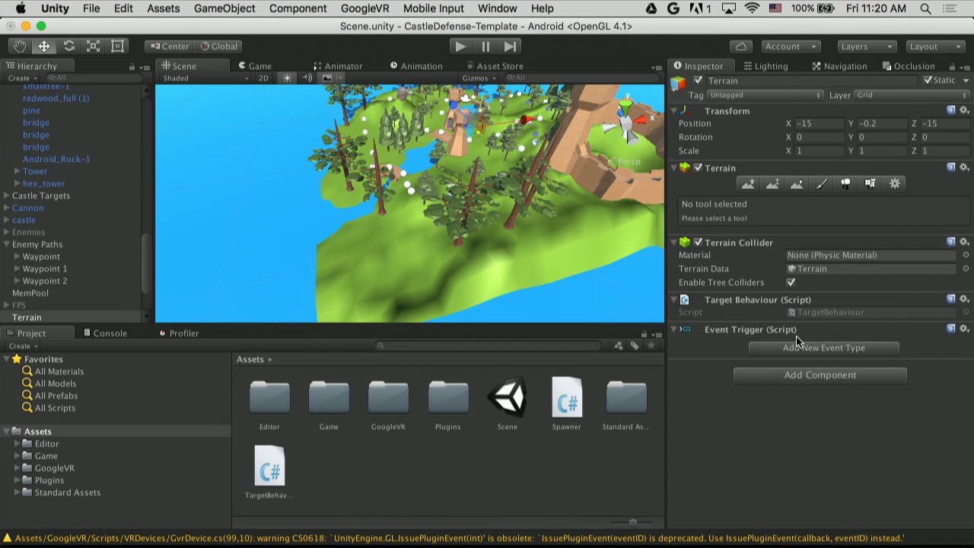
click(821, 347)
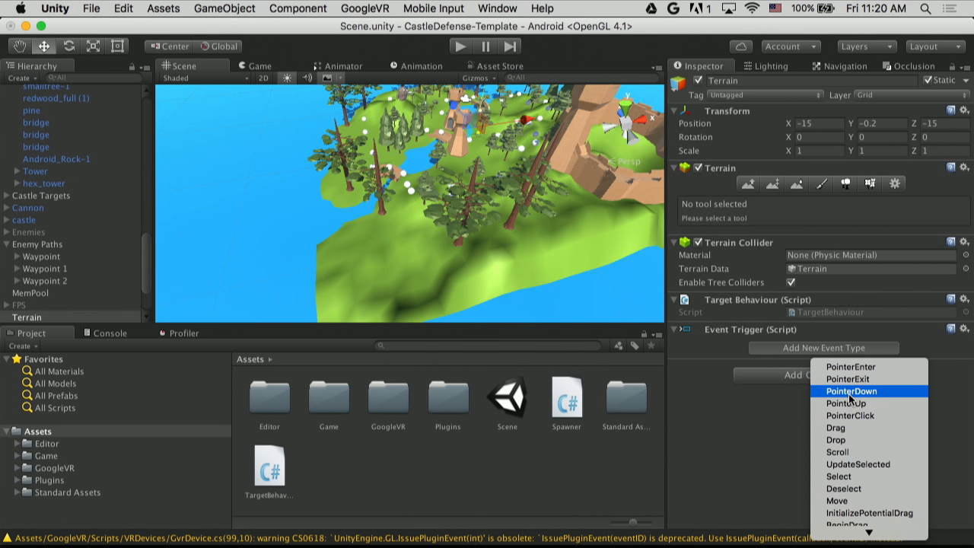
click(849, 414)
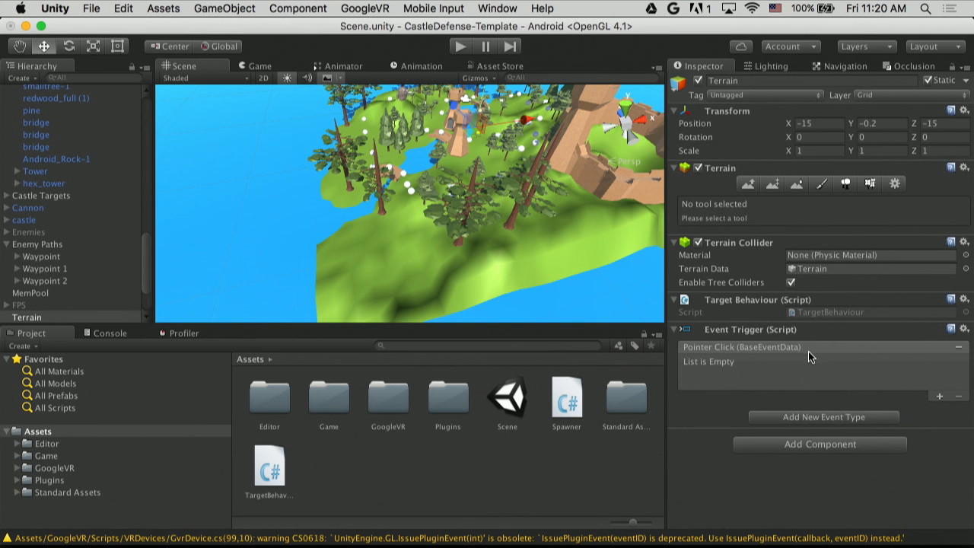
click(939, 396)
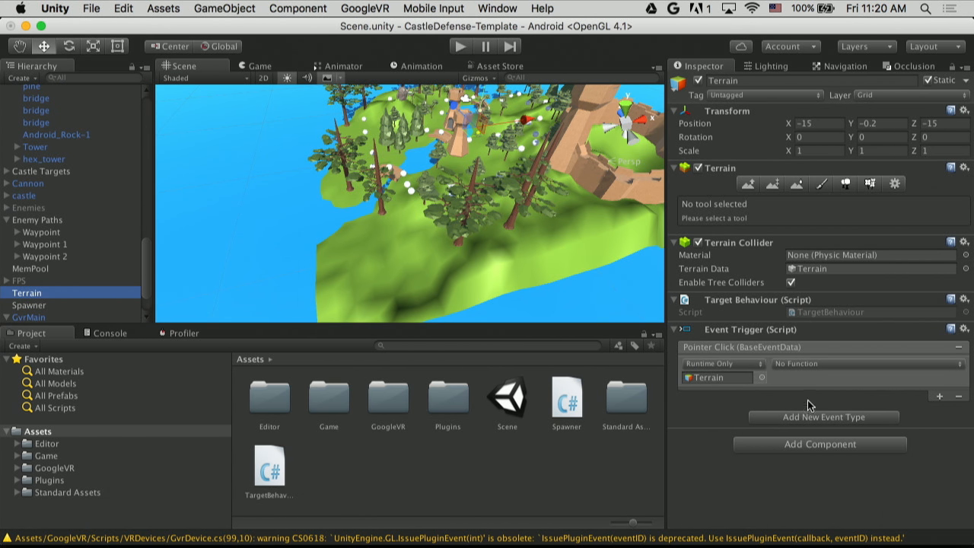
click(864, 362)
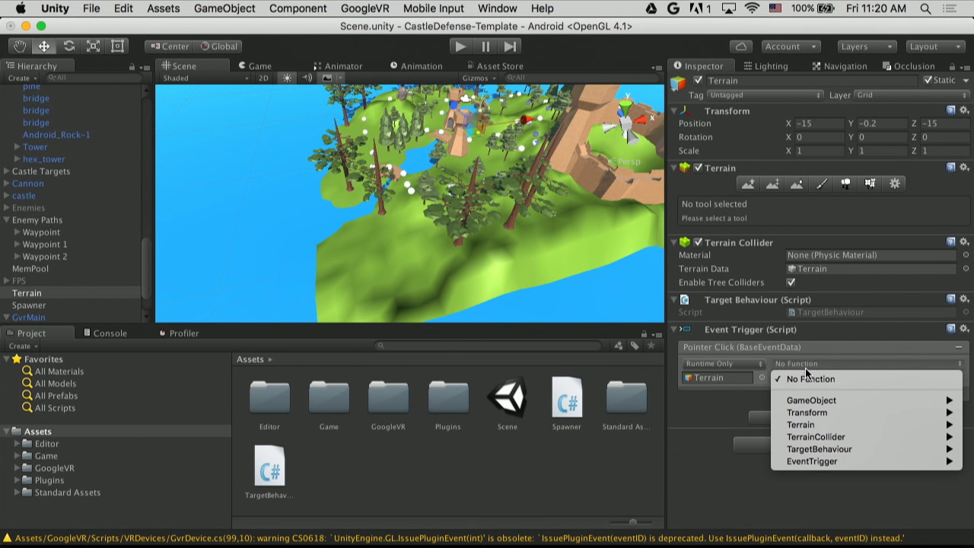
mouse_move(800, 423)
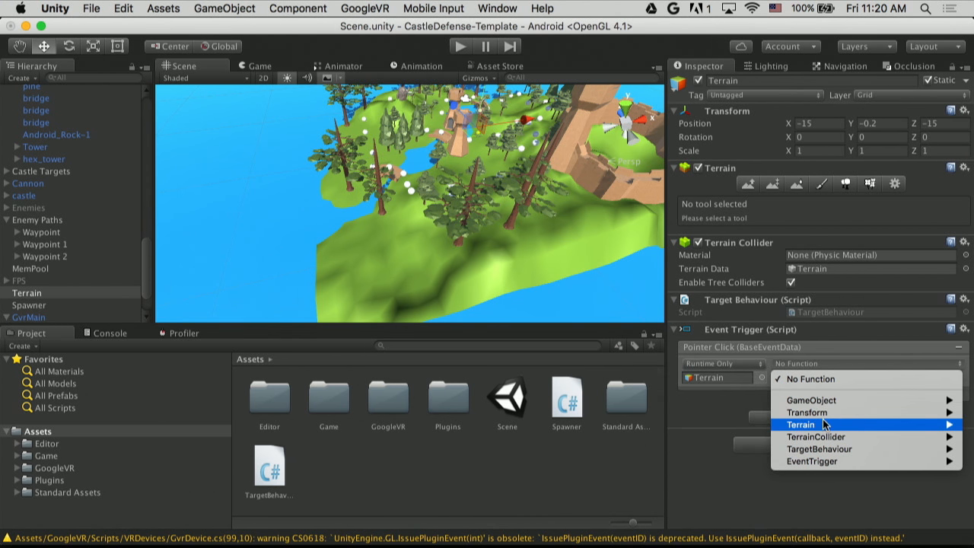
mouse_move(828, 449)
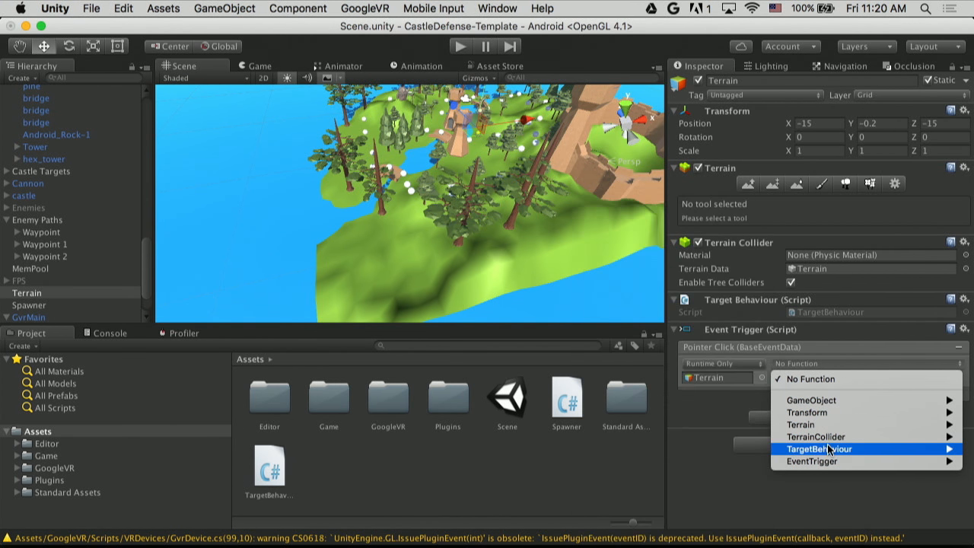
mouse_move(819, 448)
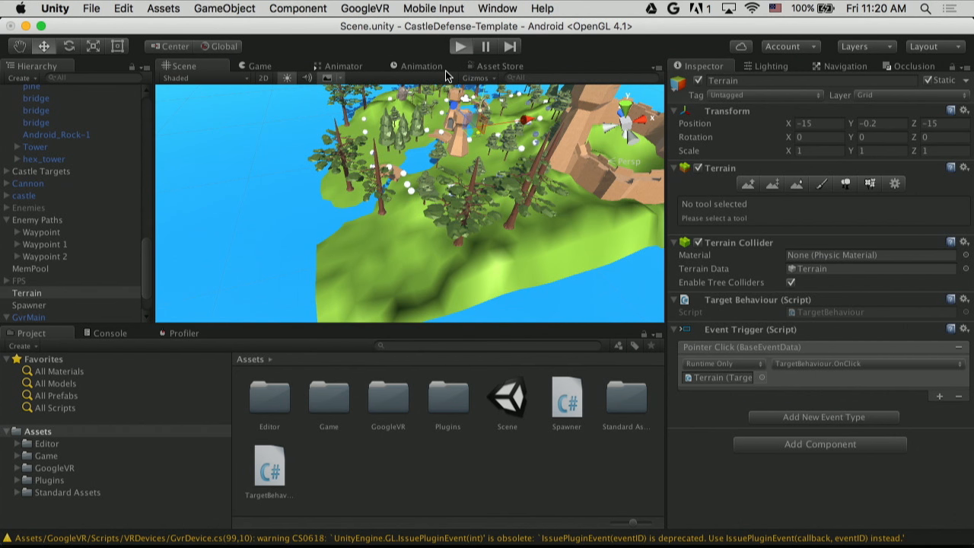
Play the scene to test it in the split-screen Cardboard view
click(459, 46)
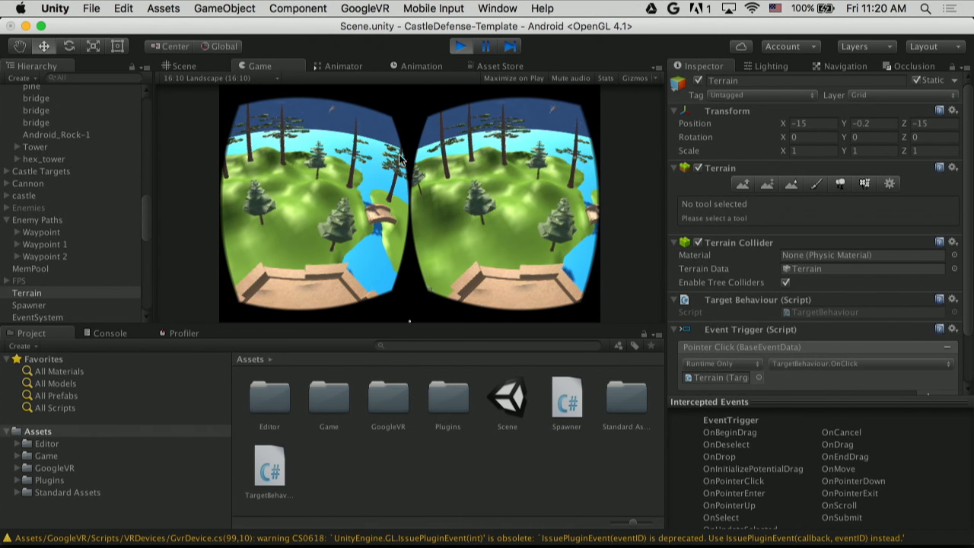
mouse_move(662, 81)
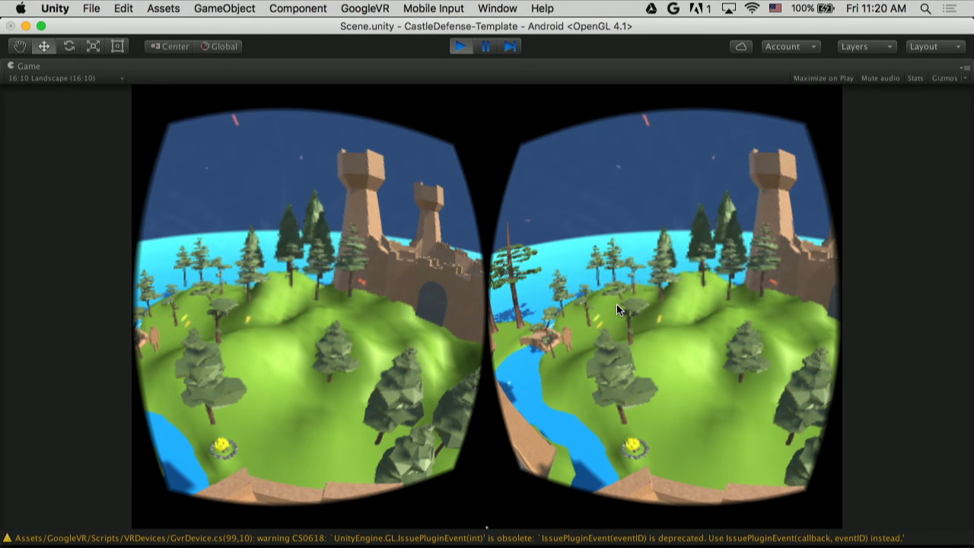
mouse_move(554, 113)
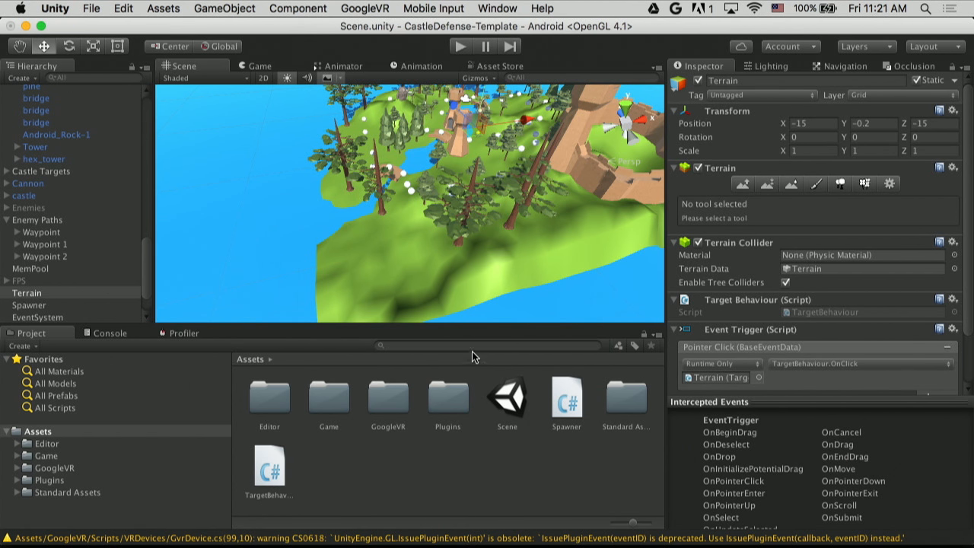
Find GvrReticle via search 're', place it under Head, check its X position and play the scene
text(reticl)
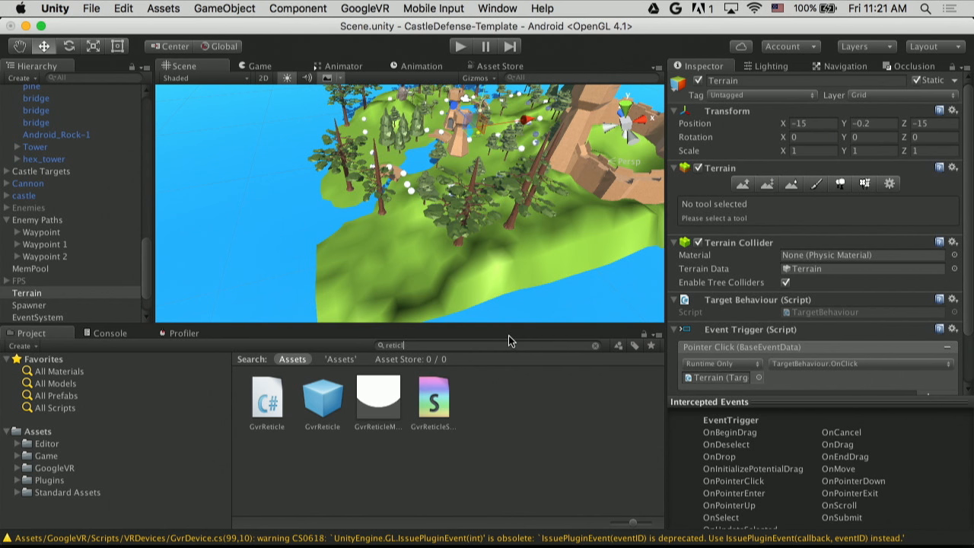
click(323, 397)
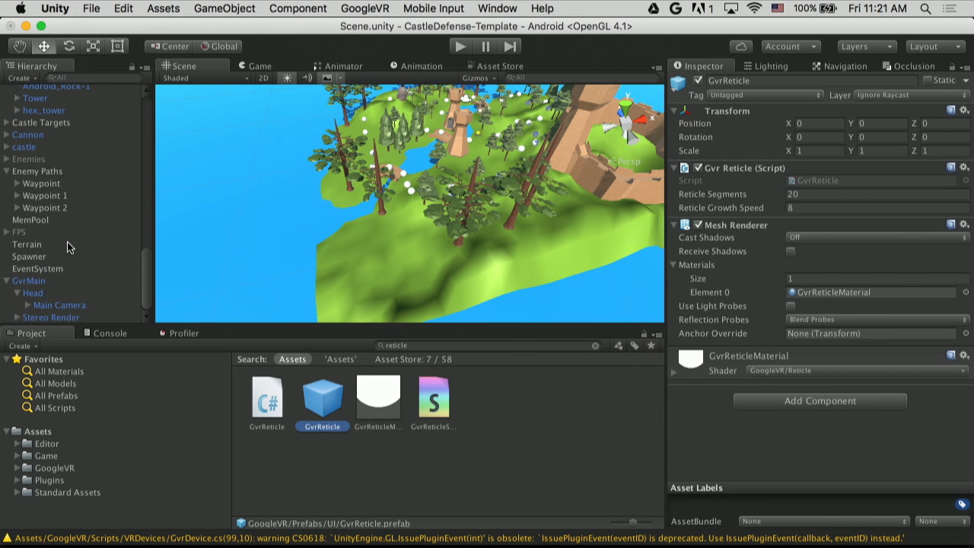
mouse_move(158, 367)
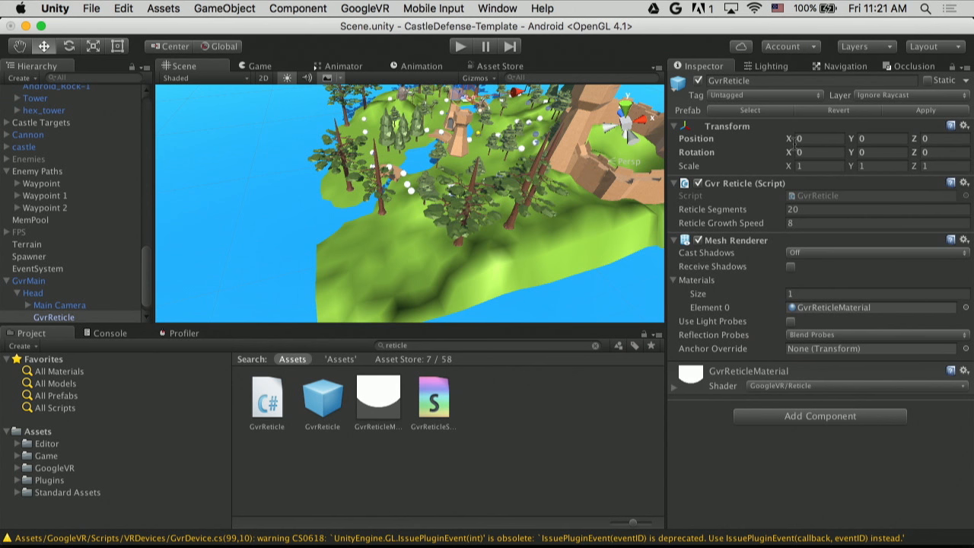
click(818, 139)
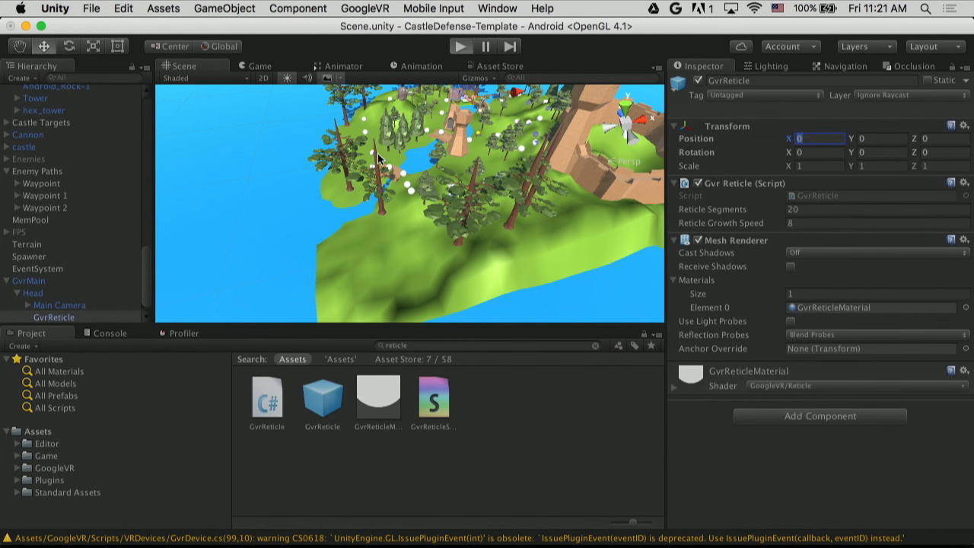
click(460, 45)
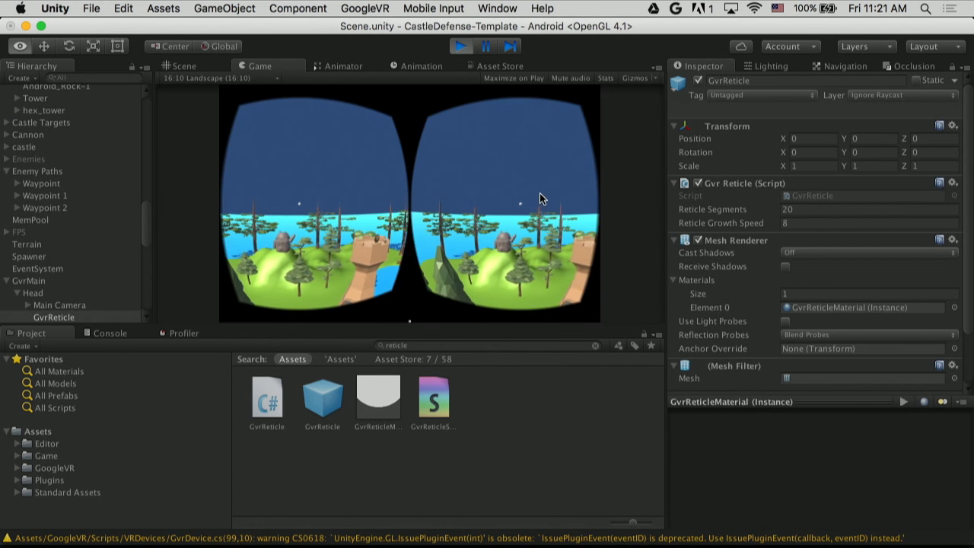
click(659, 67)
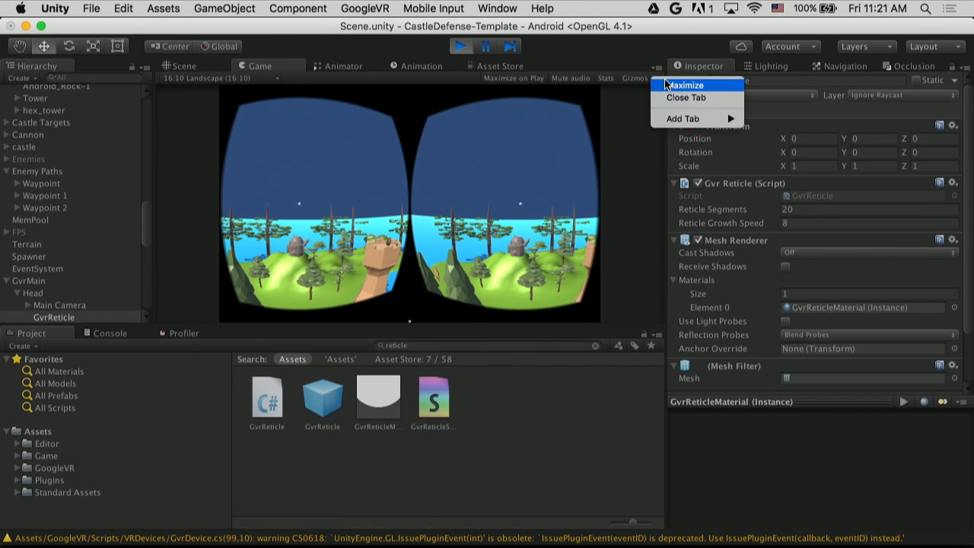
Select the GvrReticle to show its reticle settings in the Inspector
click(685, 86)
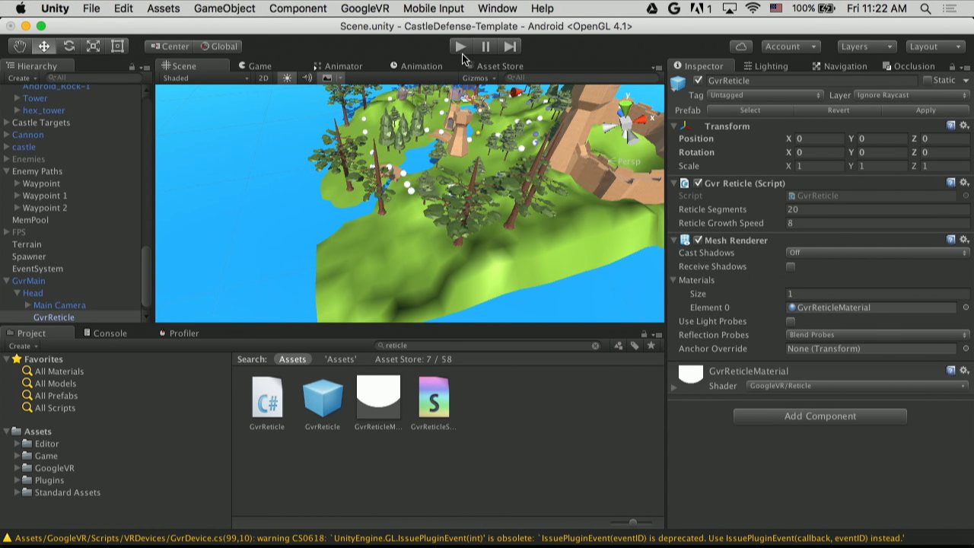
mouse_move(200, 246)
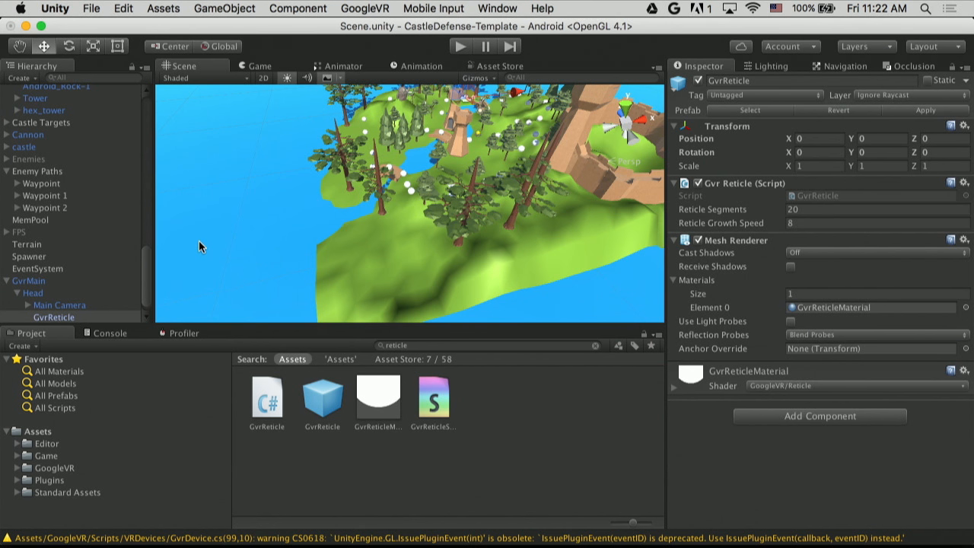
mouse_move(12, 288)
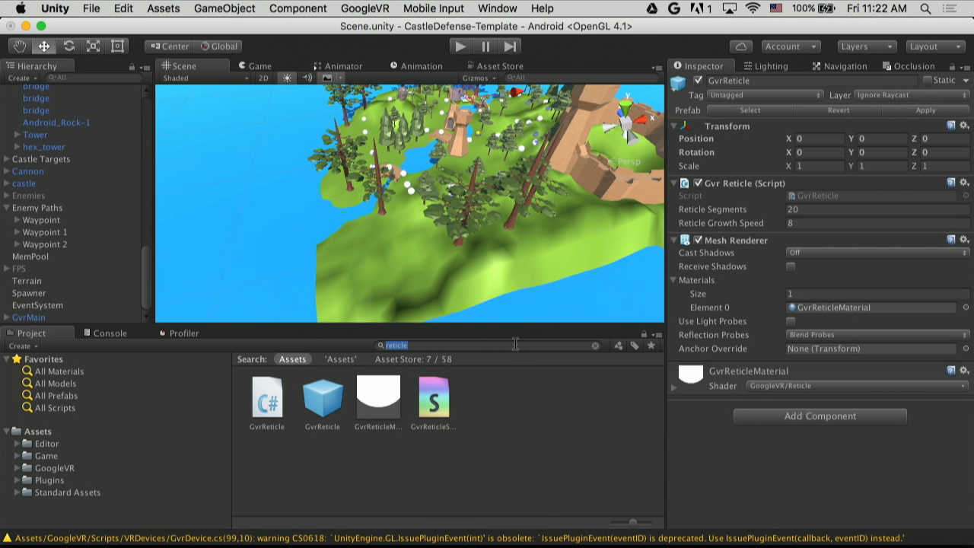
Find the Cannon Ball prefab via 'cannon' and add a GvrAudioSource component (search 'audios')
text(cannon)
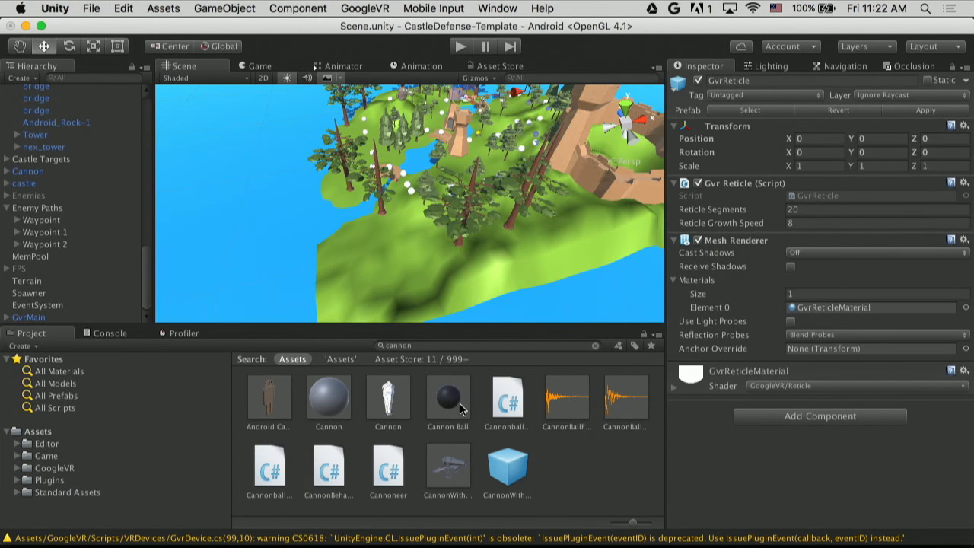
click(447, 396)
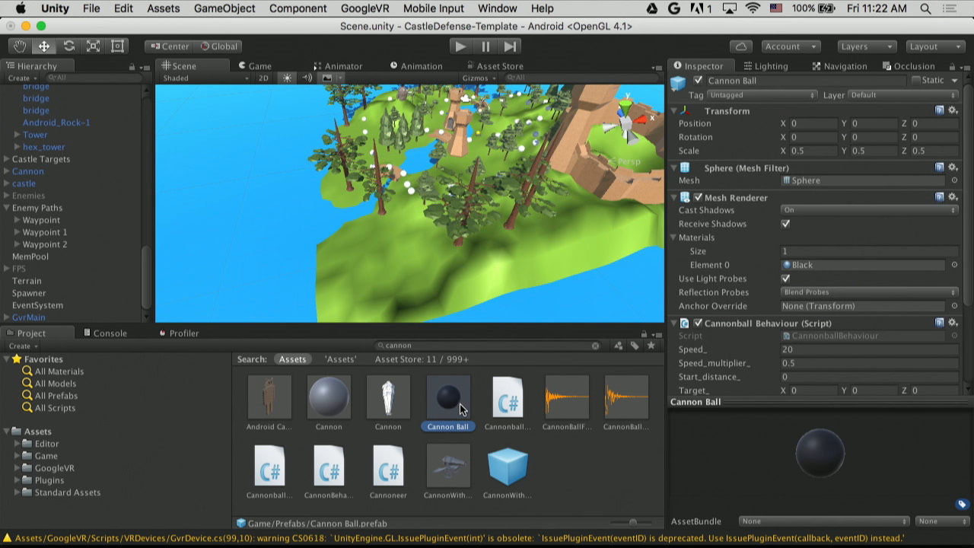
mouse_move(814, 332)
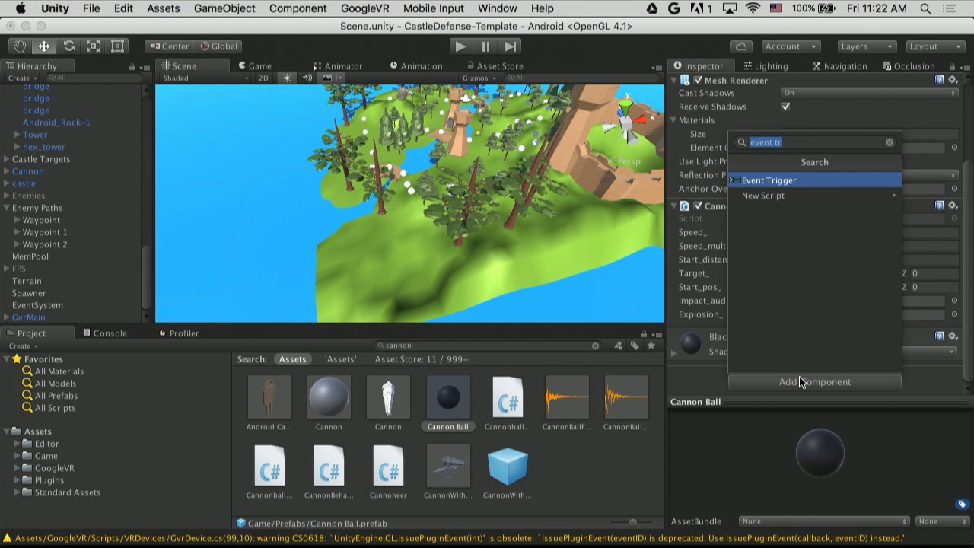
text(audios)
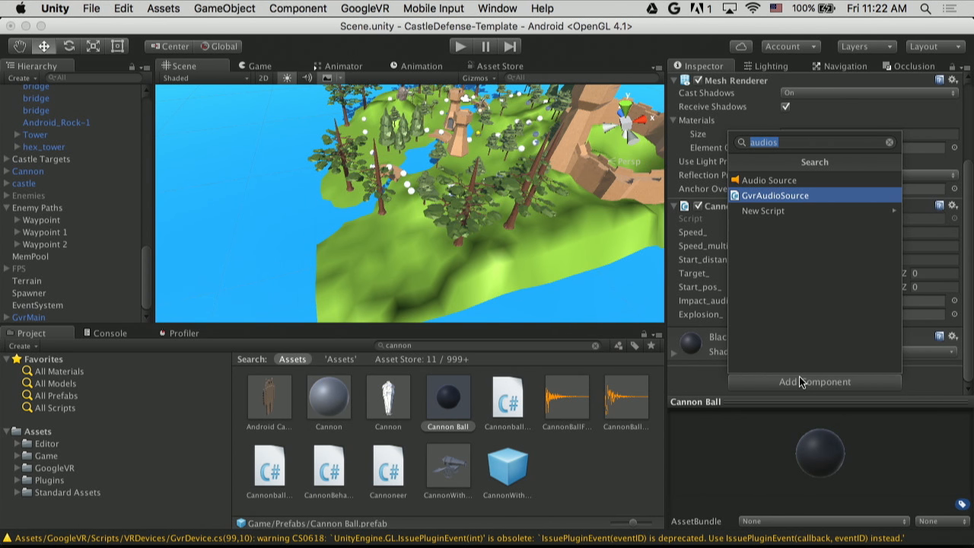
click(770, 180)
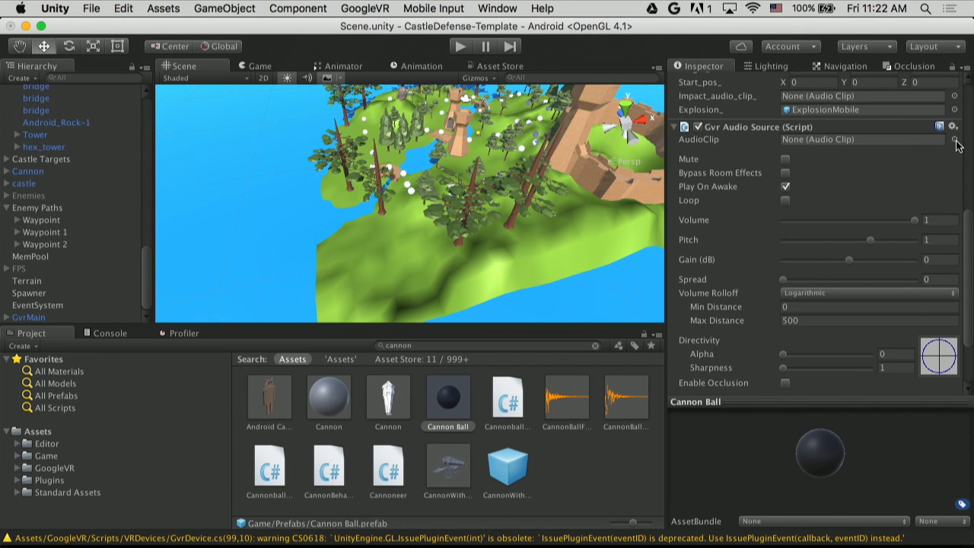
Assign the CannonBallFire clip to the cannon ball's Gvr Audio Source
click(953, 140)
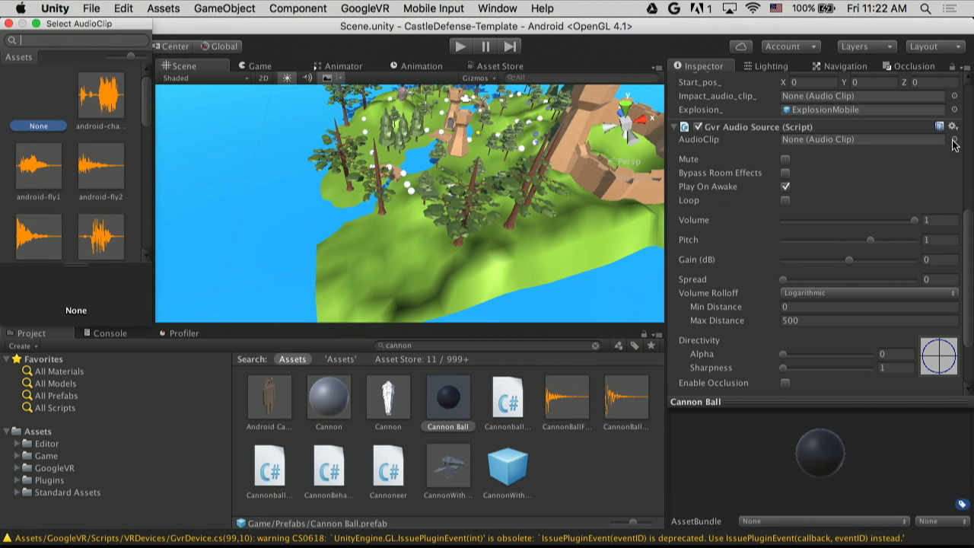
text(cannon)
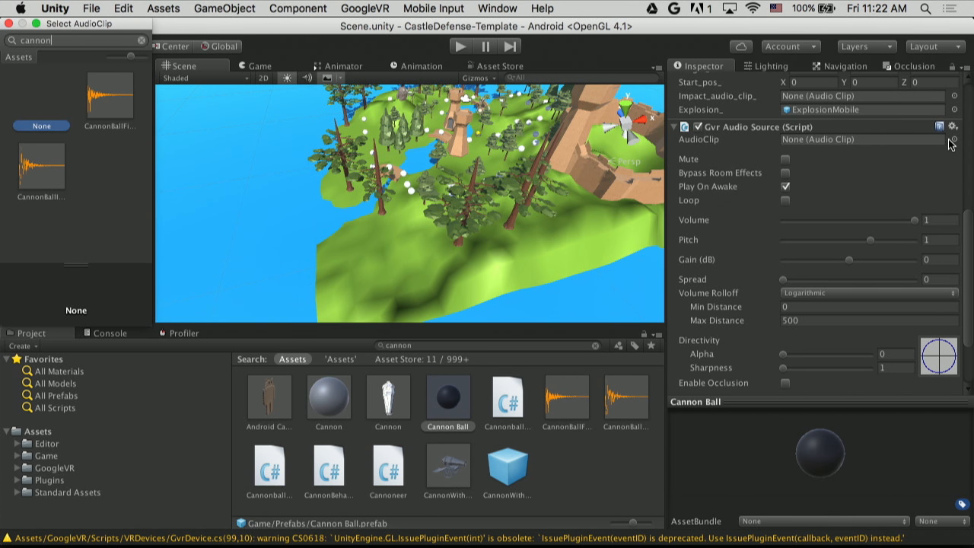
click(110, 99)
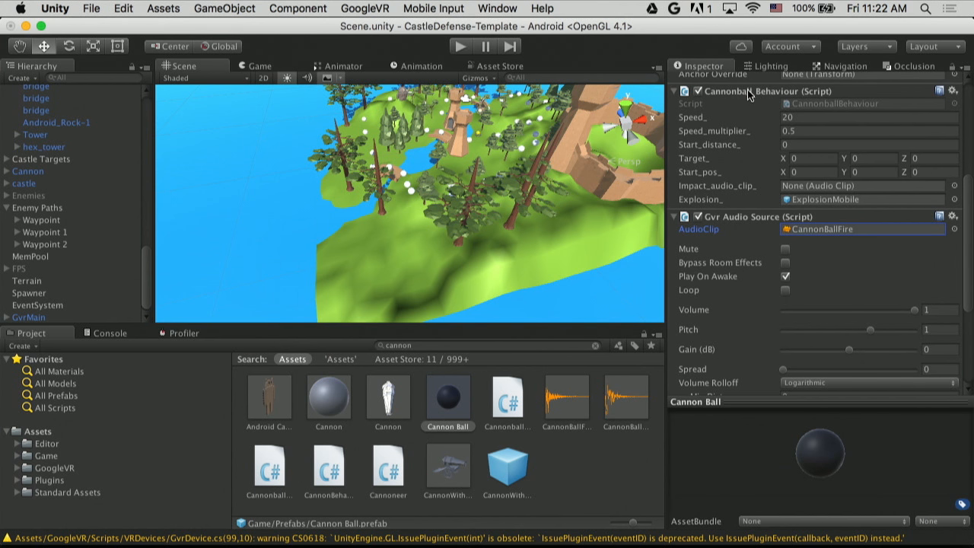
mouse_move(770, 168)
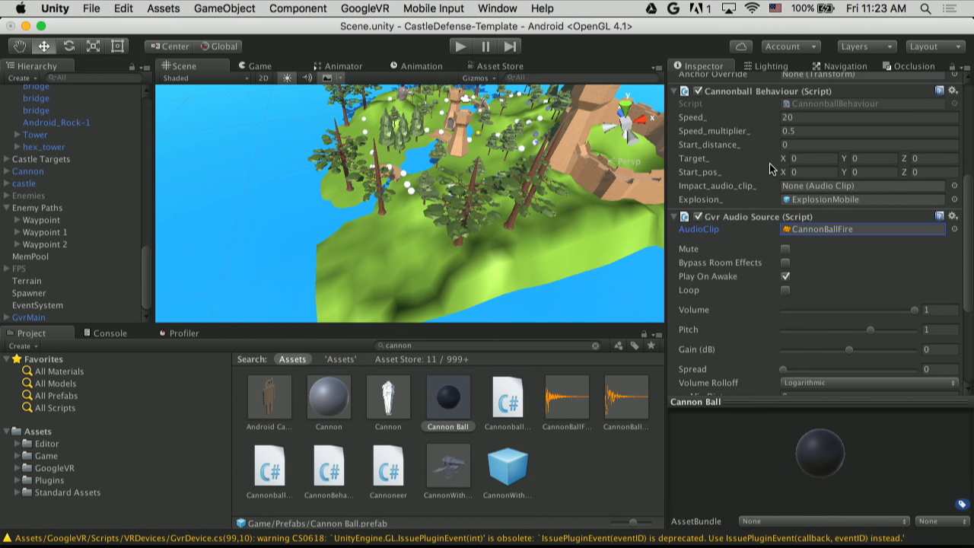
mouse_move(815, 200)
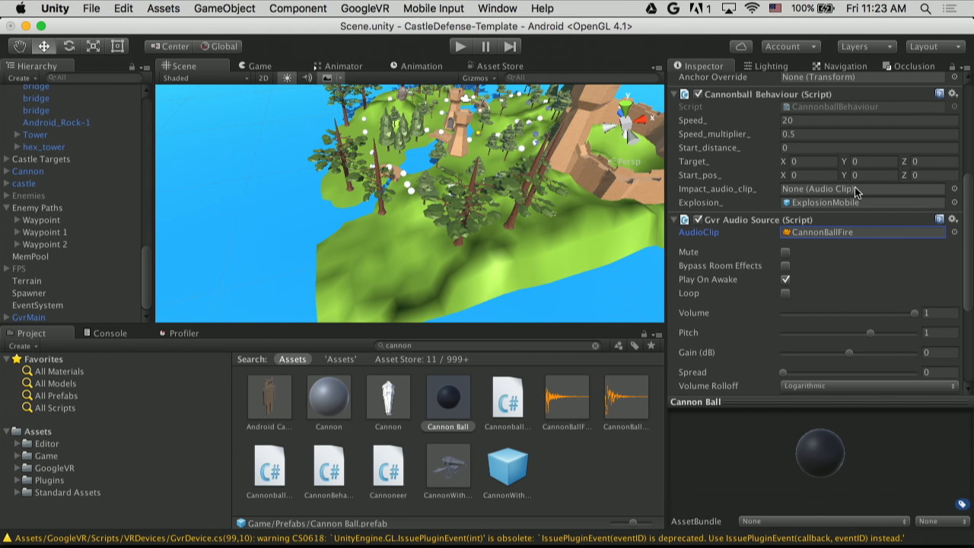
mouse_move(854, 192)
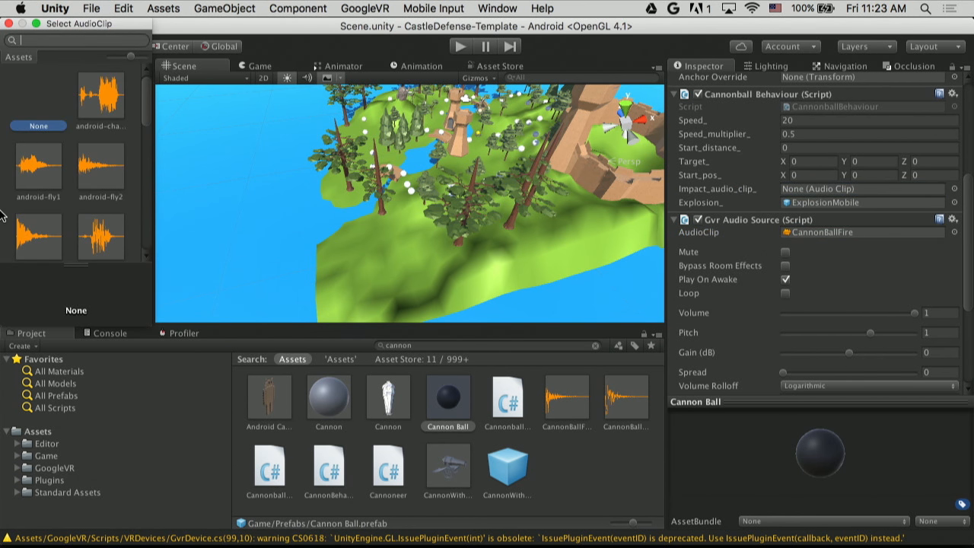
Set CannonBallImpact as the cannon ball's impact audio clip
text(can)
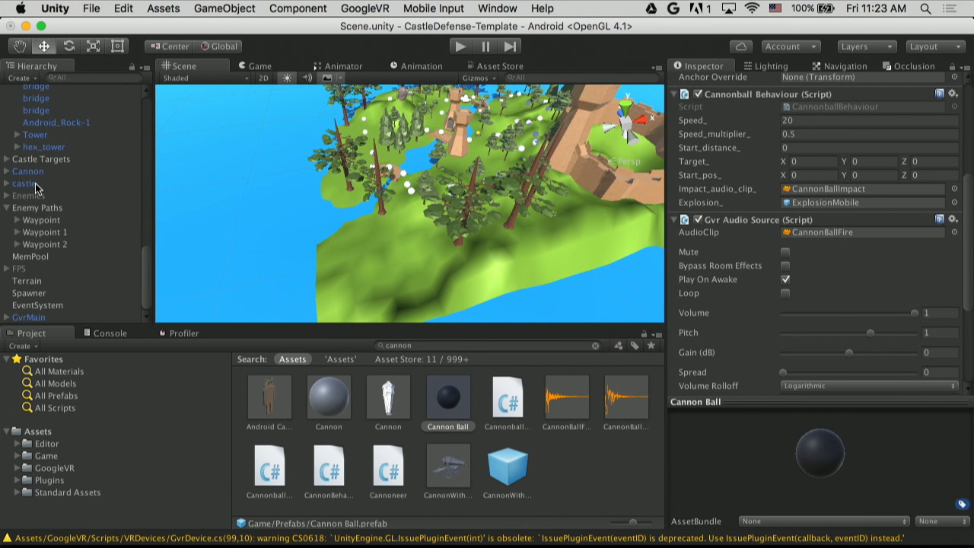
click(58, 491)
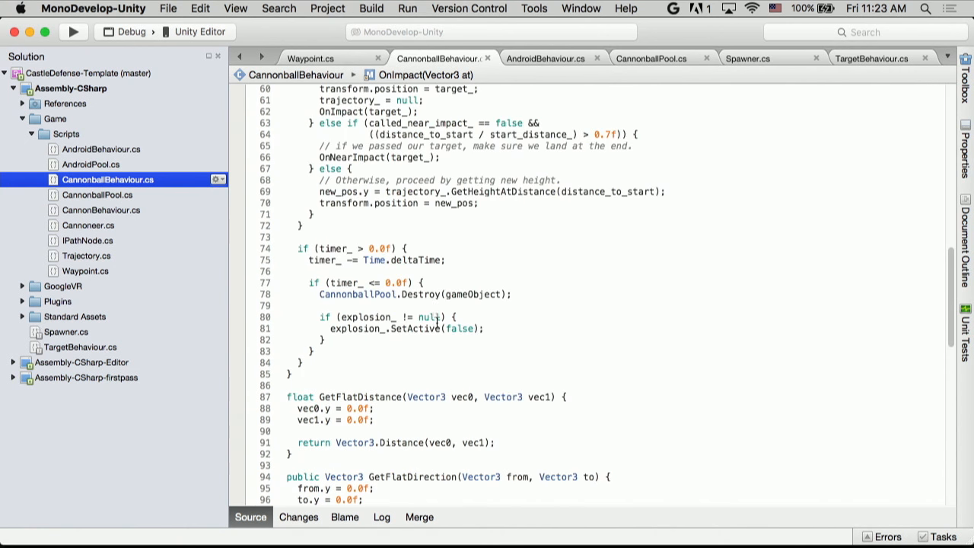
scroll(down, 3)
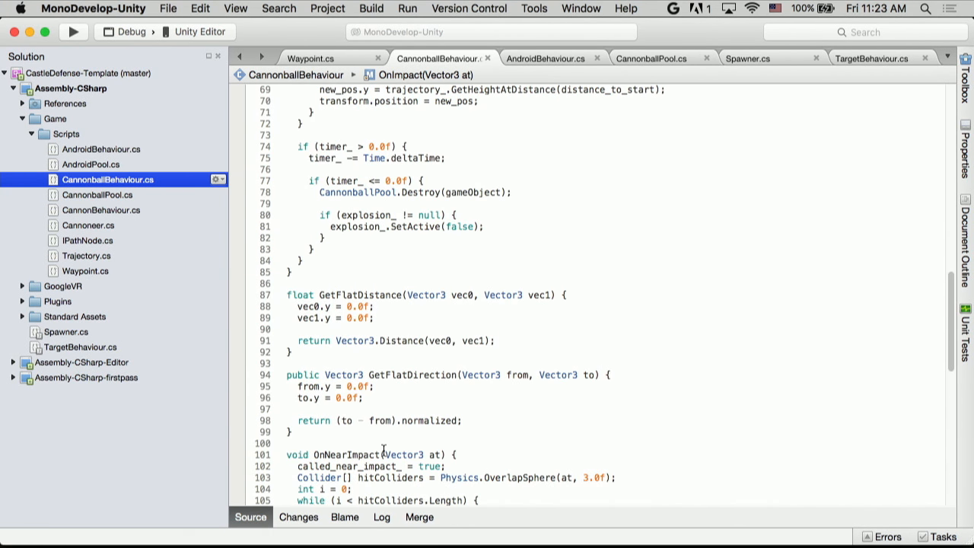
scroll(down, 3)
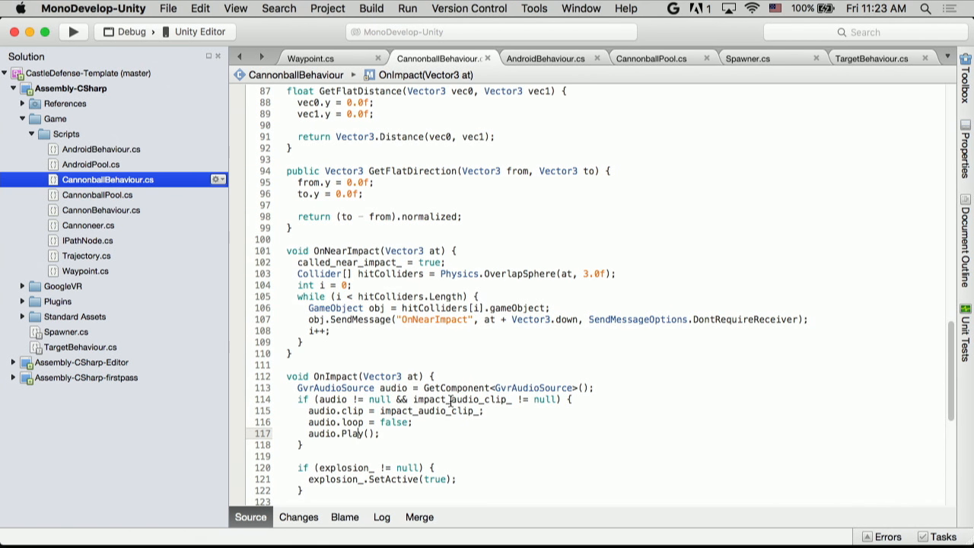
mouse_move(481, 449)
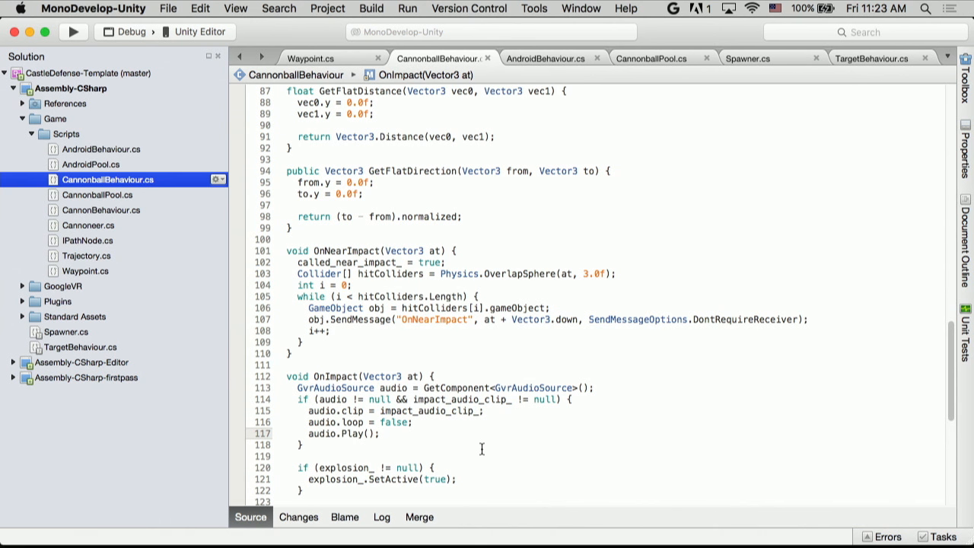
double_click(332, 376)
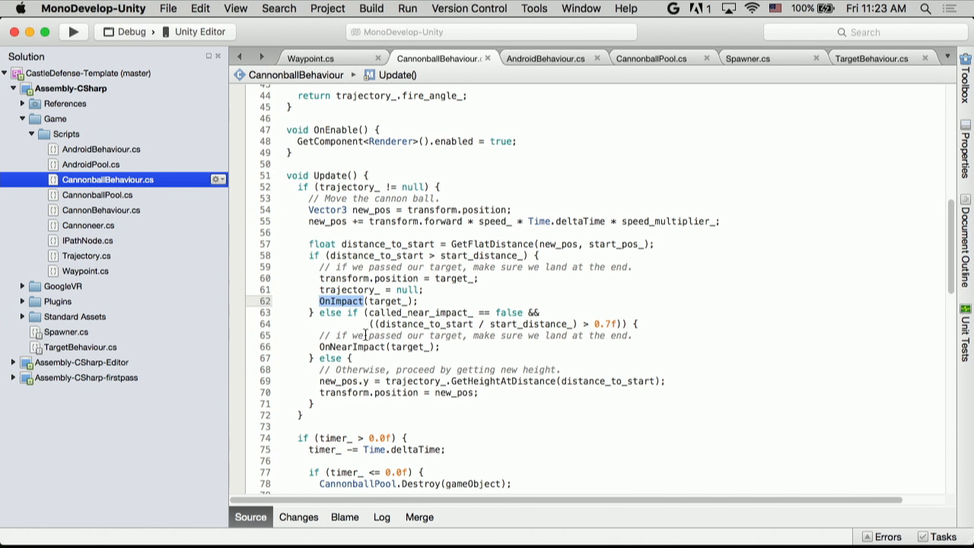
mouse_move(703, 362)
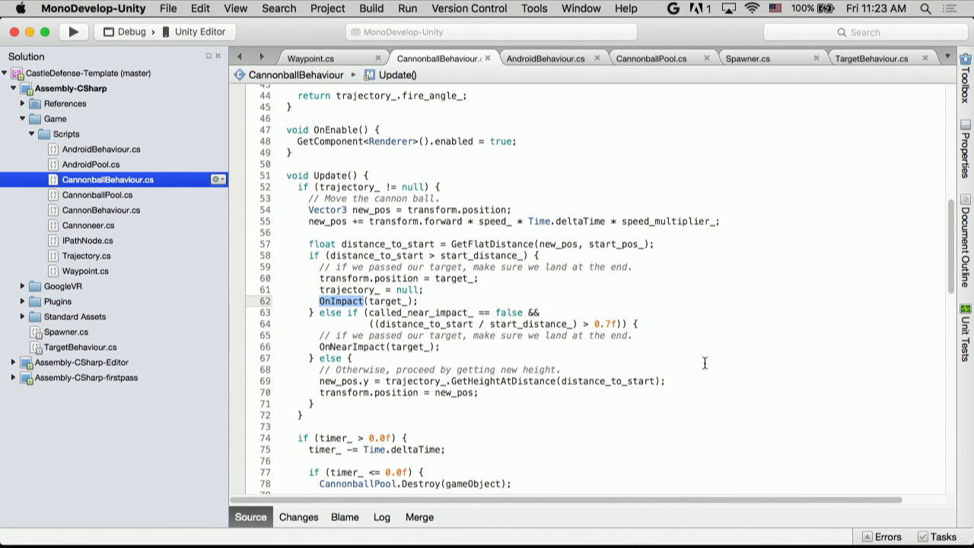
mouse_move(700, 366)
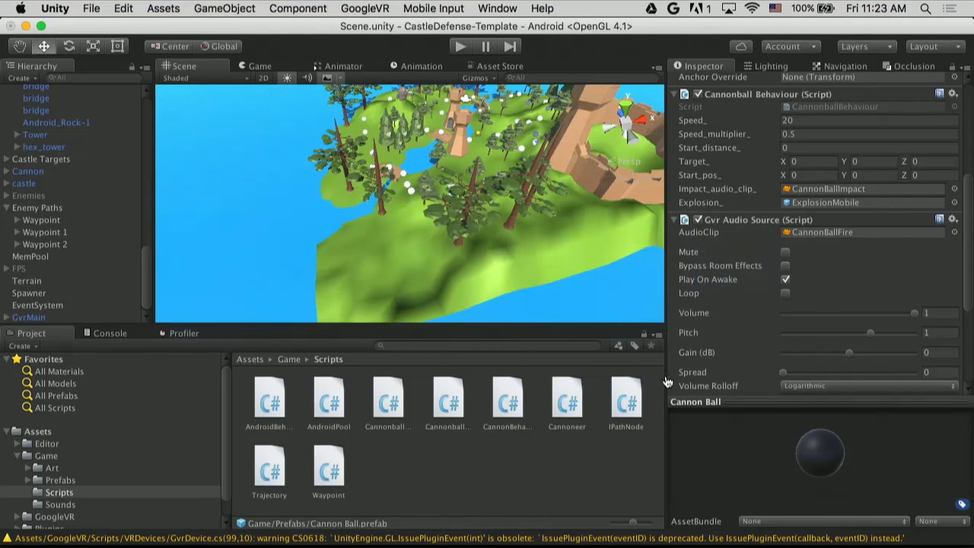
Review the Gvr Audio Source settings and edit its gain value
scroll(down, 3)
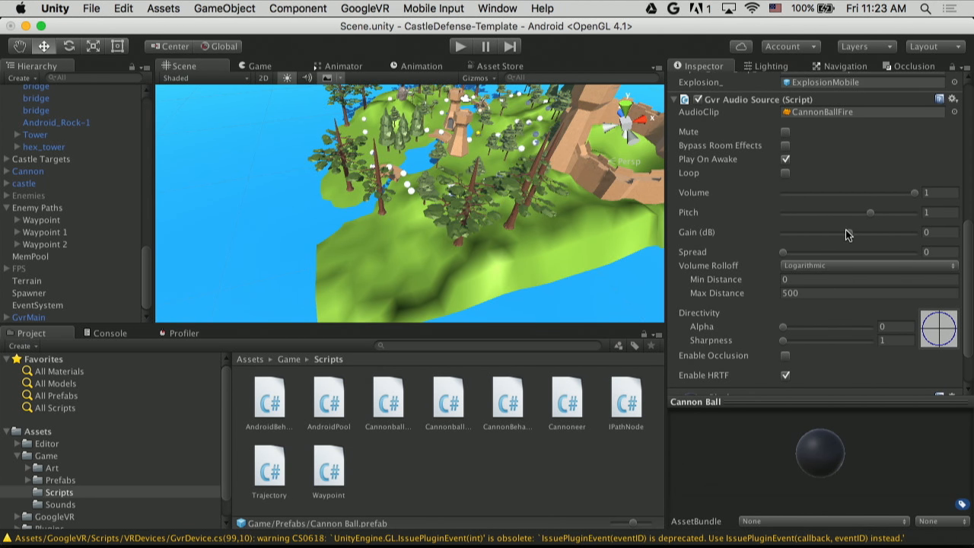
click(940, 231)
text(24)
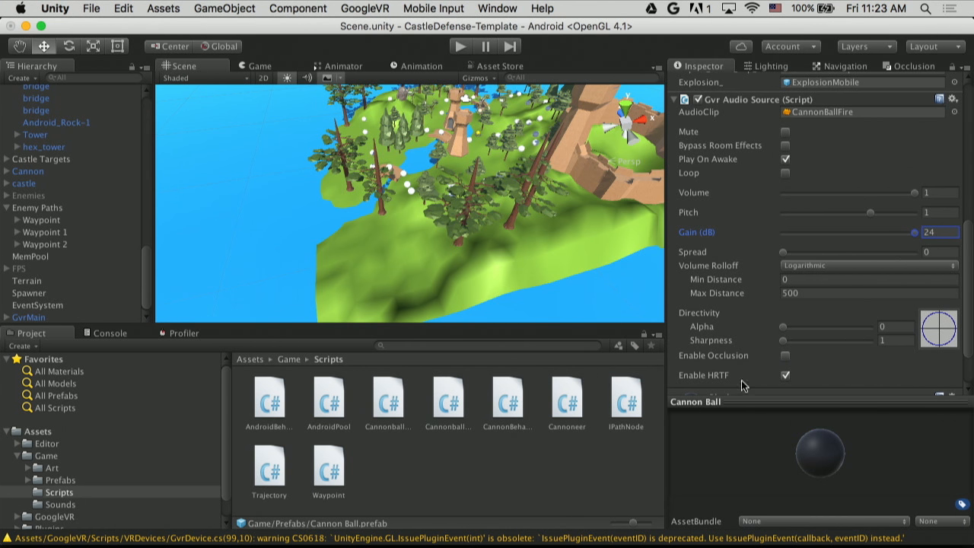
mouse_move(777, 331)
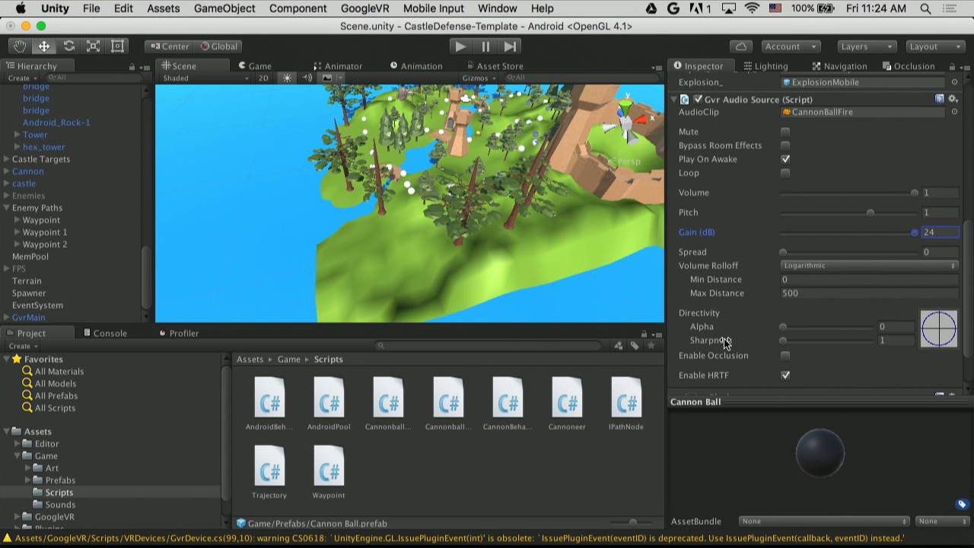
mouse_move(712, 339)
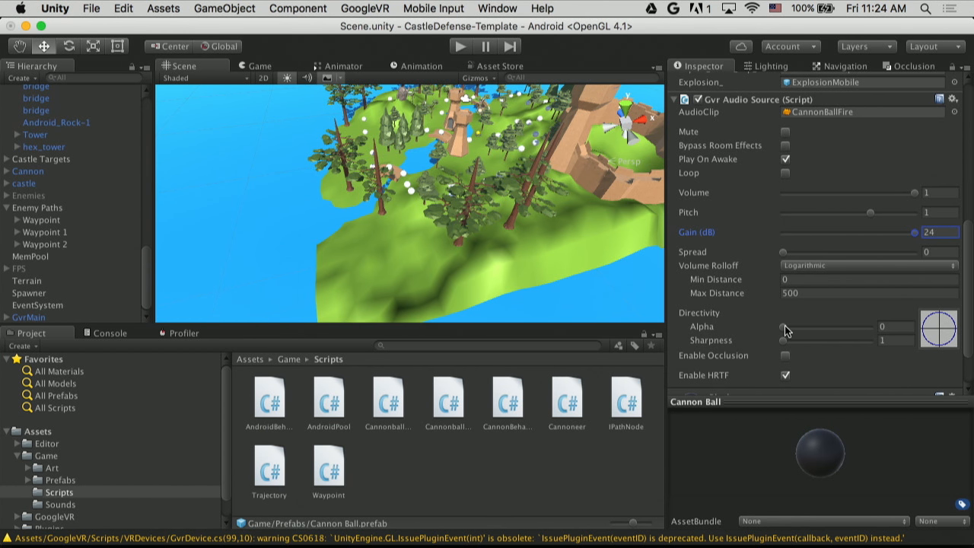
Adjust the audio source's directivity alpha and sharpness sliders
drag(783, 326, 821, 326)
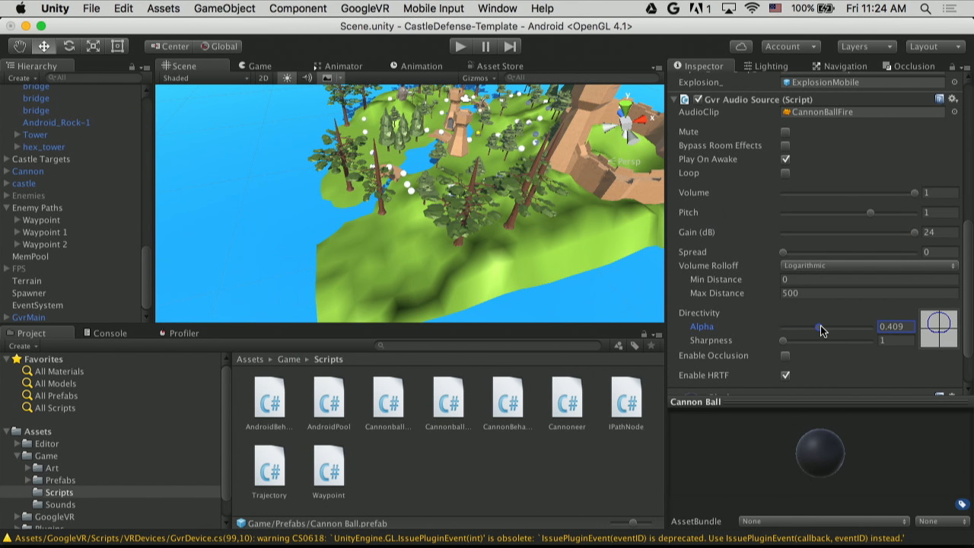
drag(812, 325, 827, 325)
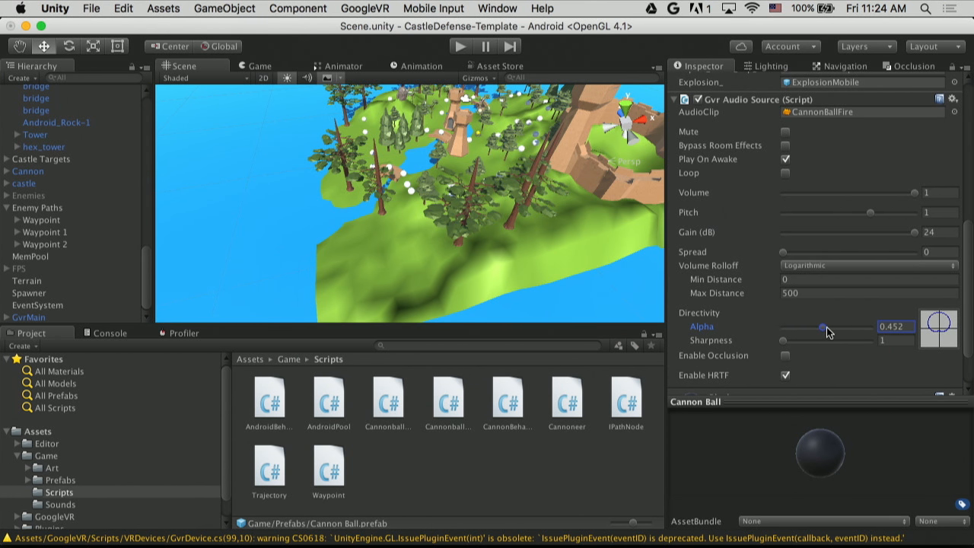
mouse_move(785, 350)
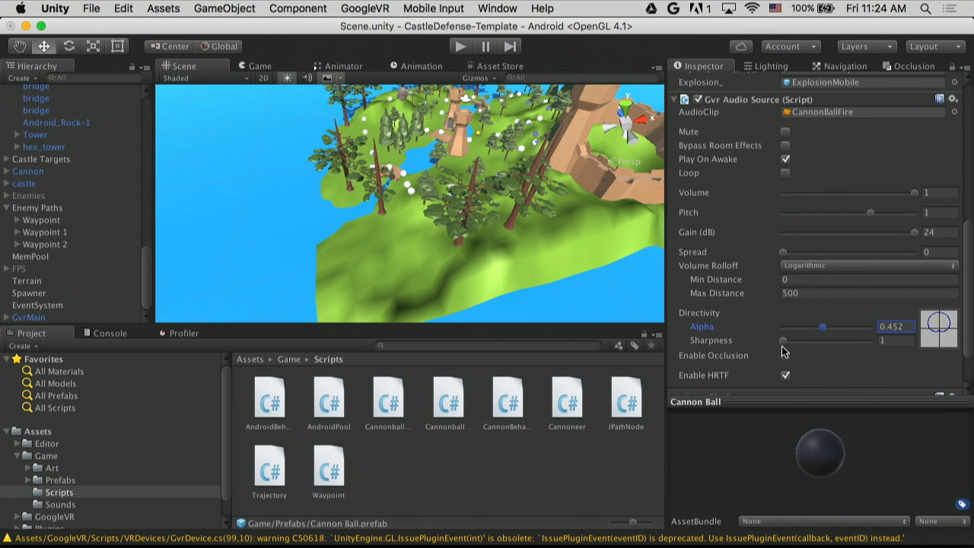
drag(822, 325, 834, 326)
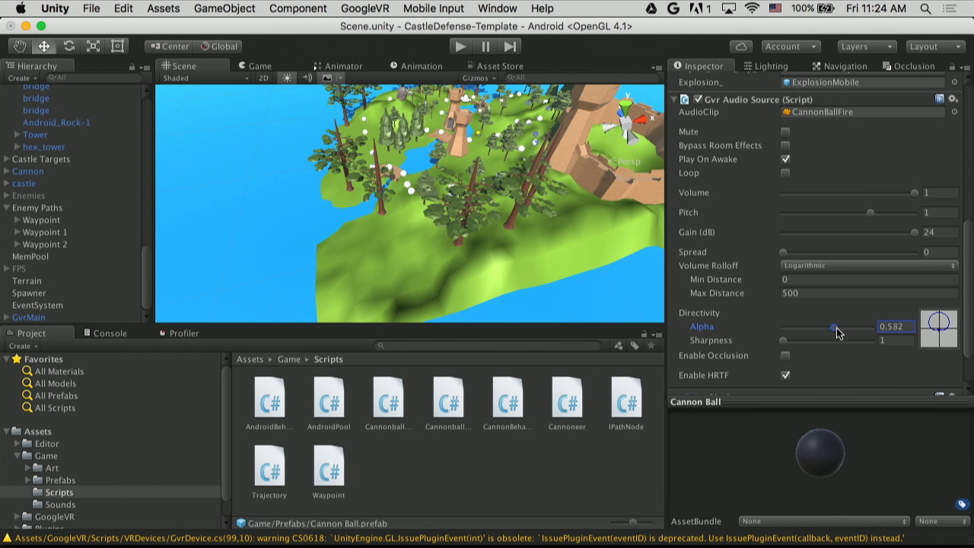
drag(834, 325, 867, 326)
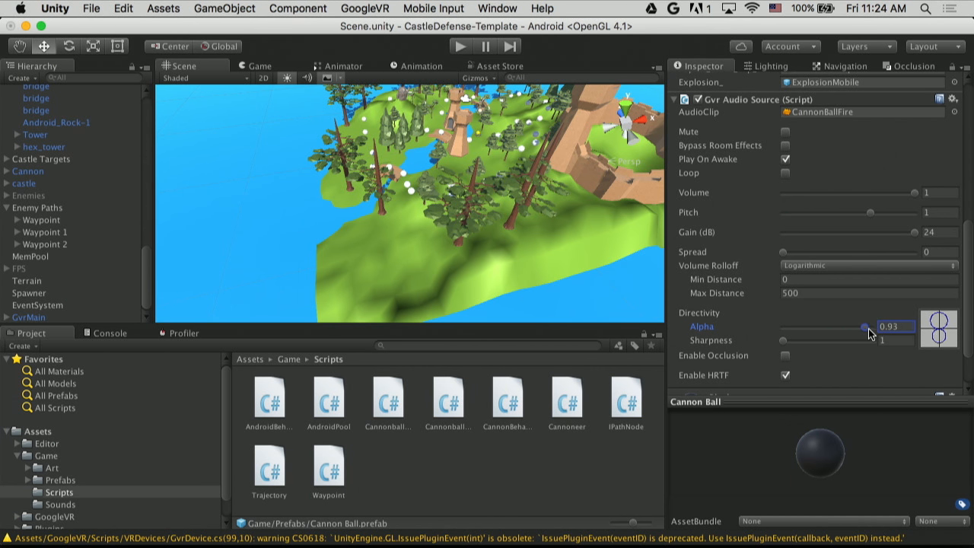
drag(861, 326, 883, 326)
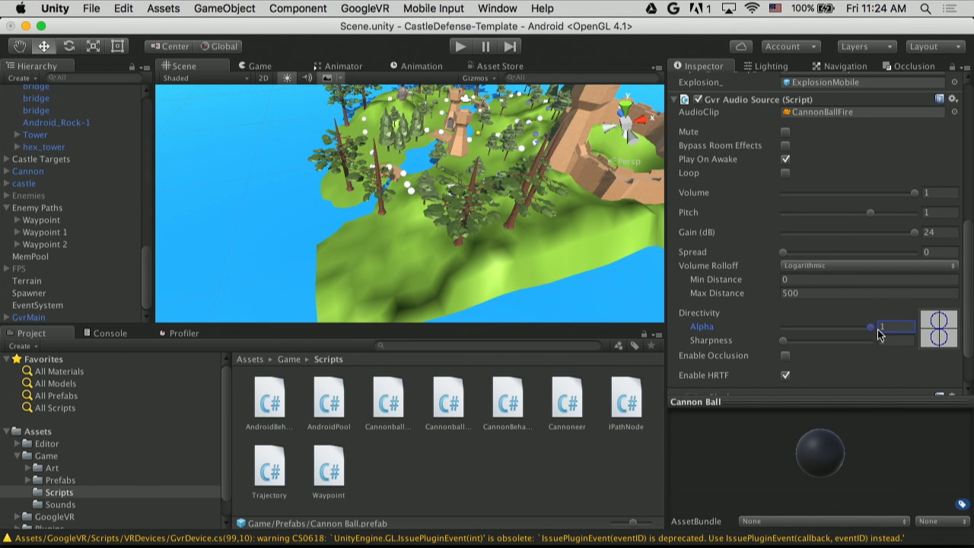
drag(897, 327, 830, 328)
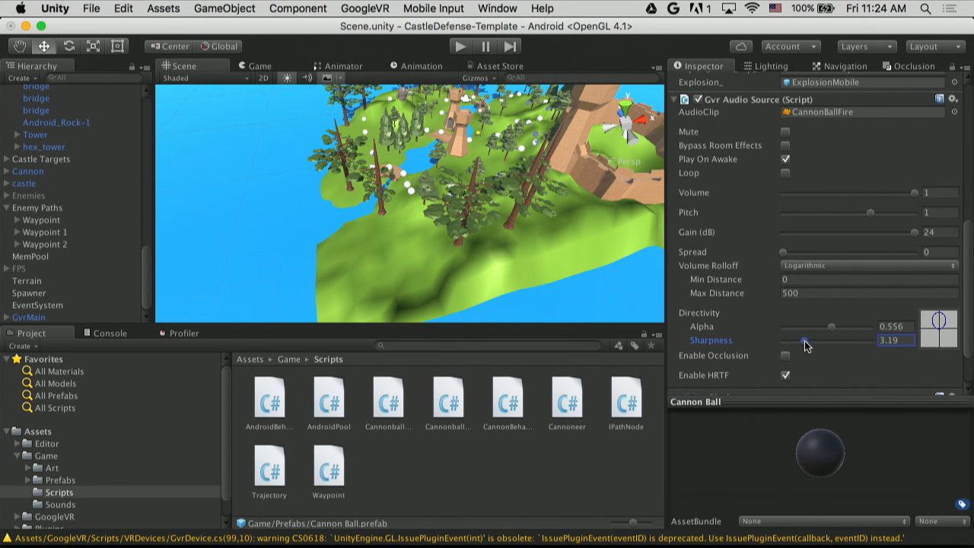
drag(805, 341, 832, 340)
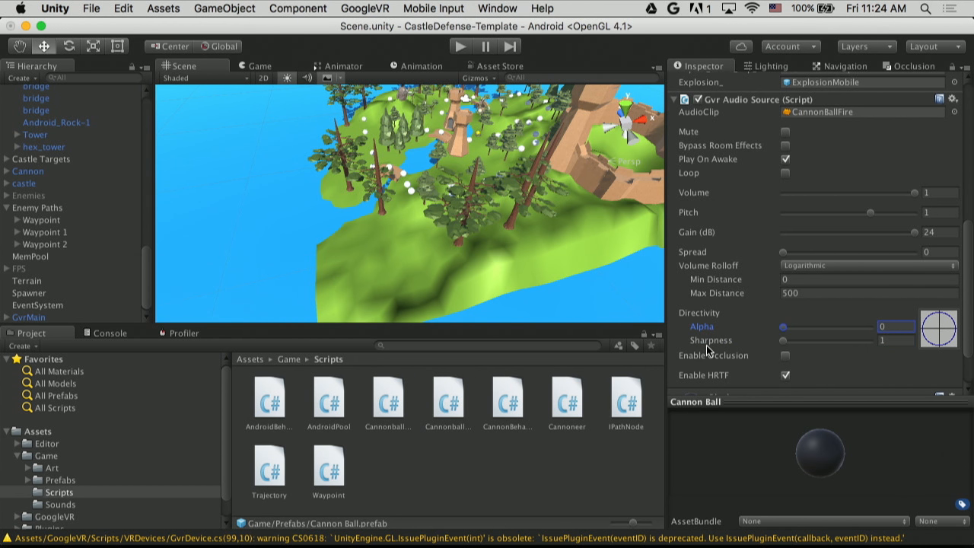
mouse_move(764, 290)
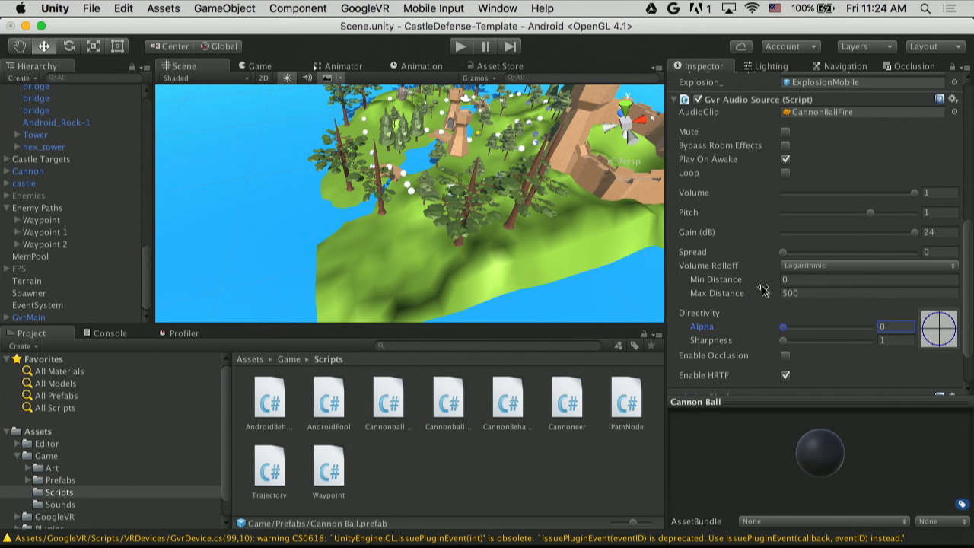
mouse_move(743, 411)
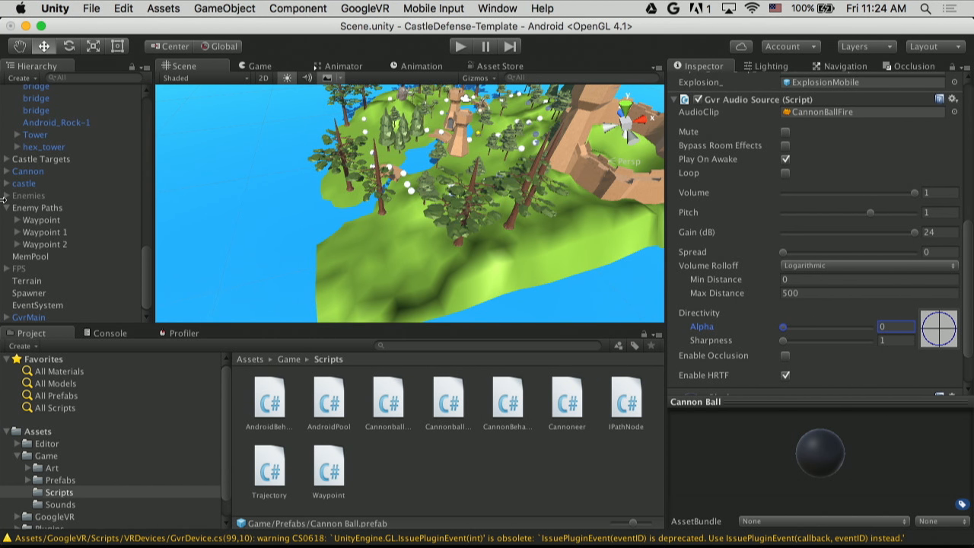
mouse_move(388, 423)
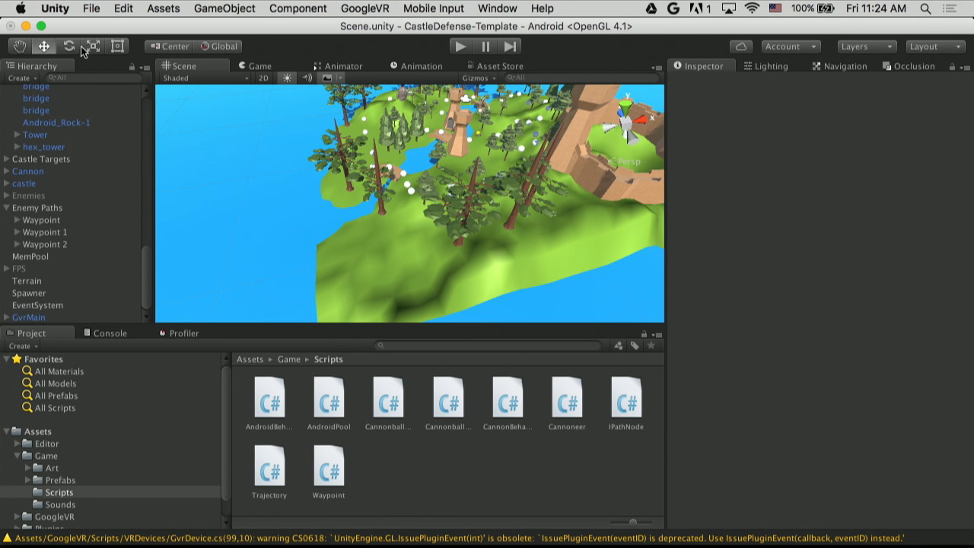
In Project Settings > Audio, choose GVR Audio Spatializer as the spatializer plugin
click(123, 9)
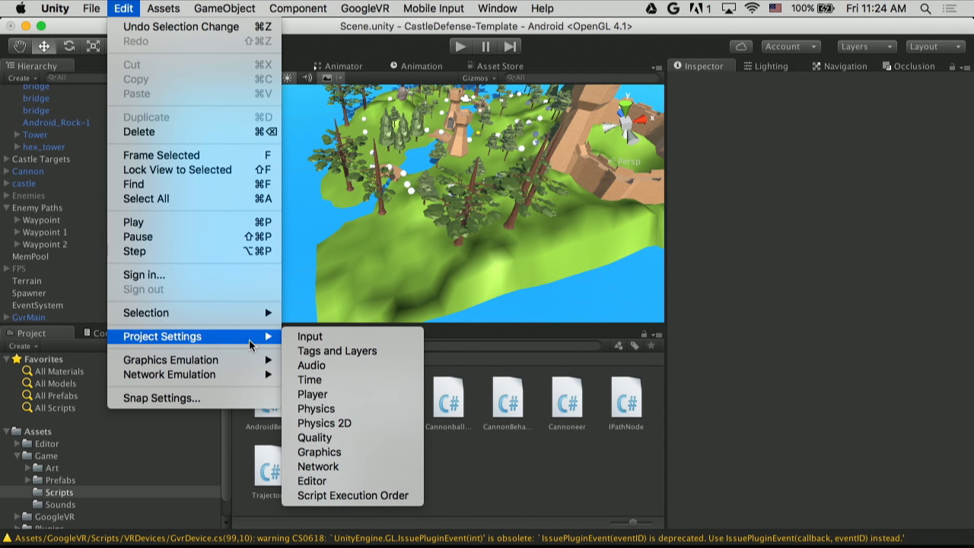
click(311, 365)
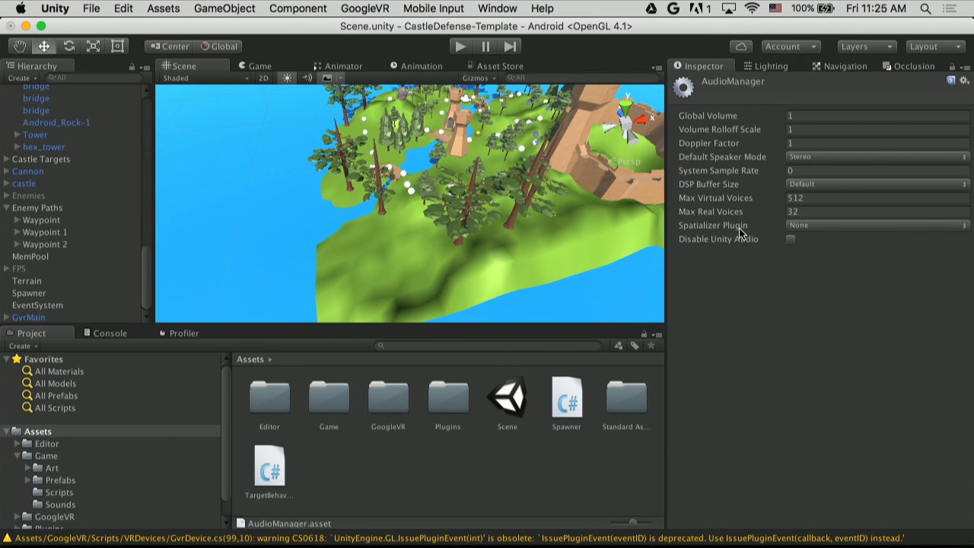
mouse_move(792, 229)
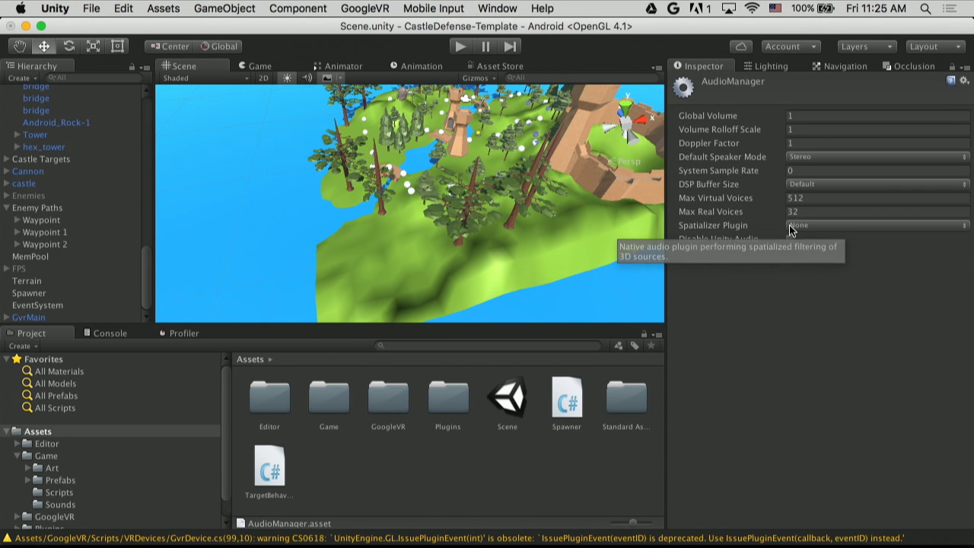
click(875, 225)
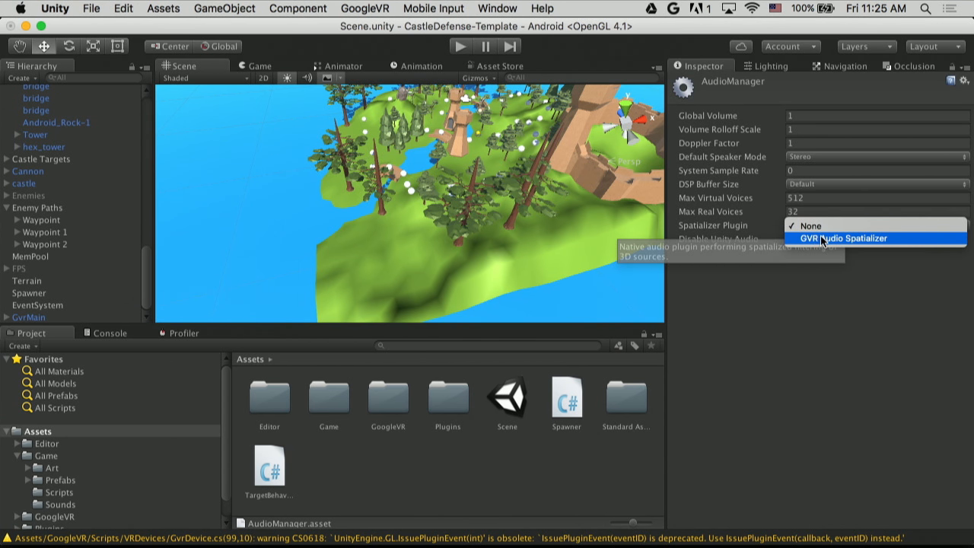
click(843, 237)
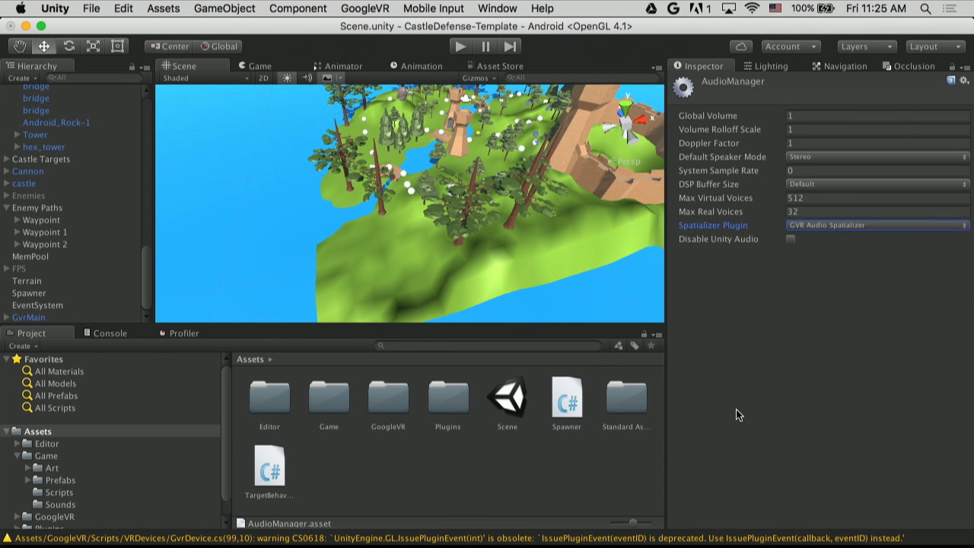
mouse_move(624, 238)
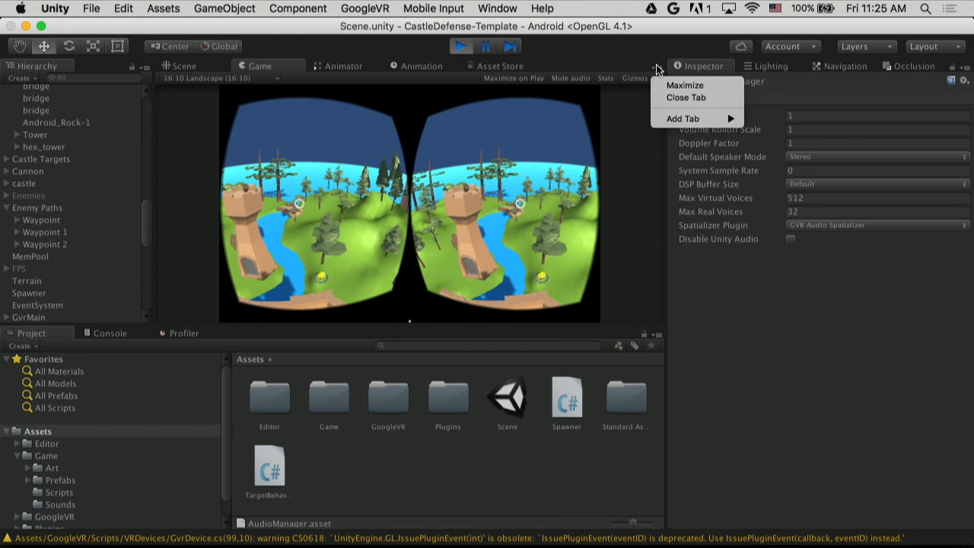
click(684, 85)
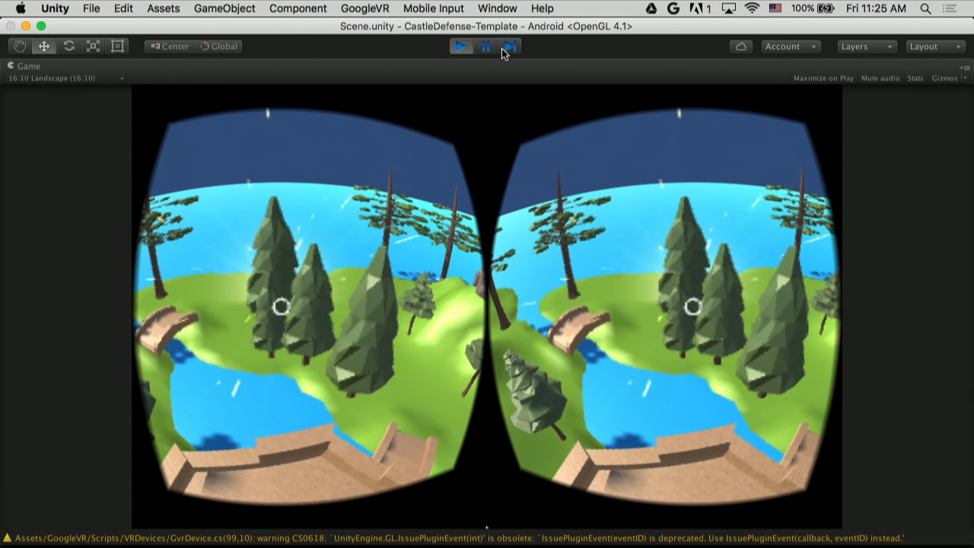
click(484, 46)
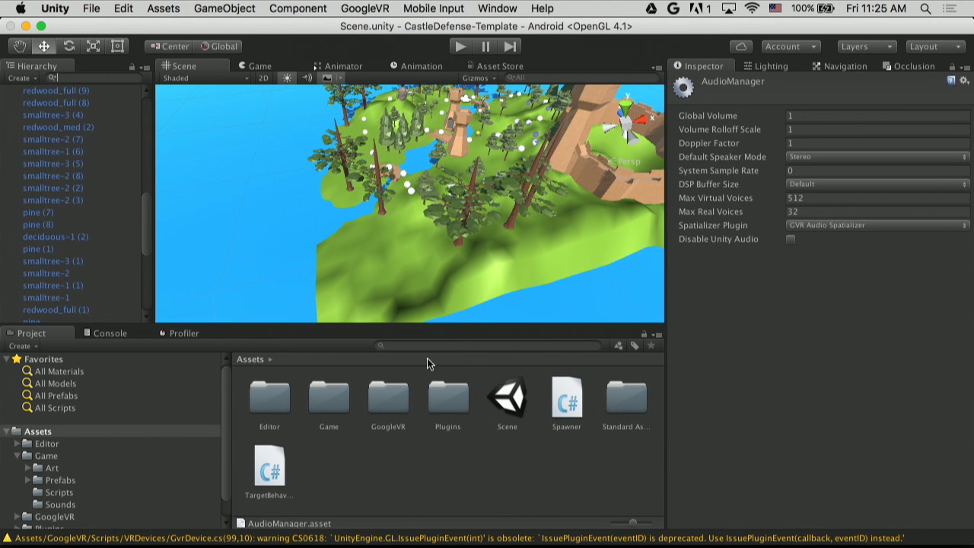
Find the Android prefab and add a GvrAudioSource component to it
text(androi)
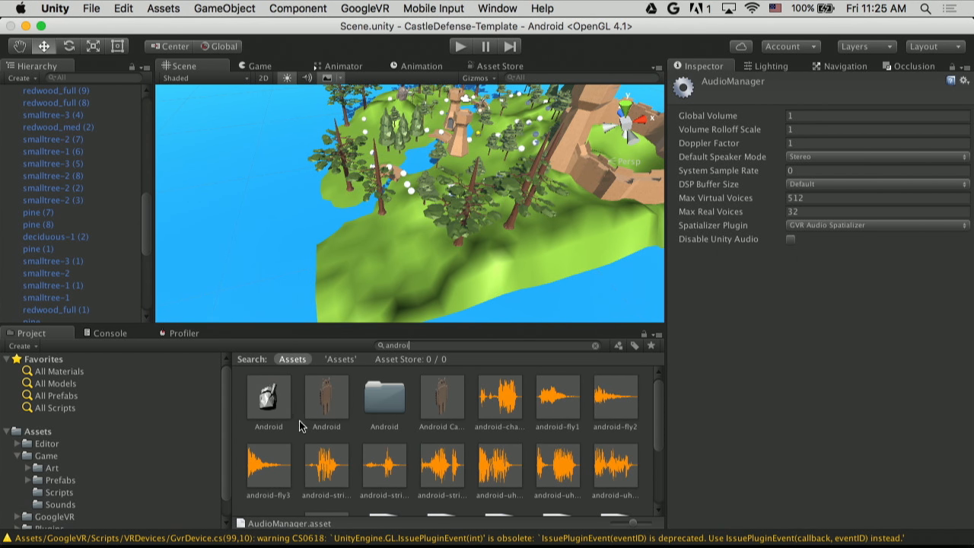
click(325, 396)
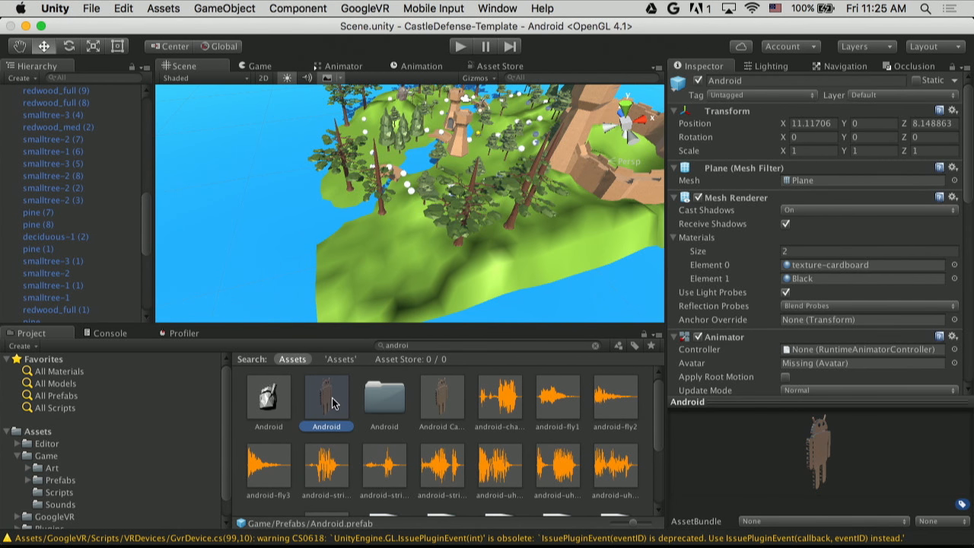
mouse_move(272, 420)
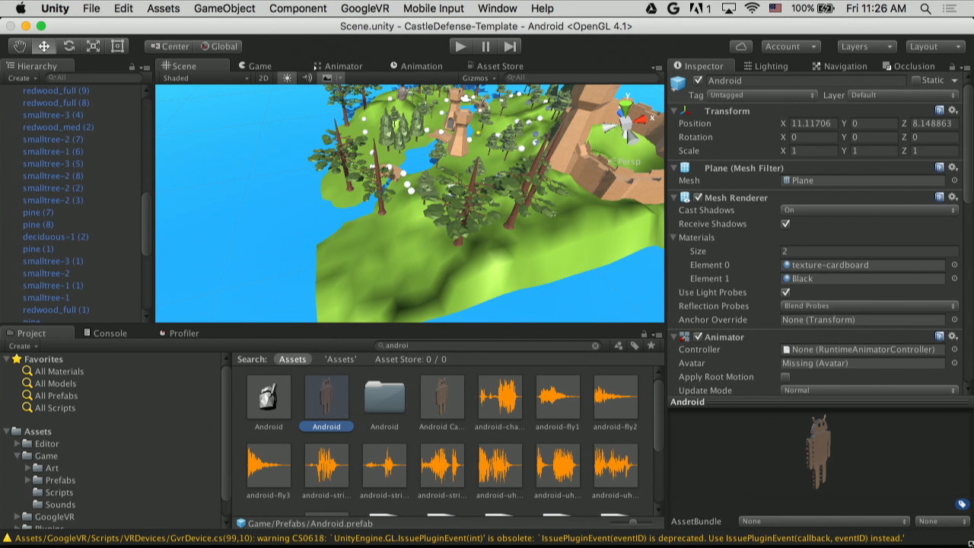
scroll(down, 3)
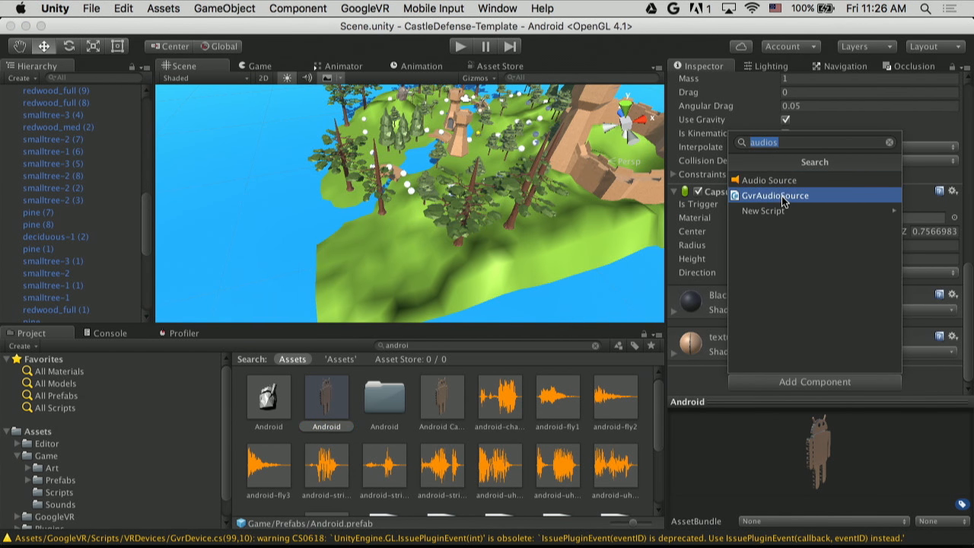
click(773, 194)
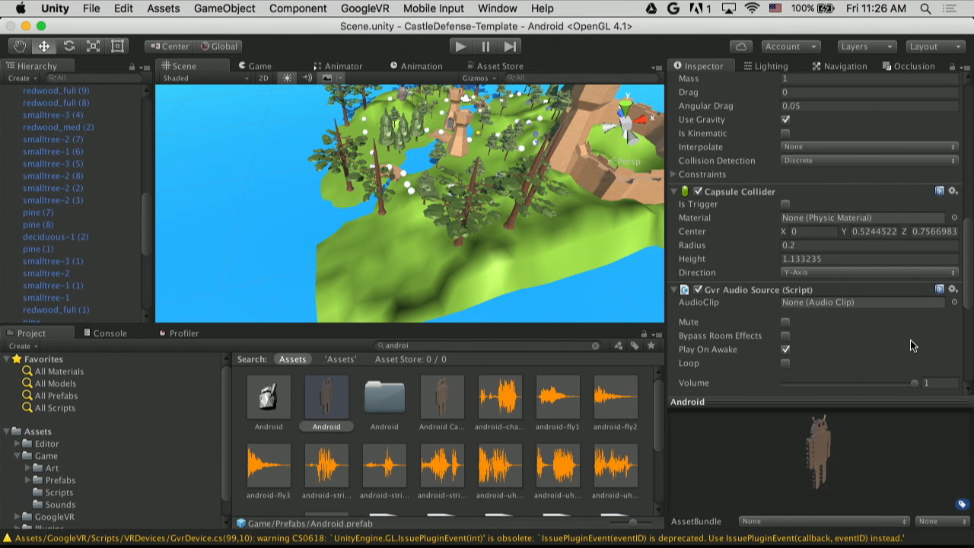
Open the Android Behaviour script in MonoDevelop for editing
scroll(down, 3)
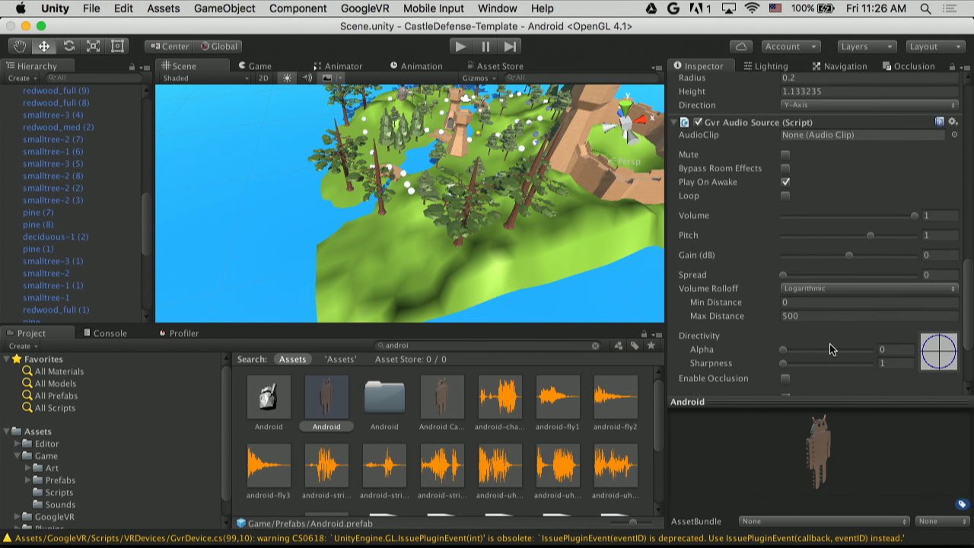
click(786, 183)
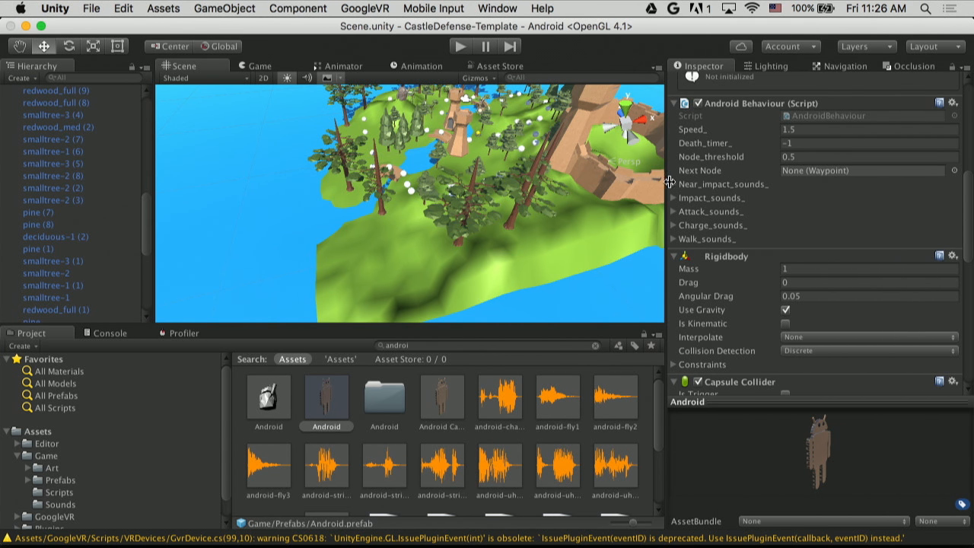
click(674, 184)
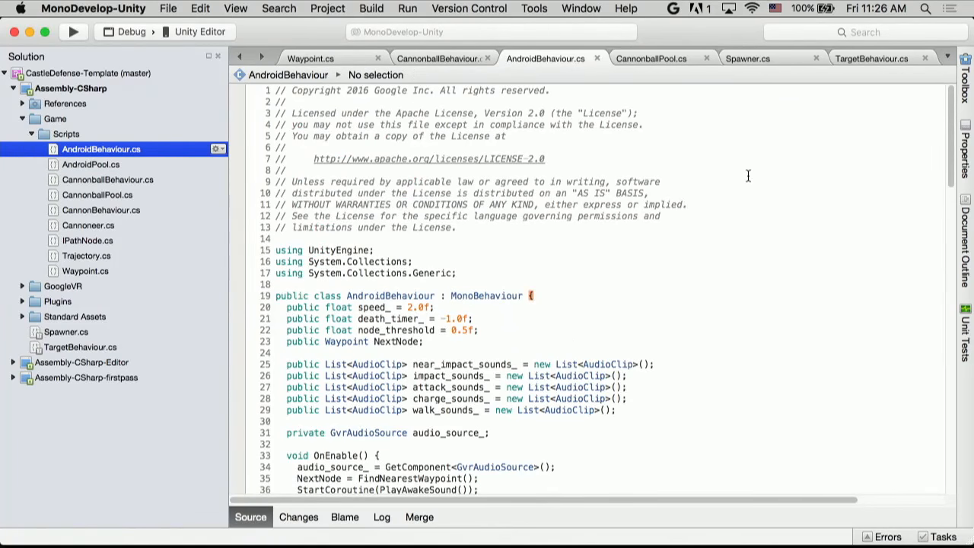
Follow the charge_sounds_ and impact_sounds_ arguments in the PlaySound calls of AndroidBehaviour.cs
scroll(down, 3)
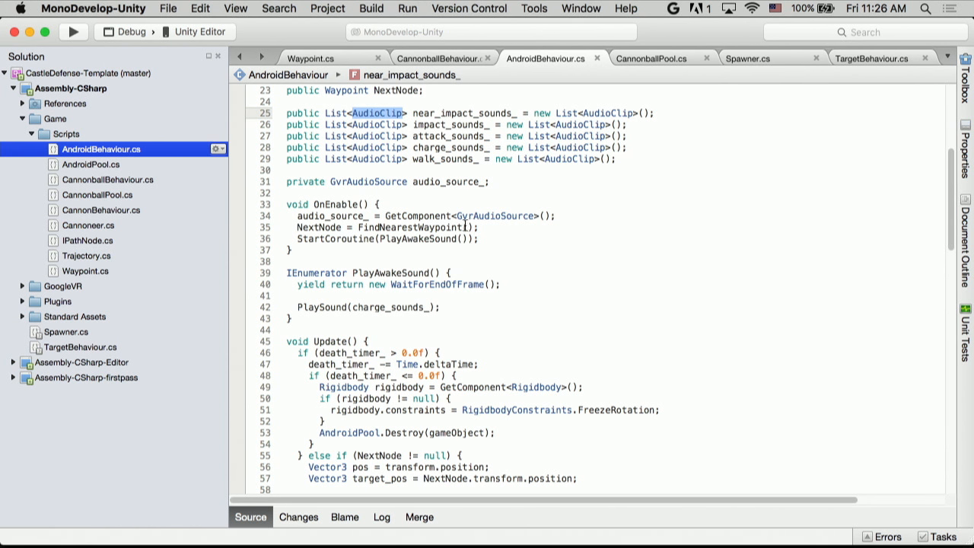
double_click(389, 307)
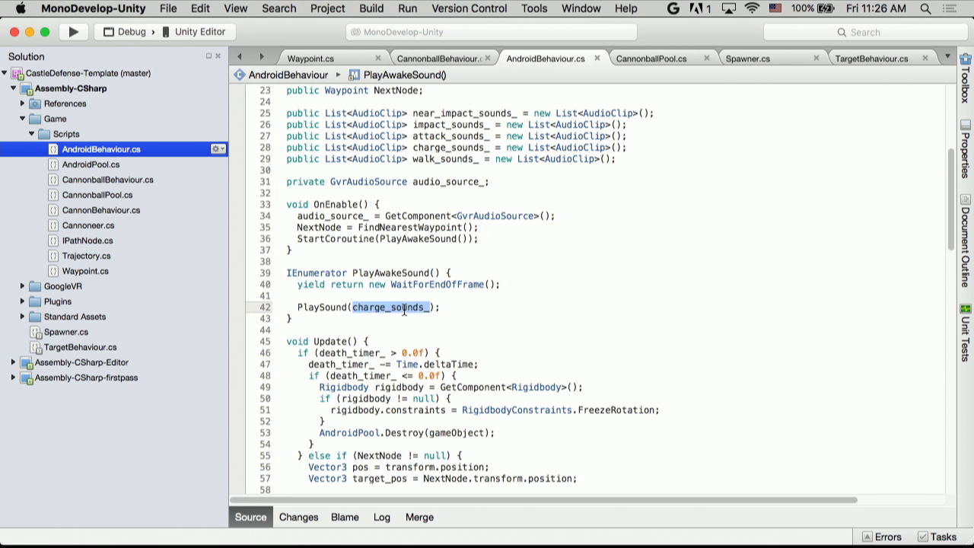
scroll(down, 3)
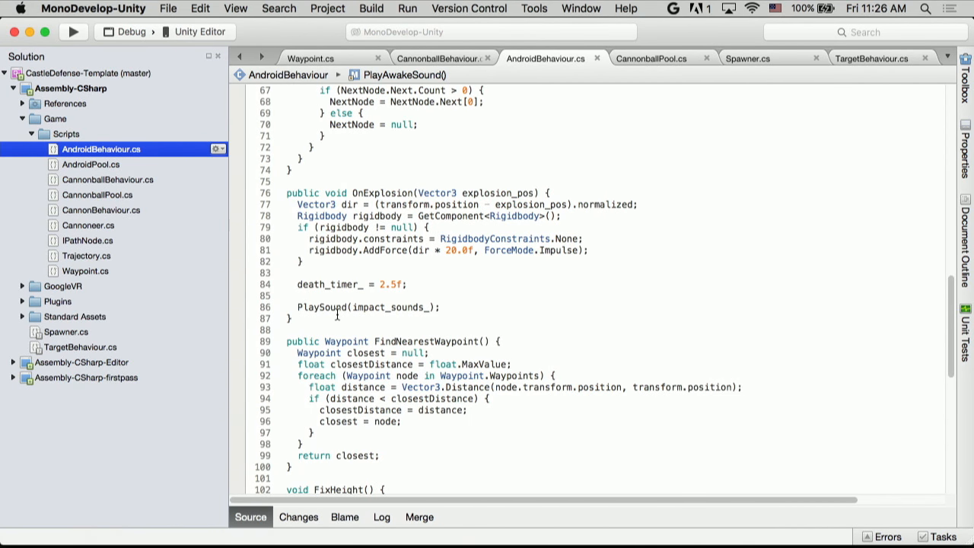
double_click(393, 307)
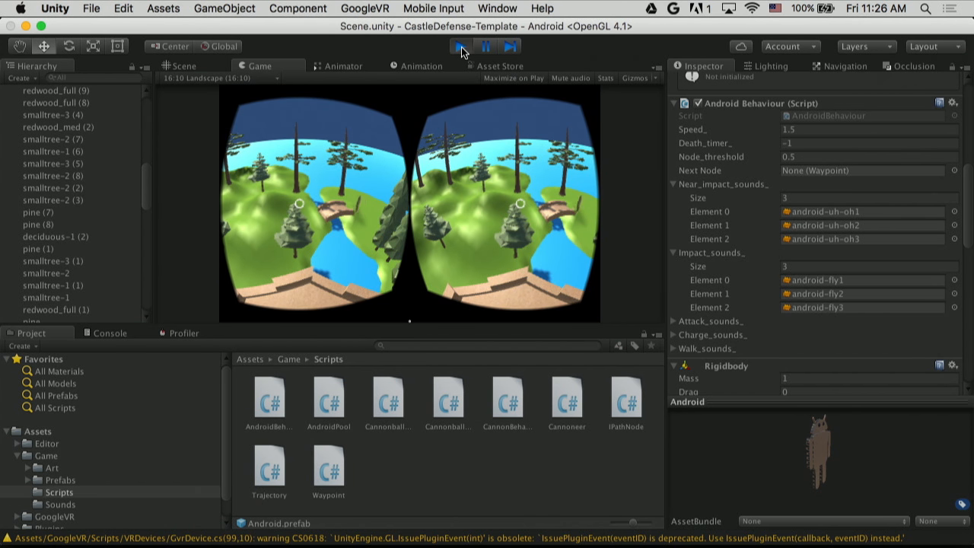
Stop the running game preview to return to scene editing
click(184, 66)
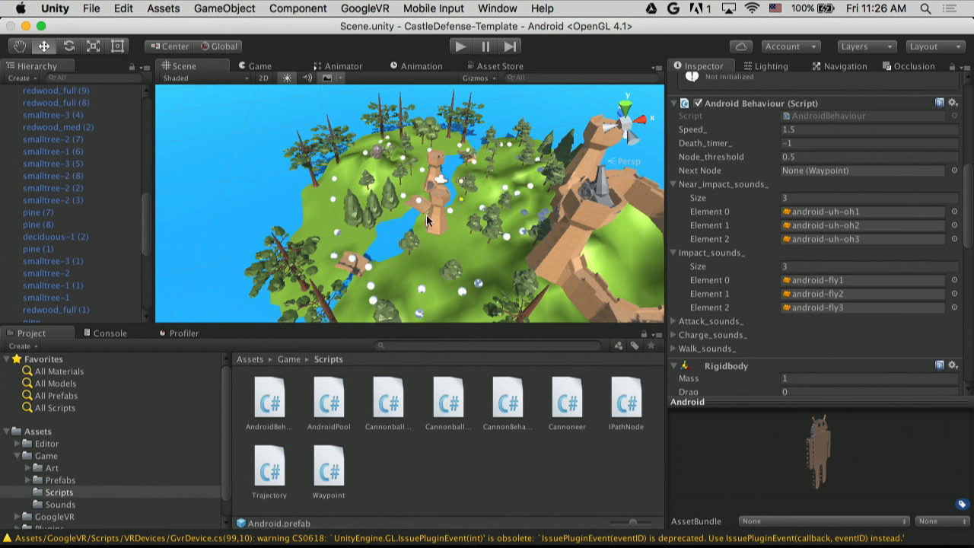
mouse_move(12, 353)
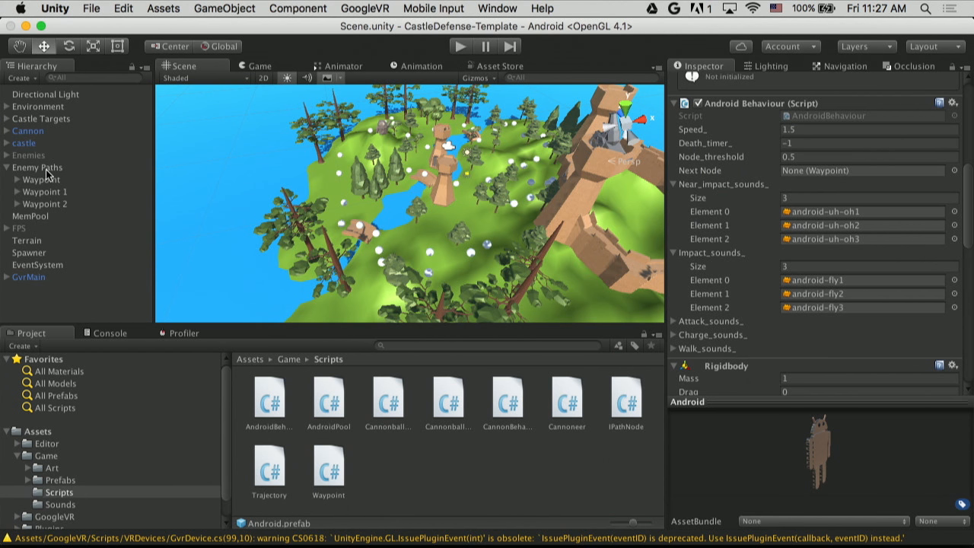
mouse_move(460, 61)
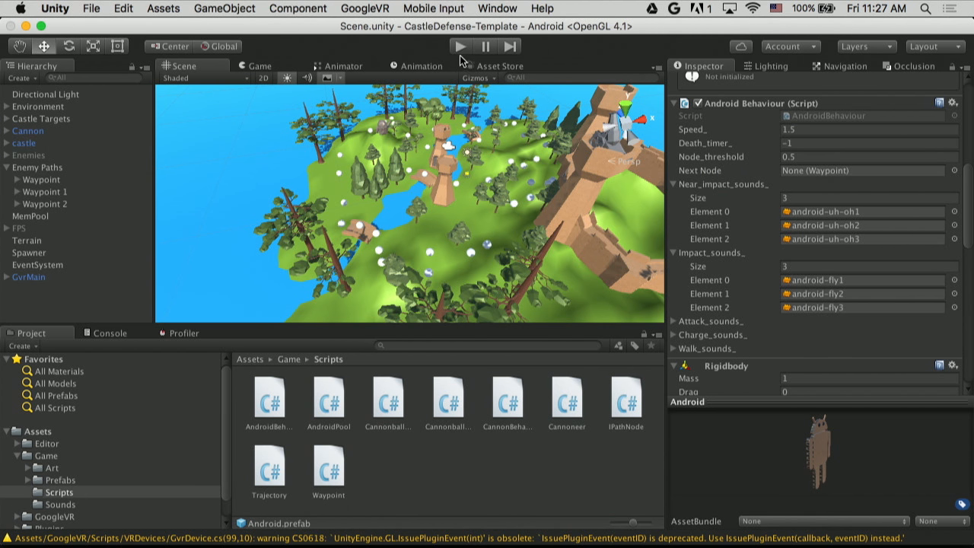
click(459, 46)
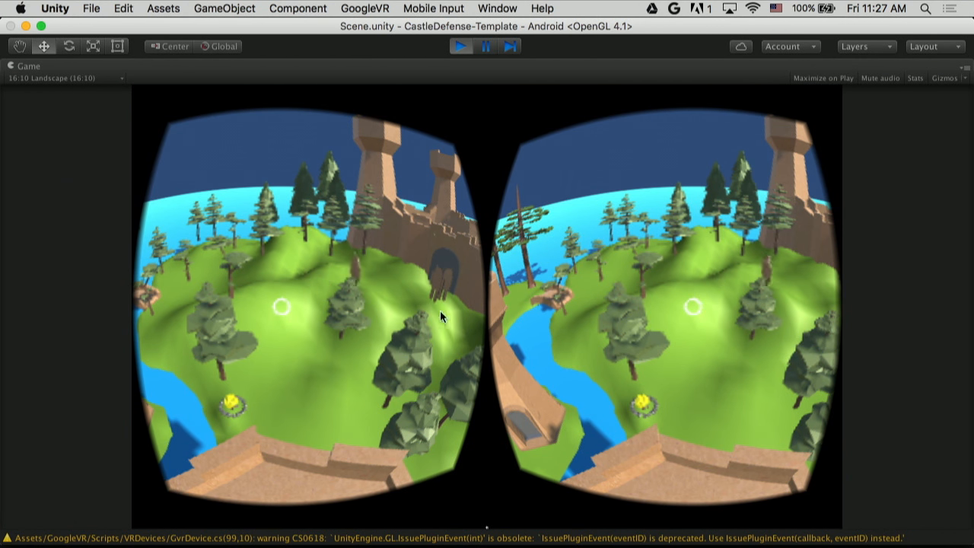
mouse_move(417, 303)
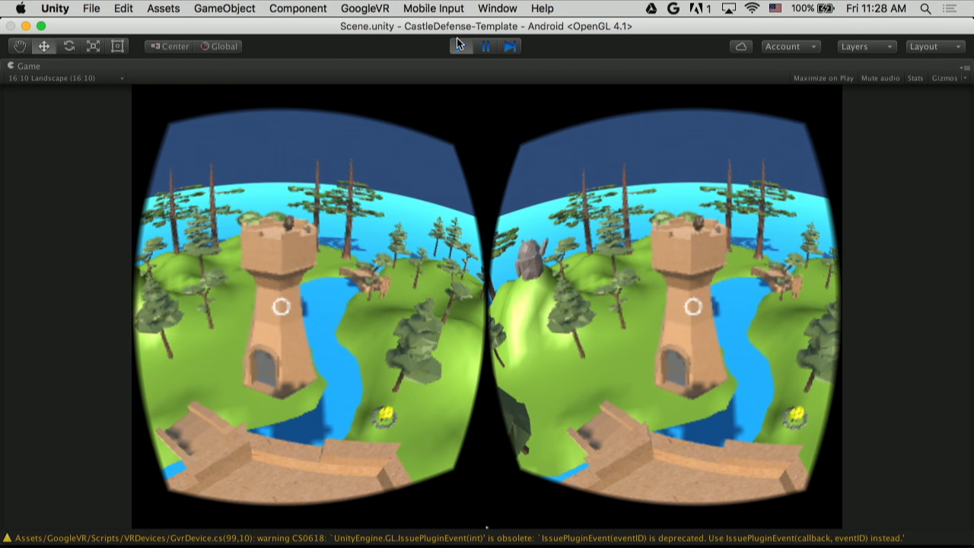
click(460, 45)
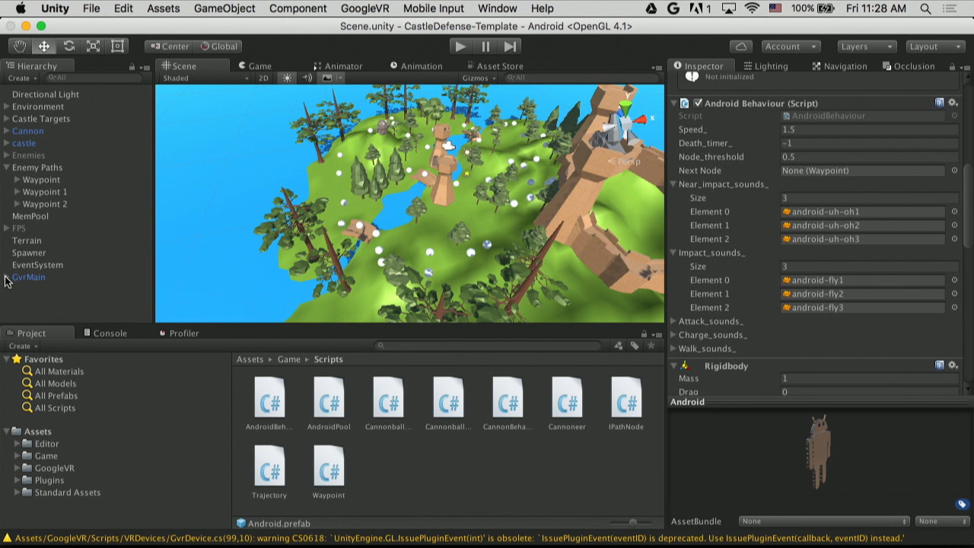
Select Main Camera under GvrMain's Head and set its Physics Raycaster event mask to Default and Grid
click(6, 277)
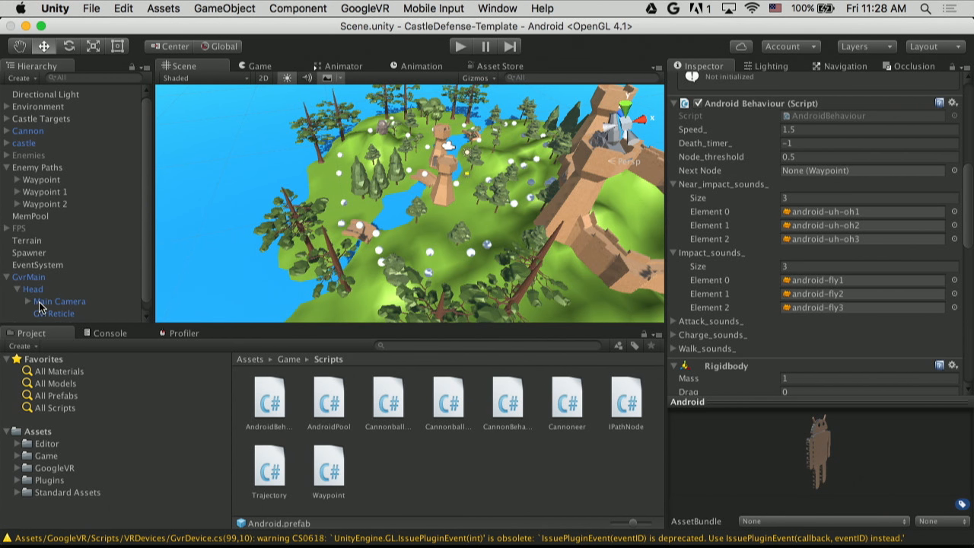
click(60, 301)
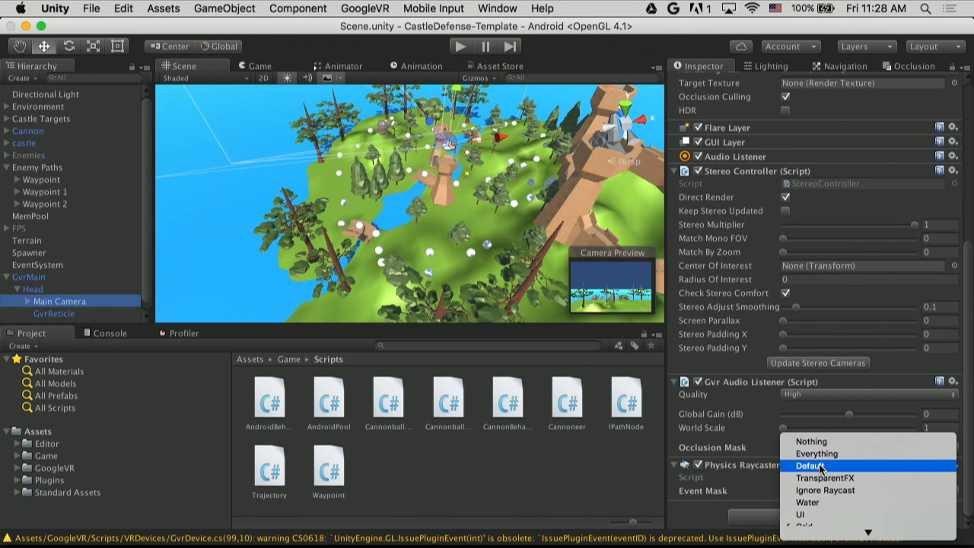
click(809, 466)
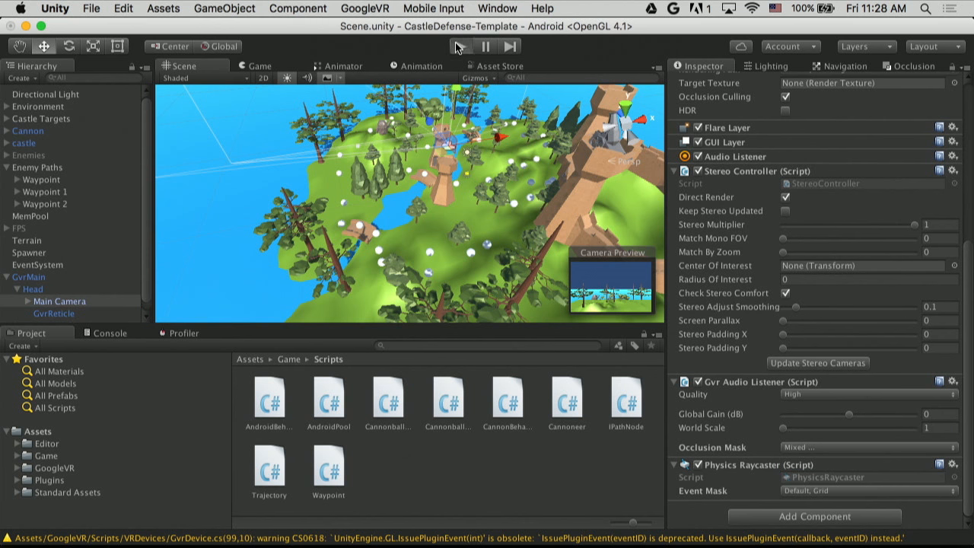
Run a brief test play of the game and stop it again
click(463, 46)
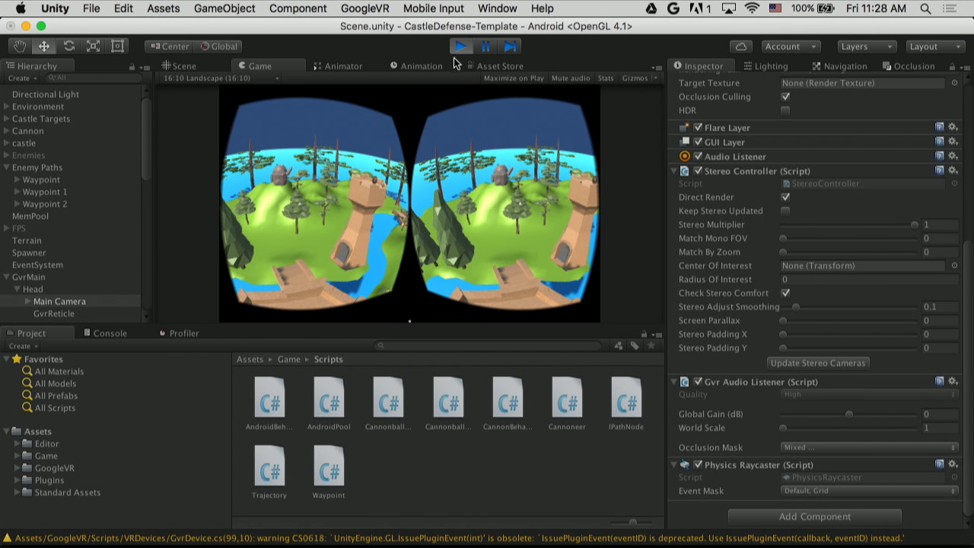
click(459, 46)
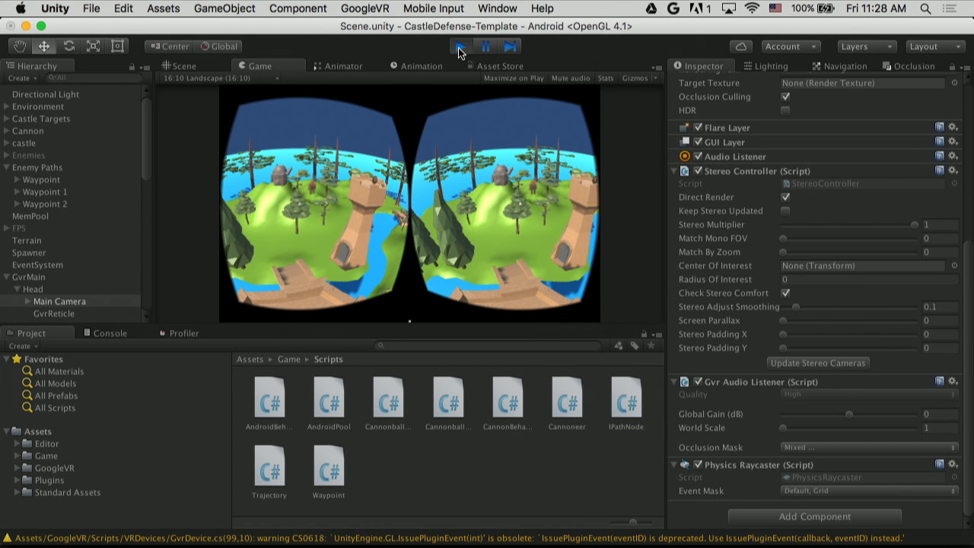
click(460, 46)
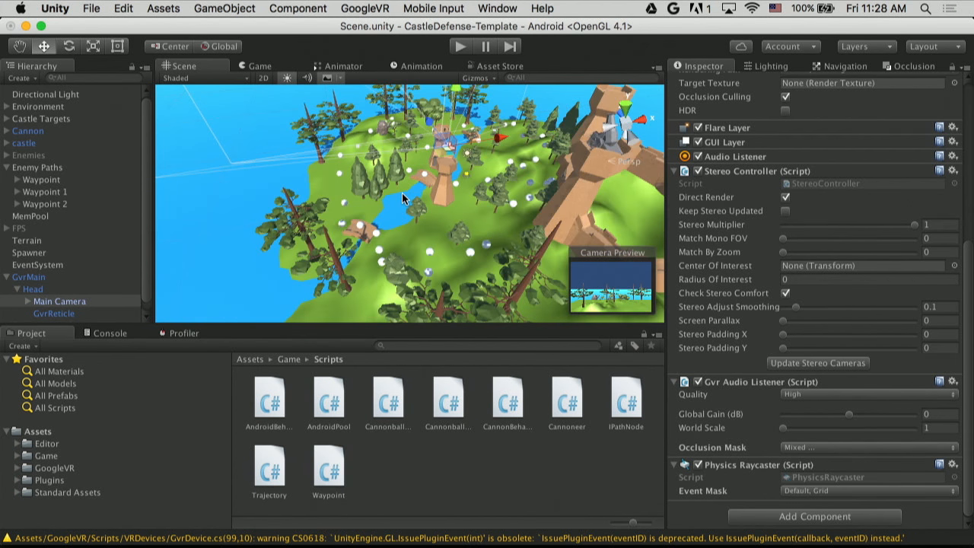
mouse_move(394, 231)
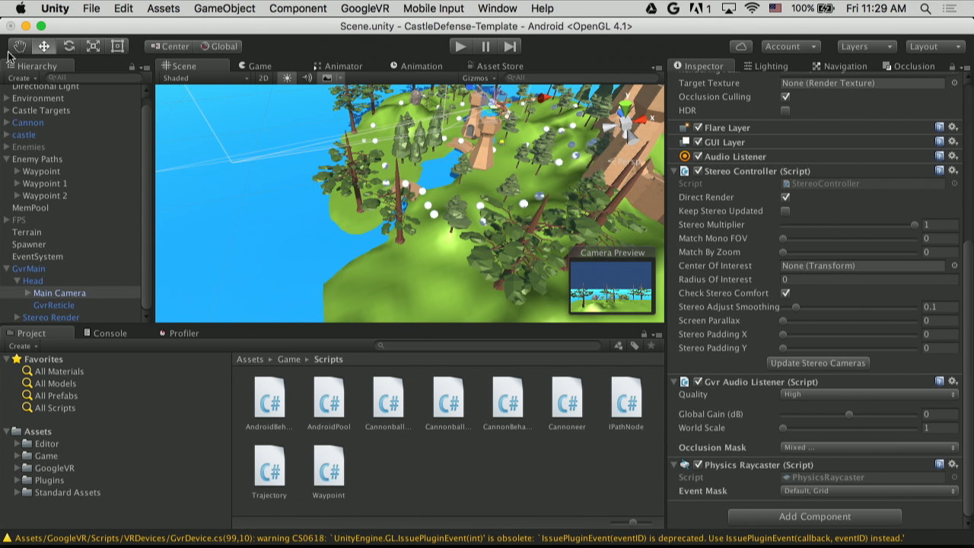
mouse_move(46, 270)
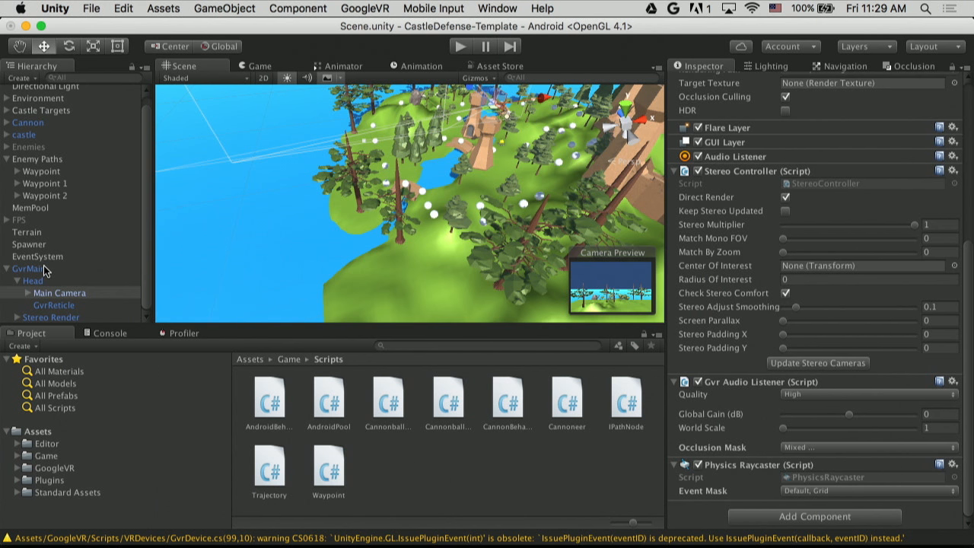
Select GvrMain to show its Gvr Viewer settings
click(29, 268)
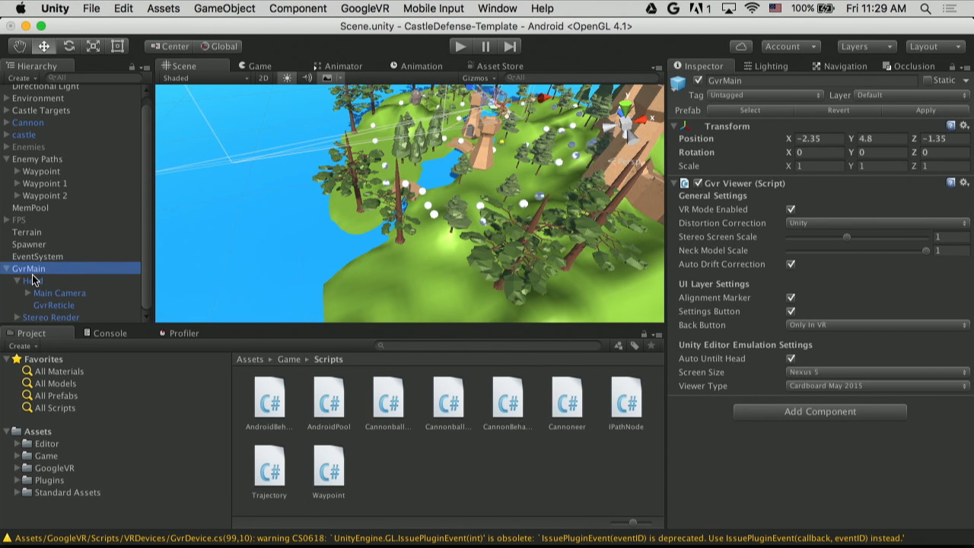
mouse_move(714, 163)
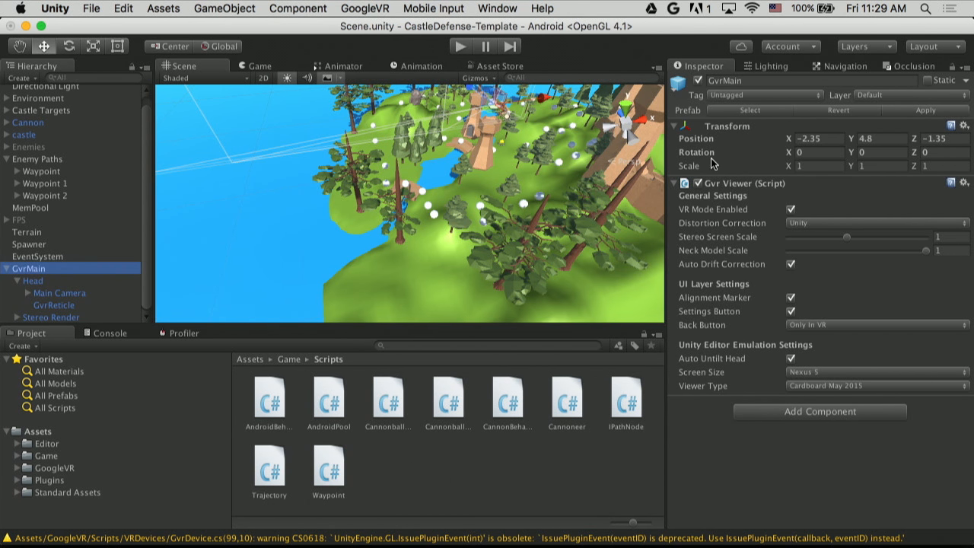
mouse_move(687, 210)
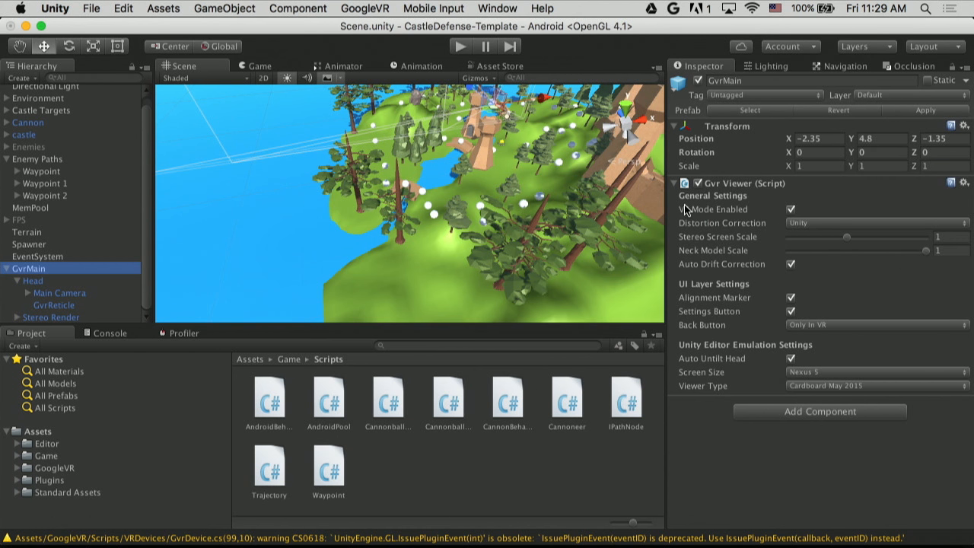
mouse_move(800, 208)
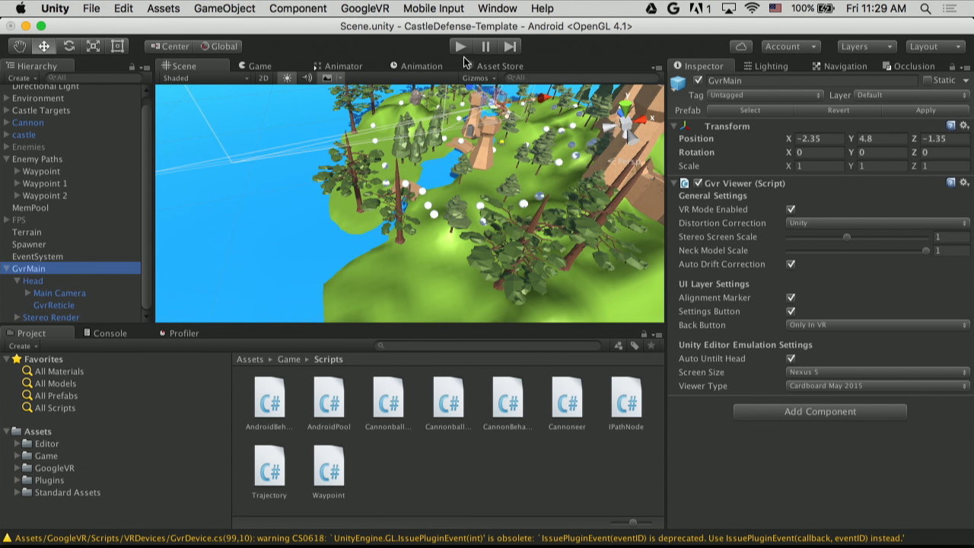
Play the scene and set Gvr Viewer's Distortion Correction to None
click(460, 46)
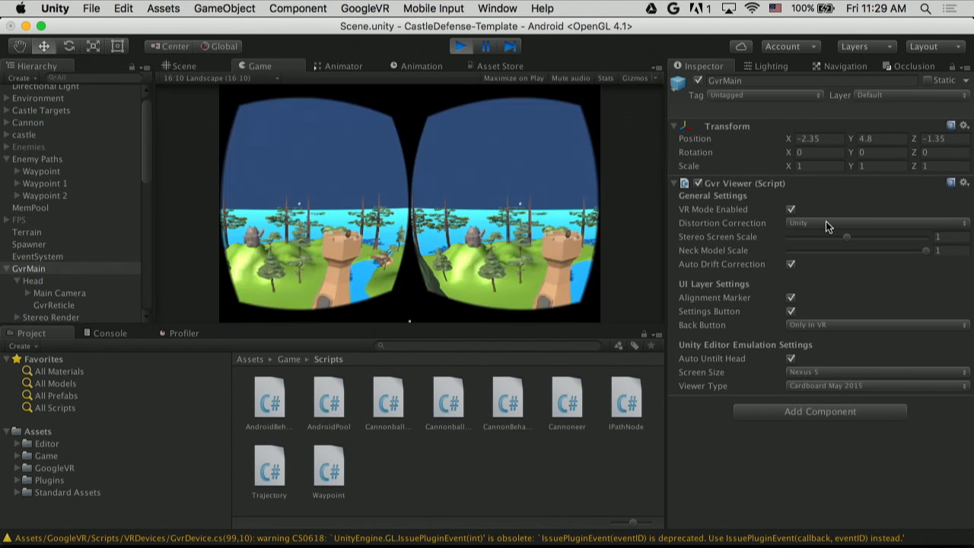
click(875, 222)
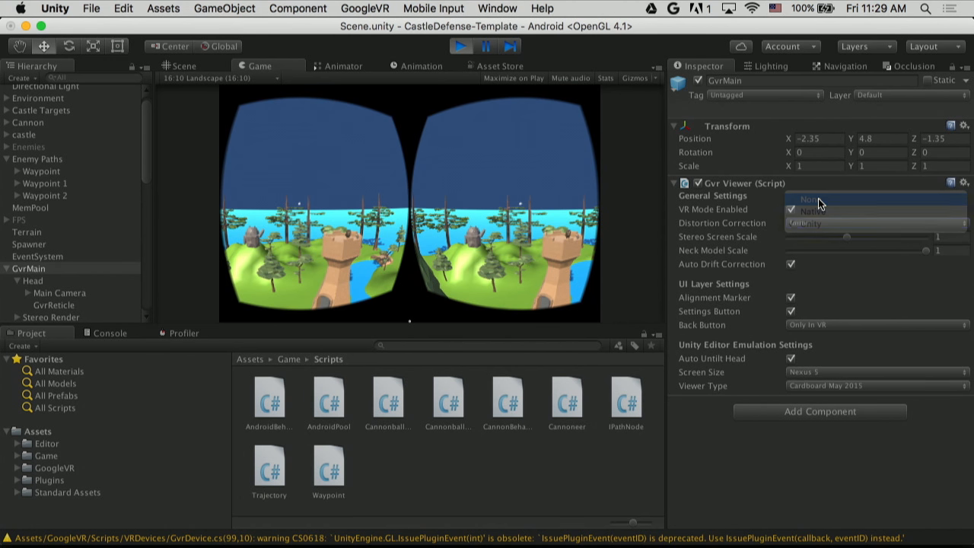
click(803, 198)
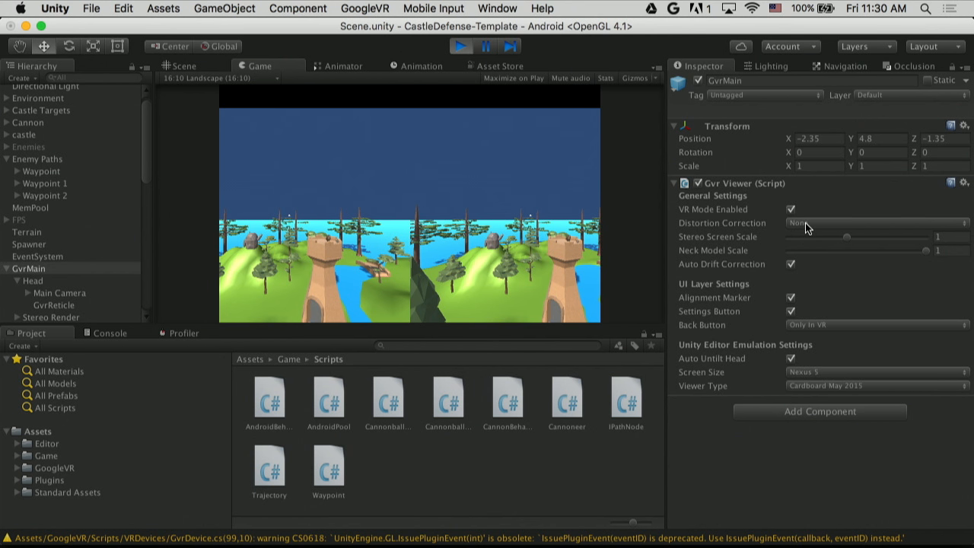
mouse_move(532, 189)
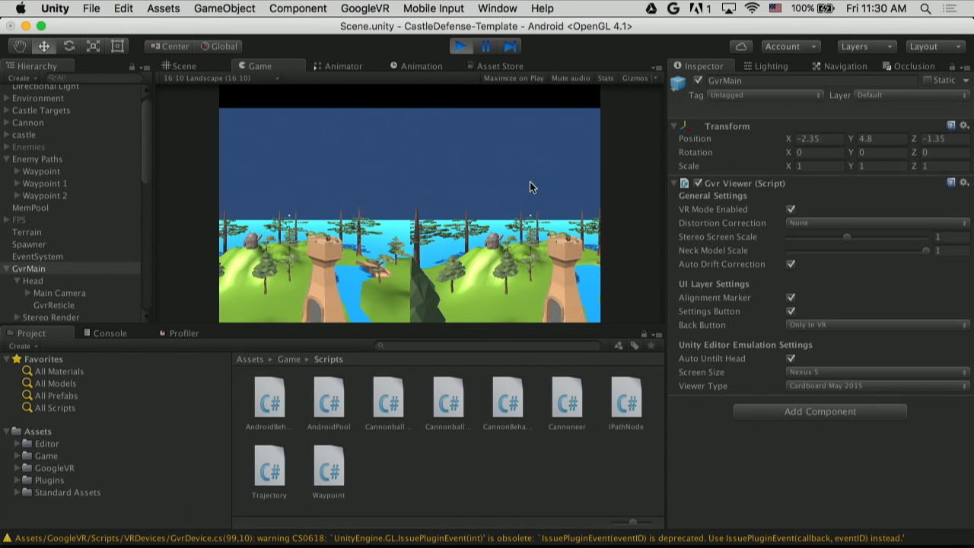
mouse_move(956, 341)
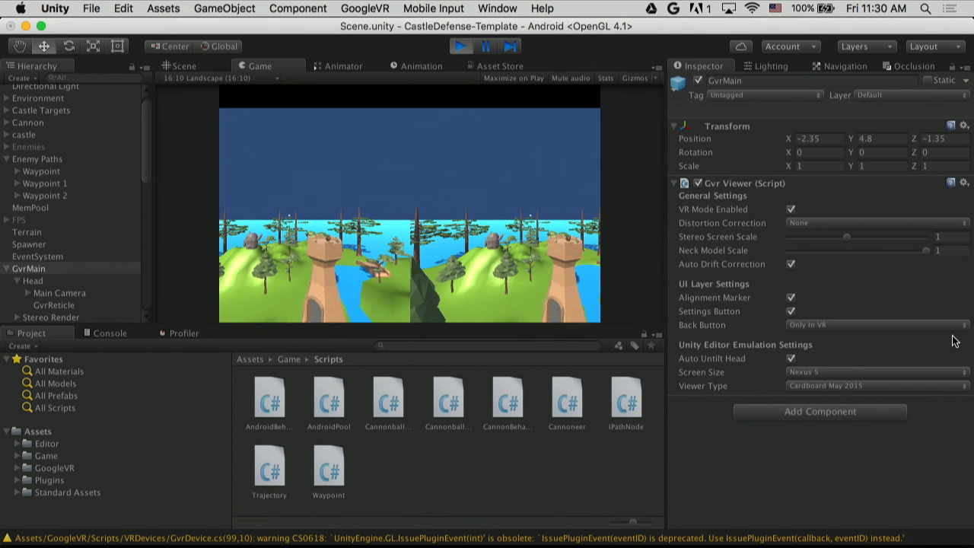
mouse_move(295, 169)
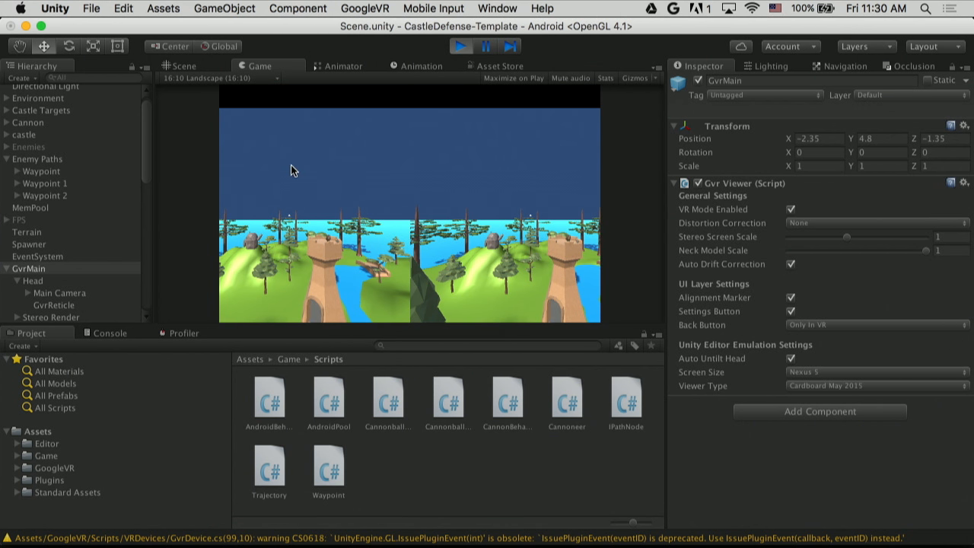
mouse_move(598, 114)
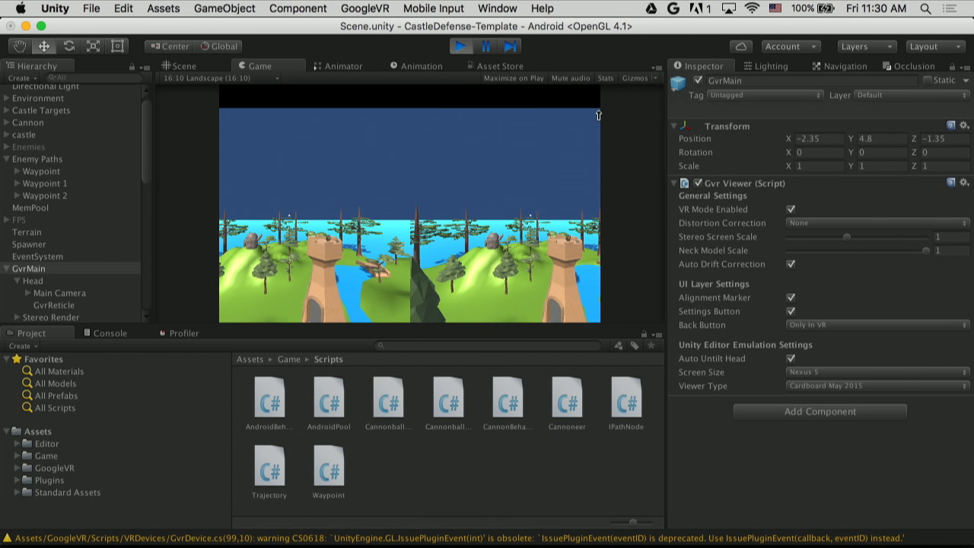
mouse_move(805, 227)
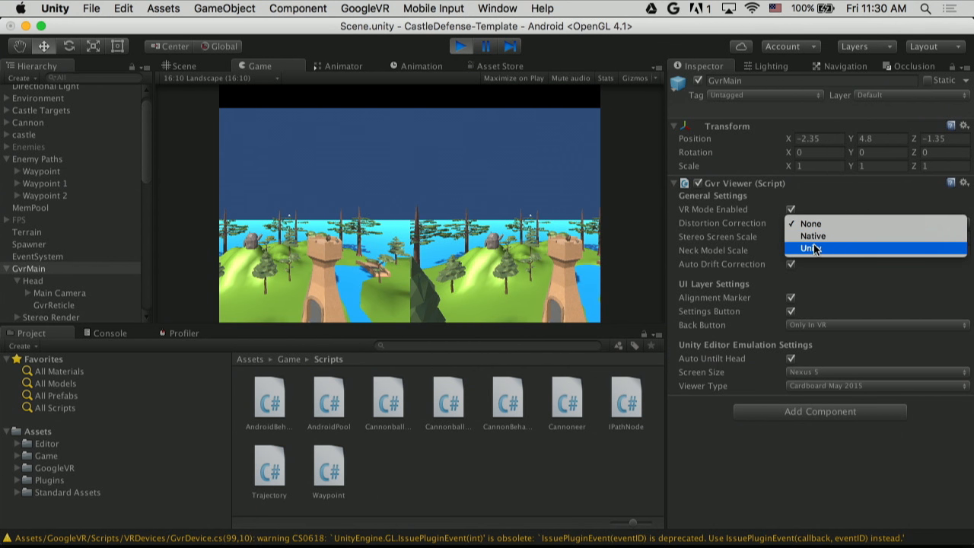
Restore Distortion Correction to Unity, nudge the Stereo Screen Scale slider, and stop the preview
click(814, 248)
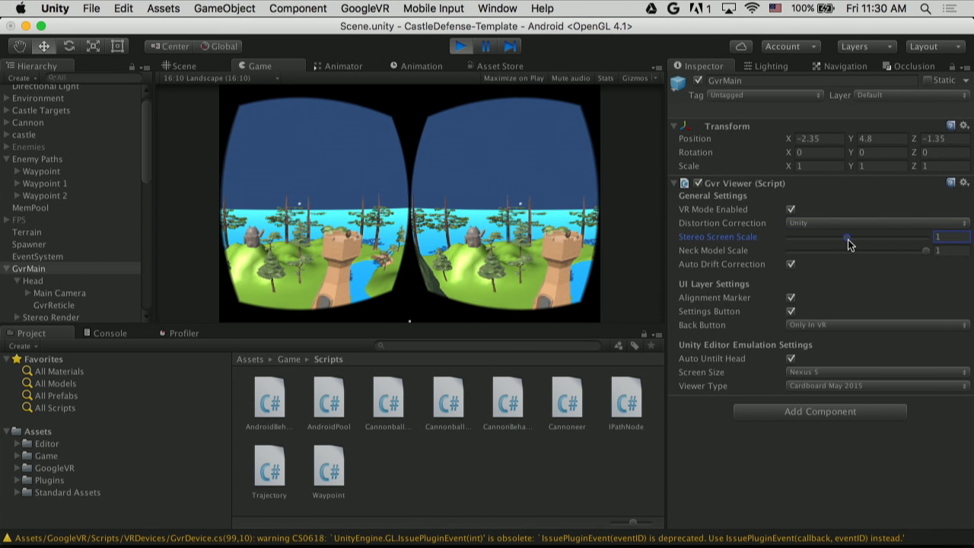
drag(849, 237, 829, 237)
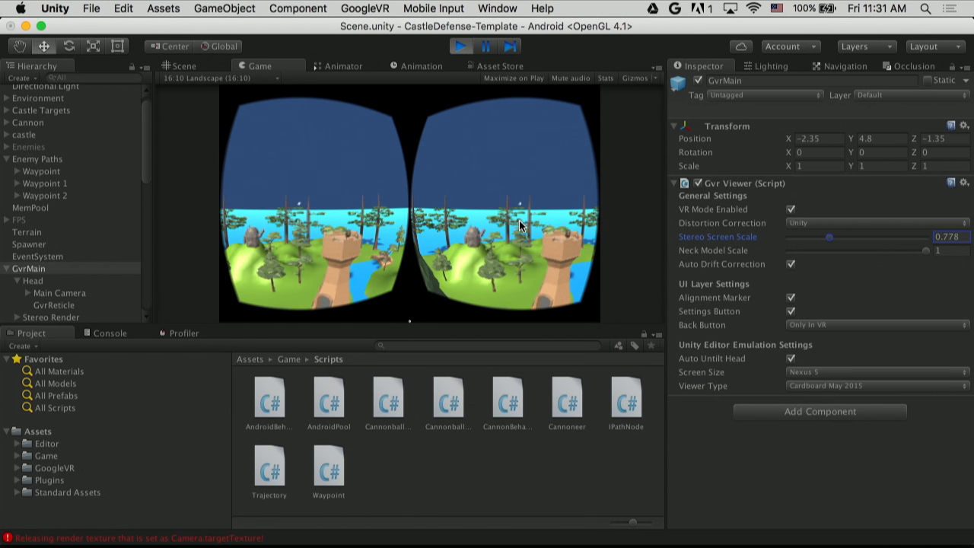
mouse_move(922, 253)
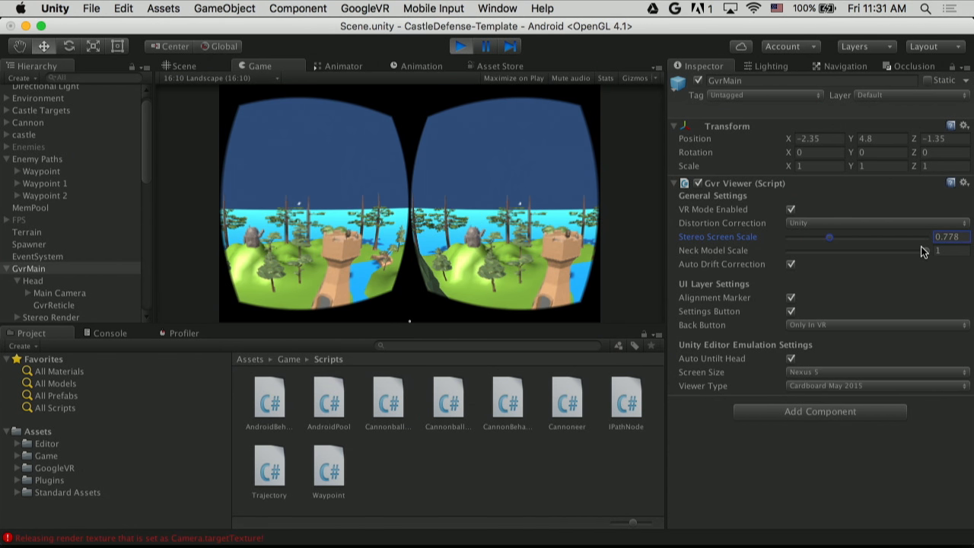
mouse_move(913, 255)
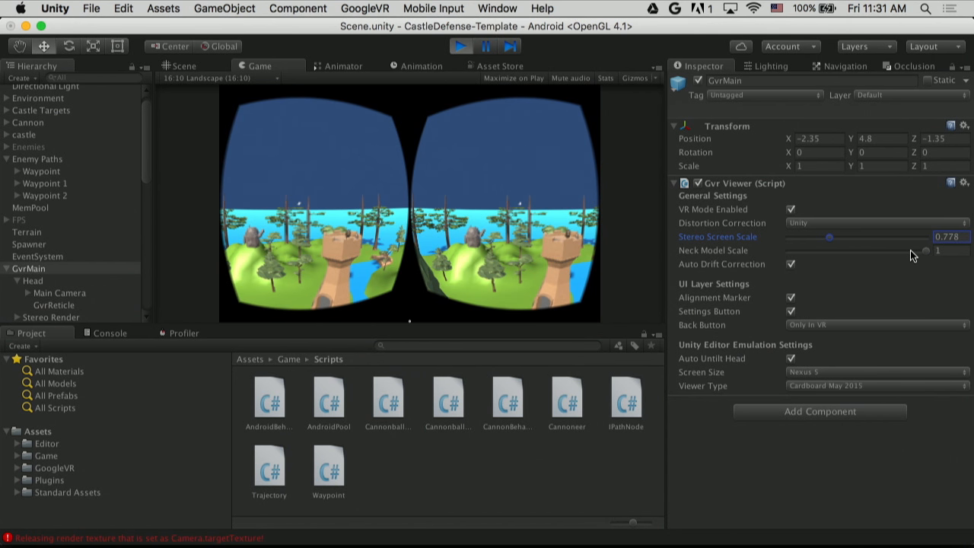
mouse_move(831, 240)
text(1)
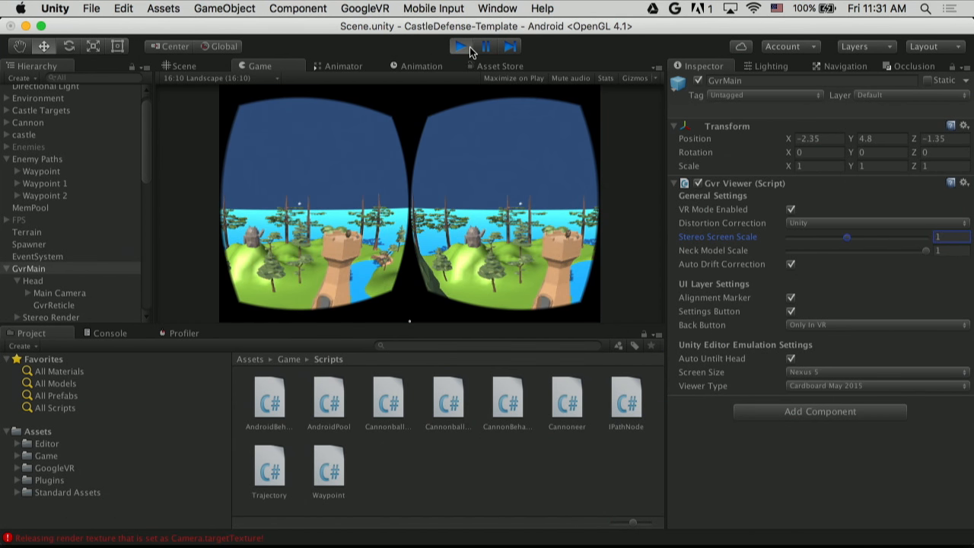
click(460, 45)
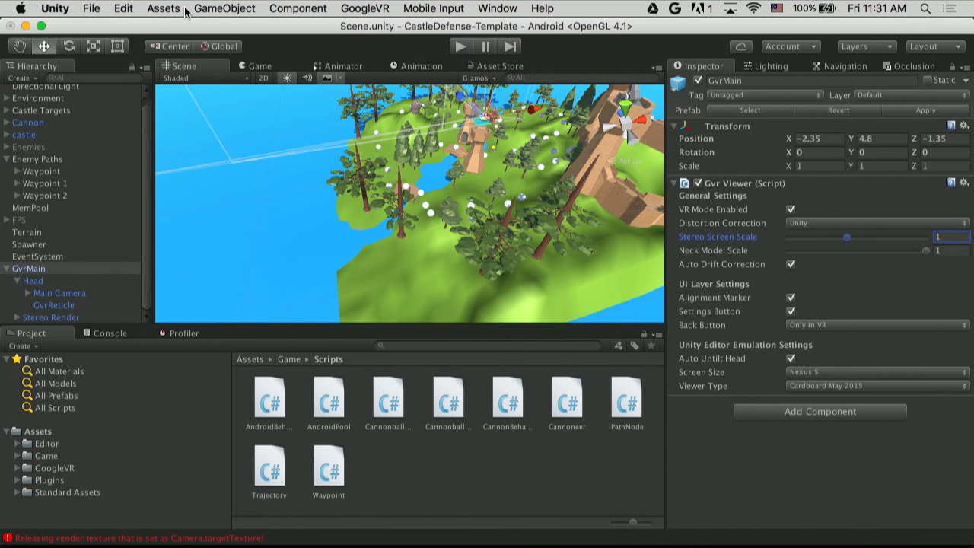
Add a quality level after Fantastic in Project Settings > Quality and name it GVR
click(162, 9)
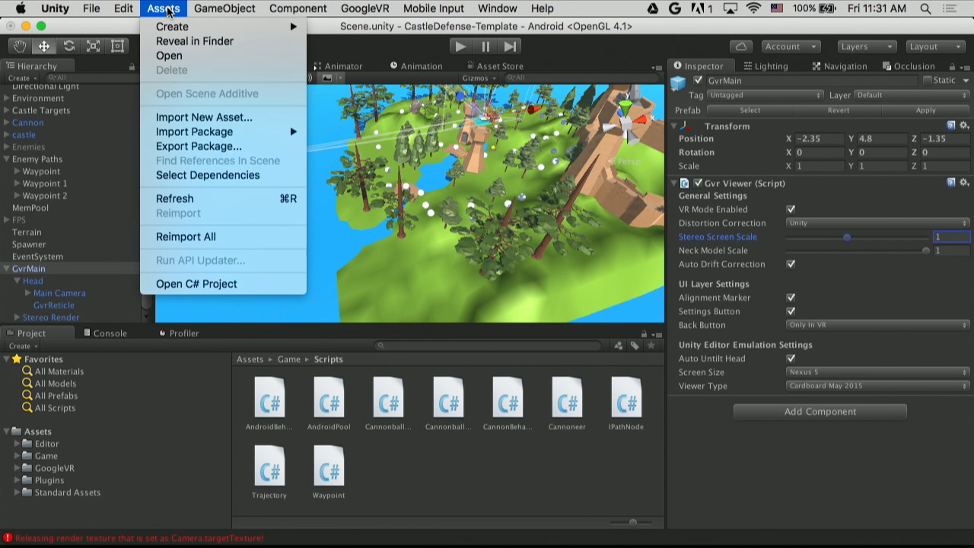
click(124, 9)
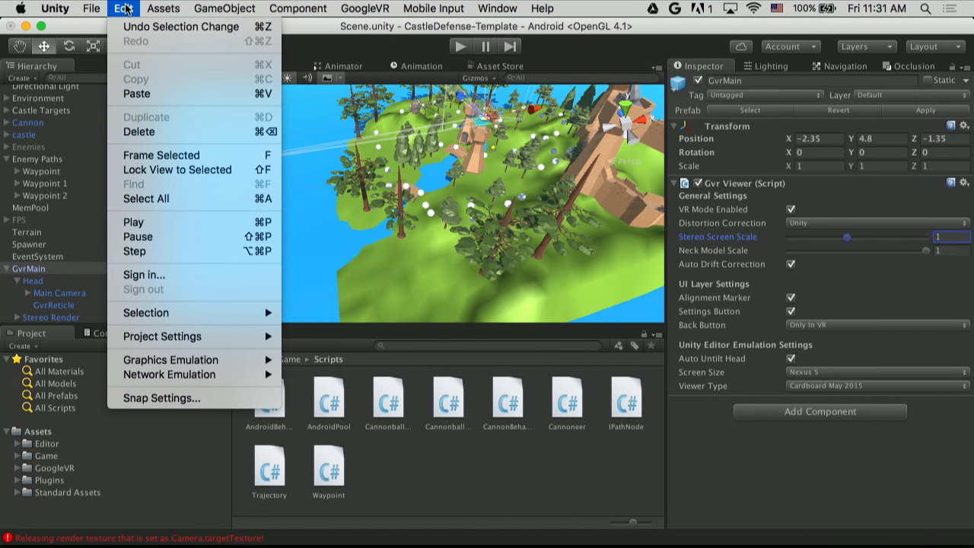
mouse_move(202, 347)
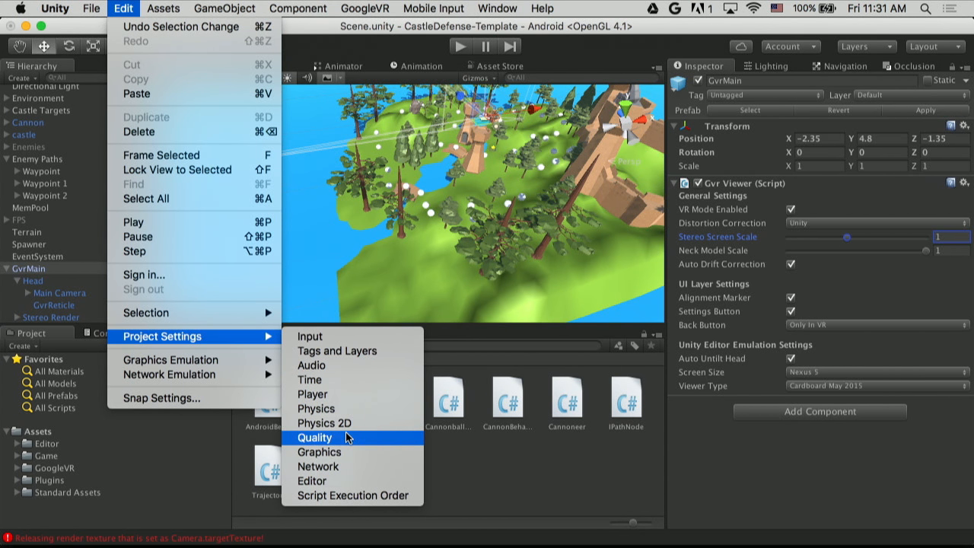
click(314, 438)
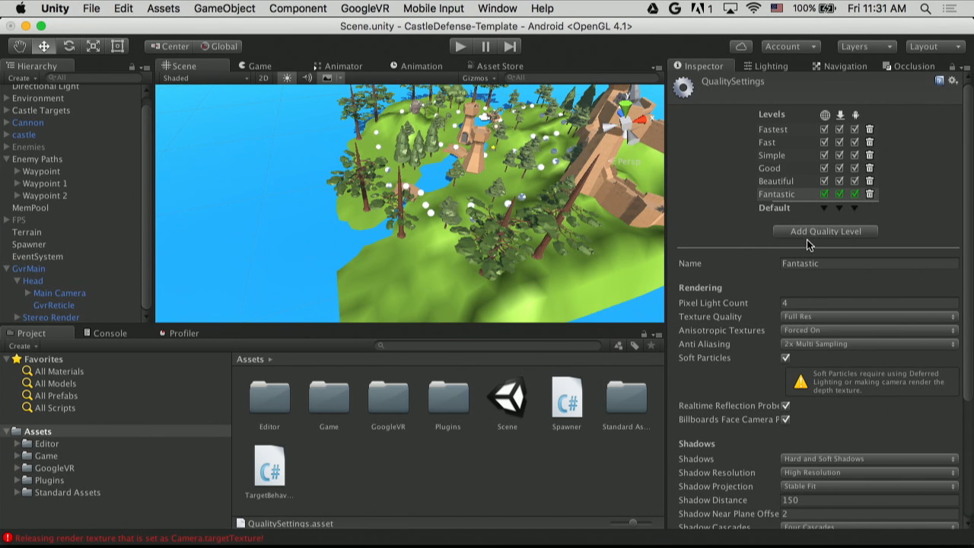
click(825, 231)
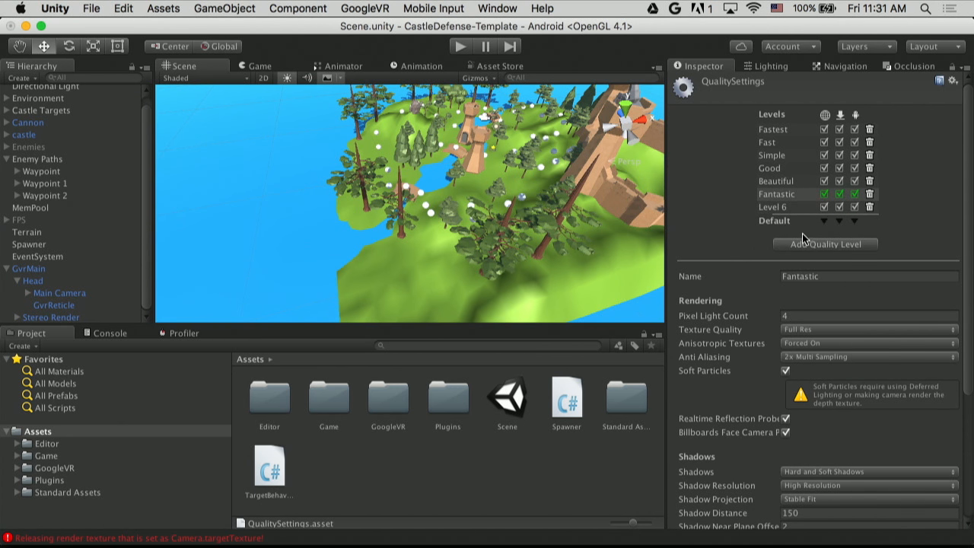
click(770, 207)
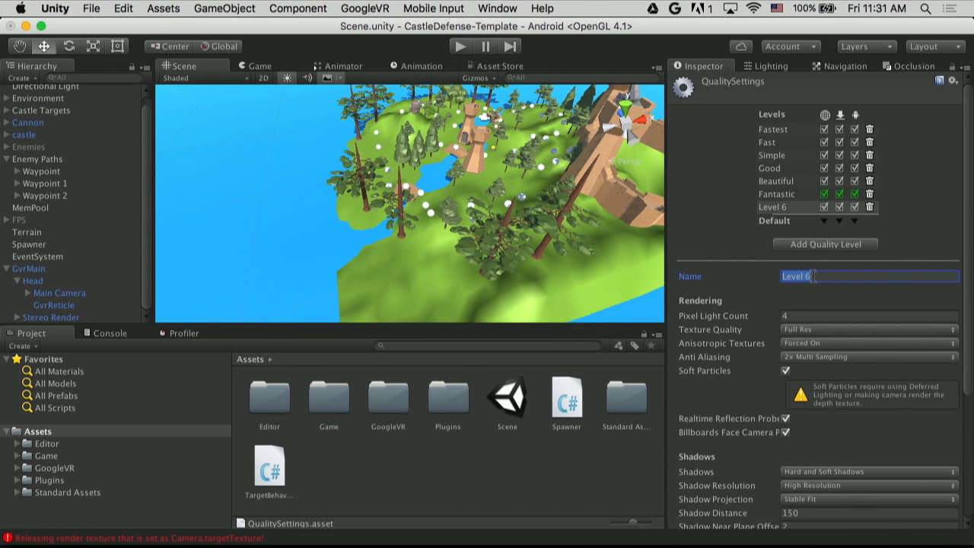
text(GVR)
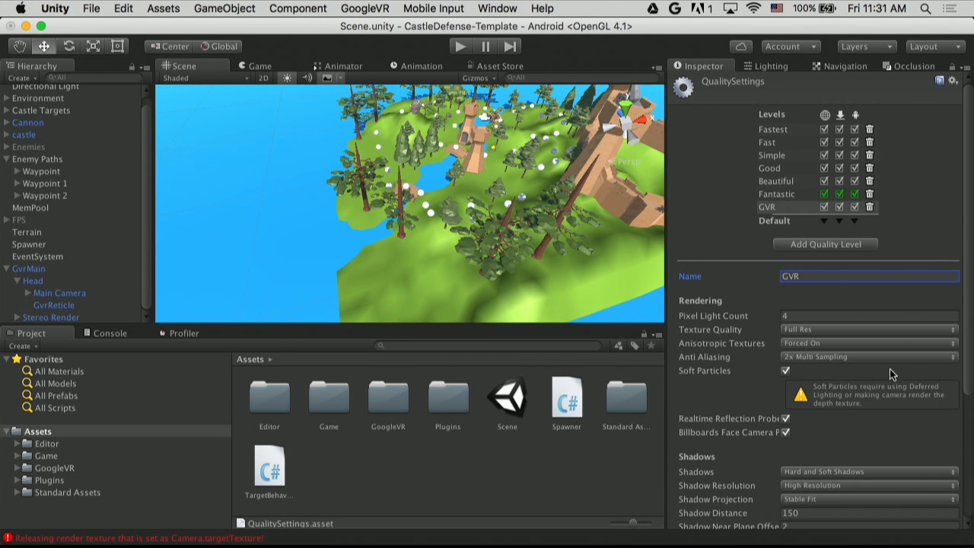
click(822, 221)
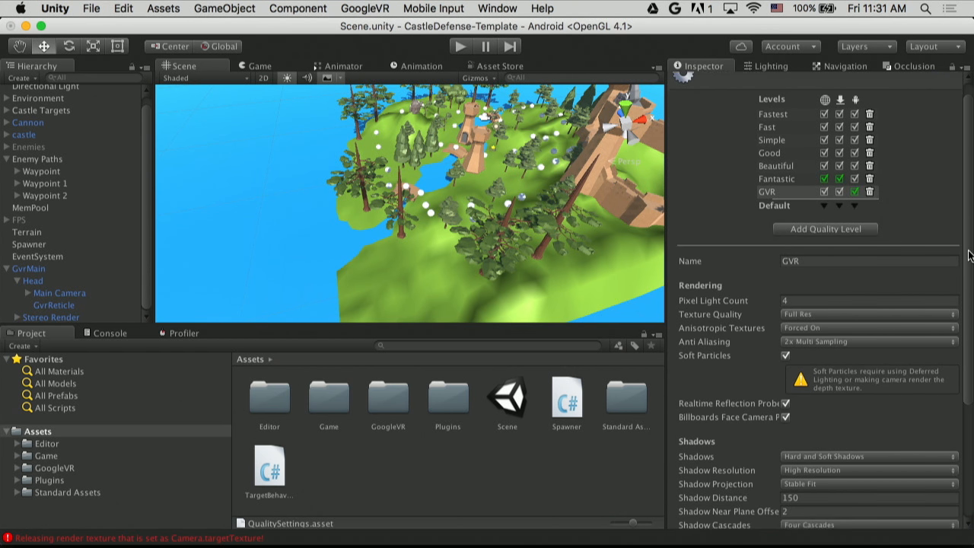
For GVR, disable Soft Particles and Realtime Reflection Probes, keeping 2x Multi Sampling anti-aliasing
scroll(down, 3)
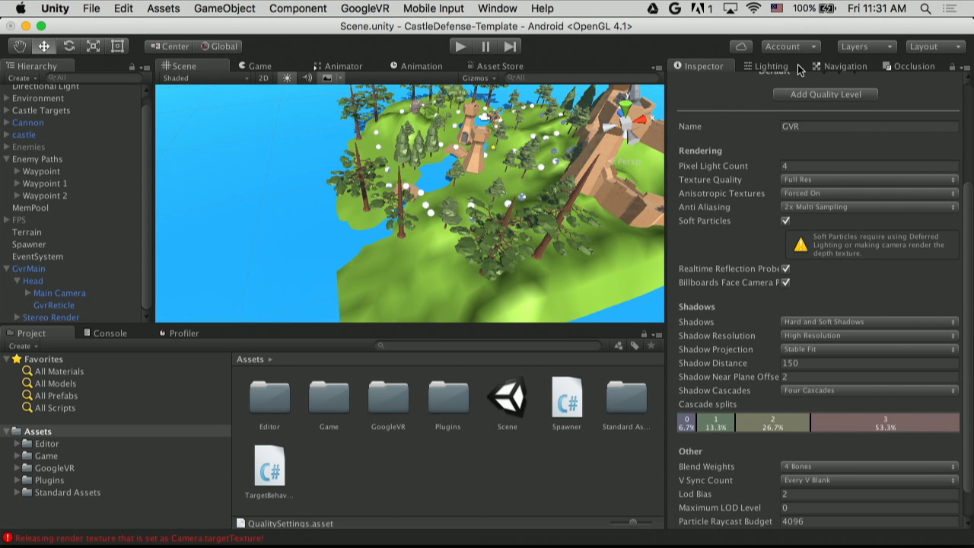
mouse_move(520, 144)
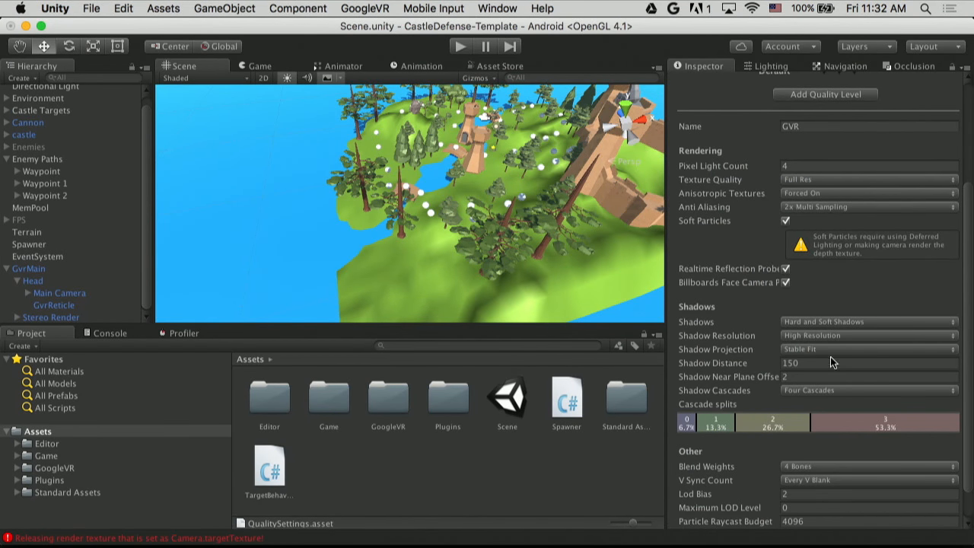
mouse_move(961, 345)
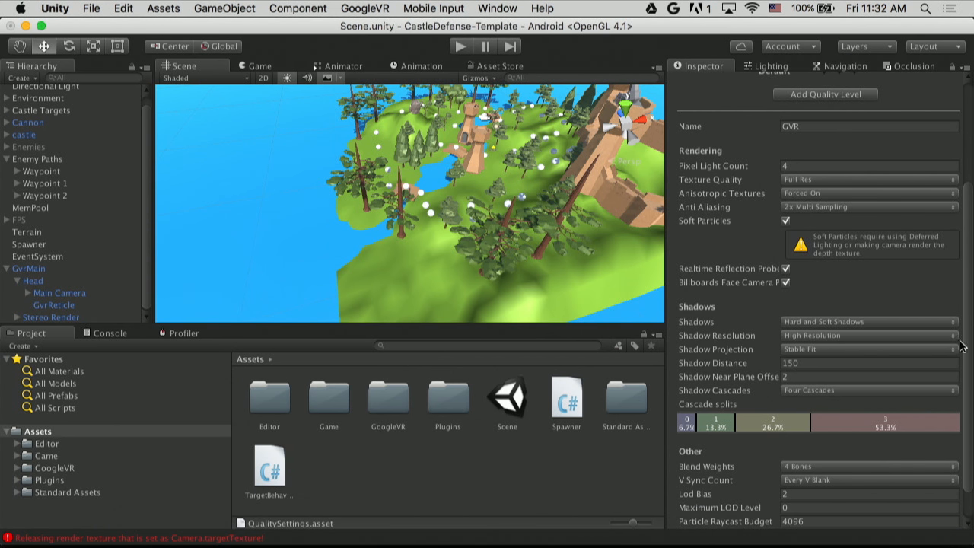
mouse_move(895, 268)
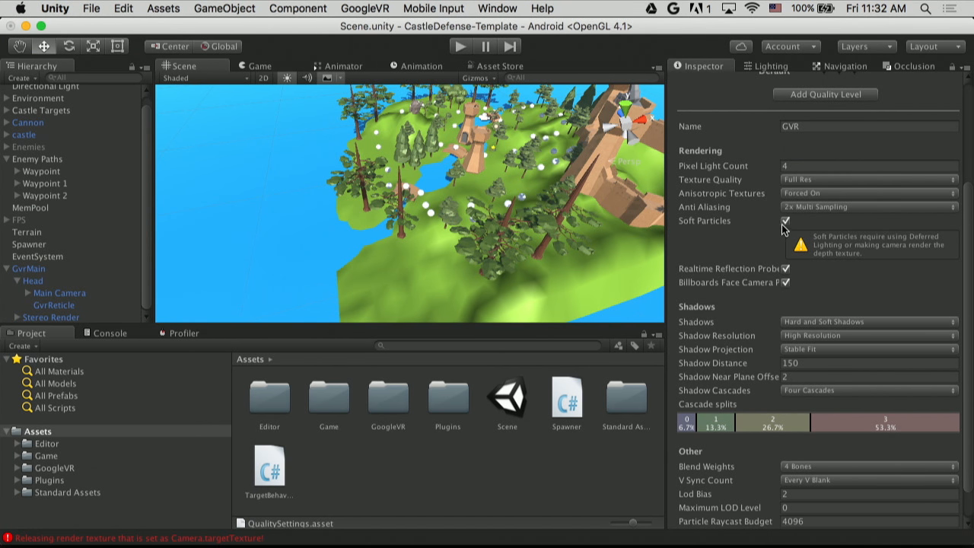
click(785, 221)
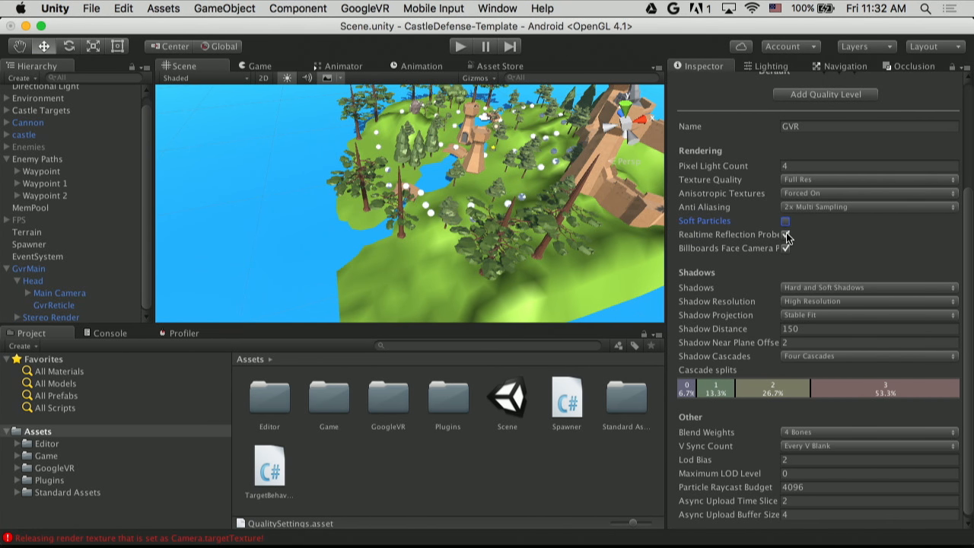
click(785, 235)
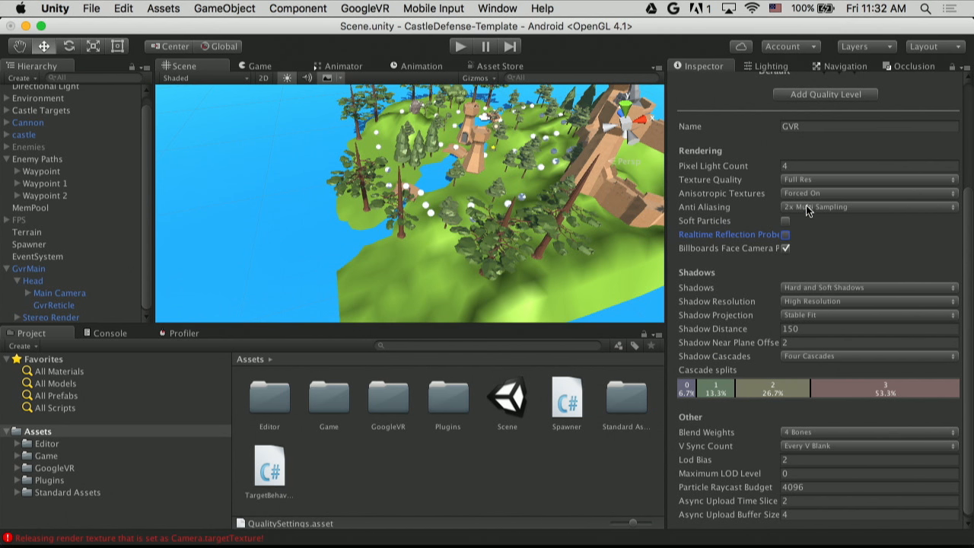
click(867, 207)
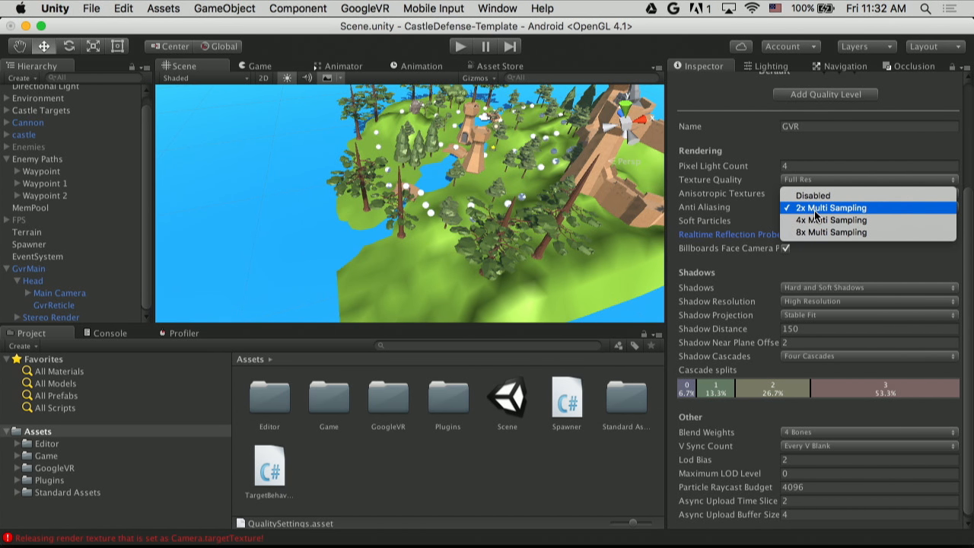
mouse_move(816, 216)
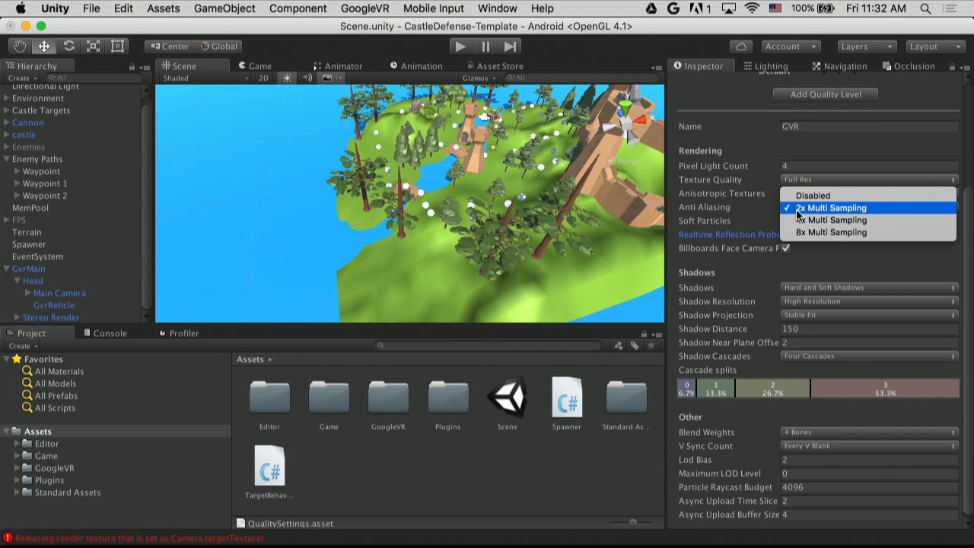
mouse_move(799, 216)
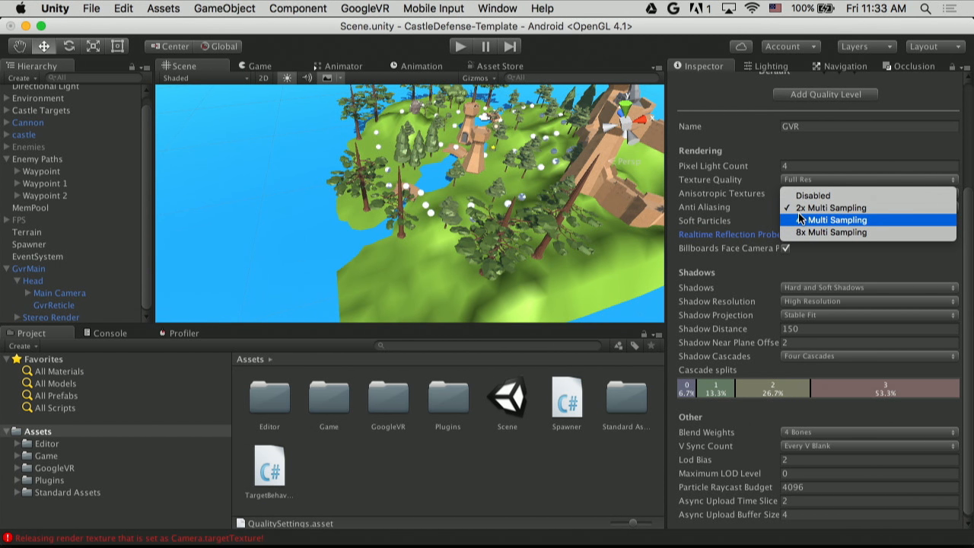
click(837, 219)
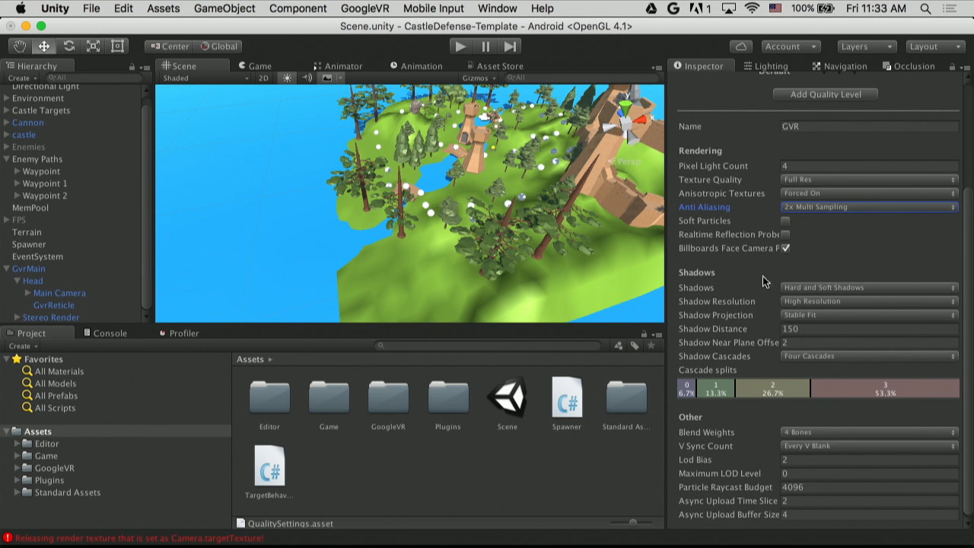
mouse_move(888, 357)
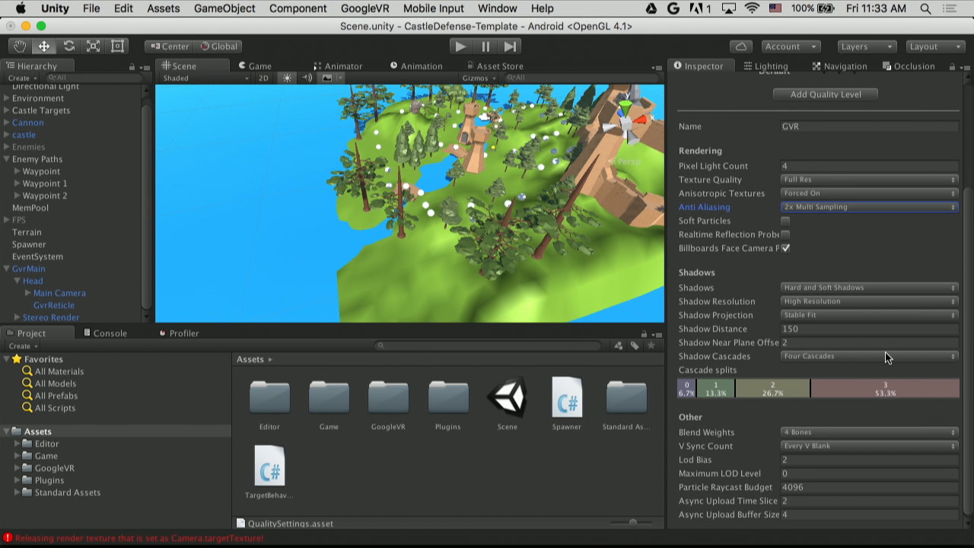
click(868, 286)
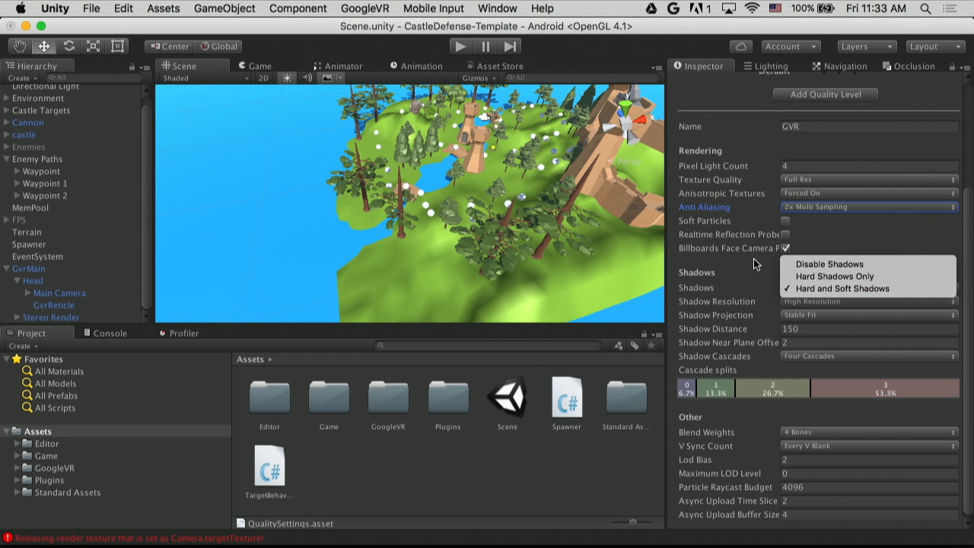
click(840, 288)
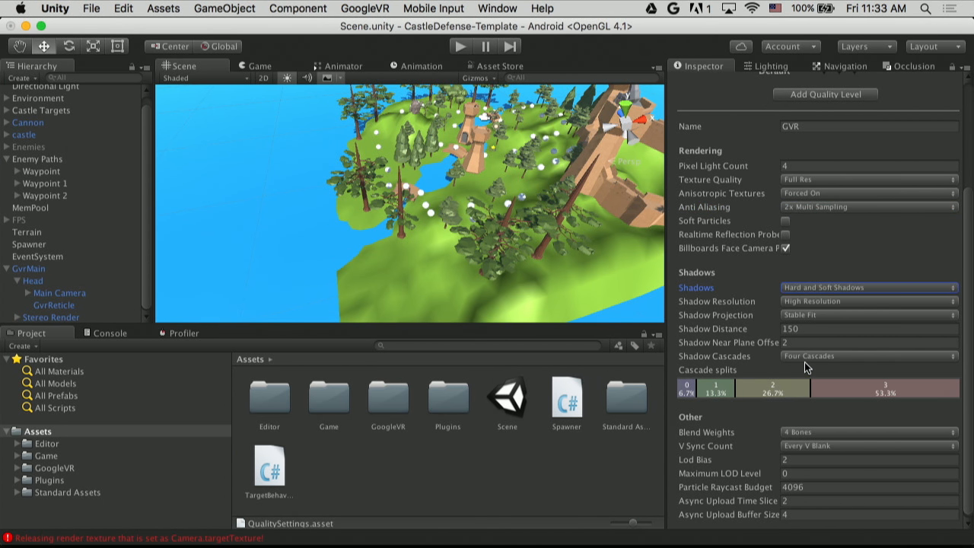
click(867, 356)
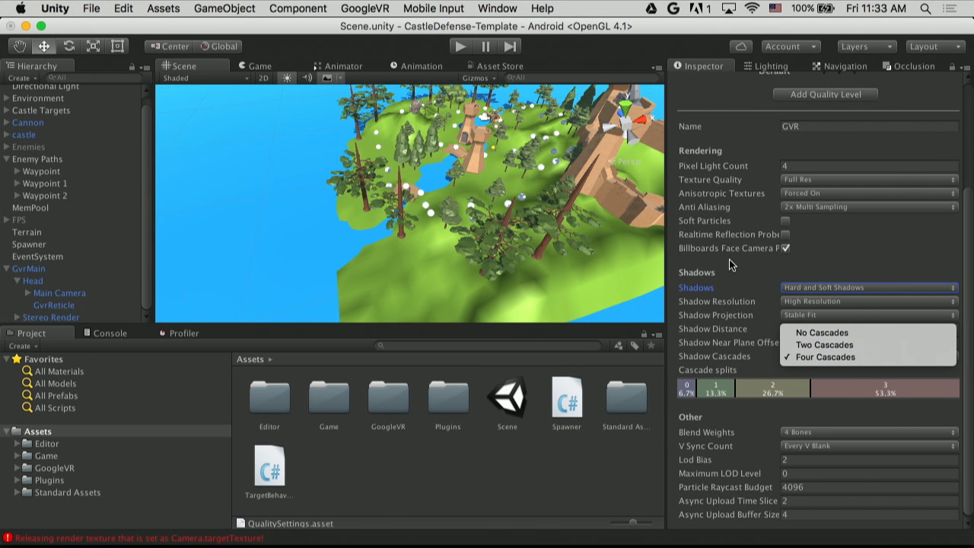
click(163, 9)
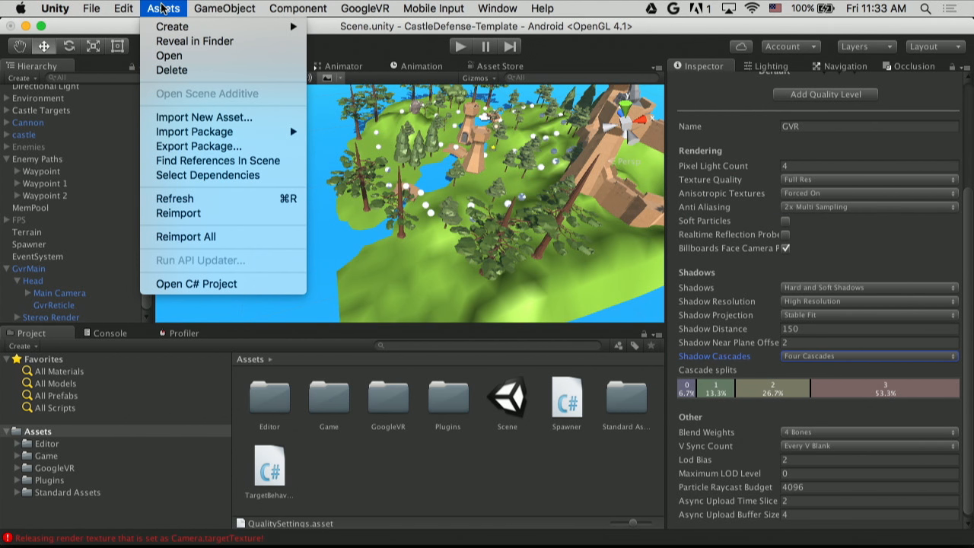
In Android Player Settings, disable Use 32-bit Display Buffer under Resolution and Presentation
click(122, 9)
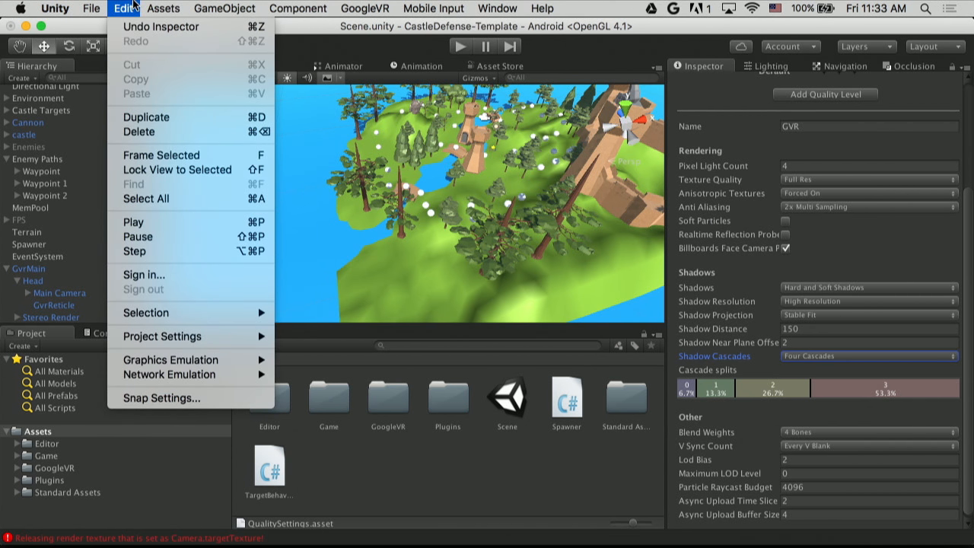
mouse_move(162, 336)
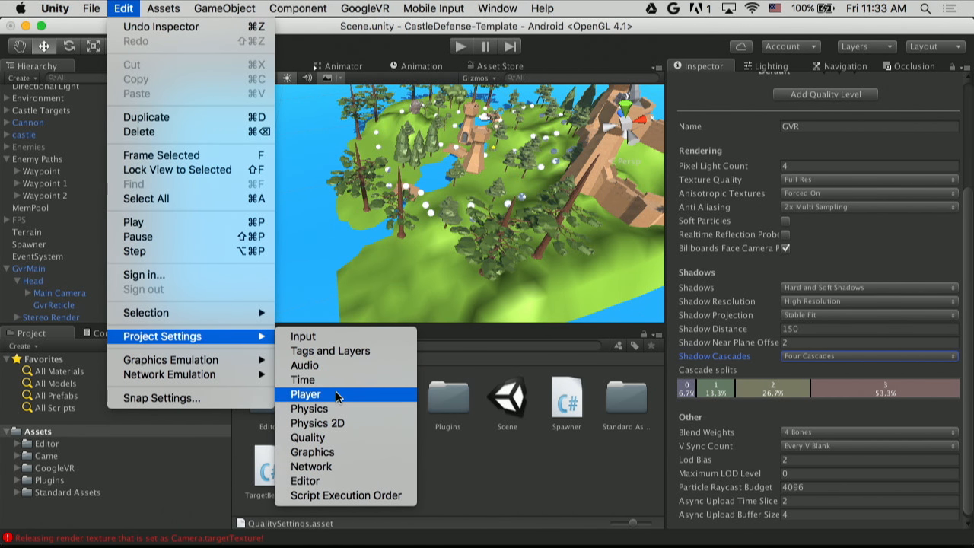
click(306, 395)
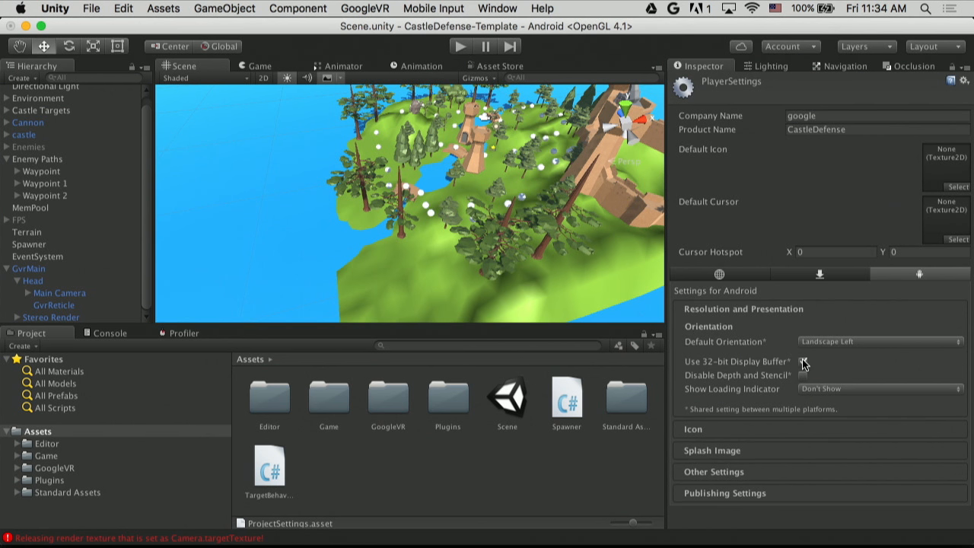
click(802, 362)
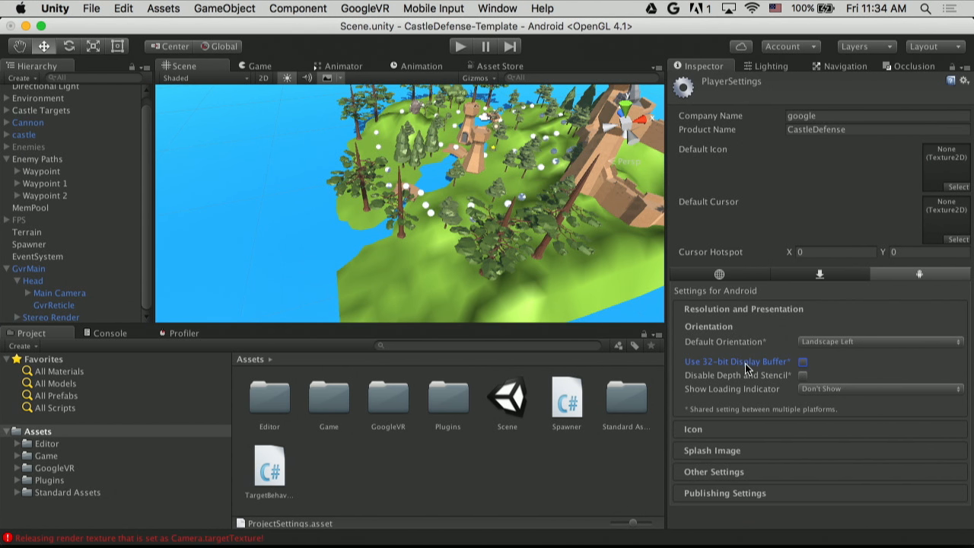
mouse_move(738, 360)
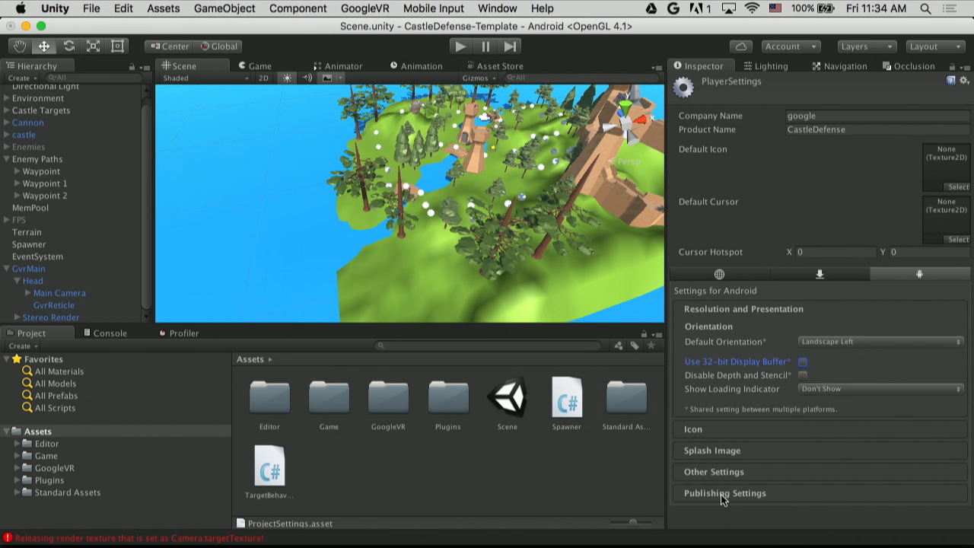
mouse_move(792, 401)
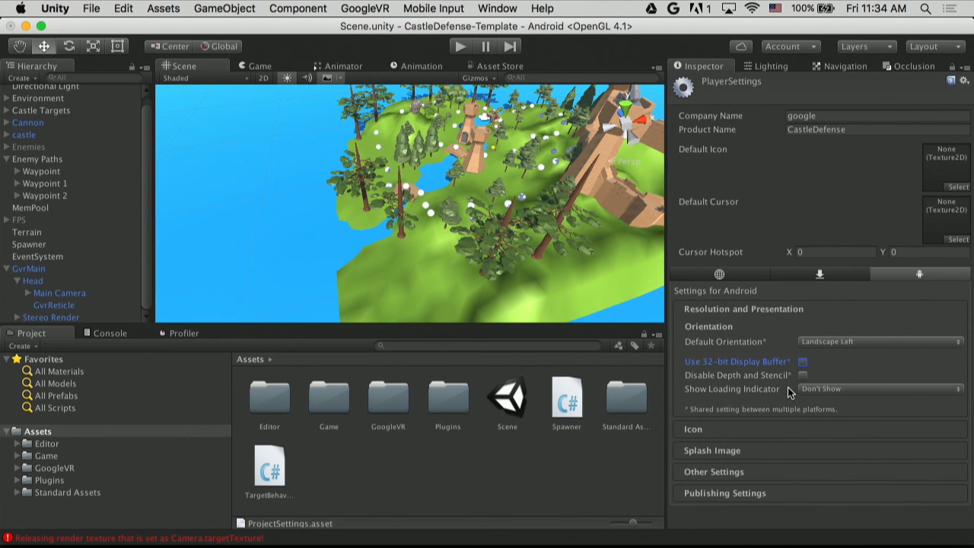
mouse_move(733, 373)
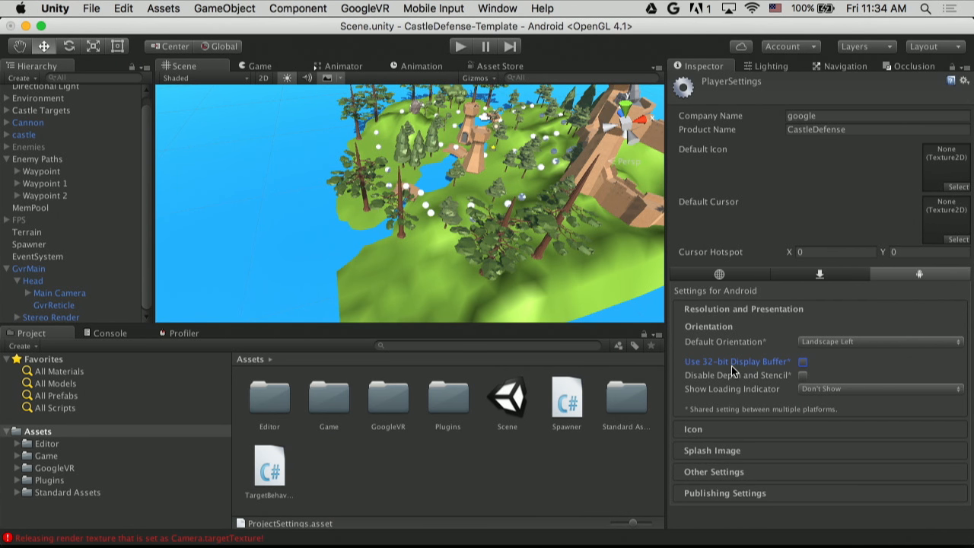
mouse_move(779, 329)
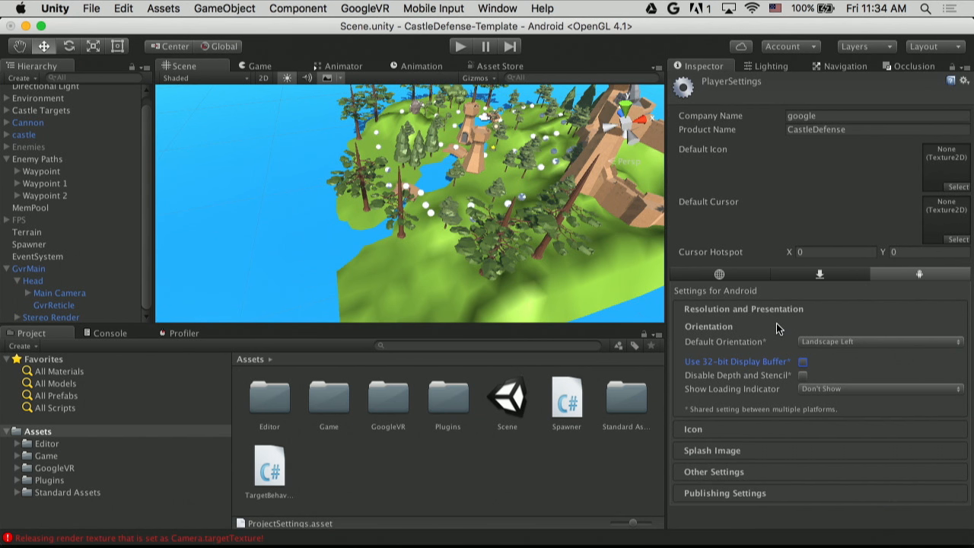
mouse_move(779, 387)
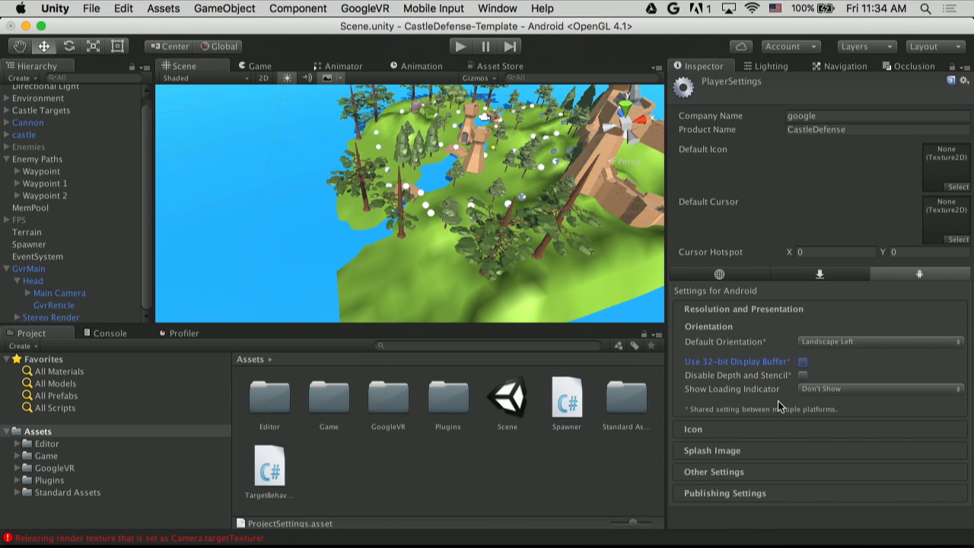
mouse_move(724, 484)
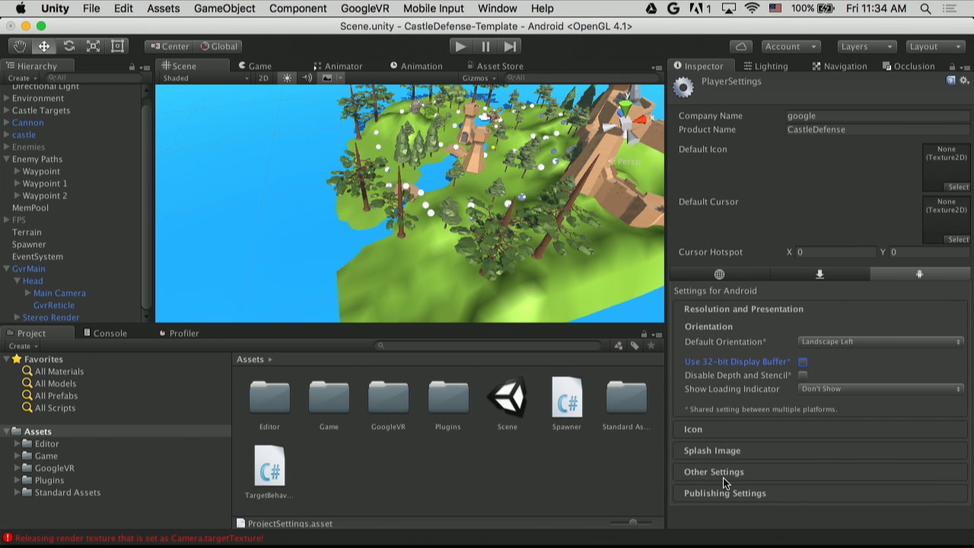
Under Other Settings, set the rendering path to Forward and enable Multithreaded Rendering
click(712, 472)
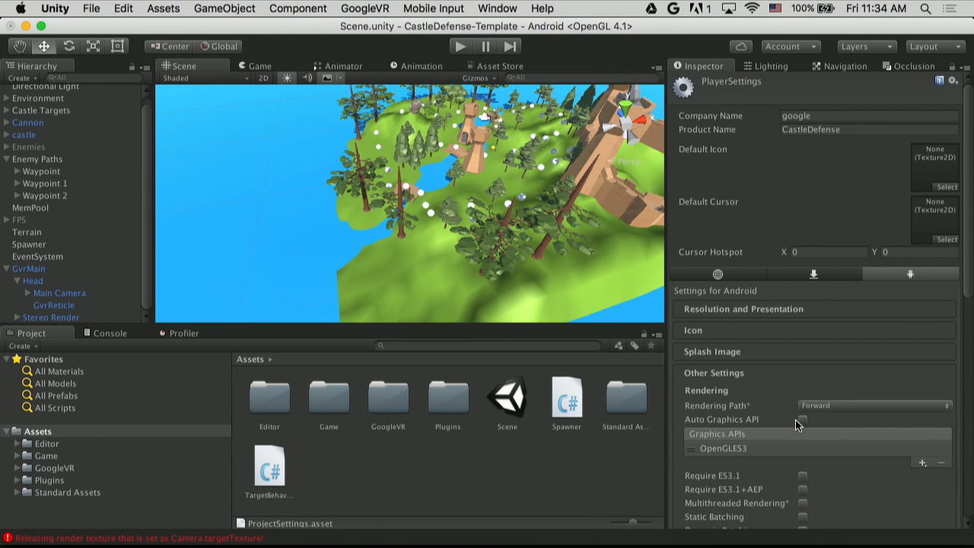
scroll(down, 3)
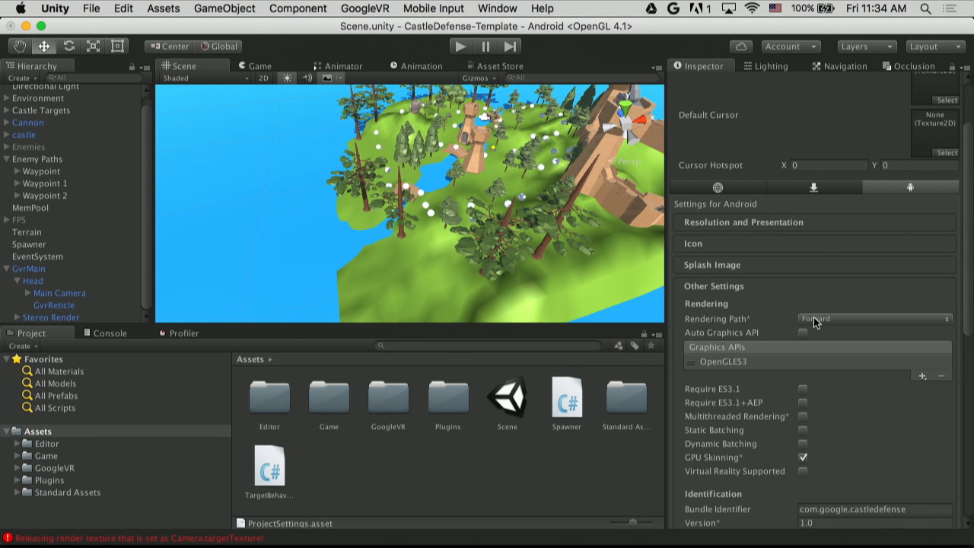
click(875, 318)
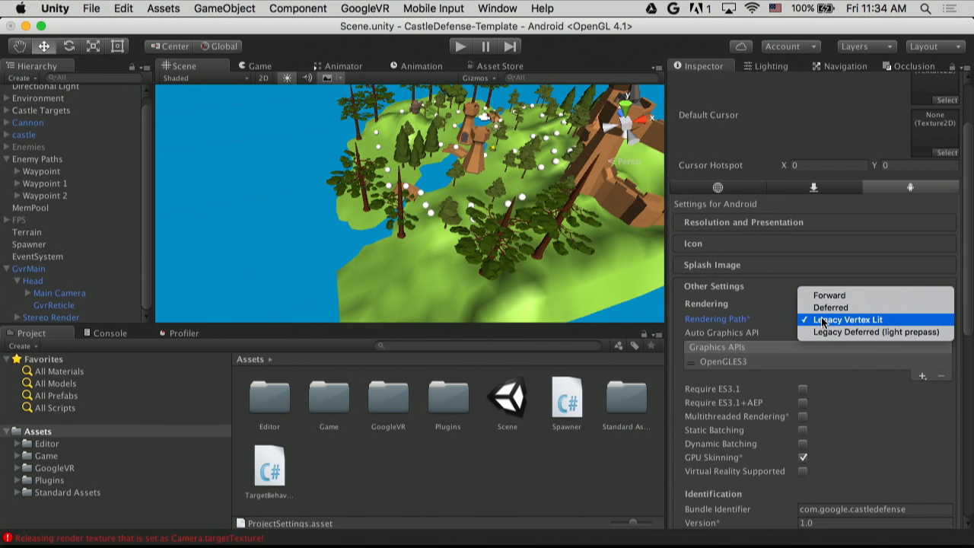
mouse_move(827, 295)
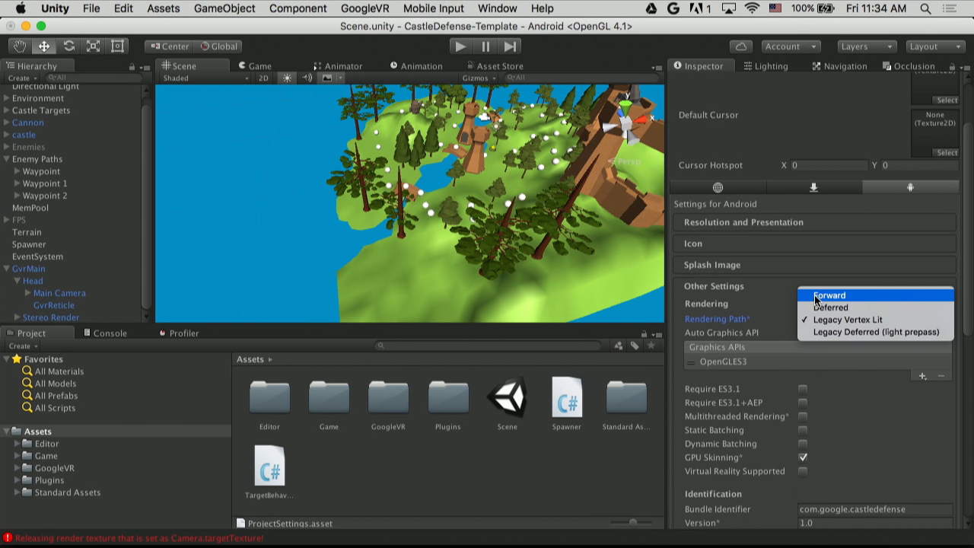
click(828, 295)
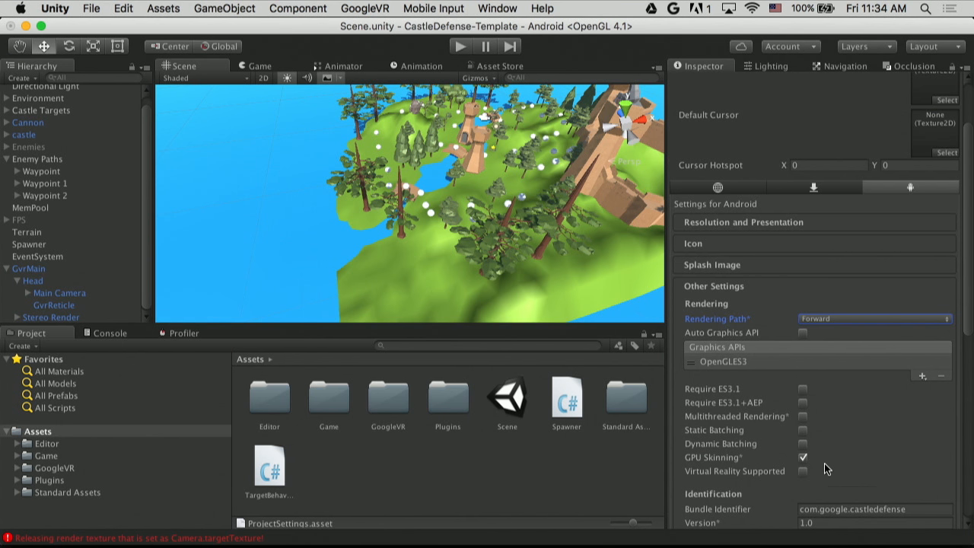
scroll(down, 3)
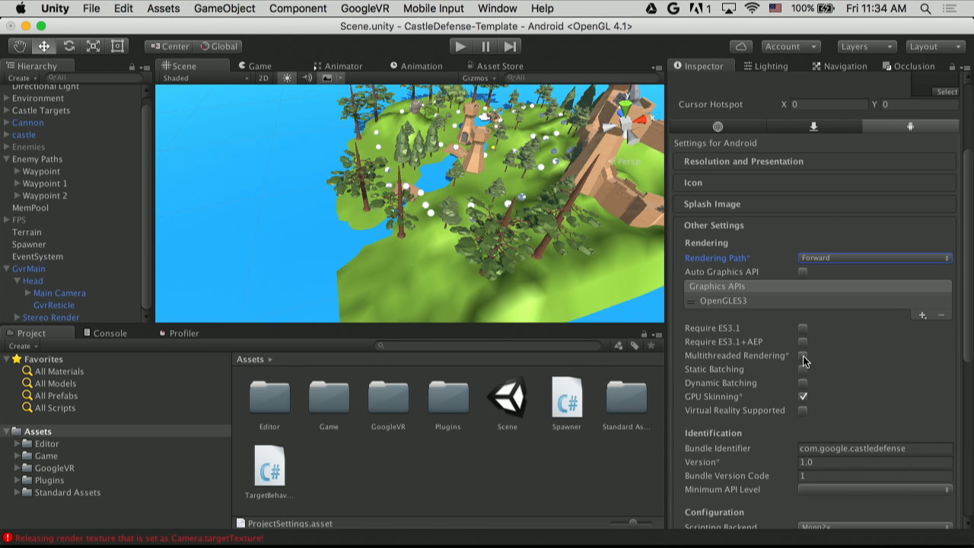
click(803, 357)
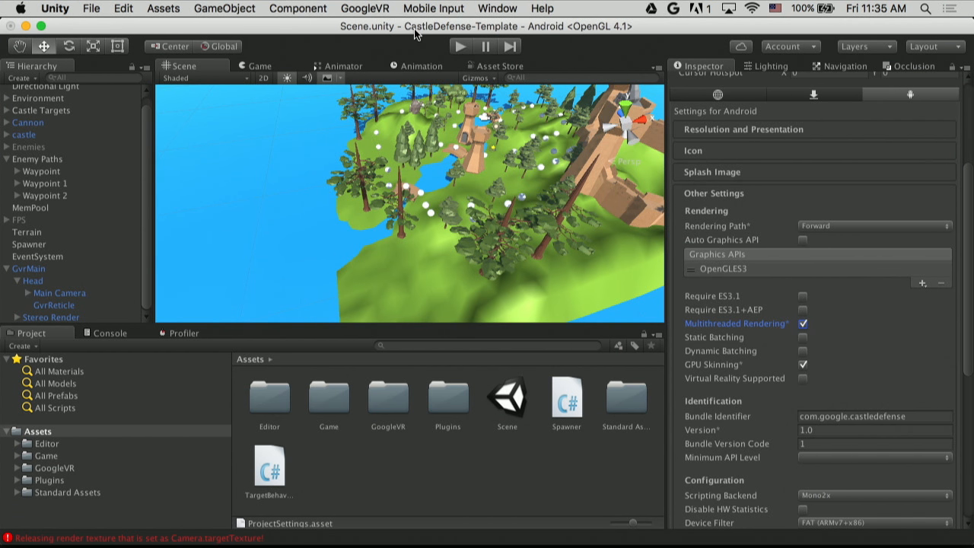
mouse_move(849, 243)
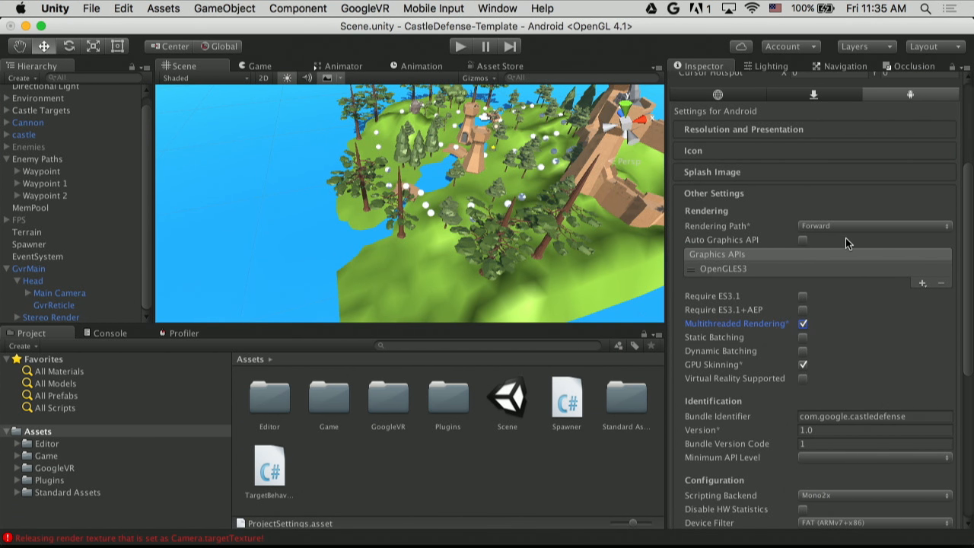
Enable GPU Skinning further down in the Android rendering settings
scroll(down, 3)
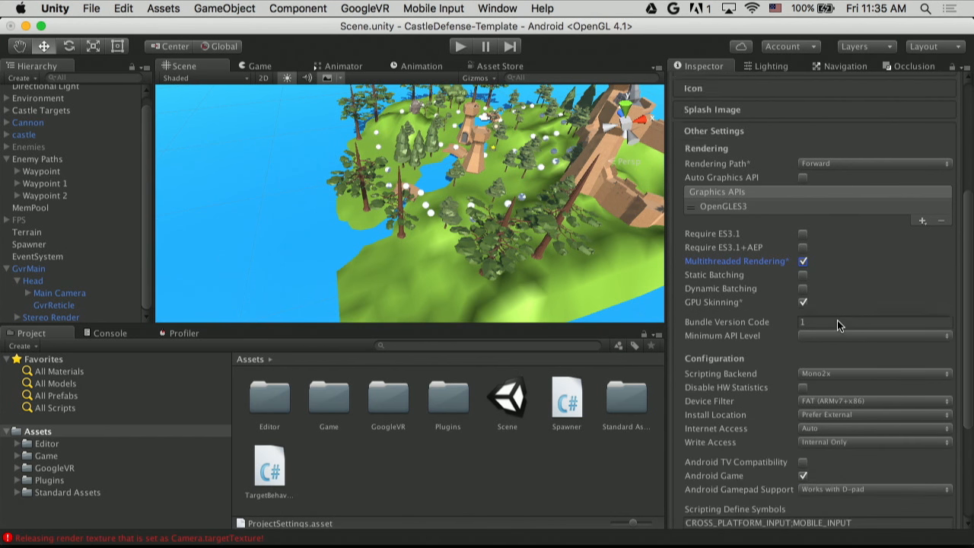
scroll(down, 3)
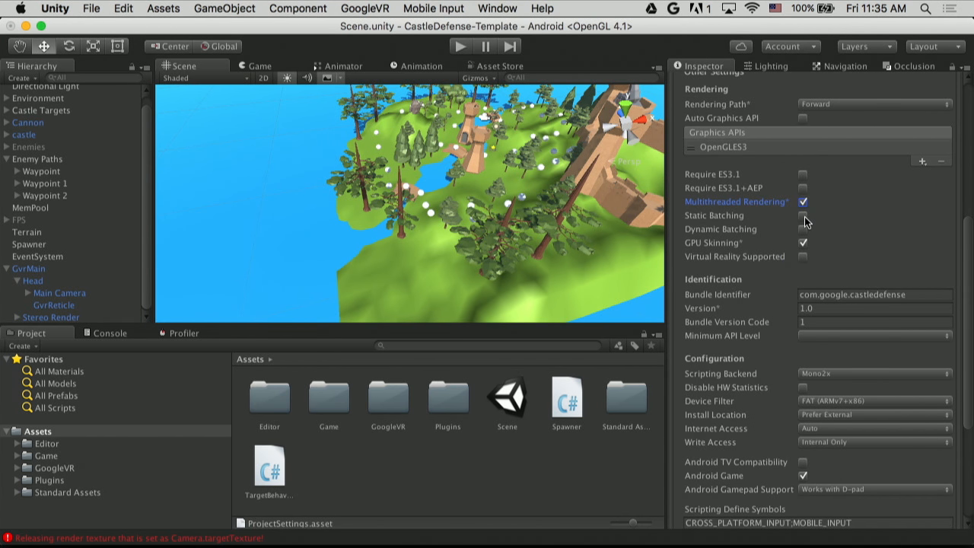
click(804, 216)
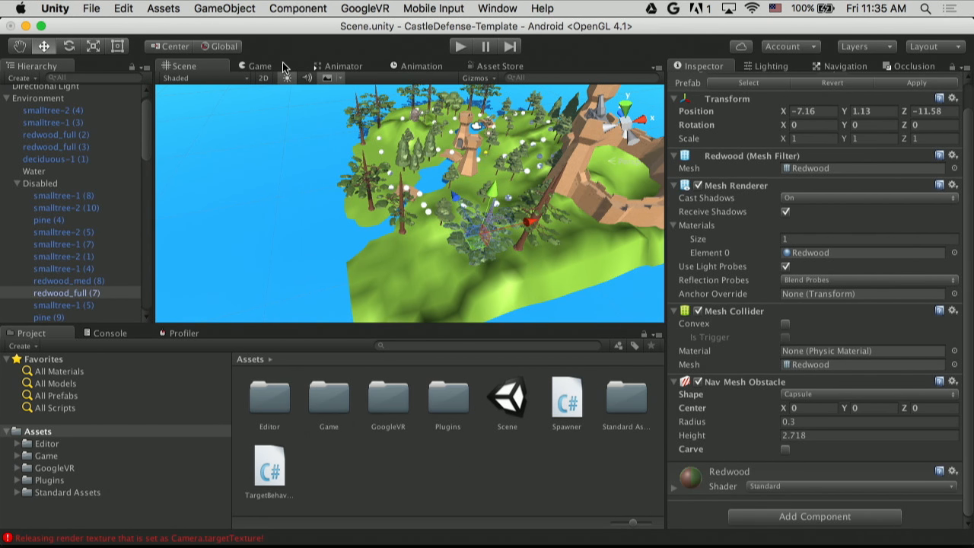
Show the Game view with the Stats rendering overlay enabled for the play test
click(259, 65)
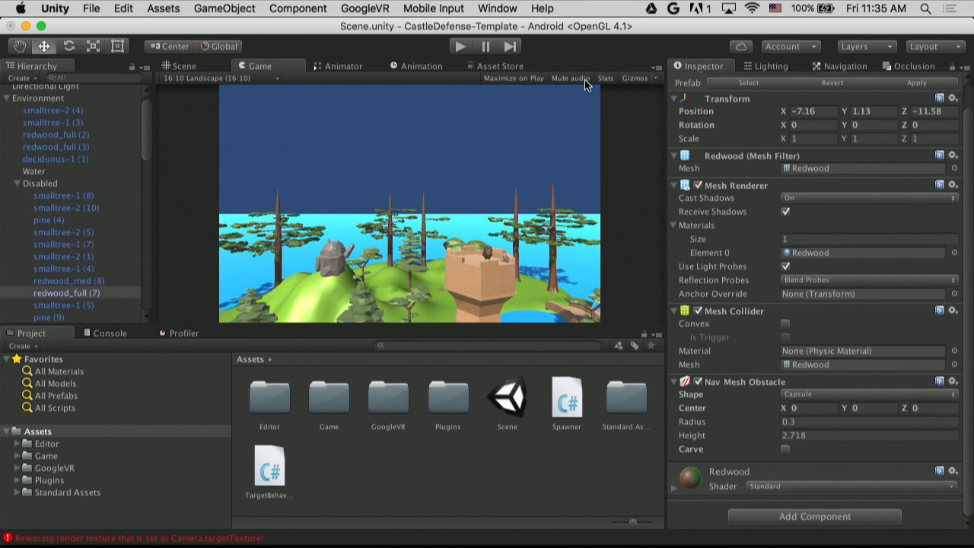
click(606, 77)
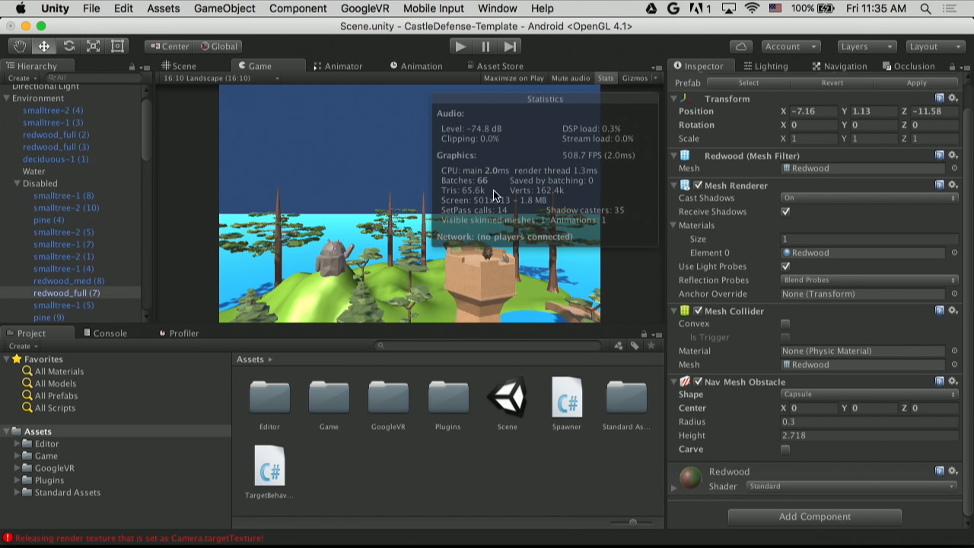
mouse_move(486, 225)
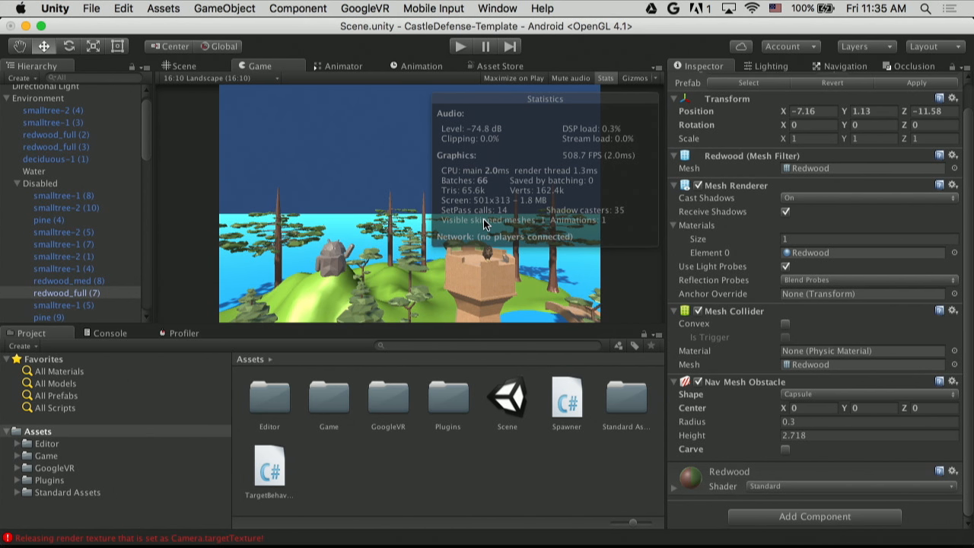
mouse_move(466, 204)
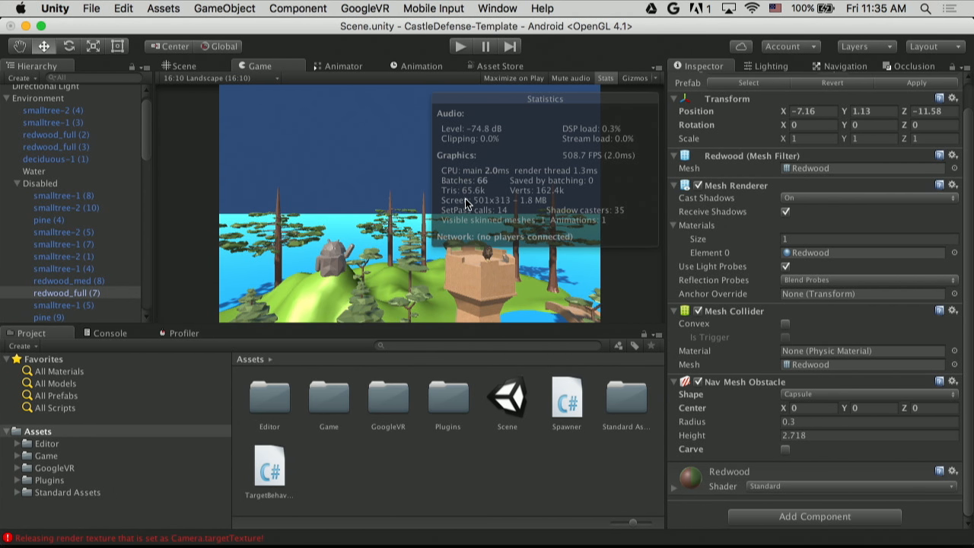
mouse_move(551, 204)
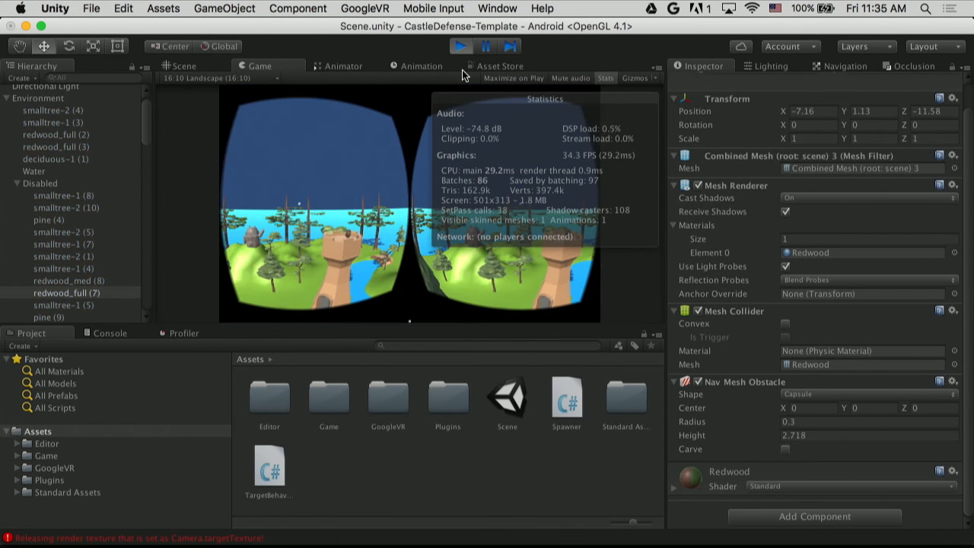
mouse_move(375, 161)
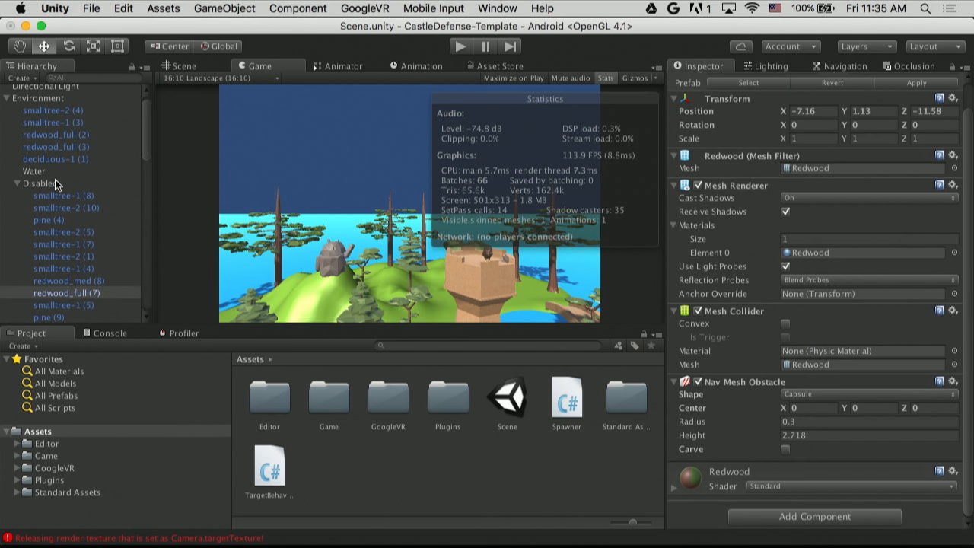
Collapse the Environment, Enemy Paths and GvrMain groups and select MemPool to inspect its pools
click(54, 134)
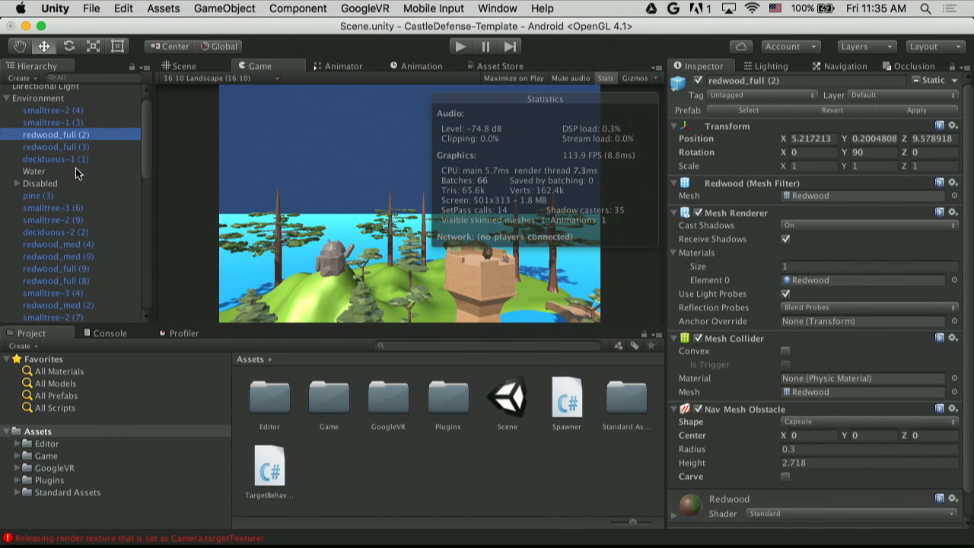
click(38, 98)
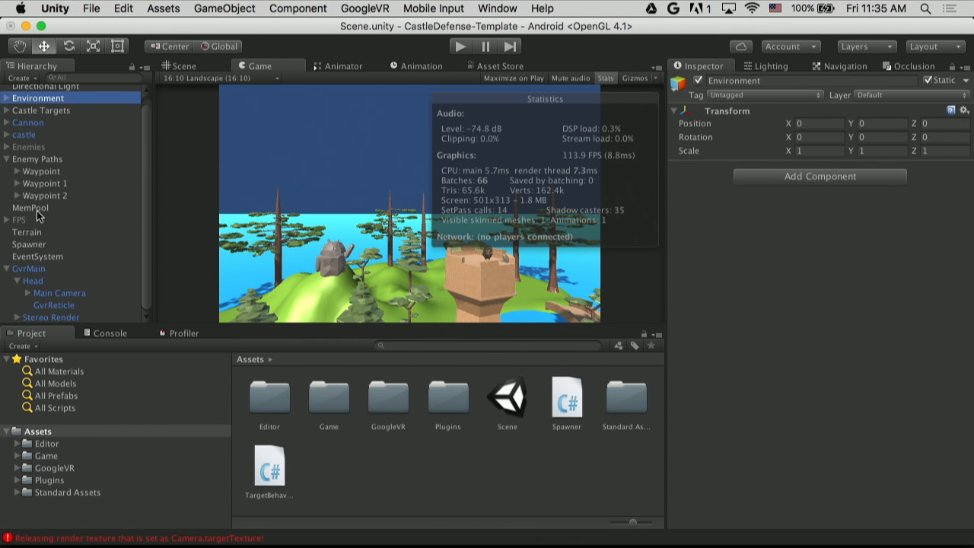
mouse_move(98, 286)
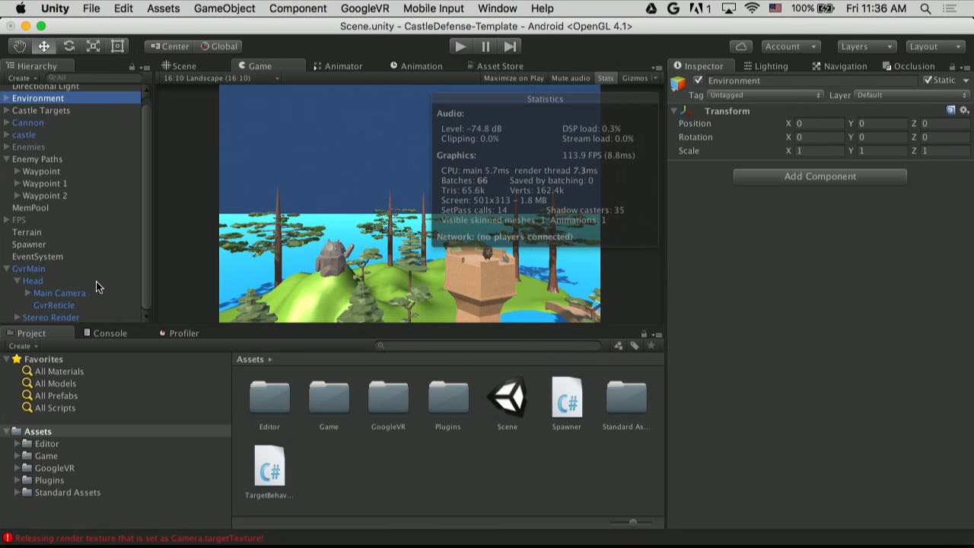
click(36, 158)
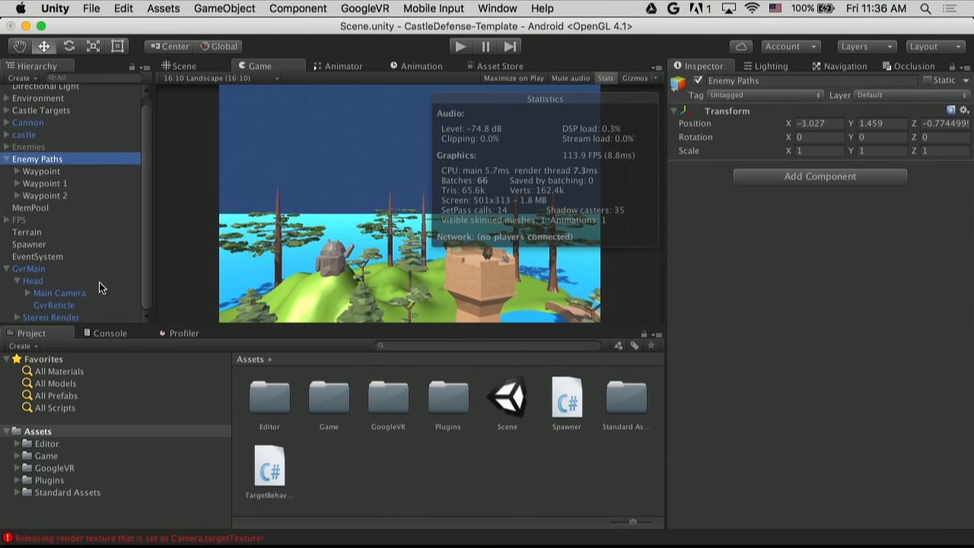
click(6, 158)
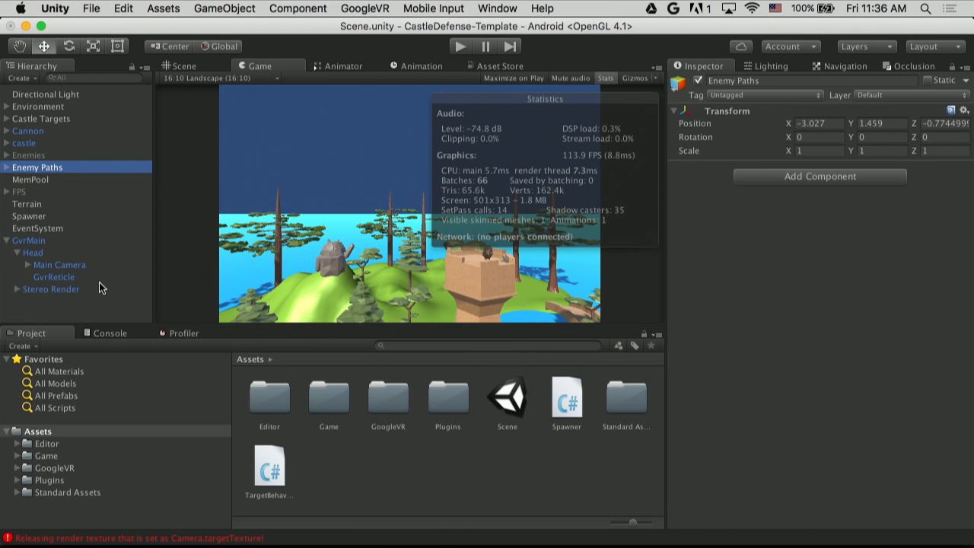
click(31, 179)
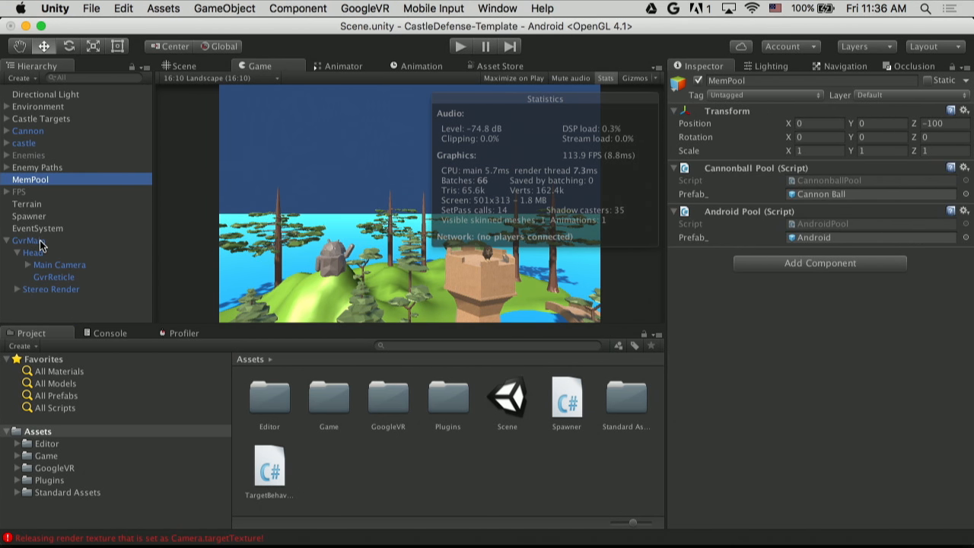
click(31, 241)
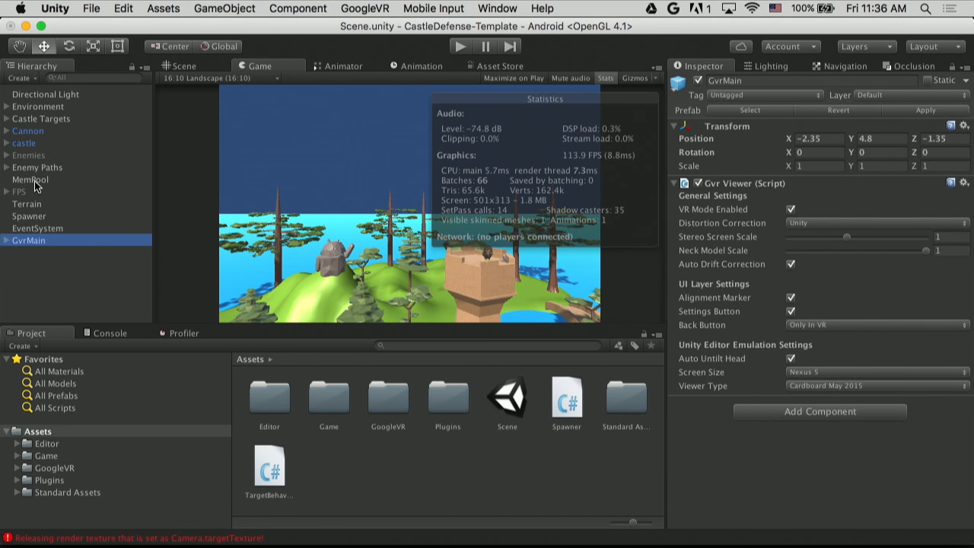
click(30, 180)
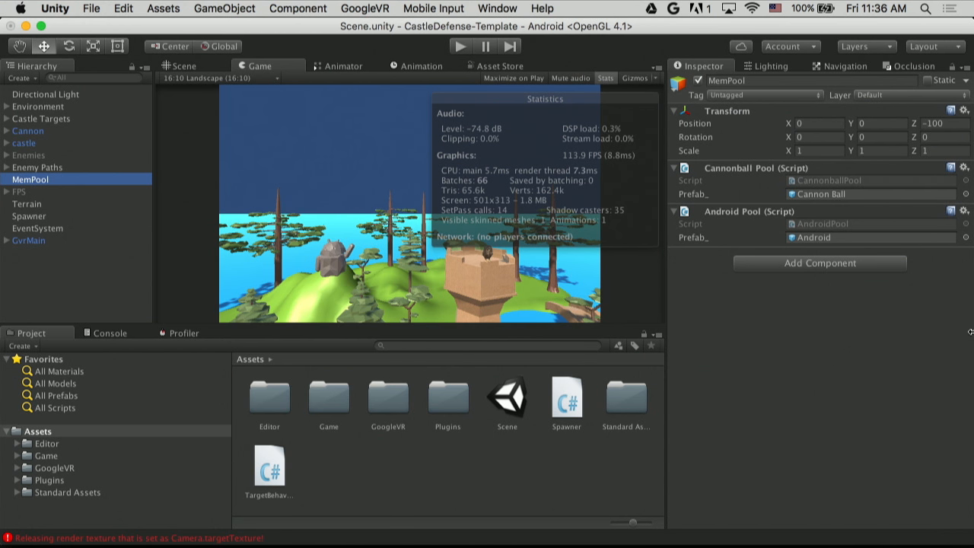
mouse_move(795, 231)
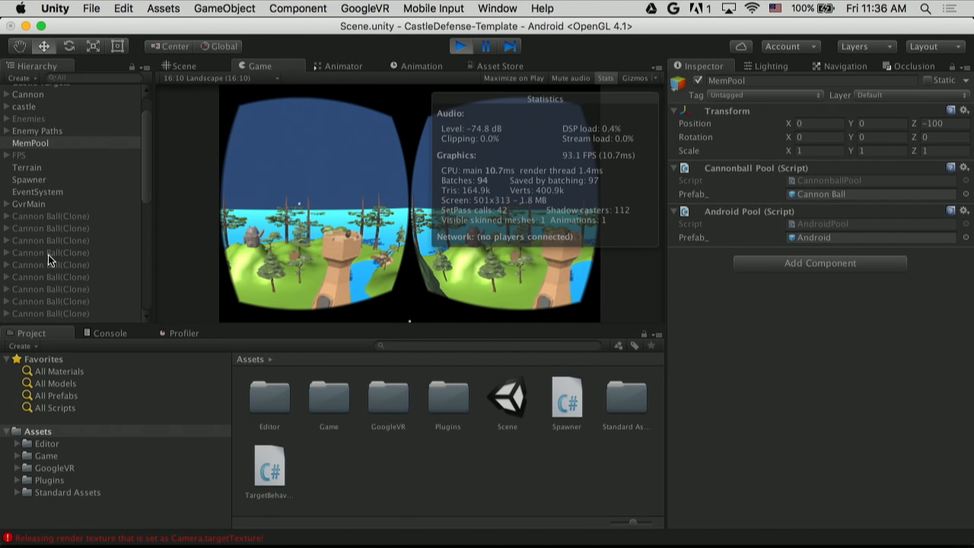
Inspect spawned Cannon Ball(Clone) entries during the play test, then stop it
click(50, 196)
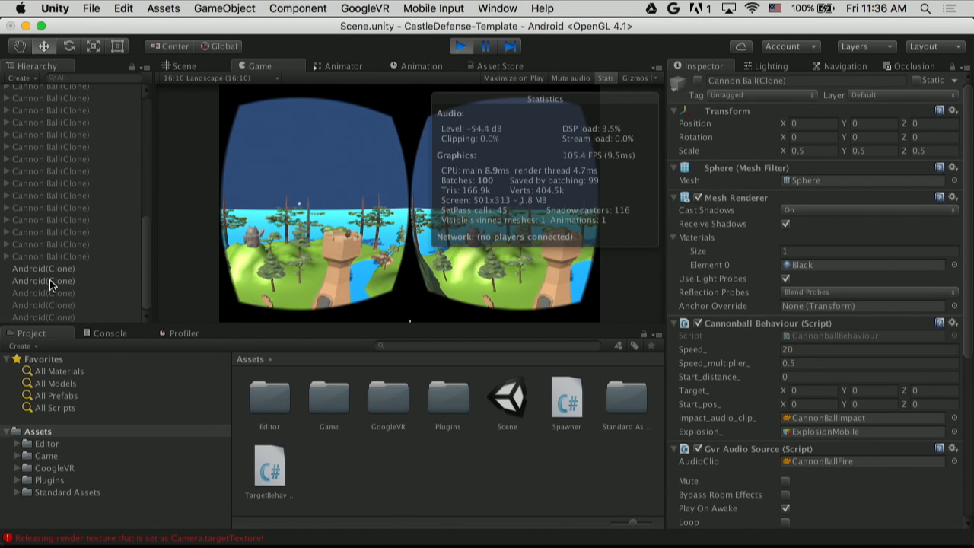
mouse_move(381, 155)
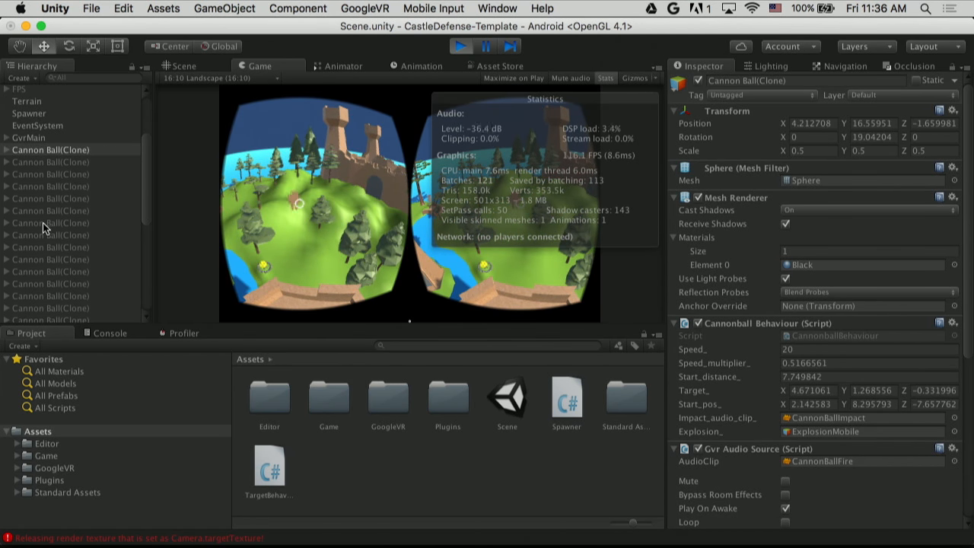
click(50, 210)
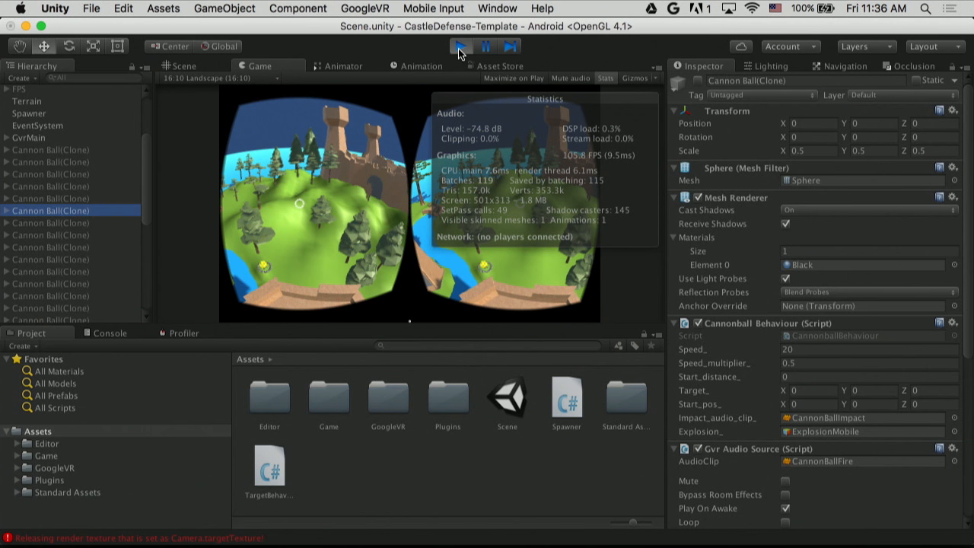
click(460, 45)
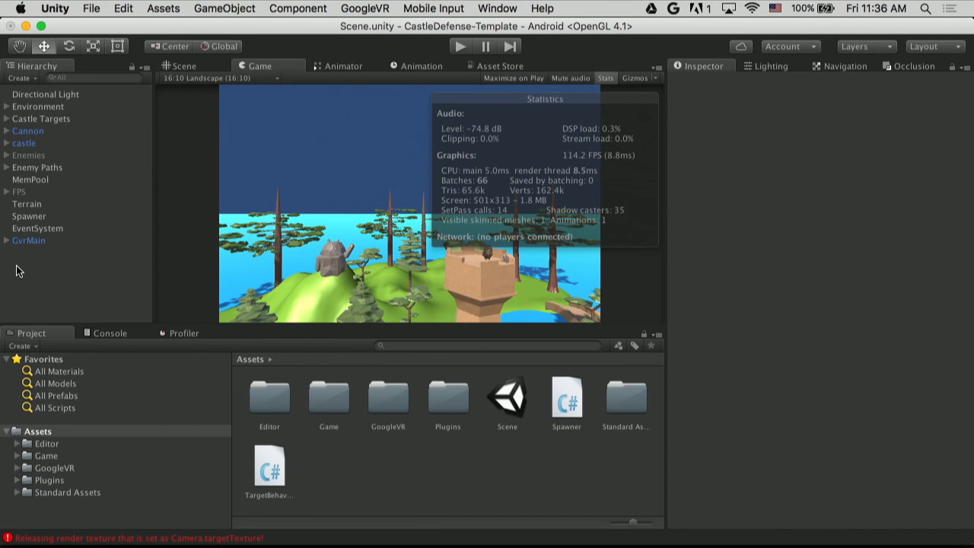
Review CannonballPool.cs in MonoDevelop: Awake pre-instantiating 30 prefabs, Create and Destroy
click(31, 180)
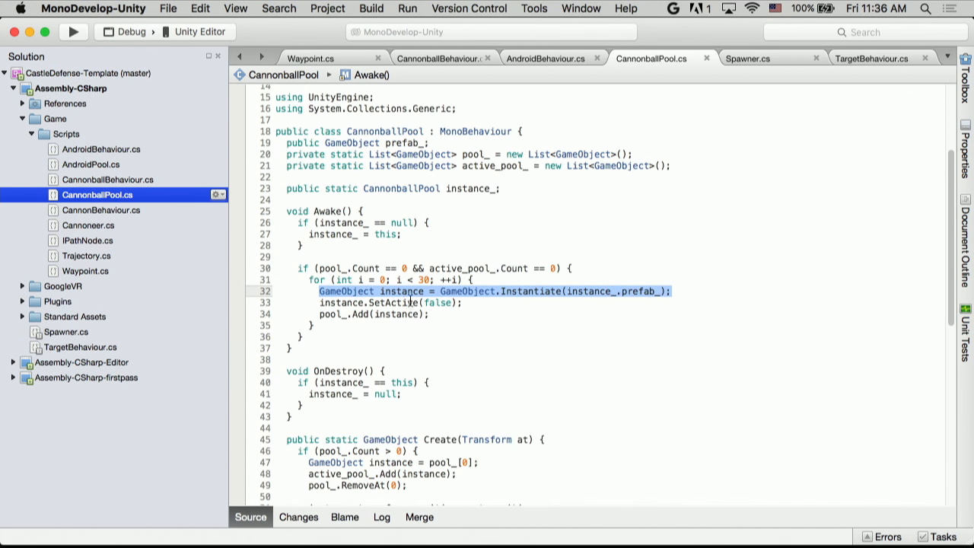
scroll(down, 3)
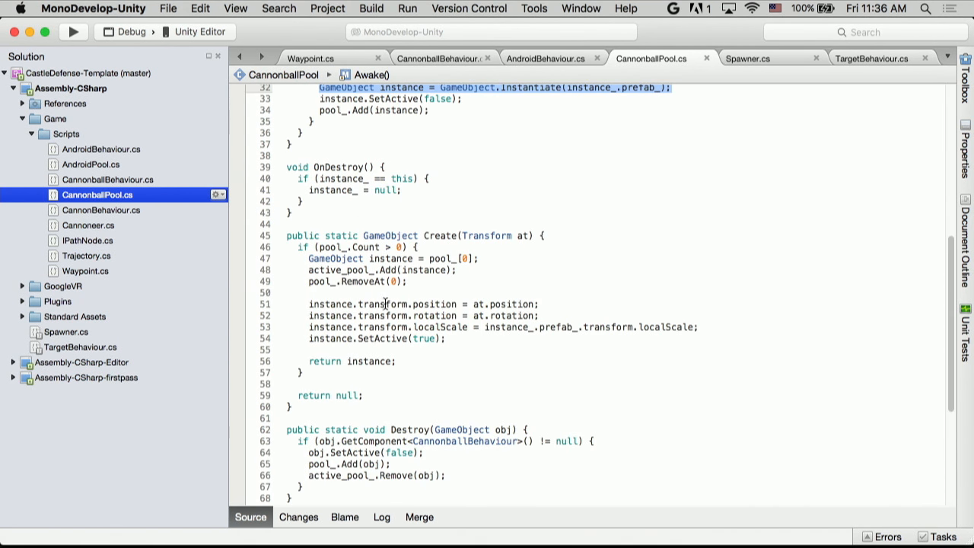
scroll(down, 3)
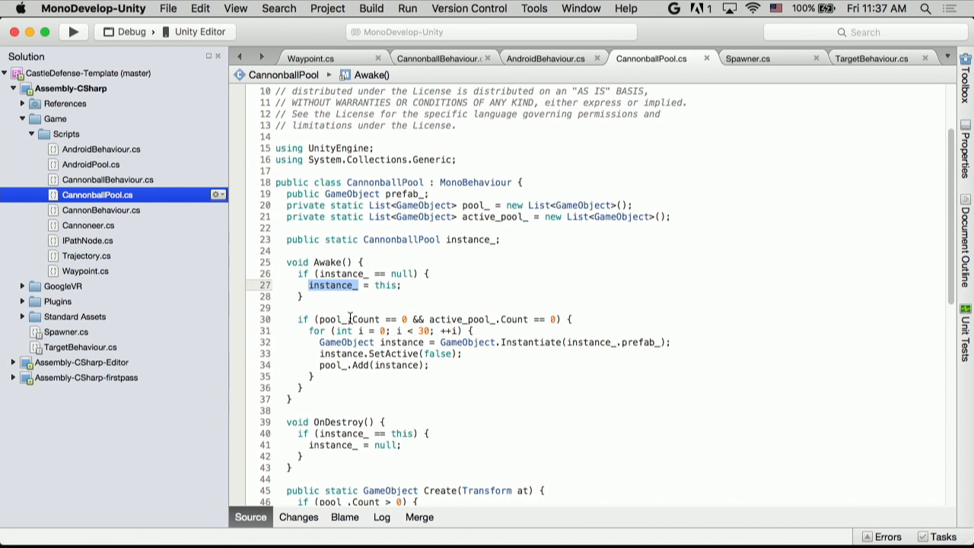
mouse_move(427, 339)
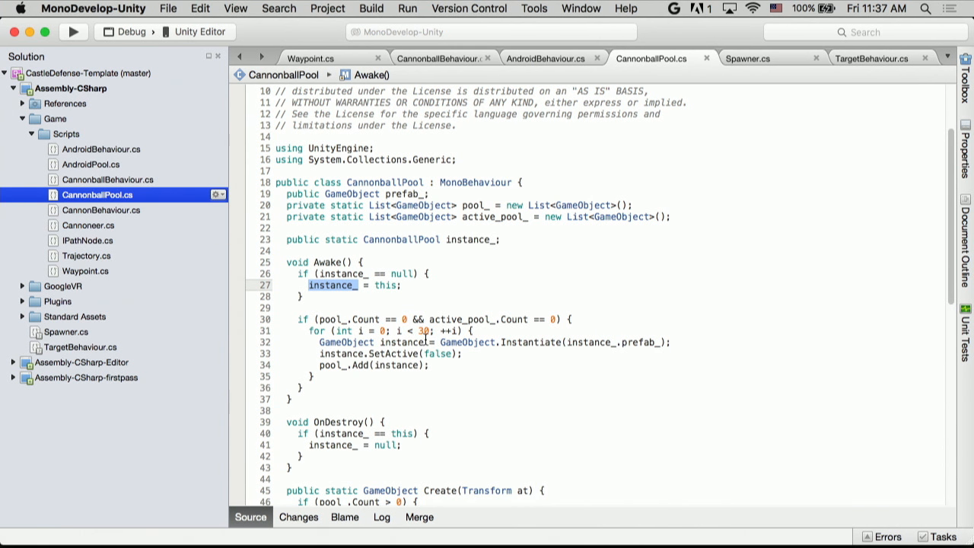